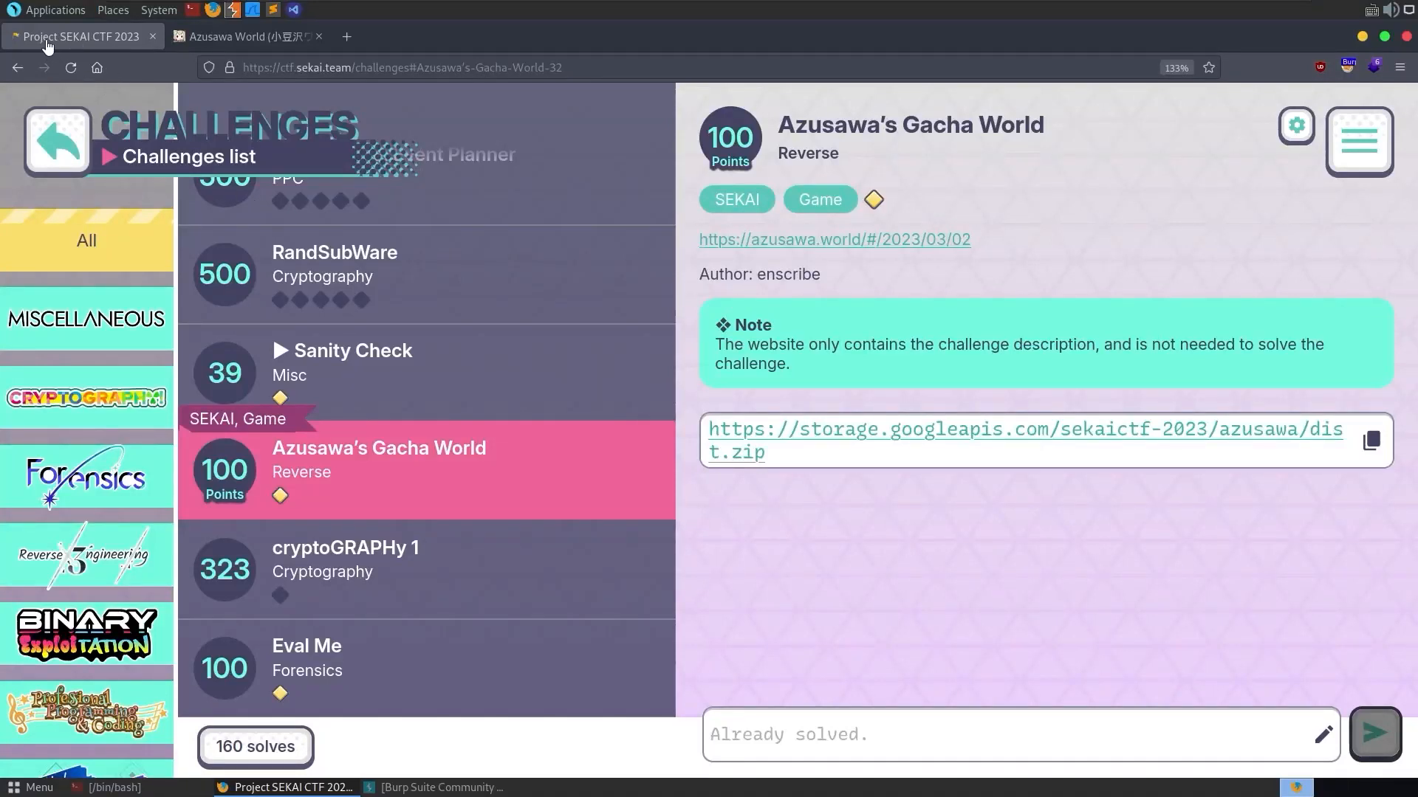
{"action": "mouse_move", "coordinate": [1102, 232]}
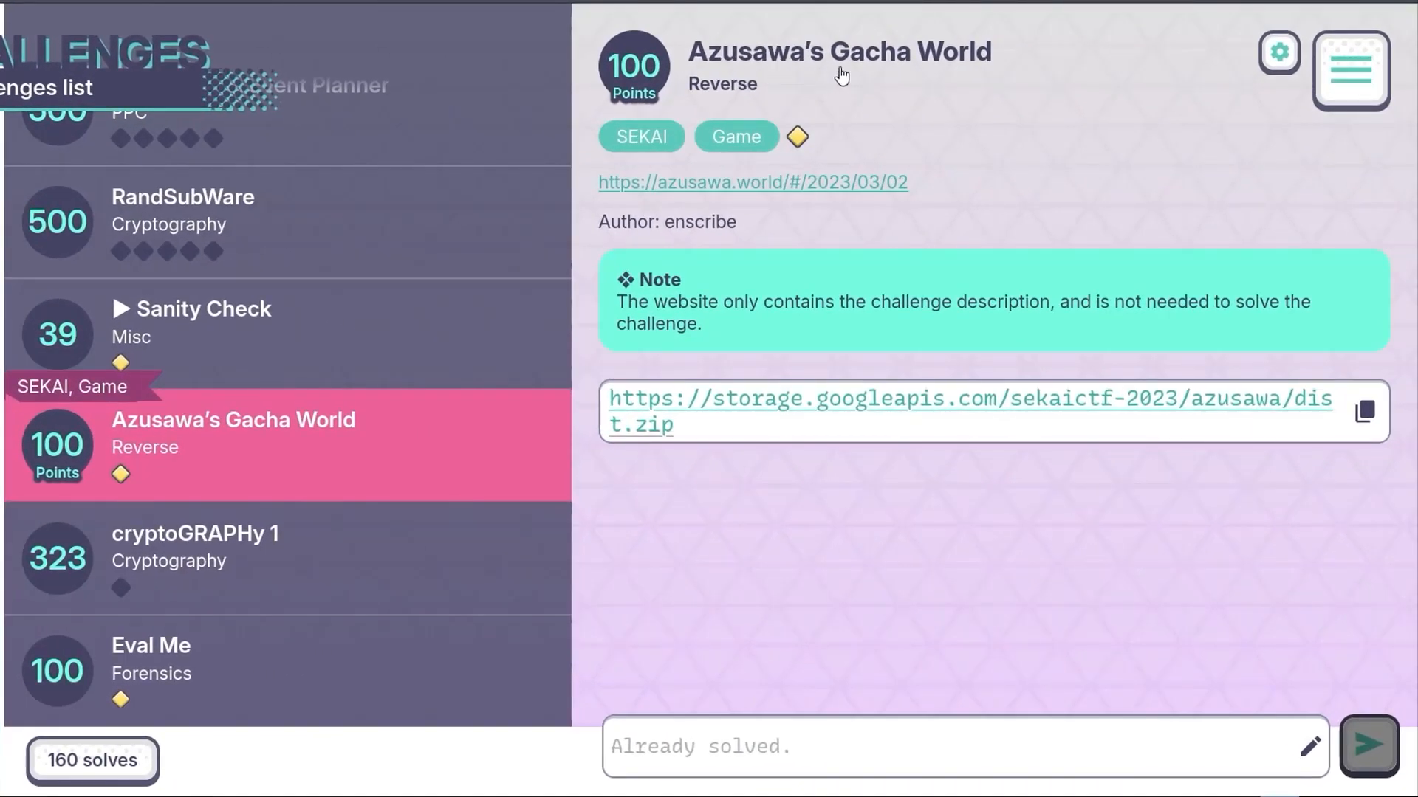
{"action": "mouse_move", "coordinate": [747, 152]}
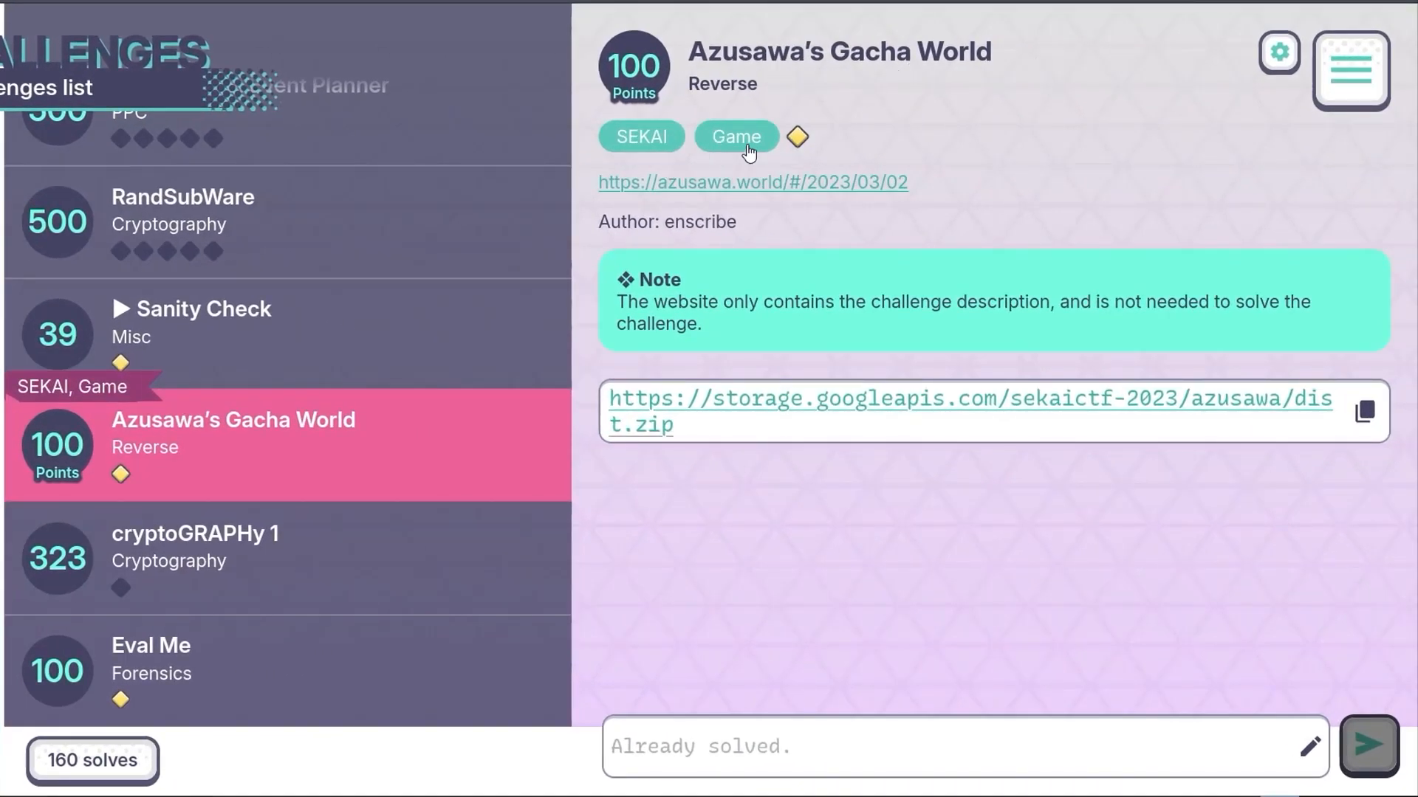
{"action": "mouse_move", "coordinate": [864, 154]}
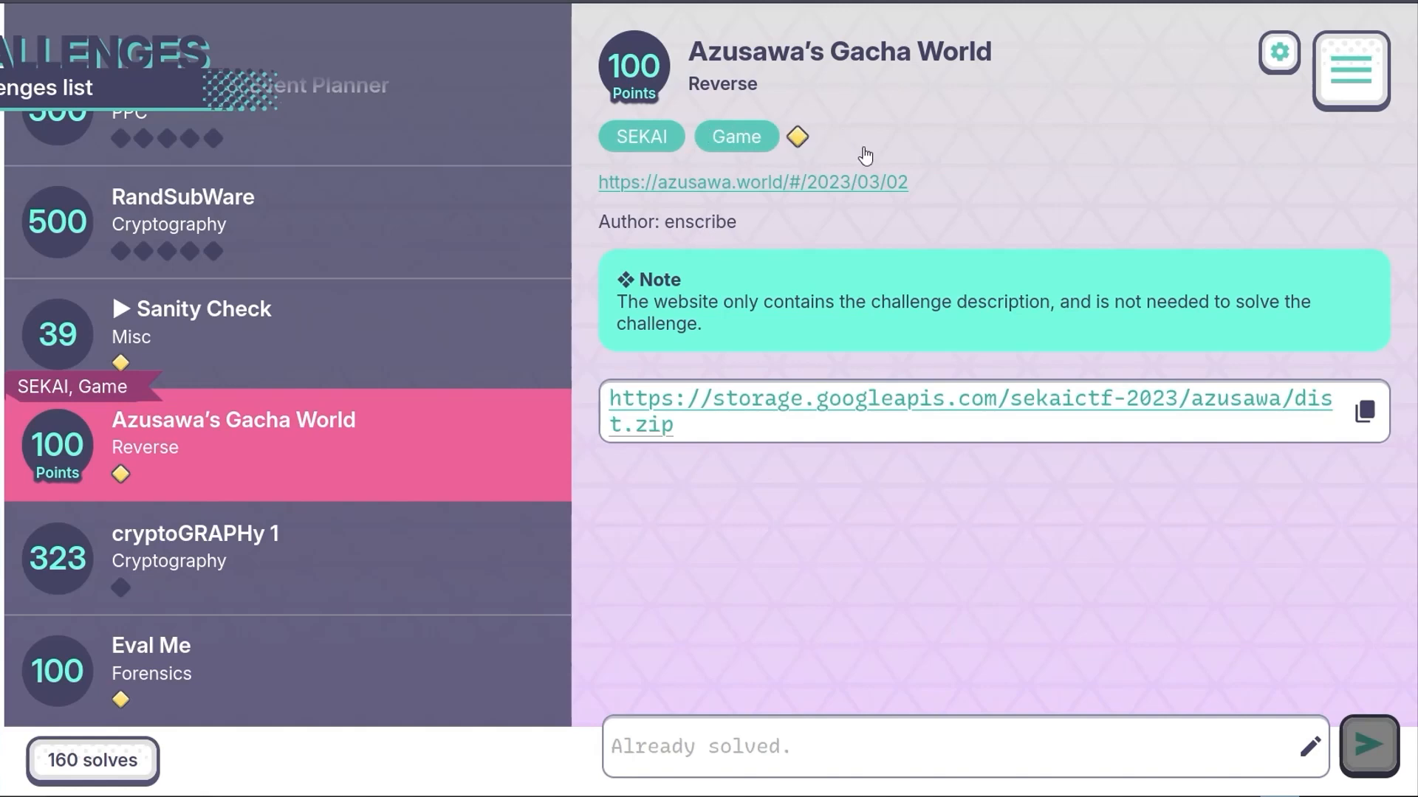
{"action": "mouse_move", "coordinate": [742, 224]}
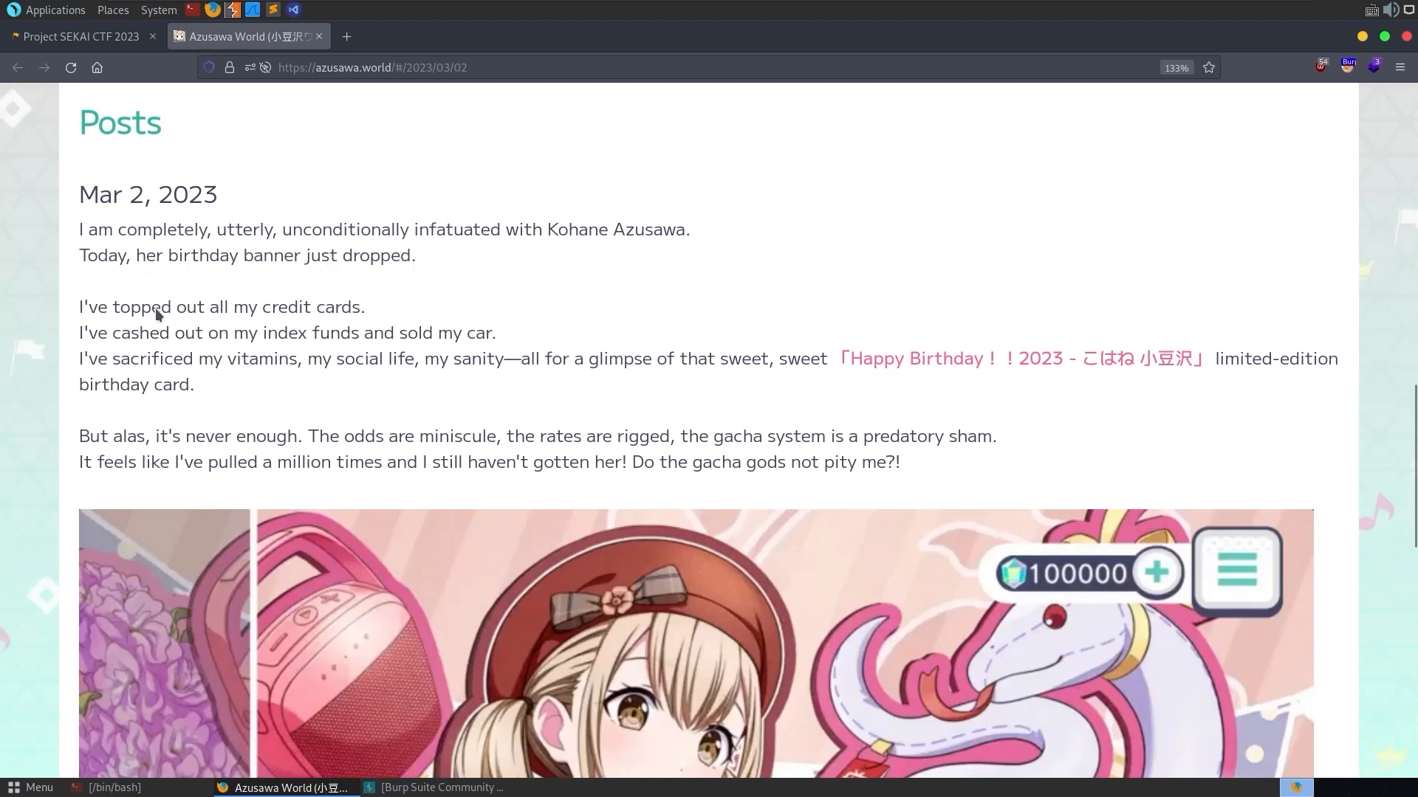
{"action": "mouse_move", "coordinate": [733, 242]}
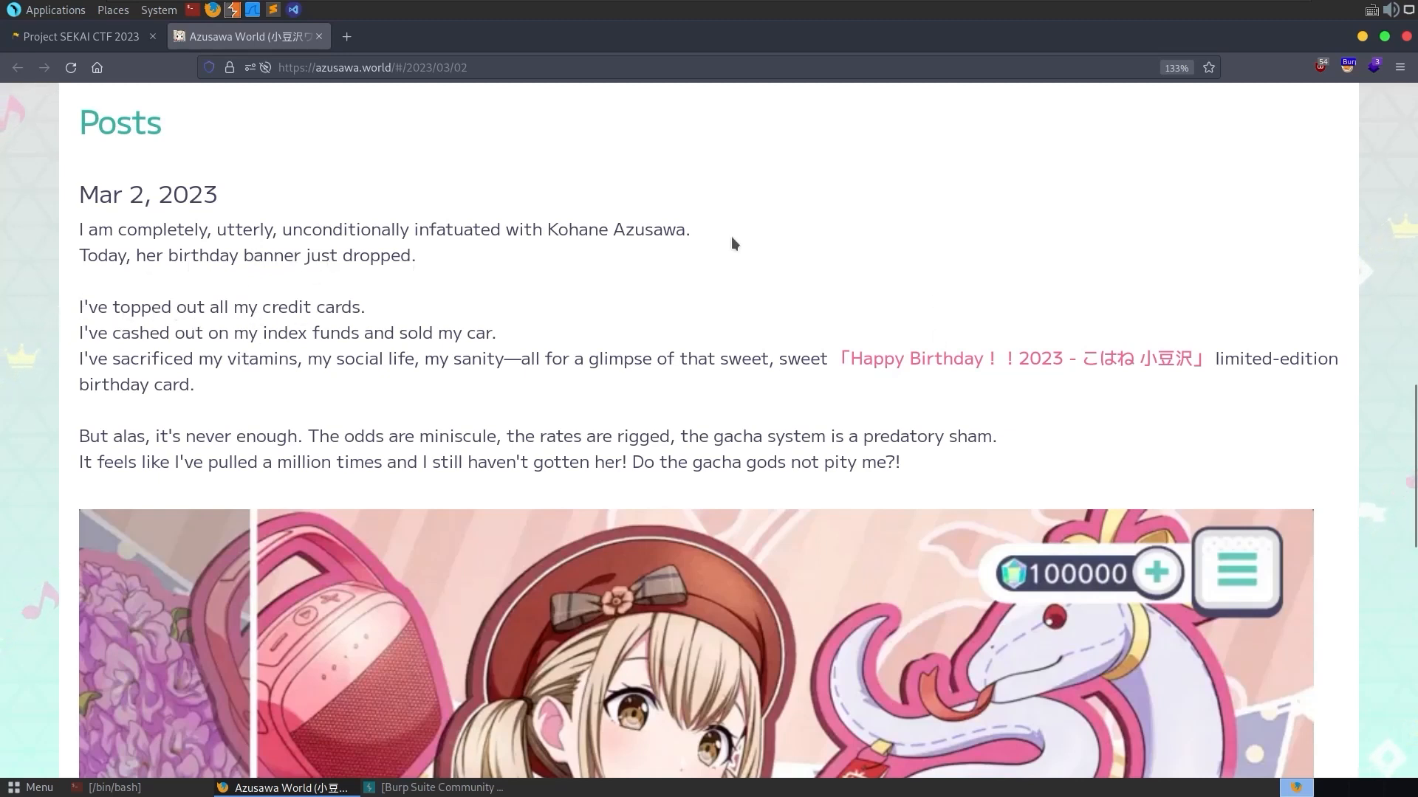
{"action": "mouse_move", "coordinate": [1167, 384]}
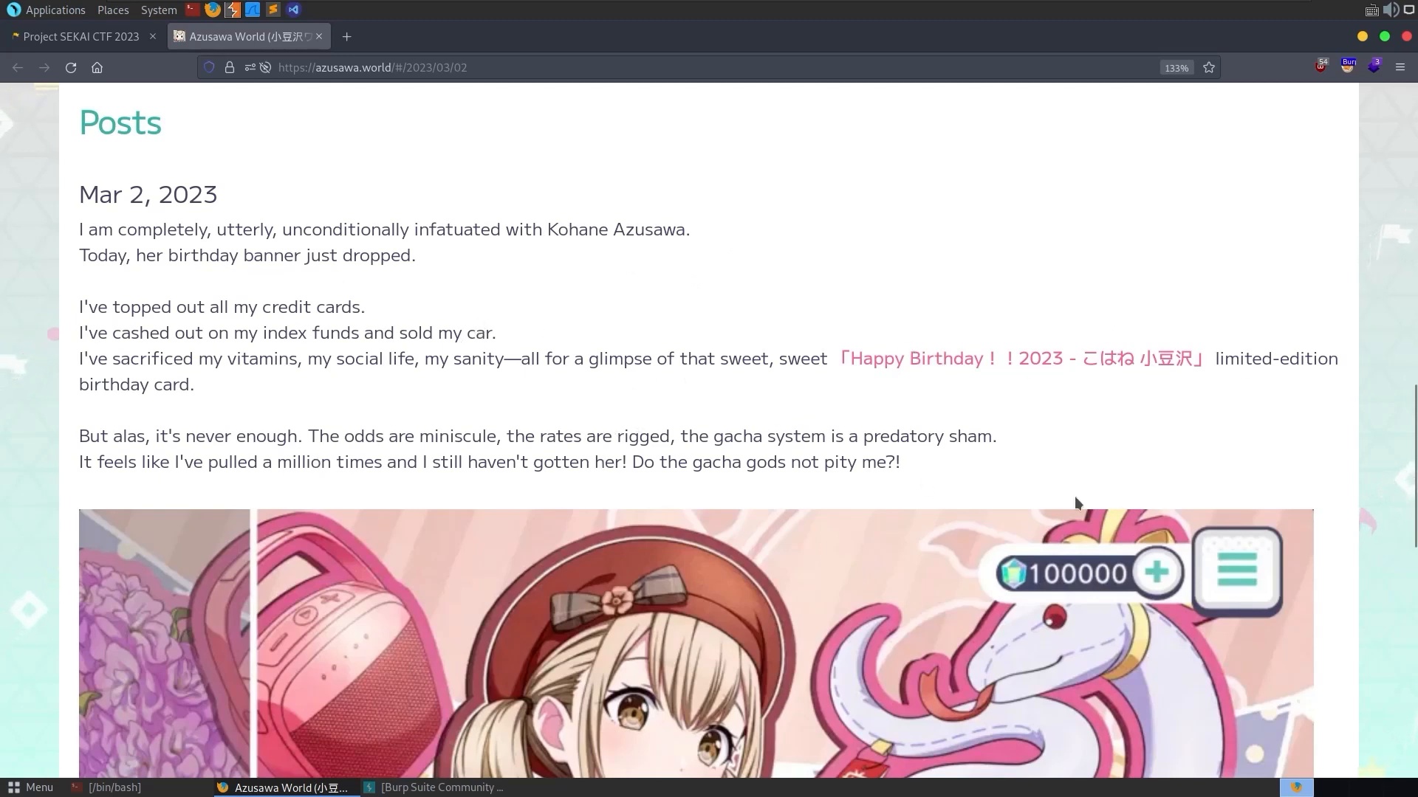
{"action": "mouse_move", "coordinate": [1033, 358]}
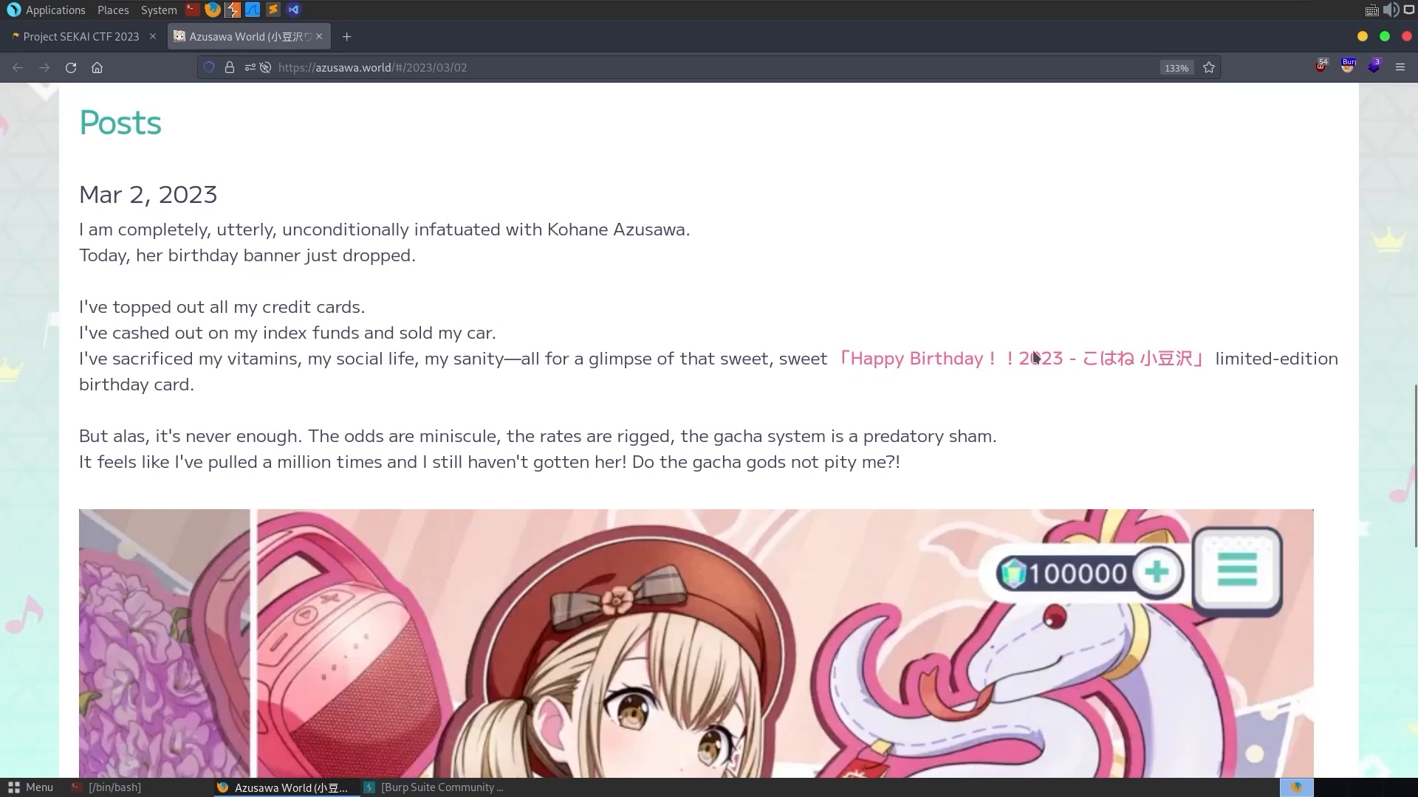
{"action": "mouse_move", "coordinate": [168, 62]}
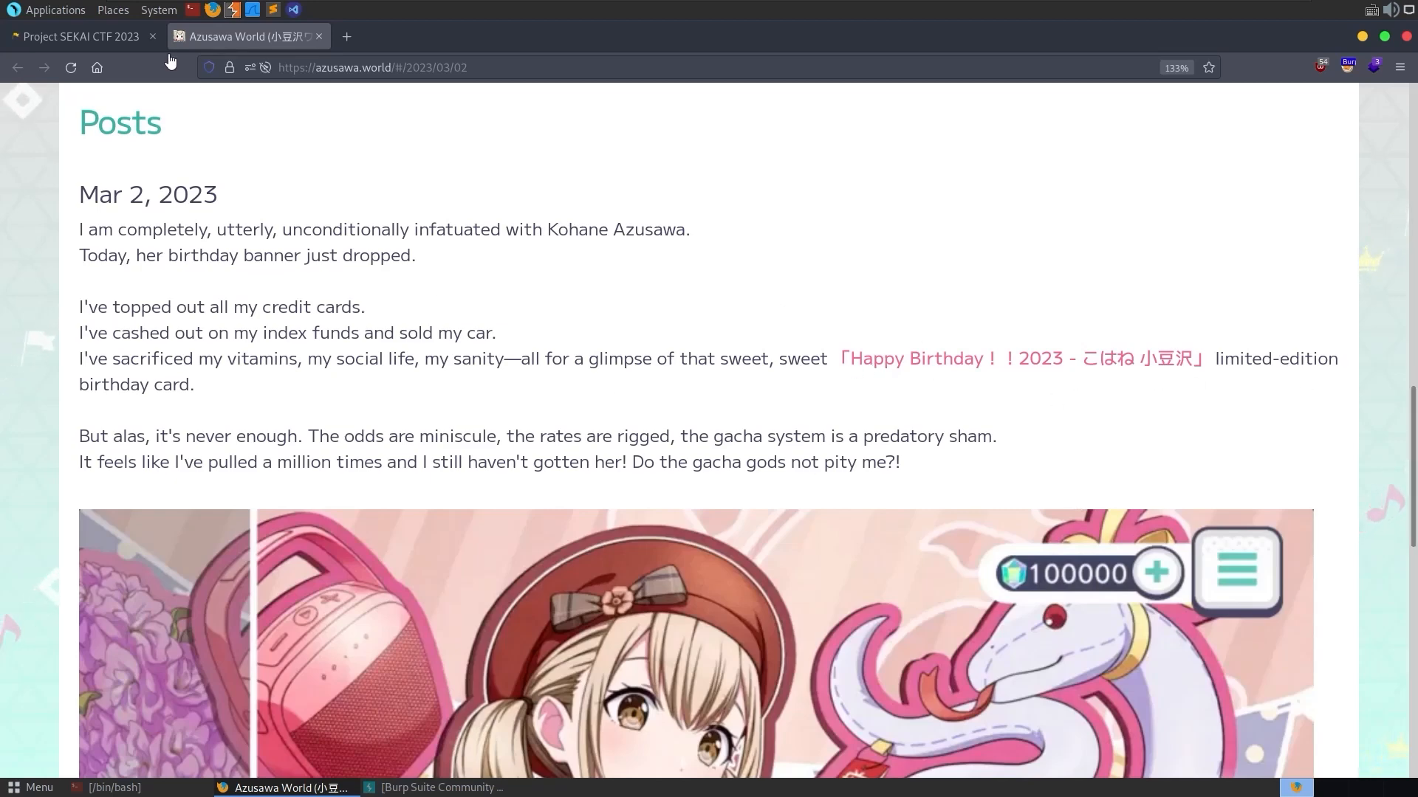
- Leave the Azusawa World post for the Windows VM desktop holding dist.zip and the dist folder
{"action": "left_click", "coordinate": [77, 36]}
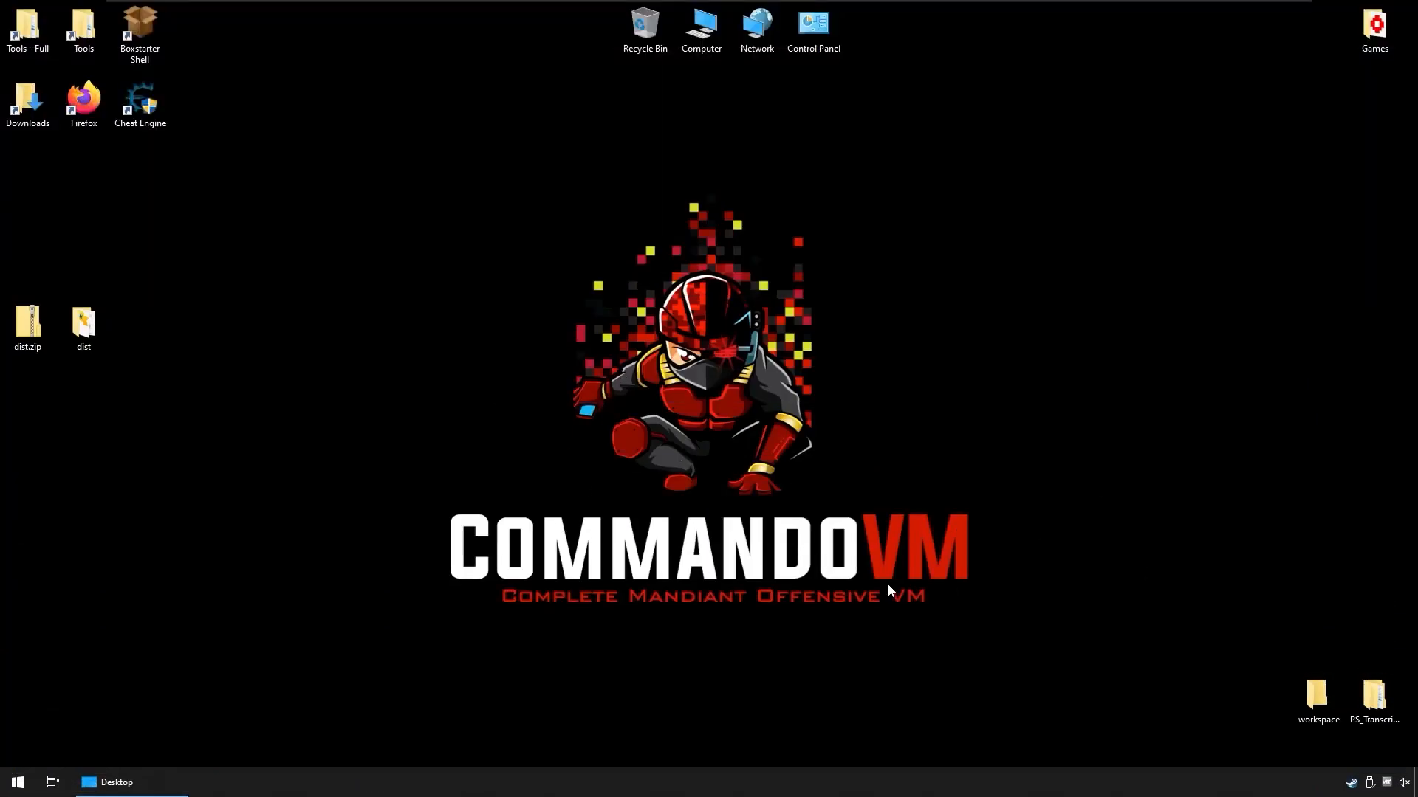
{"action": "mouse_move", "coordinate": [496, 554]}
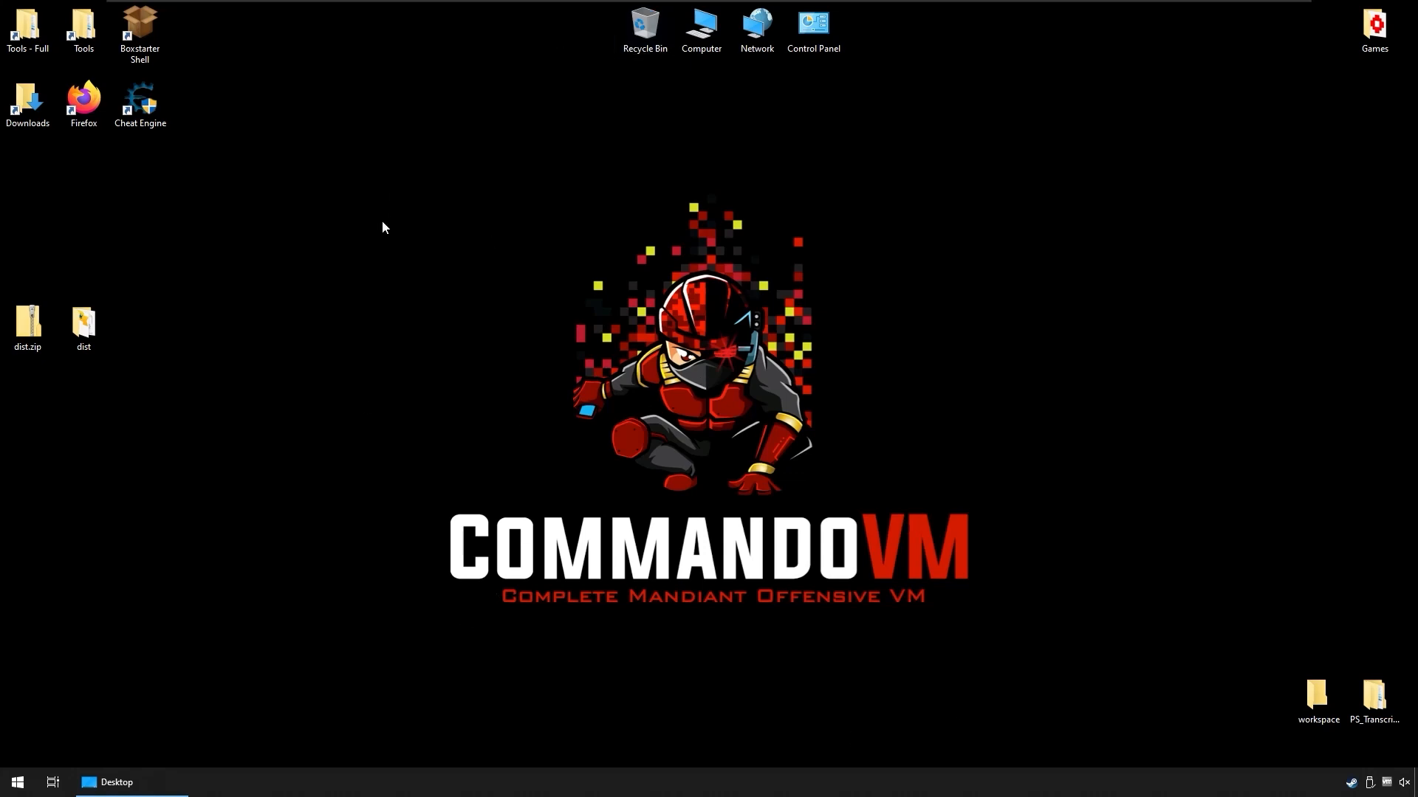
{"action": "mouse_move", "coordinate": [118, 369]}
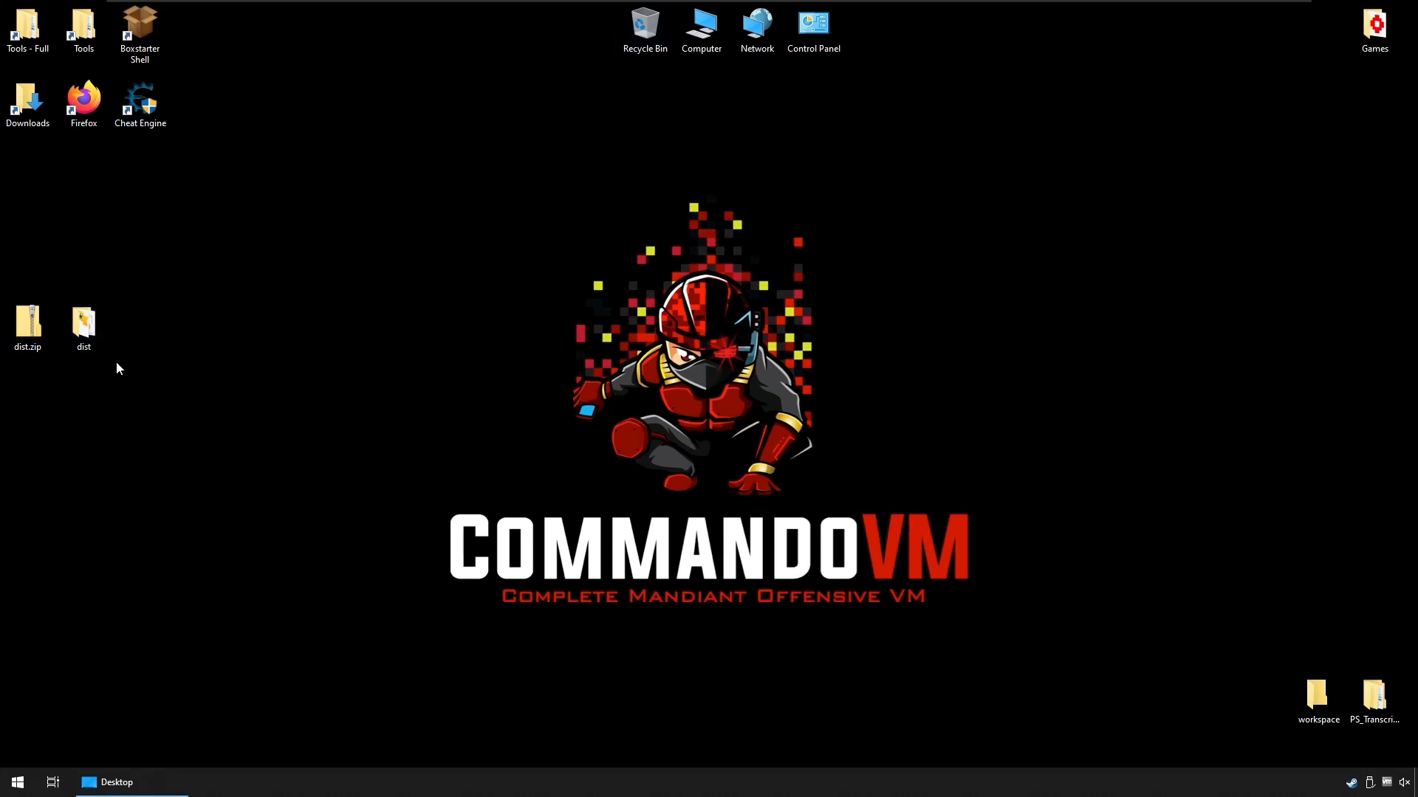
{"action": "mouse_move", "coordinate": [124, 209]}
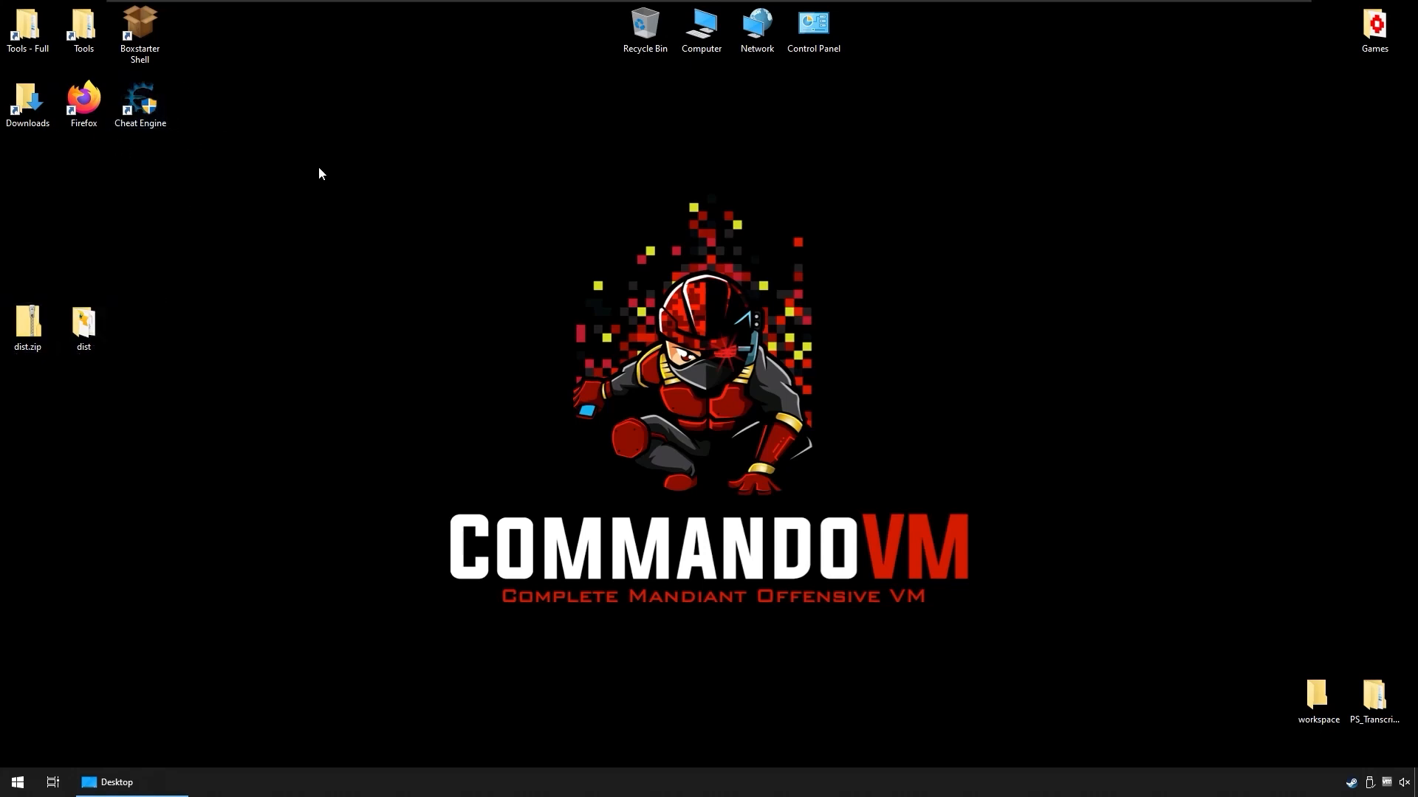
- From the desktop's dist folder, launch Asusawa's Gacha World.exe to reach the 100-gem banner
{"action": "left_click", "coordinate": [82, 328]}
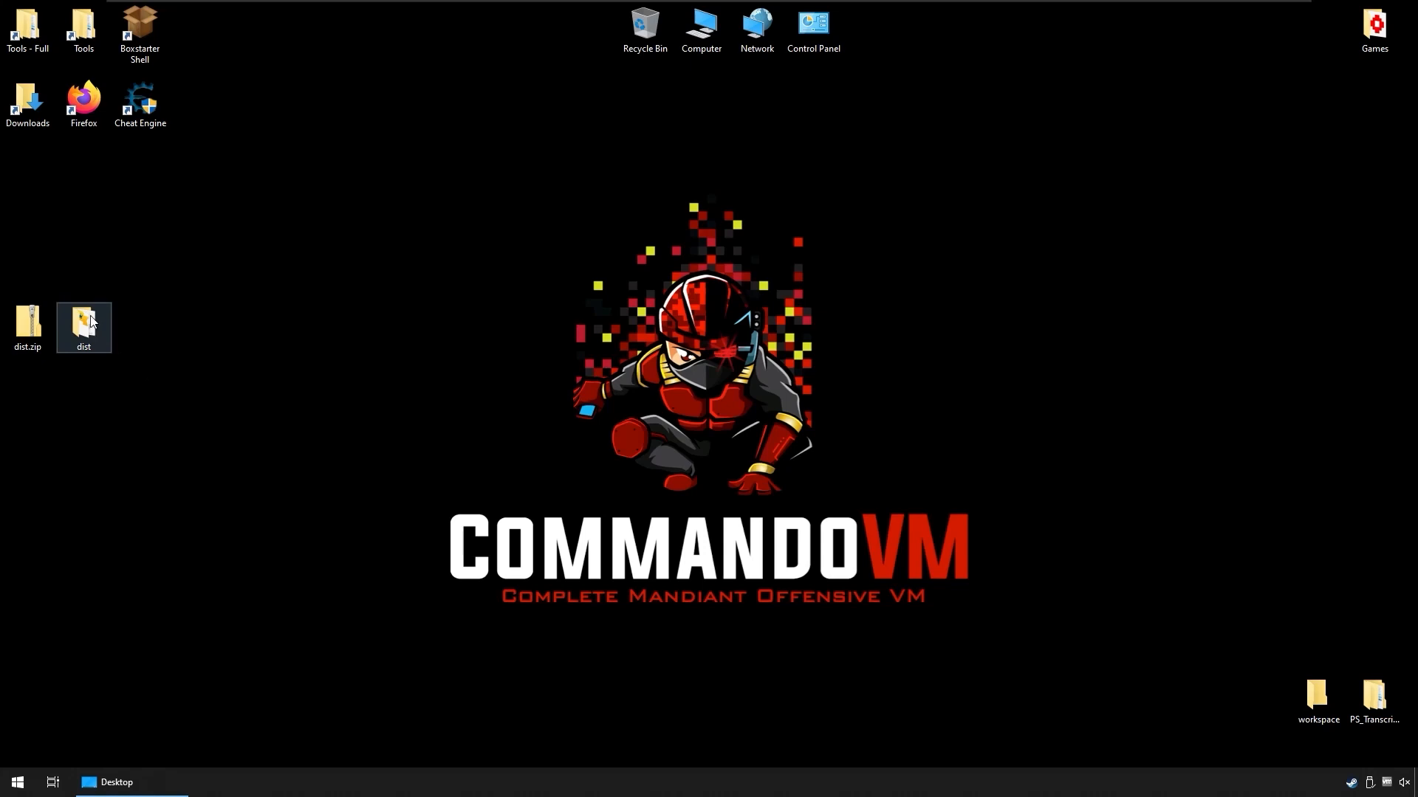
{"action": "double_click", "coordinate": [82, 321]}
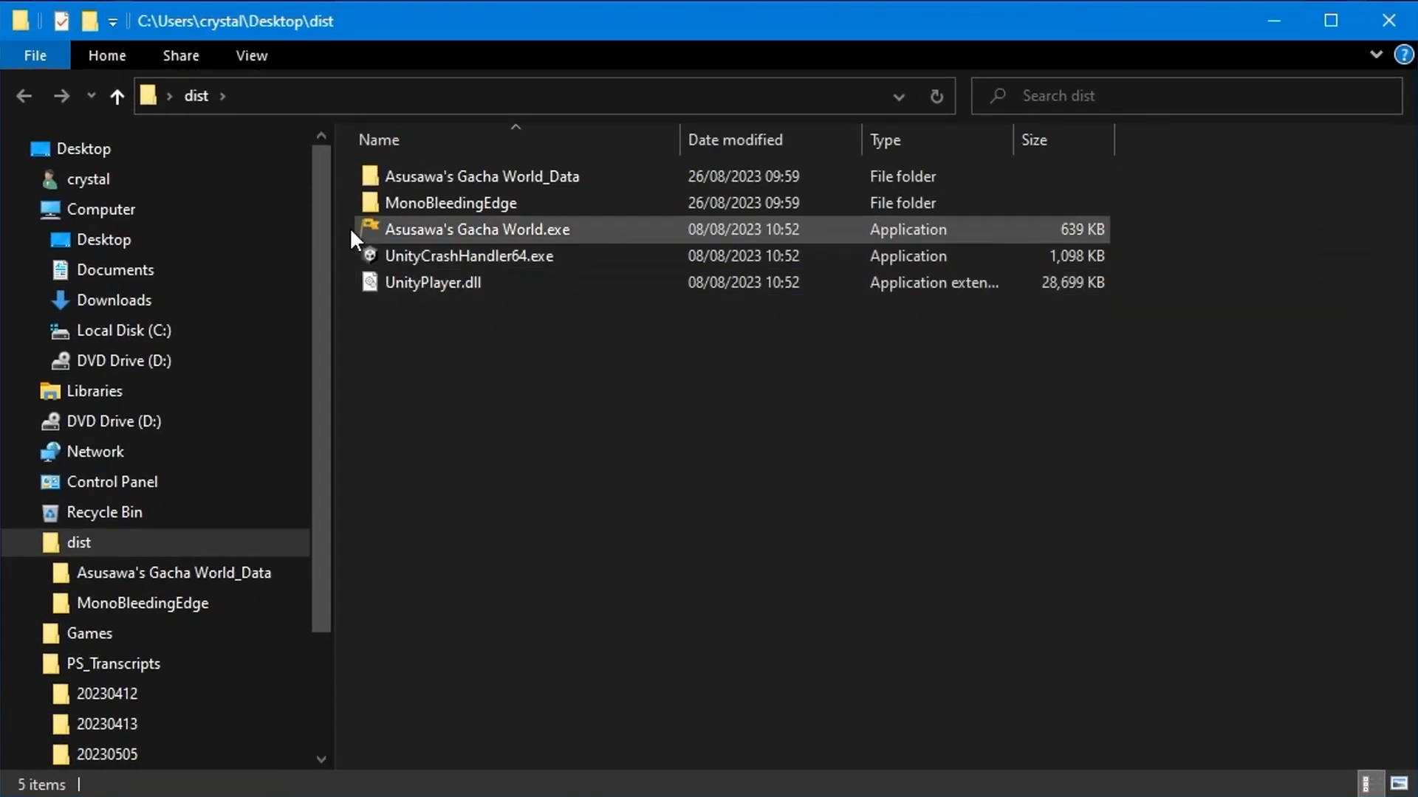
{"action": "left_click", "coordinate": [482, 176]}
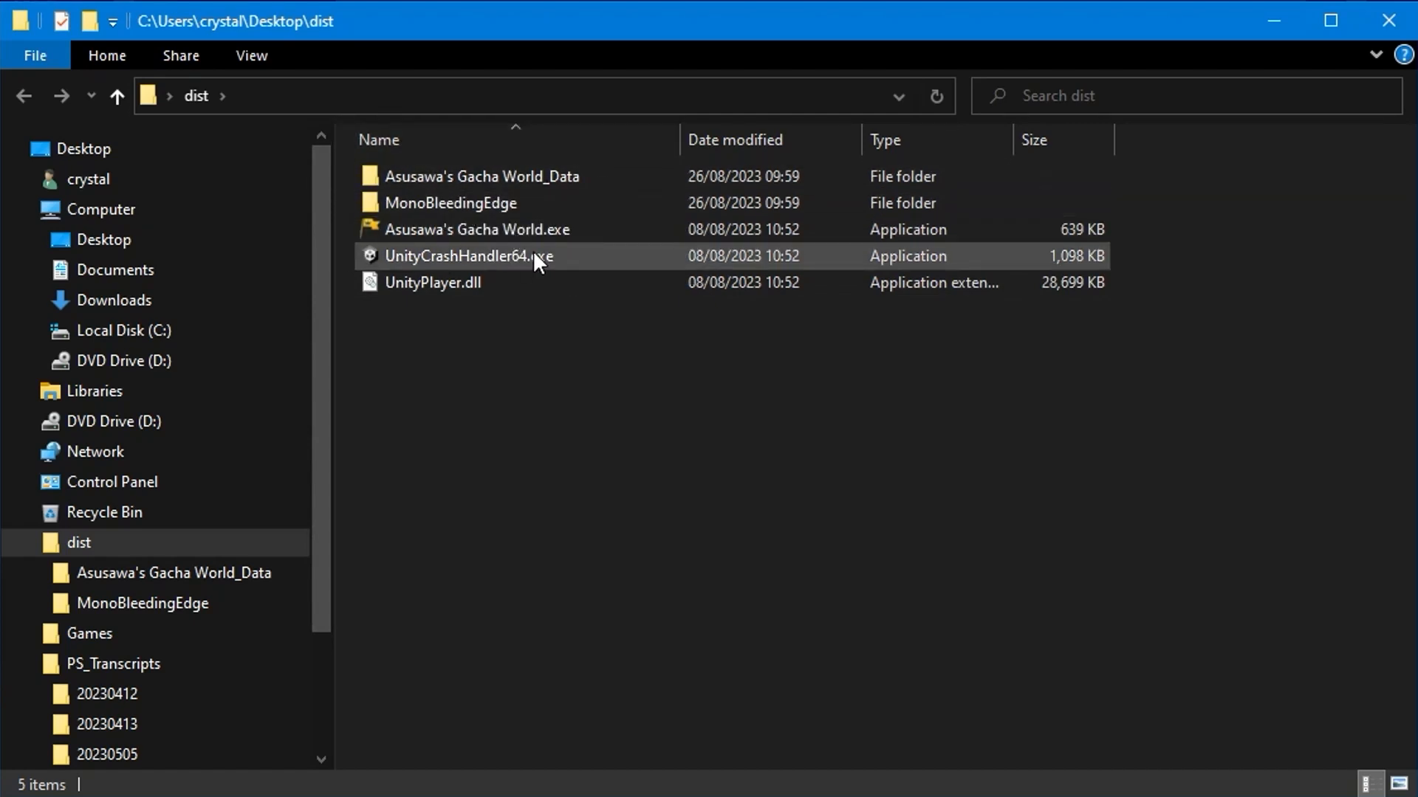
{"action": "left_click", "coordinate": [477, 229]}
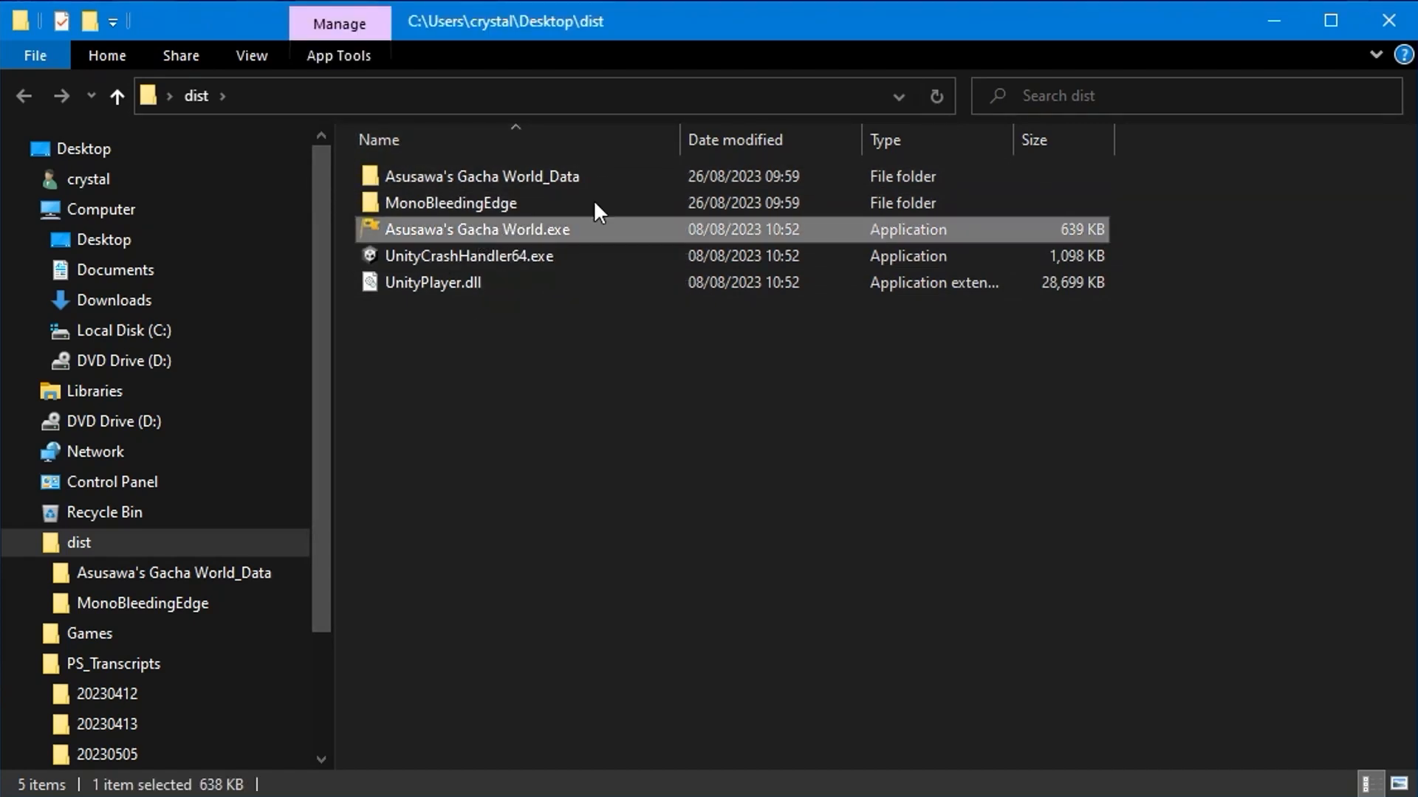
{"action": "double_click", "coordinate": [477, 229]}
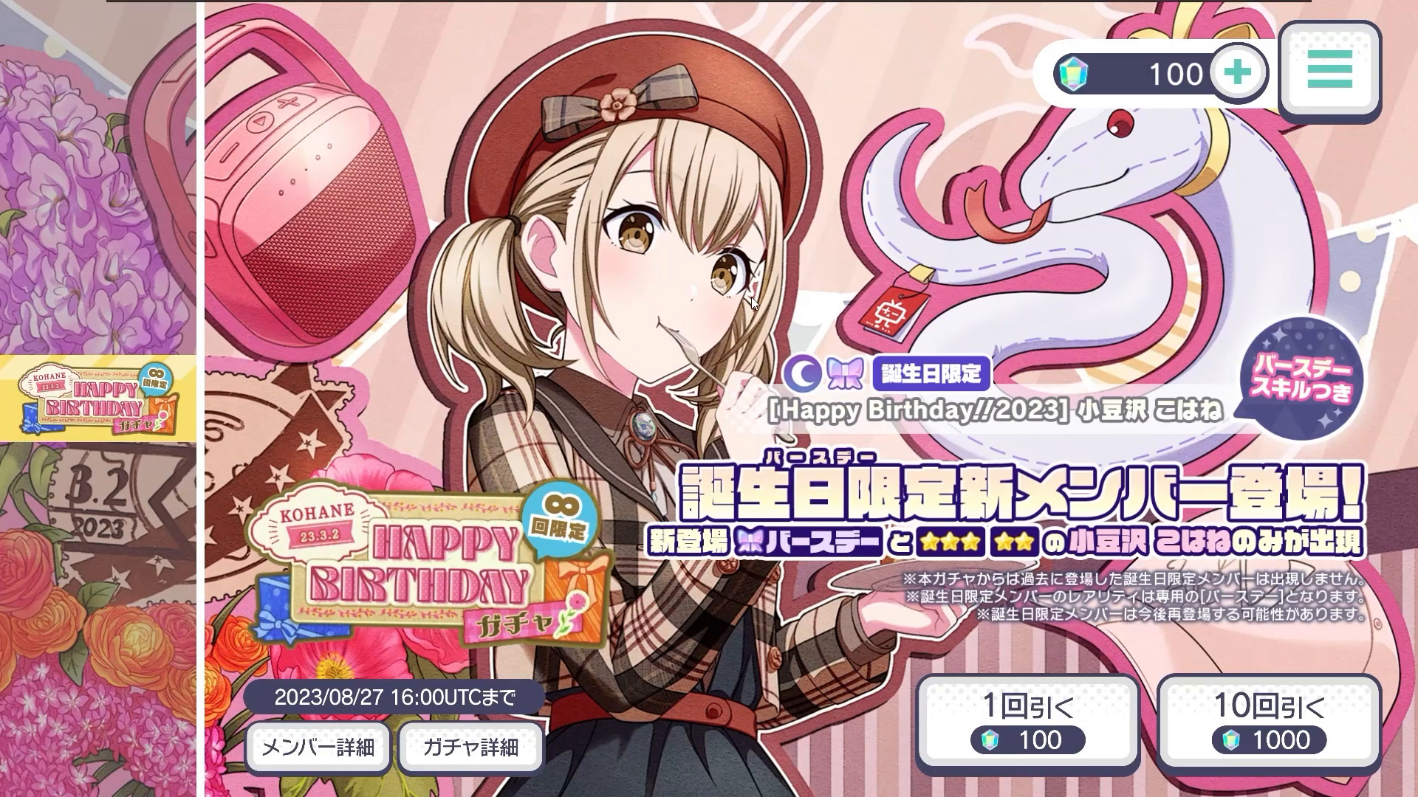
{"action": "mouse_move", "coordinate": [1287, 295]}
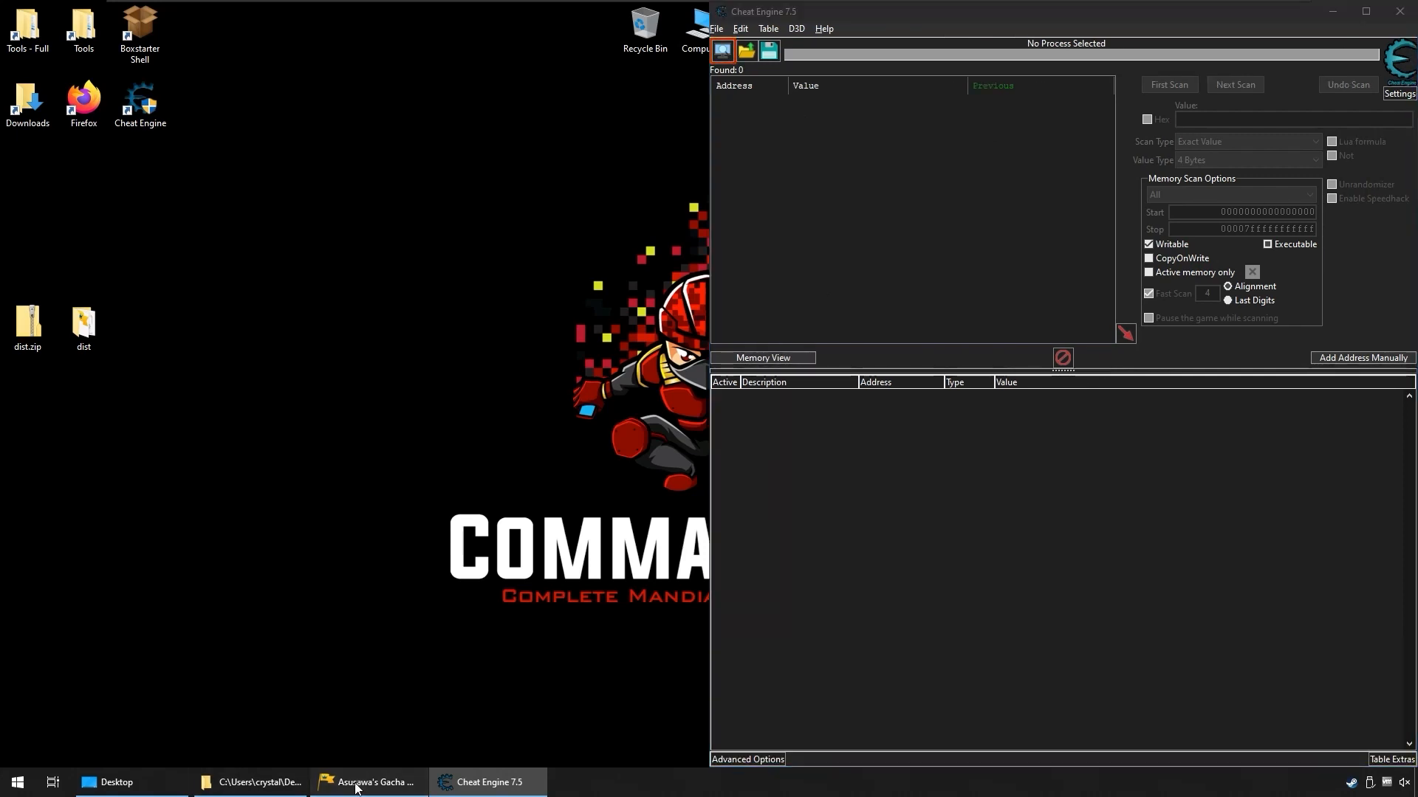
- Refocus the game, peek at its settings dialog and close it, keeping the 100-gem banner
{"action": "left_click", "coordinate": [366, 783]}
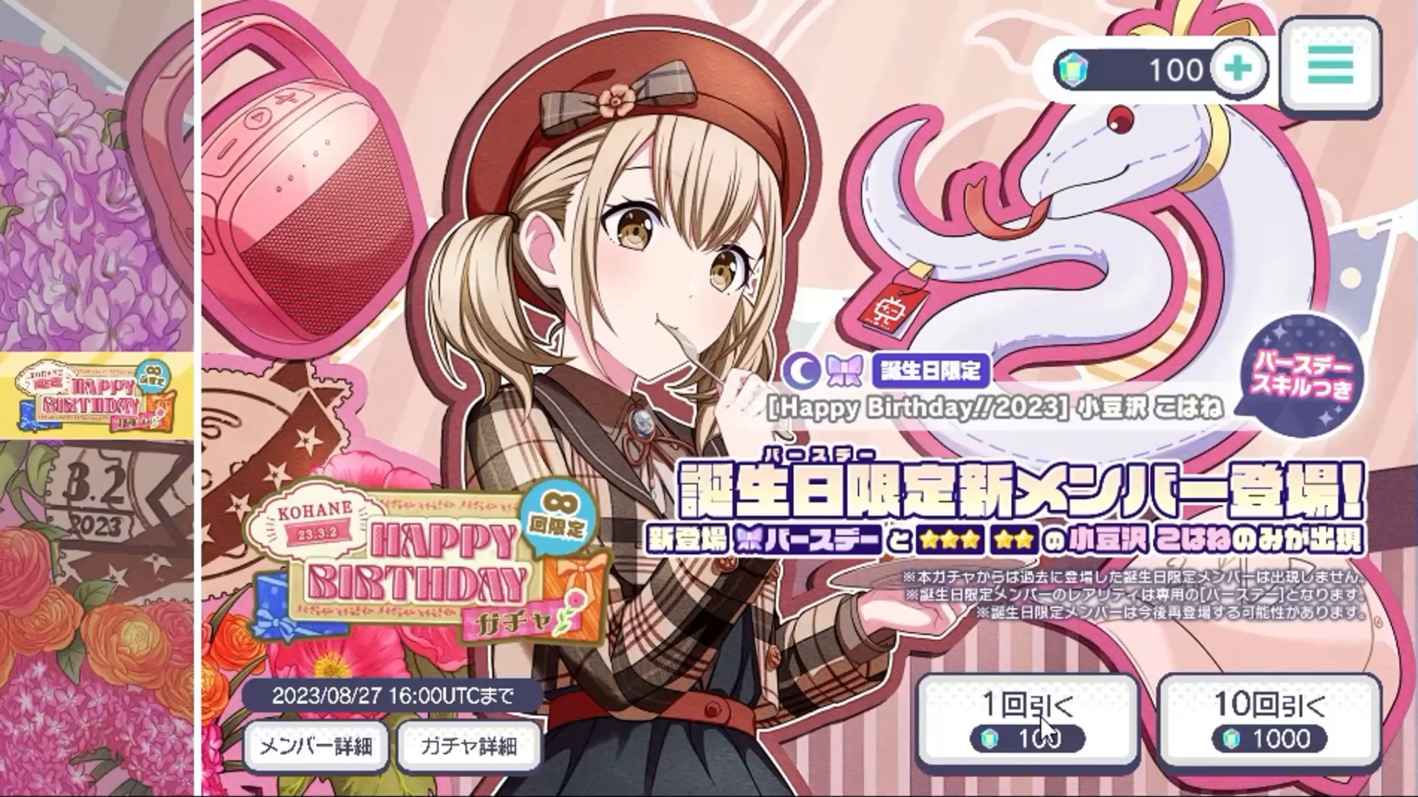
{"action": "mouse_move", "coordinate": [1158, 715]}
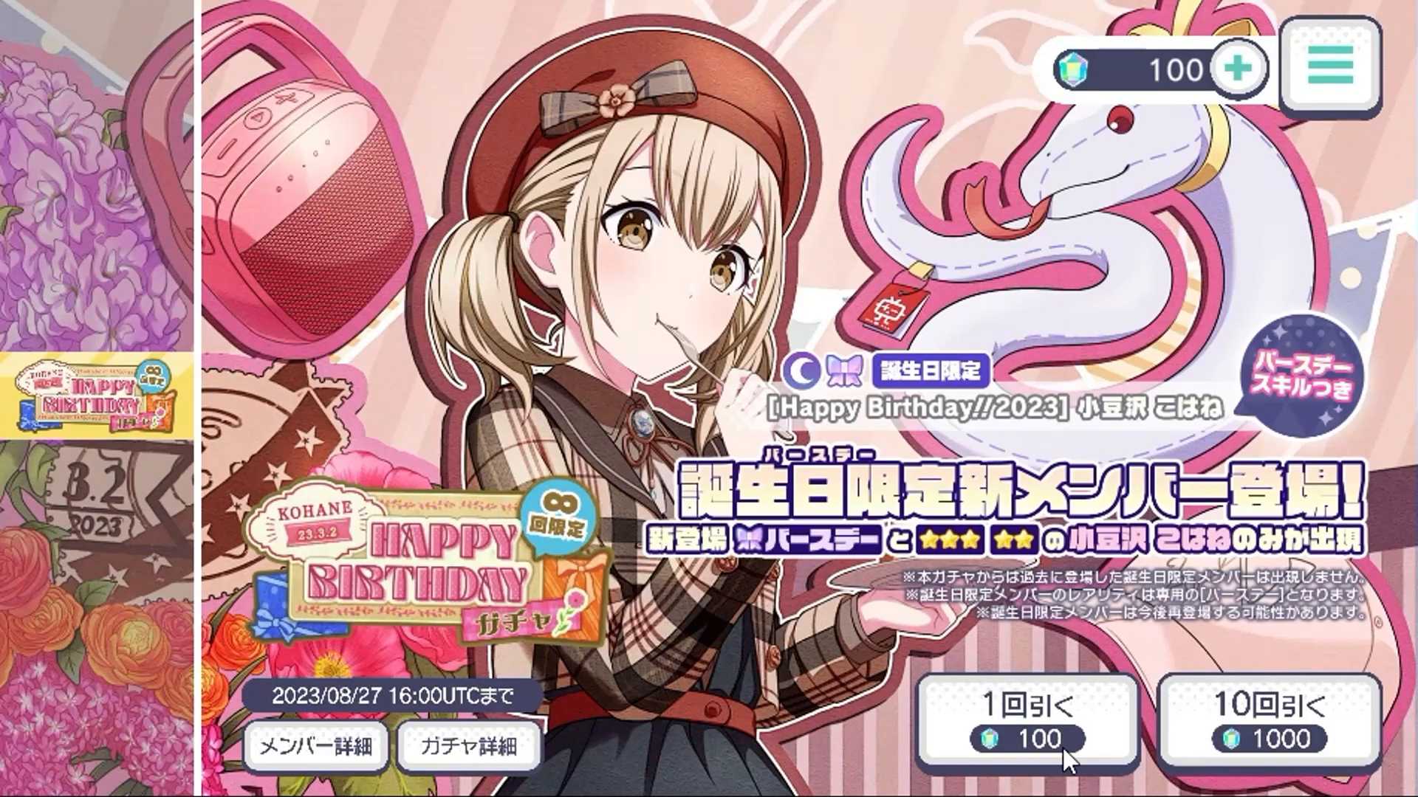
{"action": "mouse_move", "coordinate": [1207, 732]}
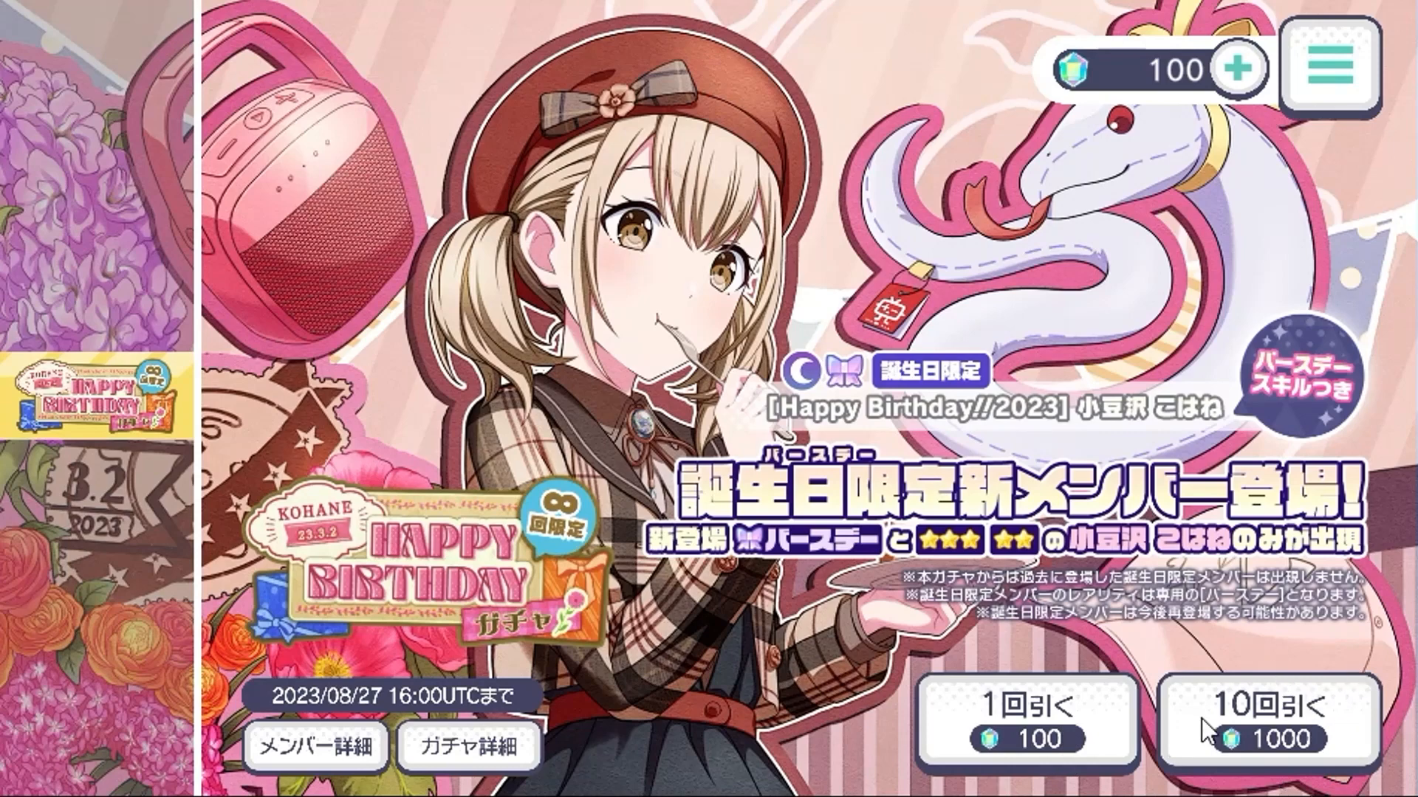
{"action": "mouse_move", "coordinate": [1354, 734]}
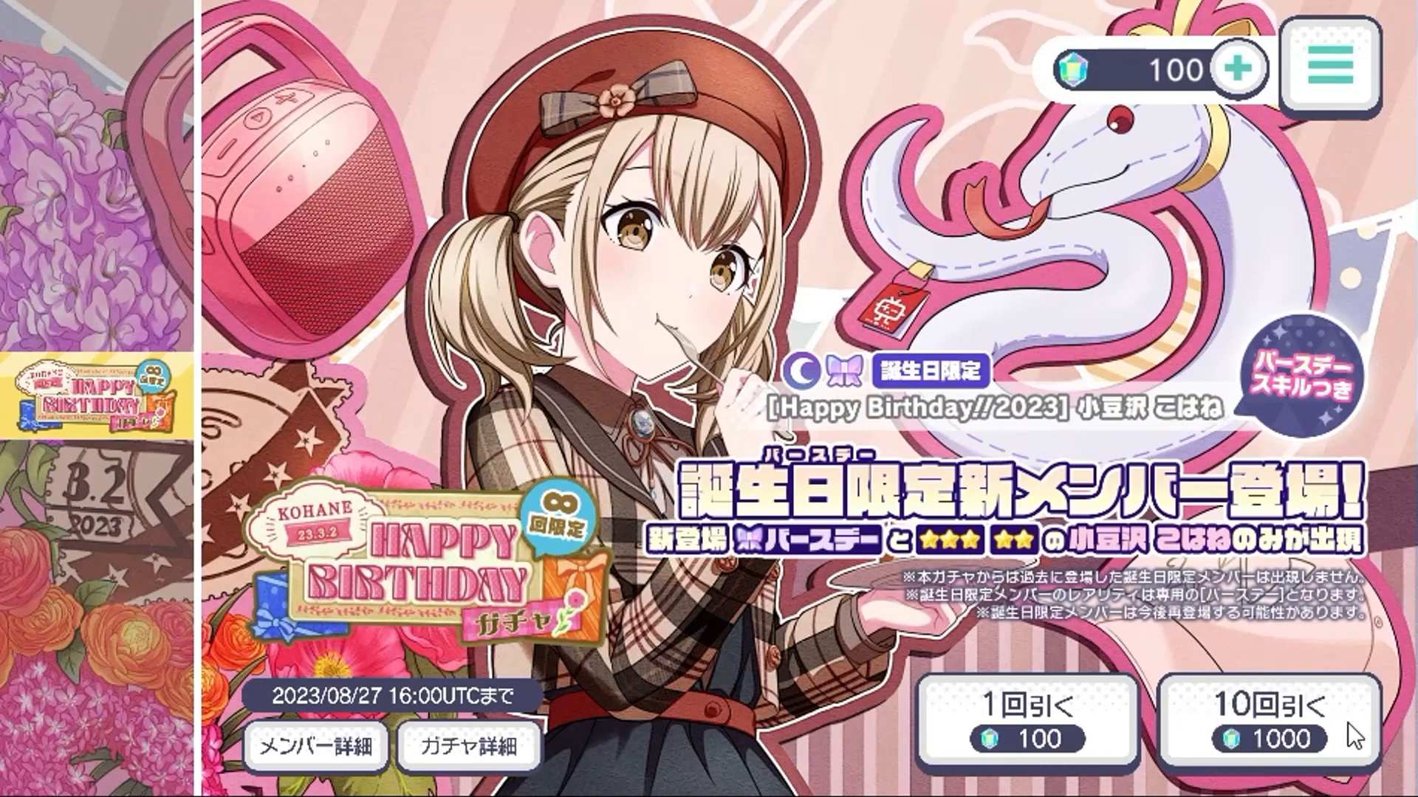
{"action": "mouse_move", "coordinate": [1298, 67]}
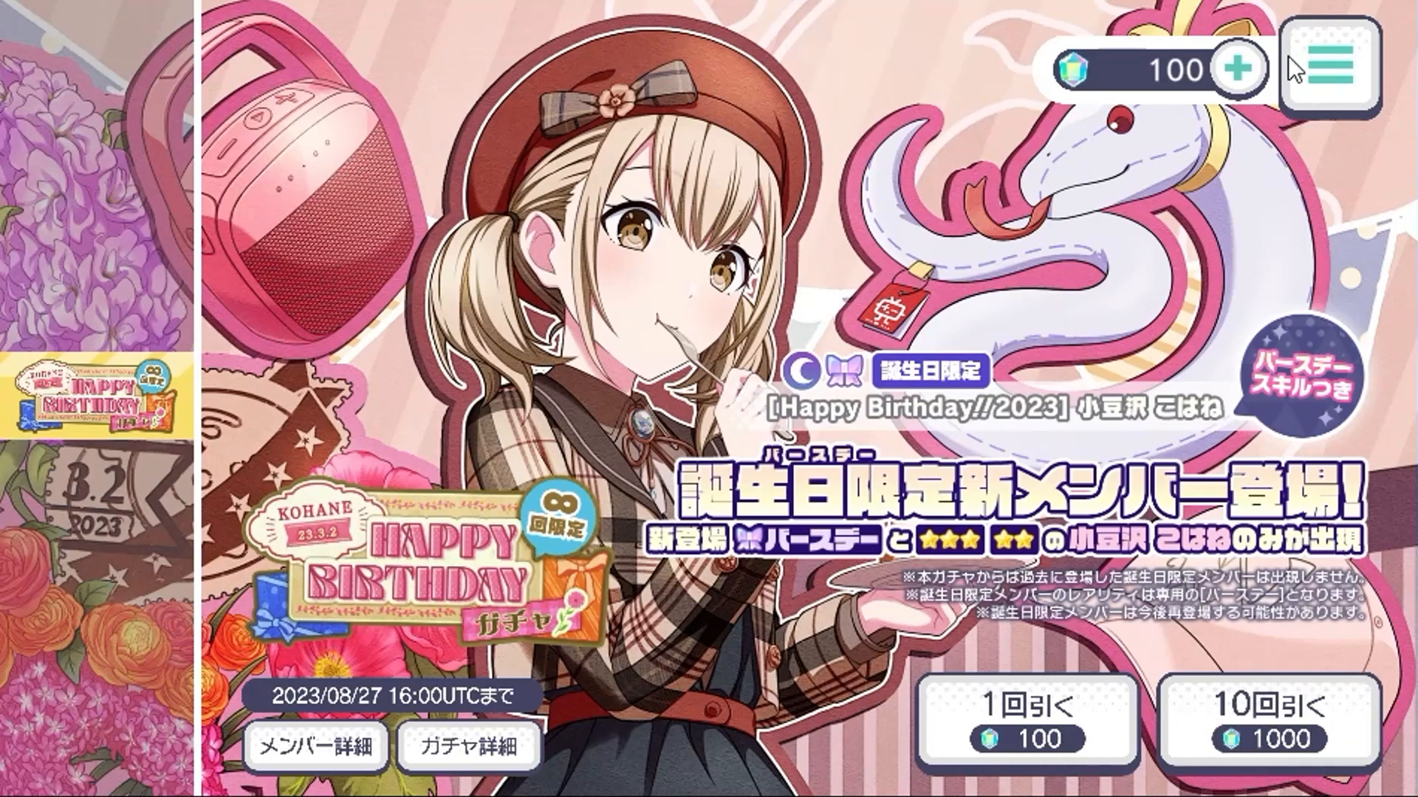
{"action": "left_click", "coordinate": [1326, 65]}
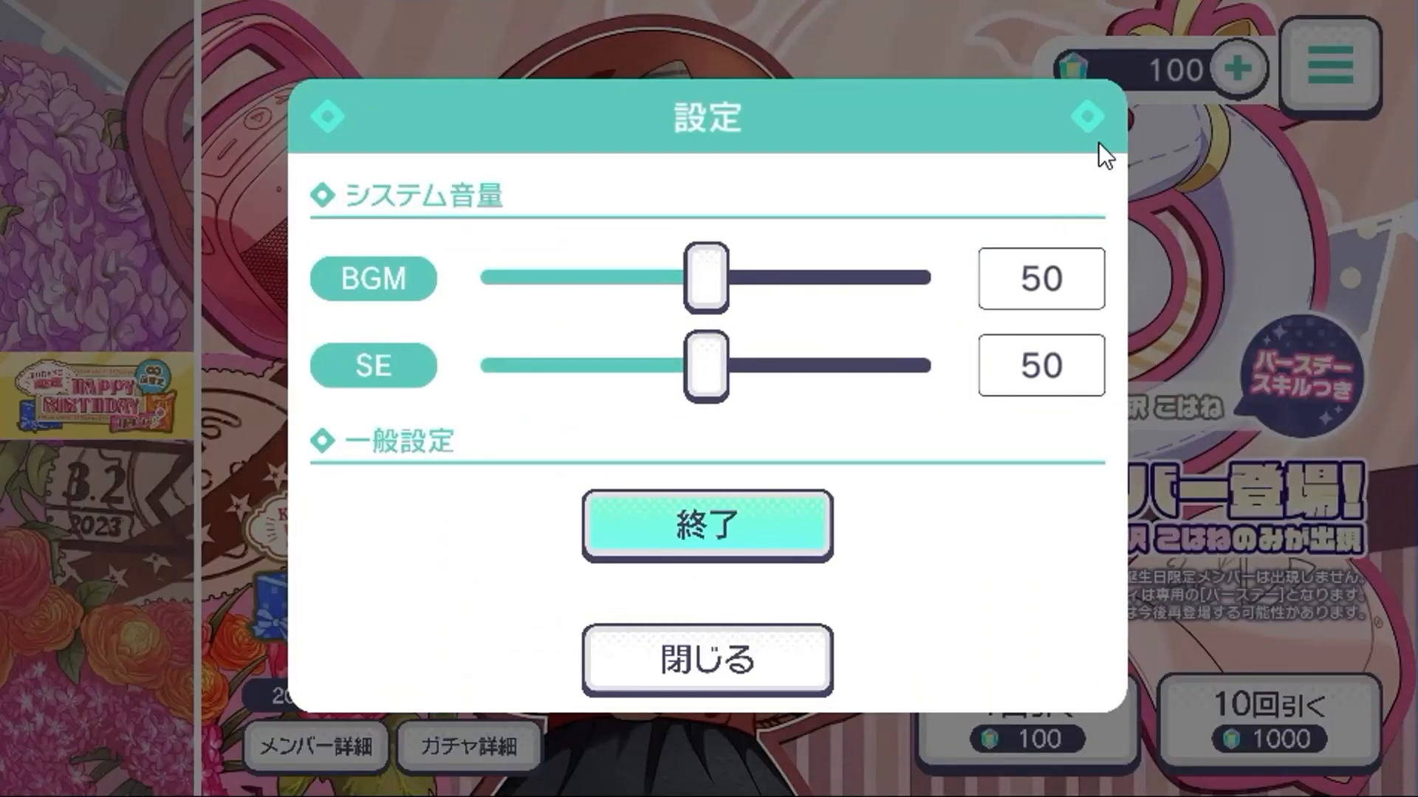
{"action": "mouse_move", "coordinate": [341, 138]}
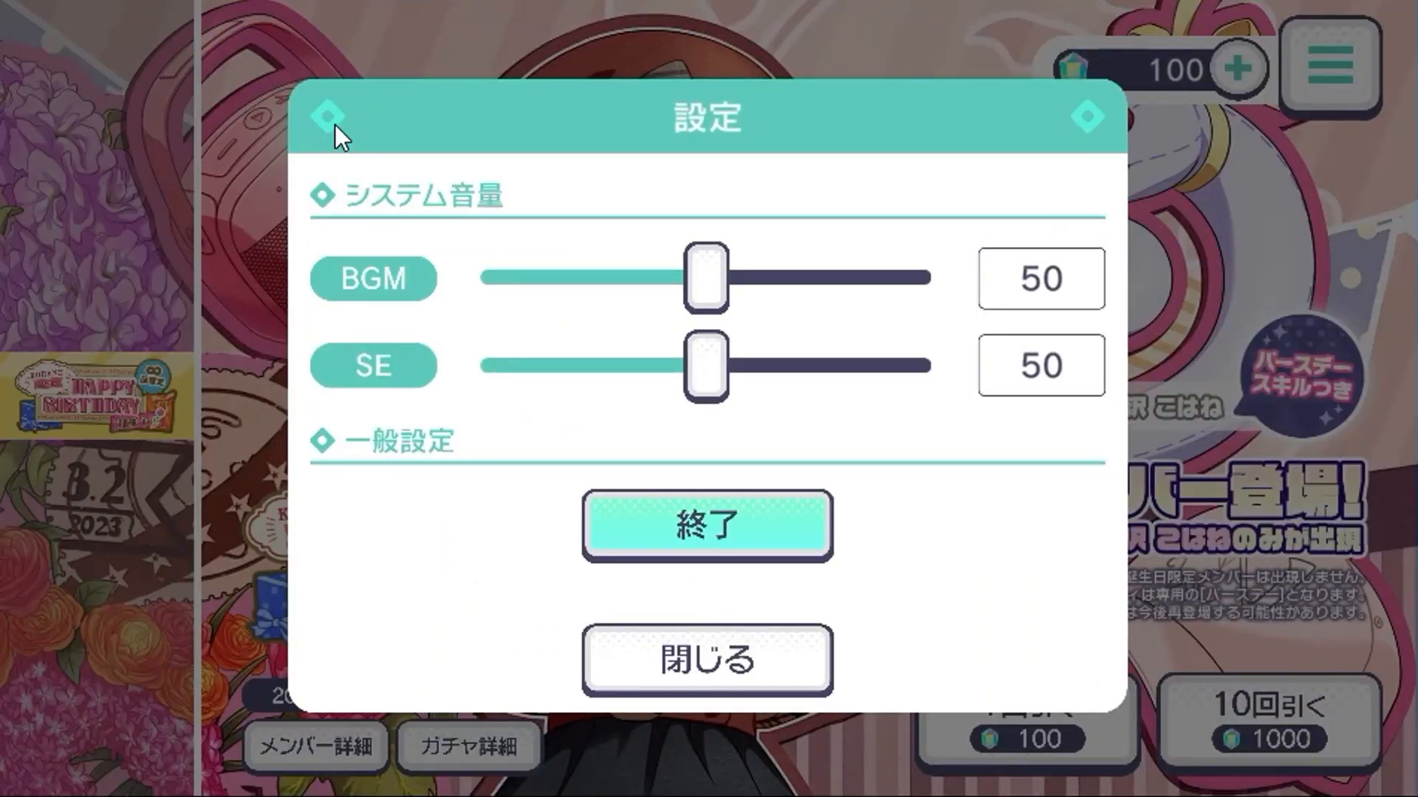
{"action": "left_click", "coordinate": [706, 661]}
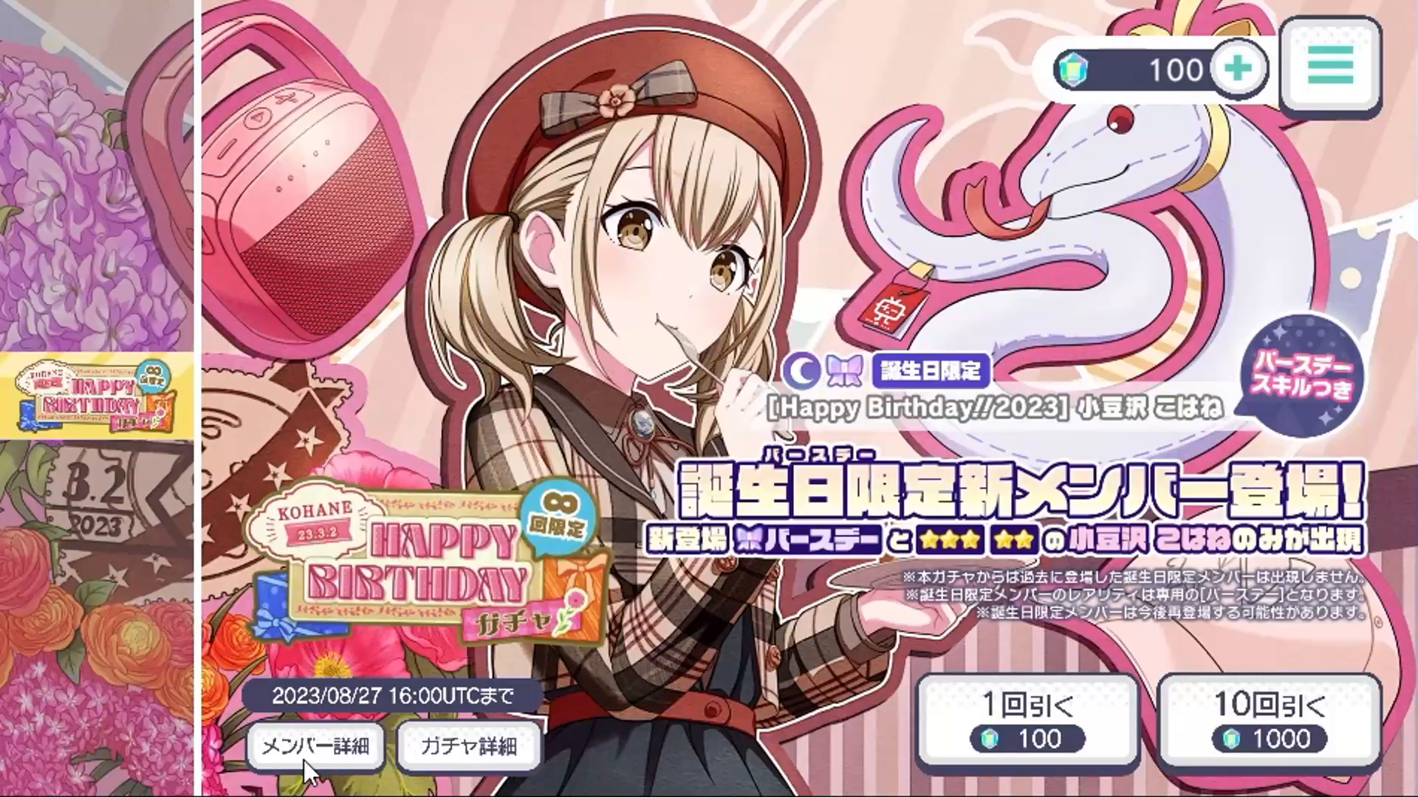
{"action": "mouse_move", "coordinate": [1072, 746]}
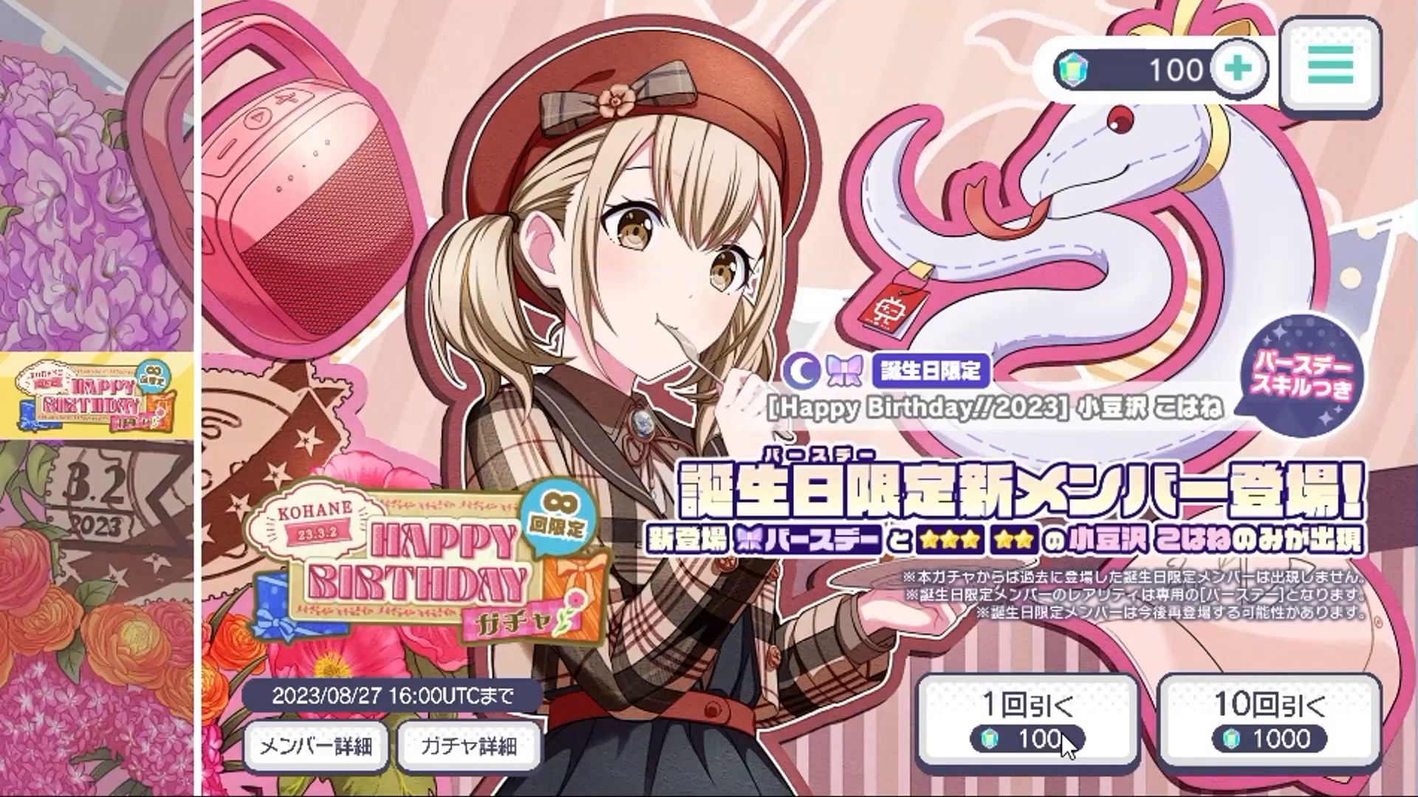
{"action": "mouse_move", "coordinate": [1171, 715]}
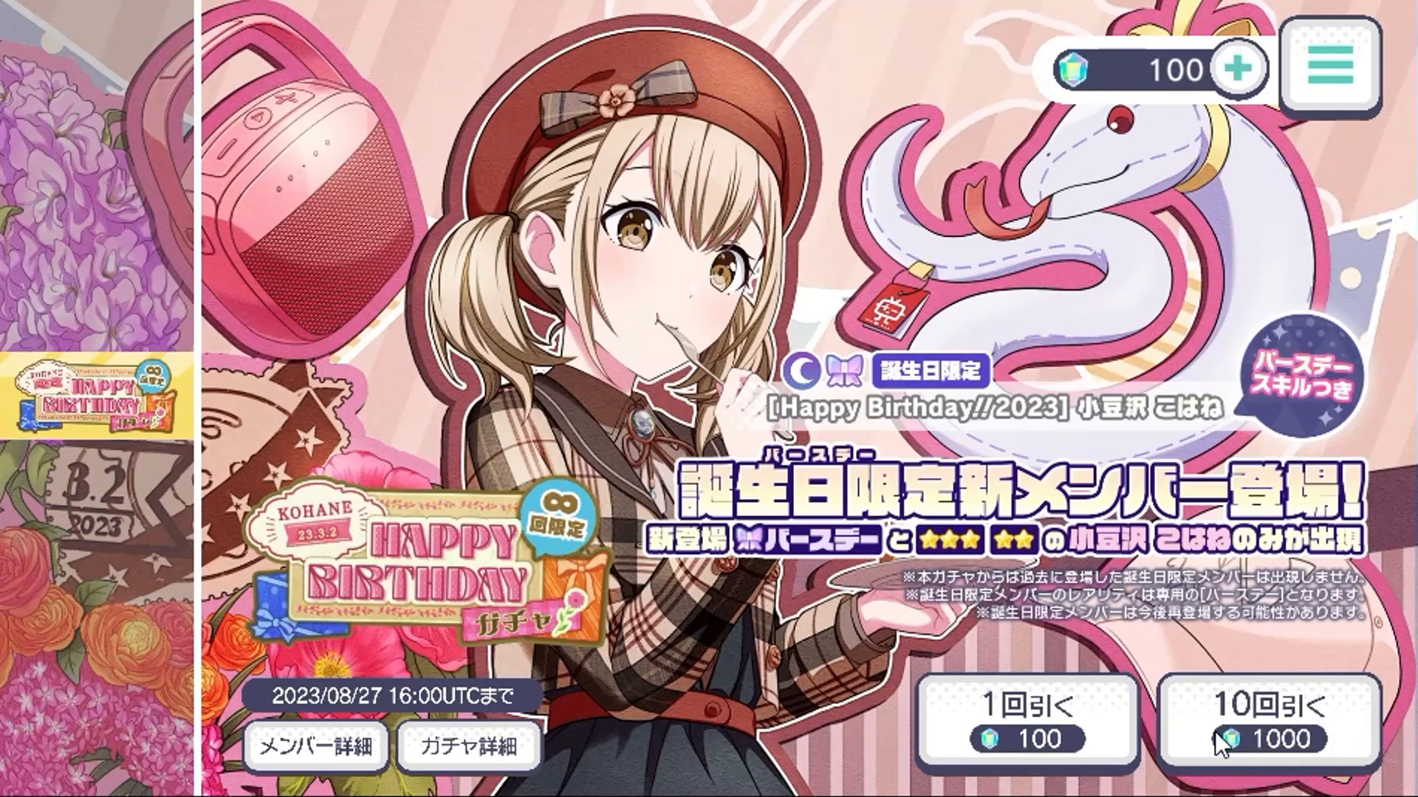
{"action": "mouse_move", "coordinate": [1164, 696]}
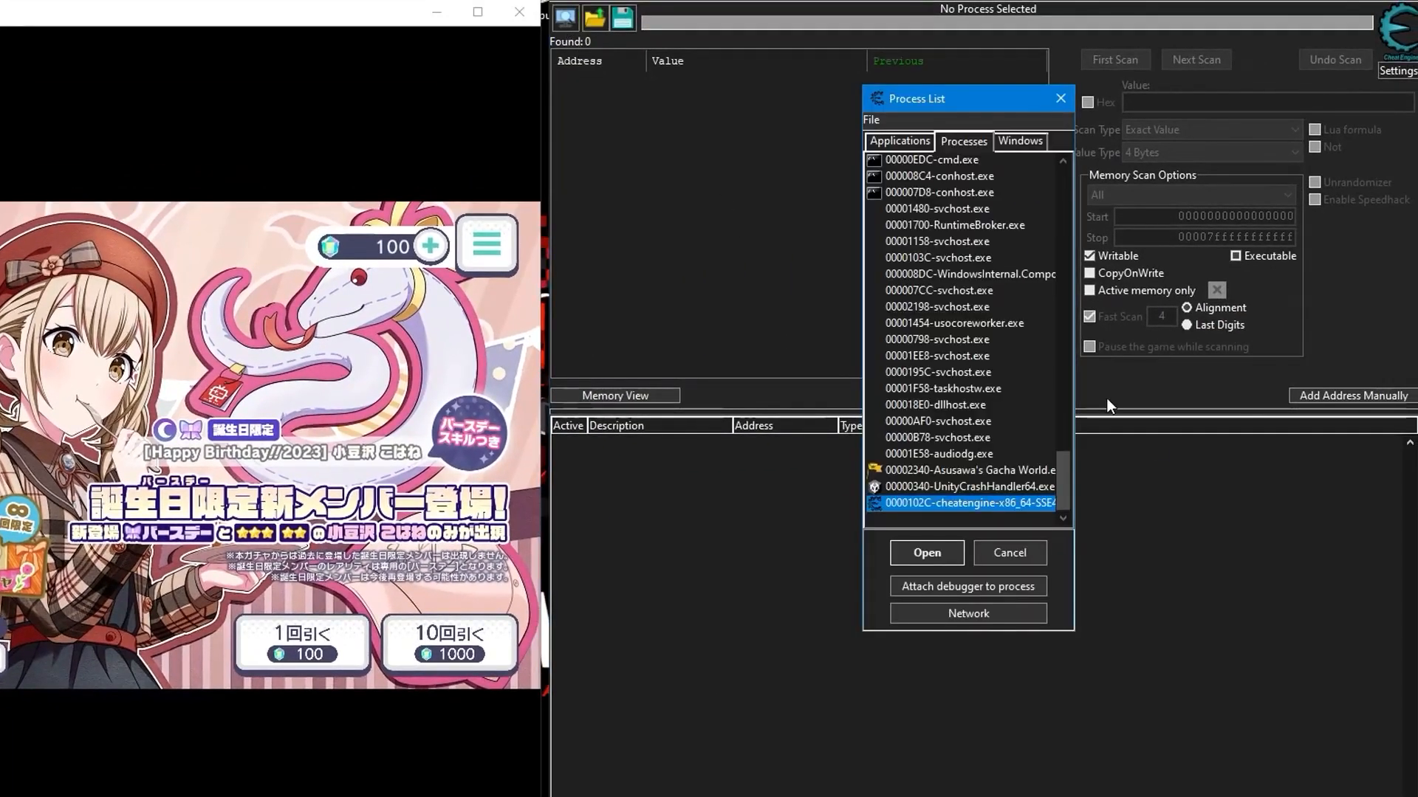
- Attach Cheat Engine to the game and first-scan for 100, finding 2,877 addresses
{"action": "left_click", "coordinate": [926, 552]}
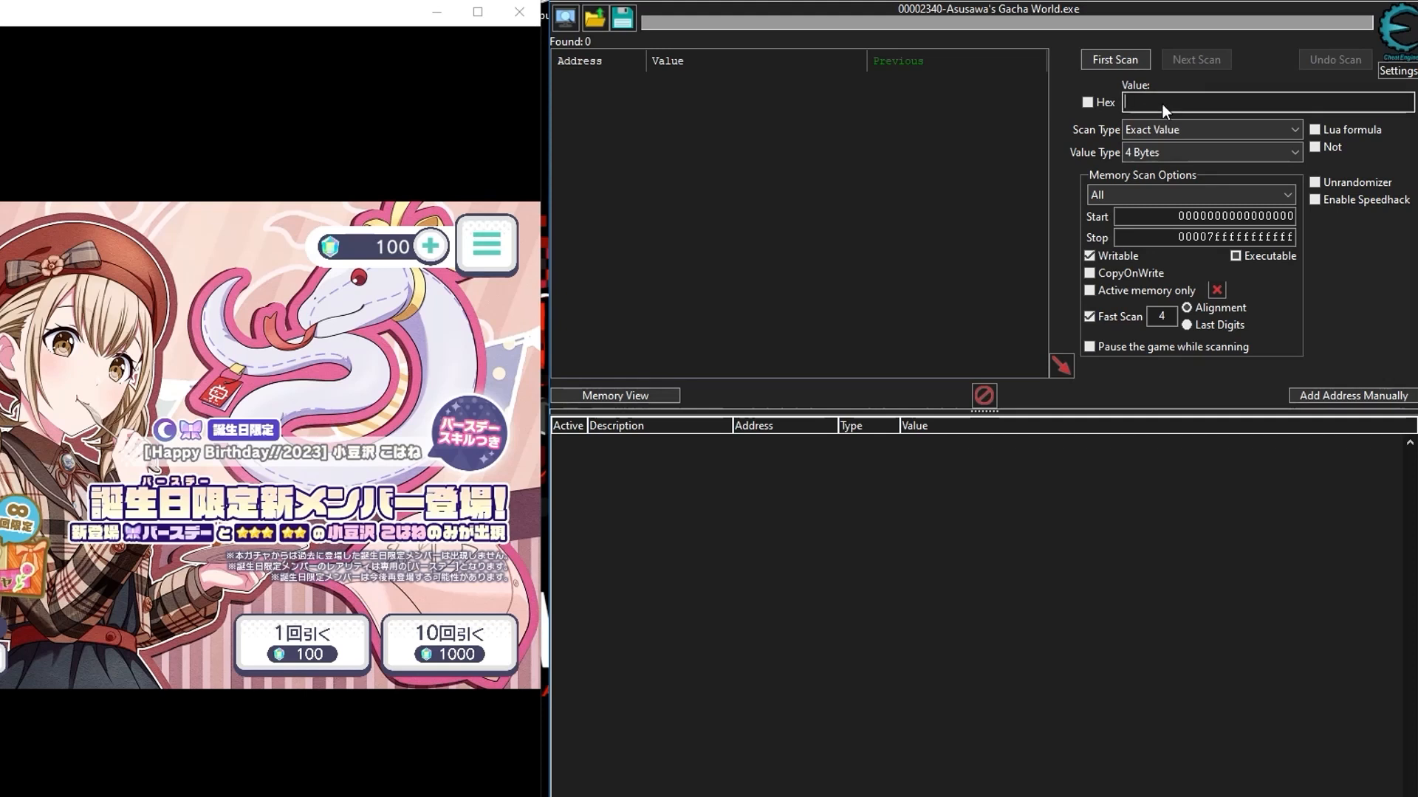
{"action": "type", "text": "100"}
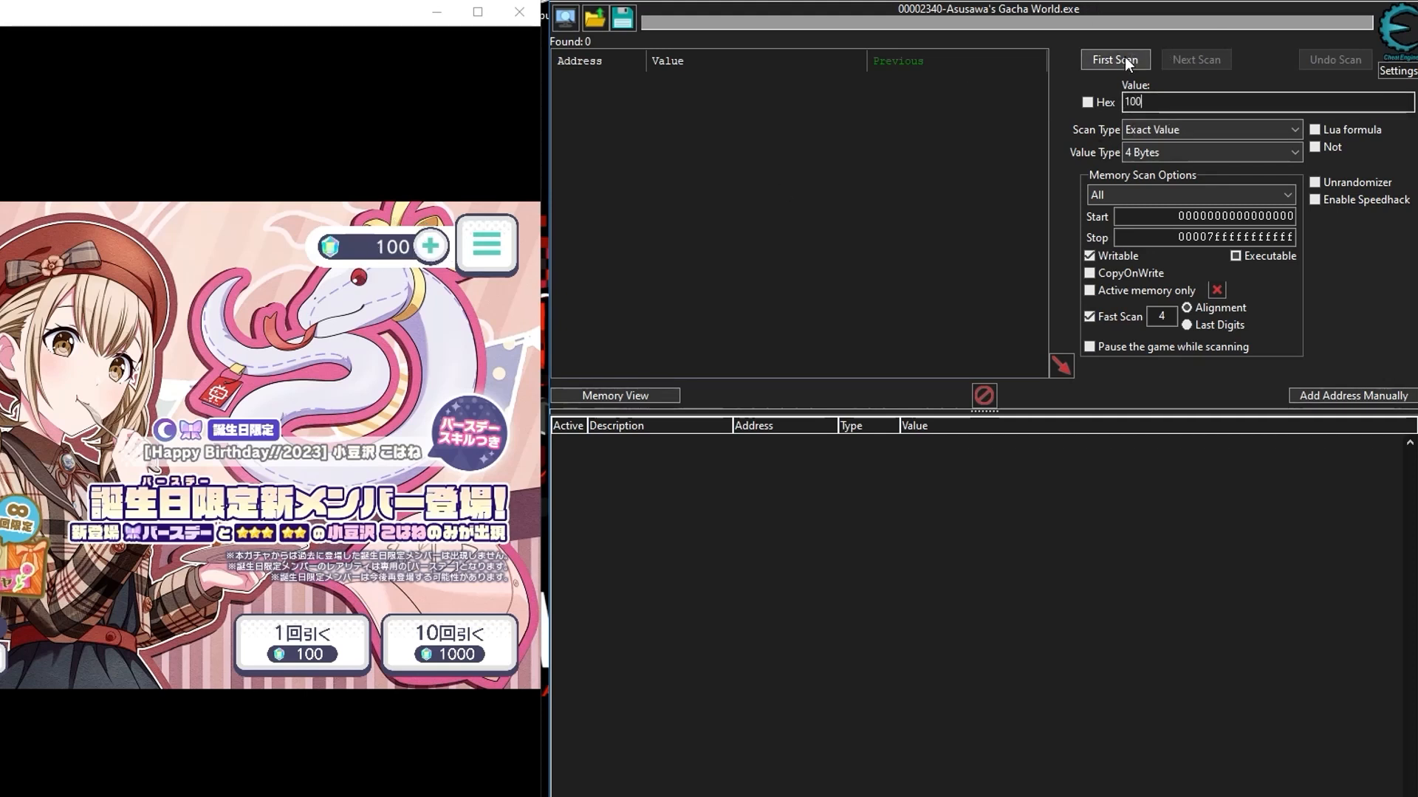
{"action": "left_click", "coordinate": [1113, 59]}
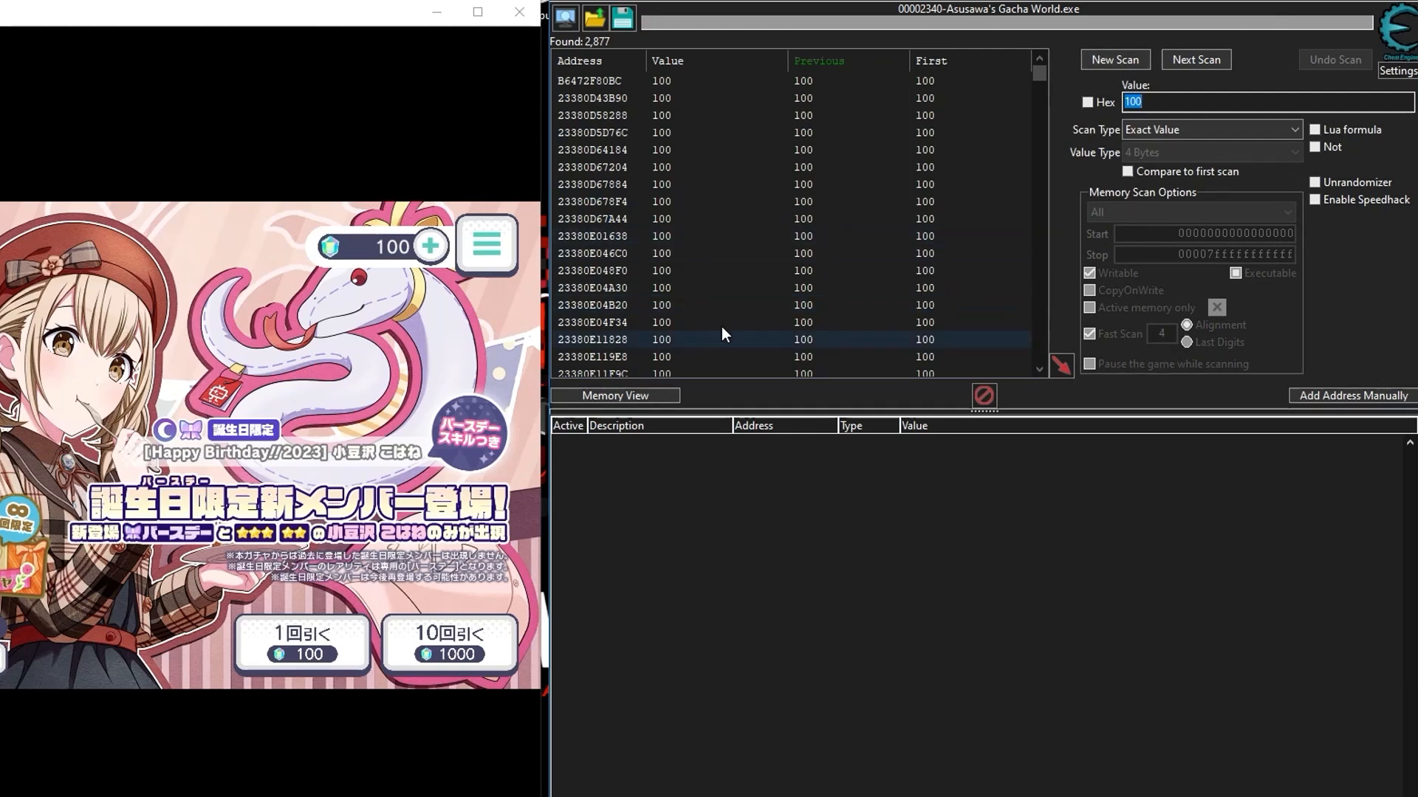
- Spend the 100 crystals on a confirmed single pull so the count drops to 0
{"action": "left_click", "coordinate": [302, 644]}
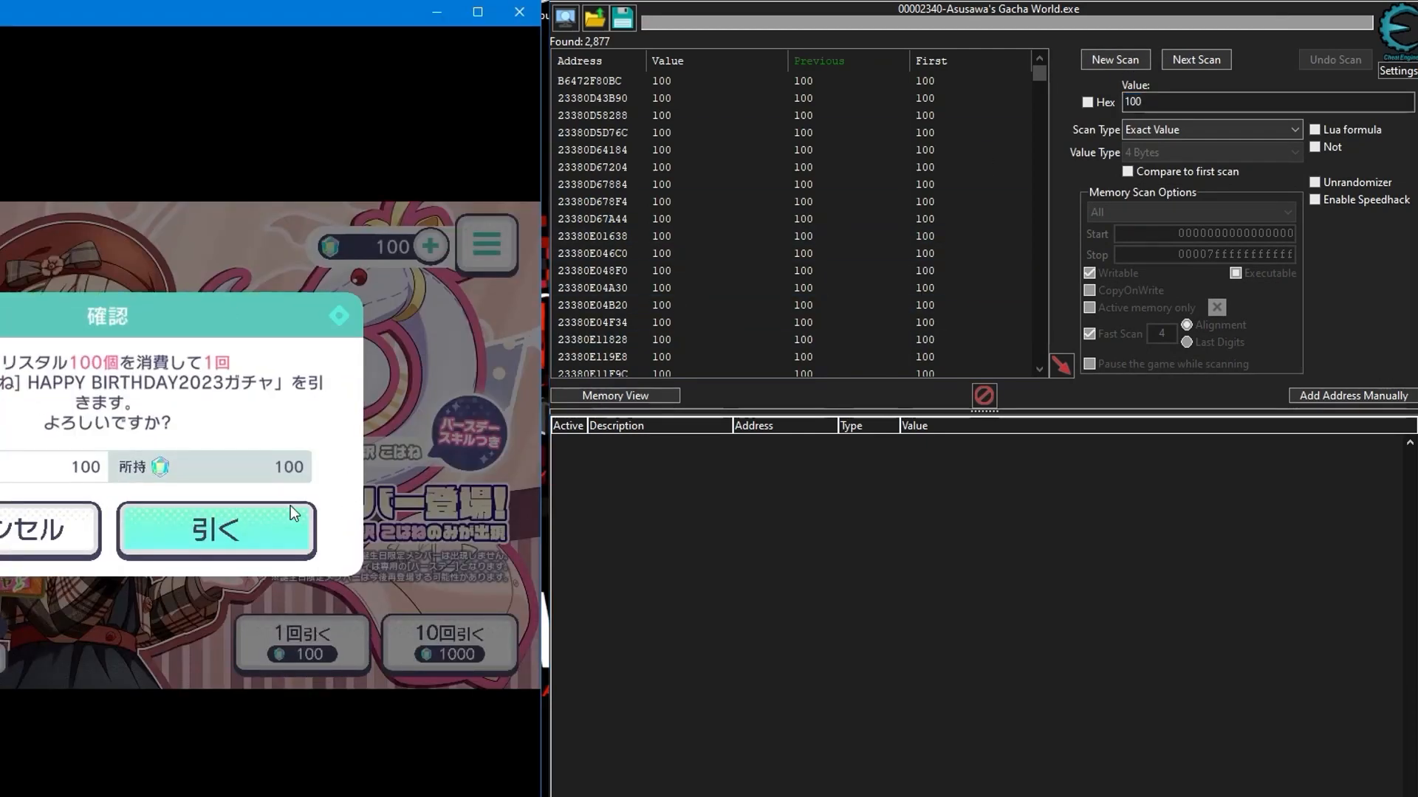
{"action": "left_click", "coordinate": [216, 529]}
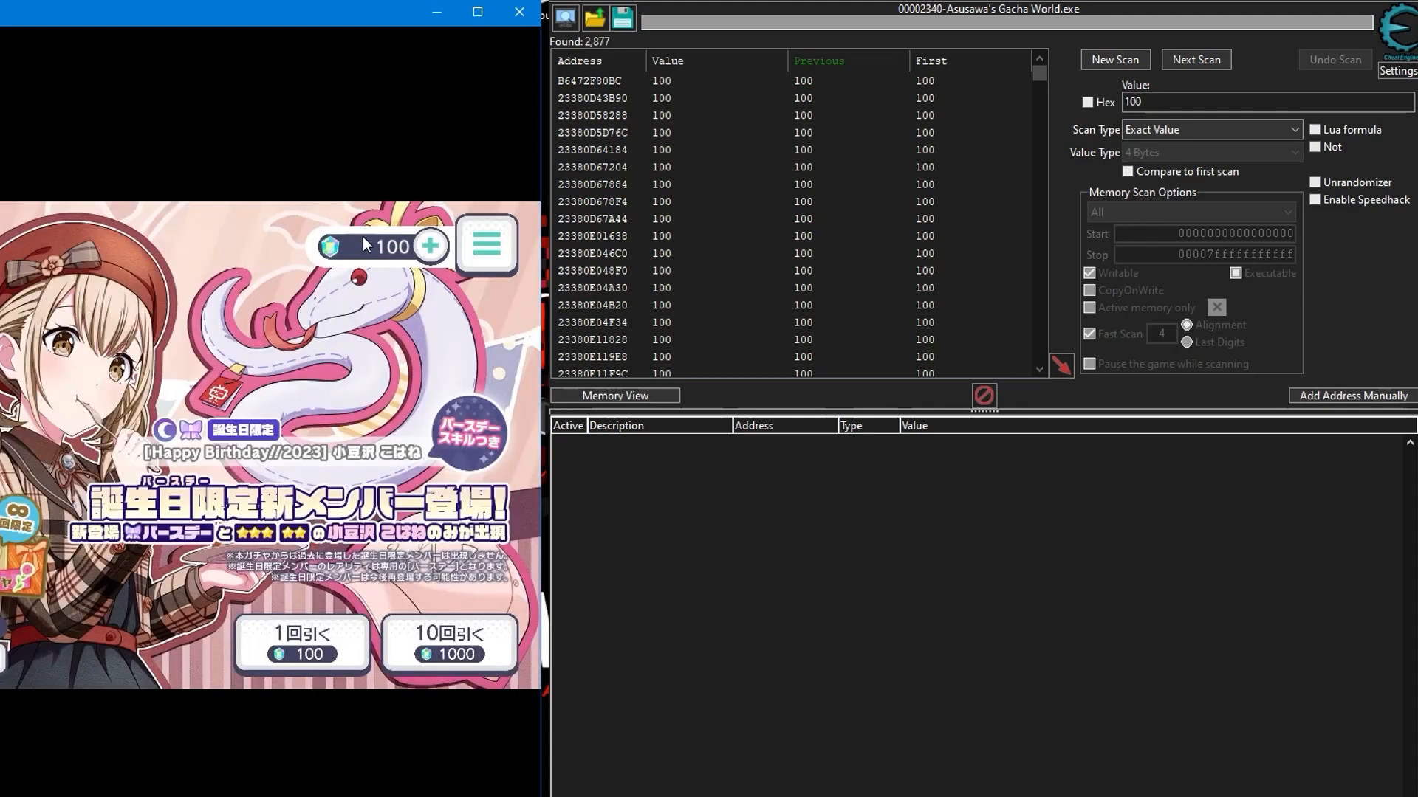
{"action": "left_click", "coordinate": [447, 645]}
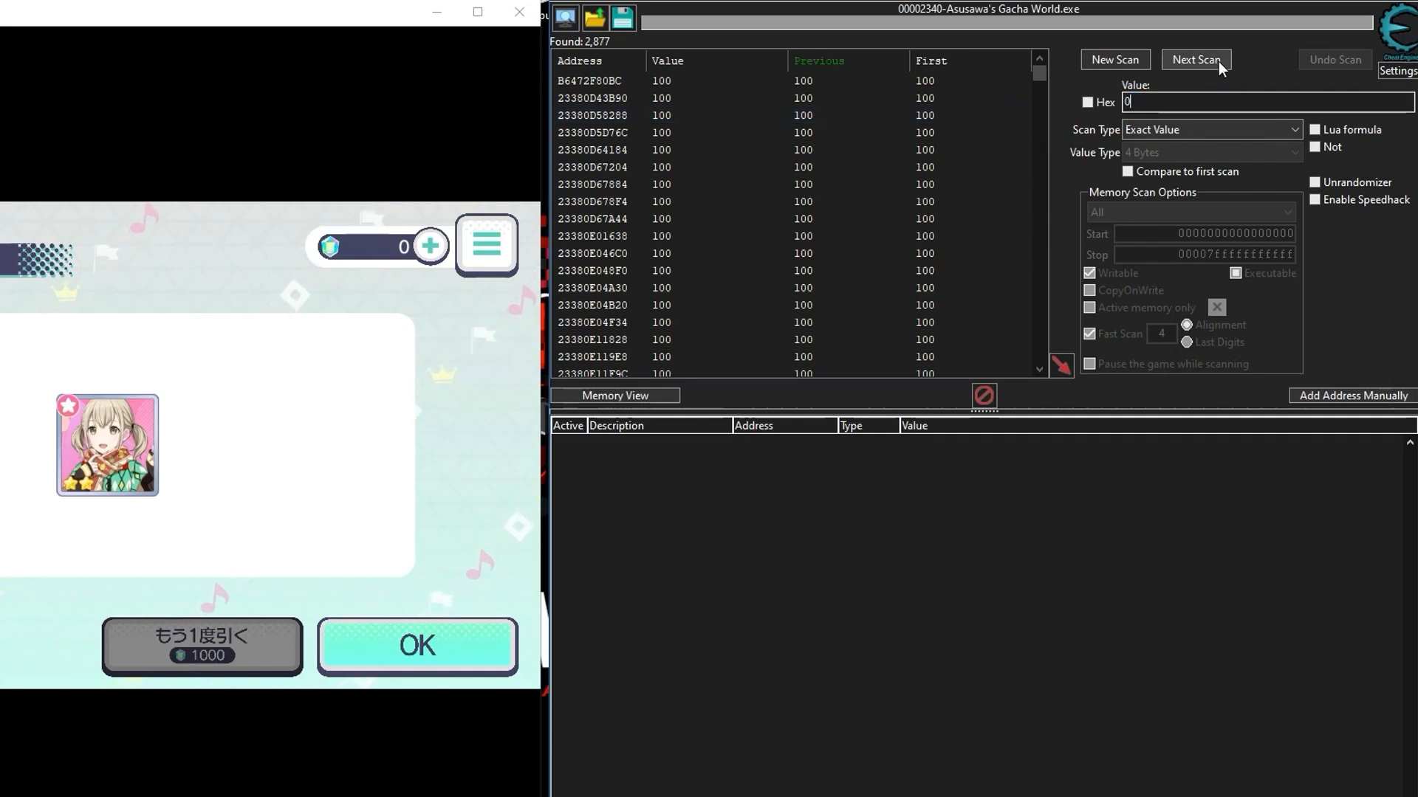
{"action": "left_click", "coordinate": [1195, 59]}
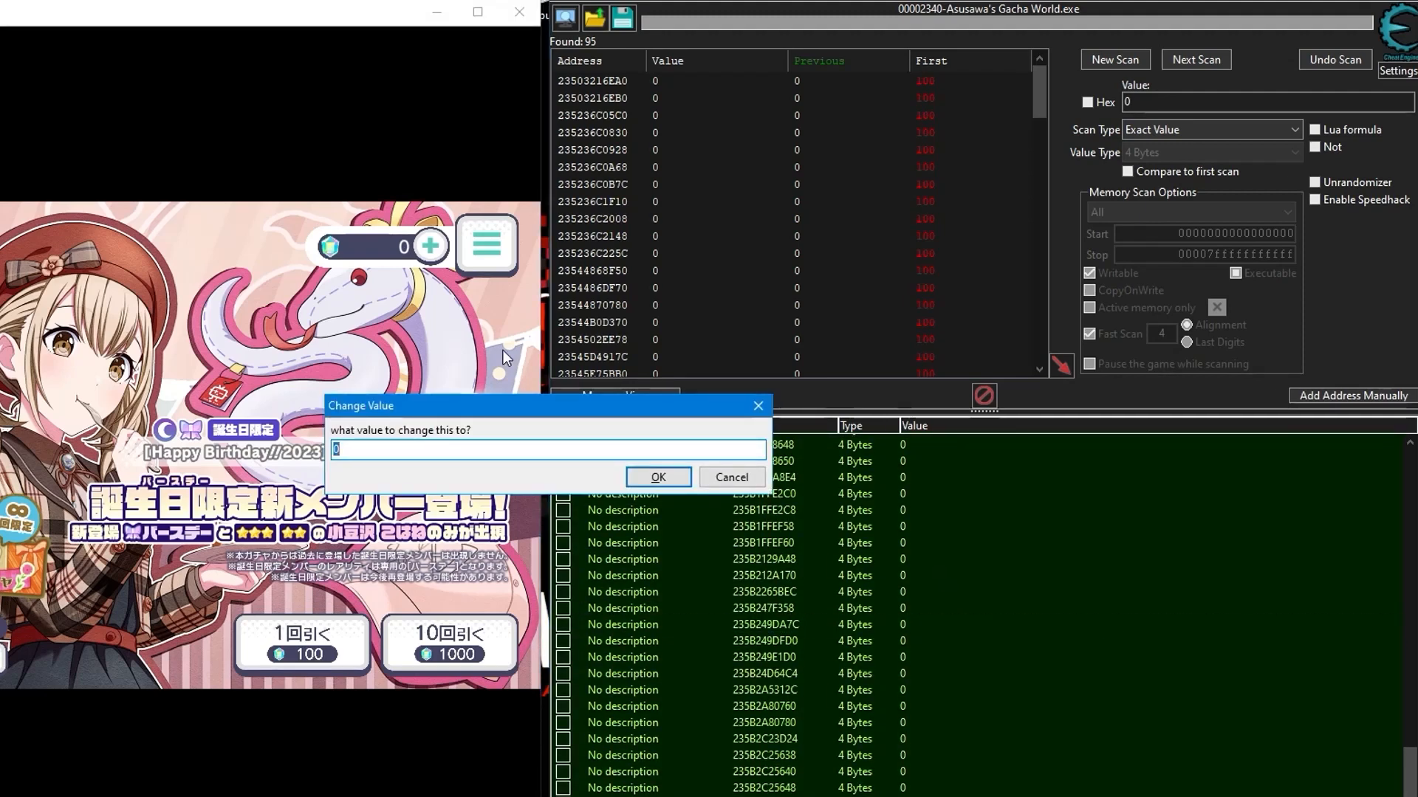
{"action": "type", "text": "999999999999999"}
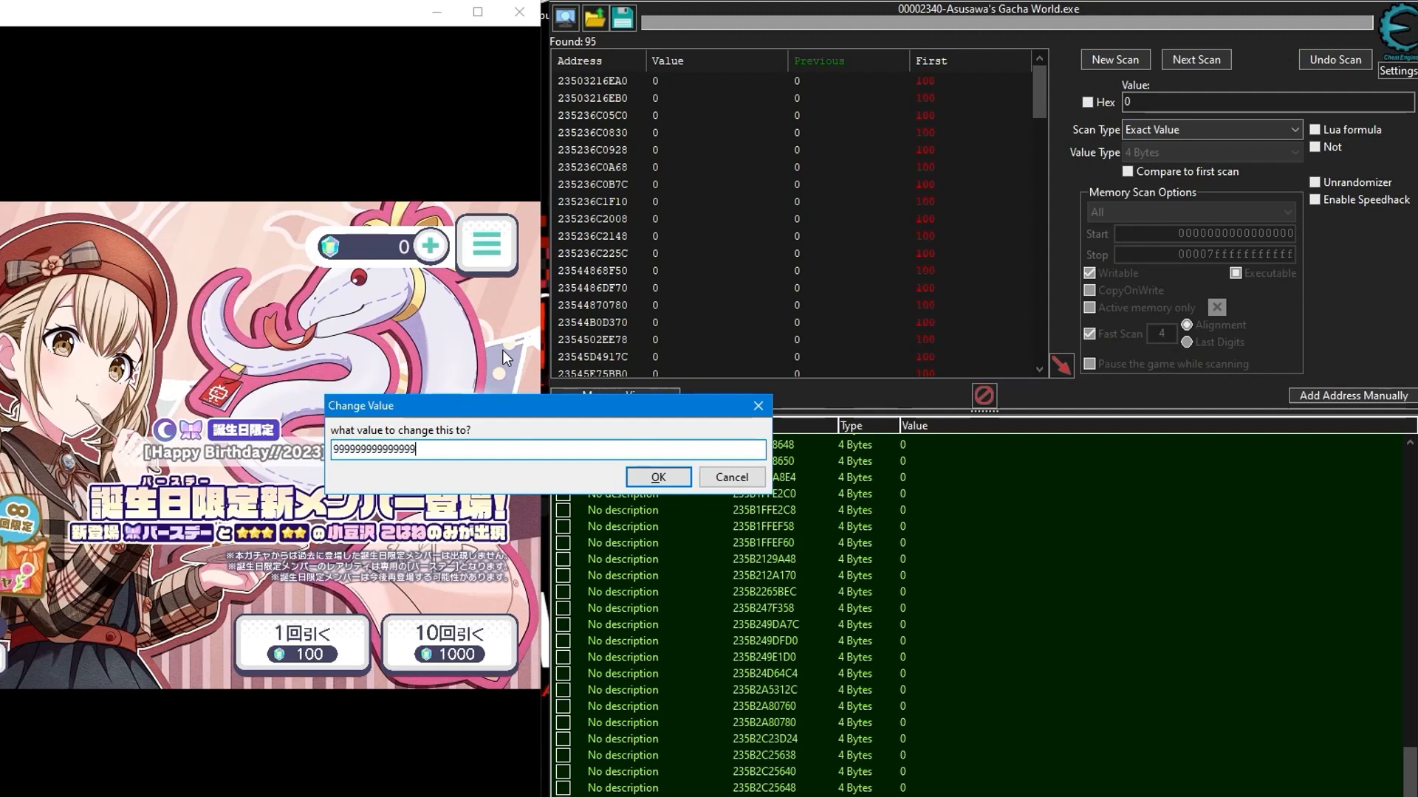
{"action": "left_click", "coordinate": [655, 477]}
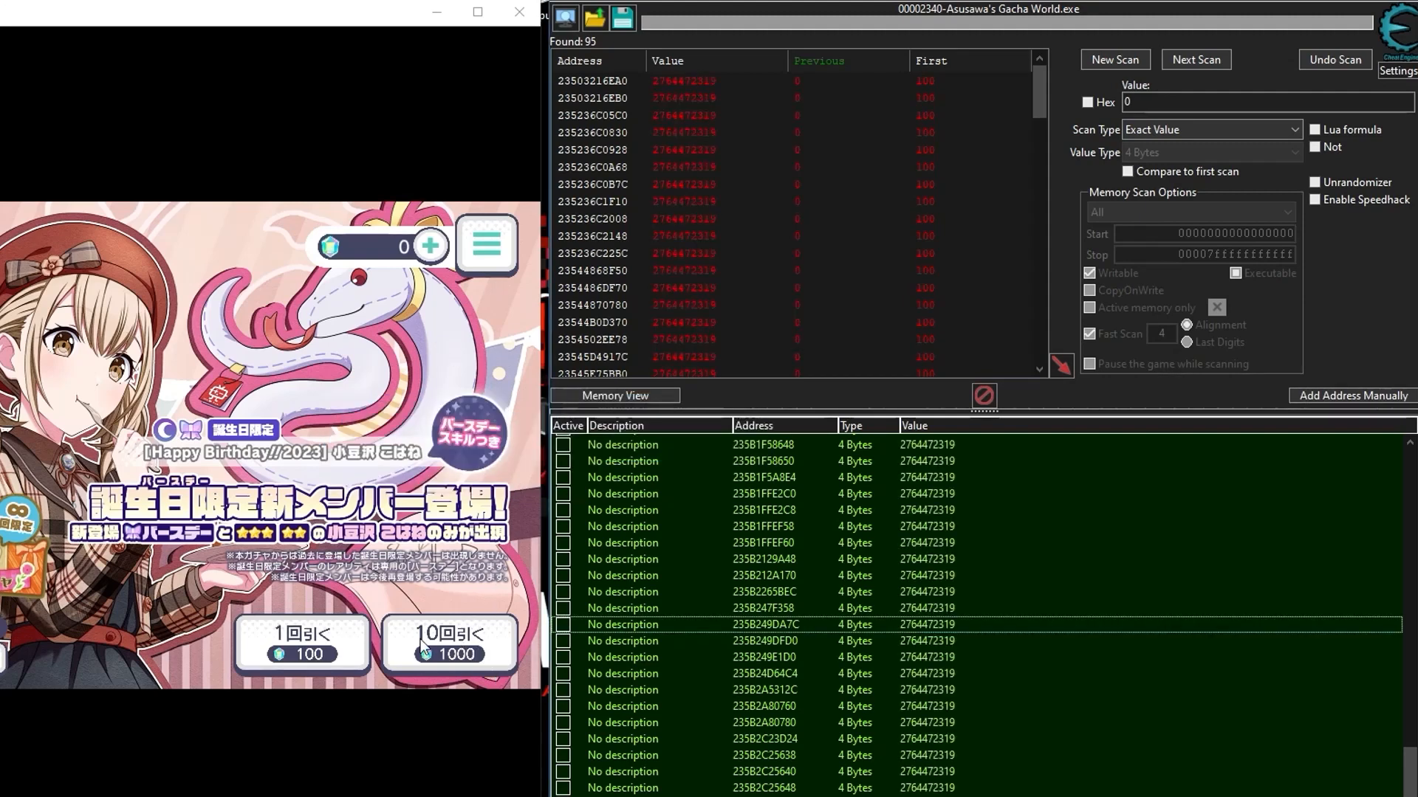
- Set all crystal addresses to 99999999 and start a ten-pull with 99,999,999 crystals
{"action": "left_click", "coordinate": [449, 646]}
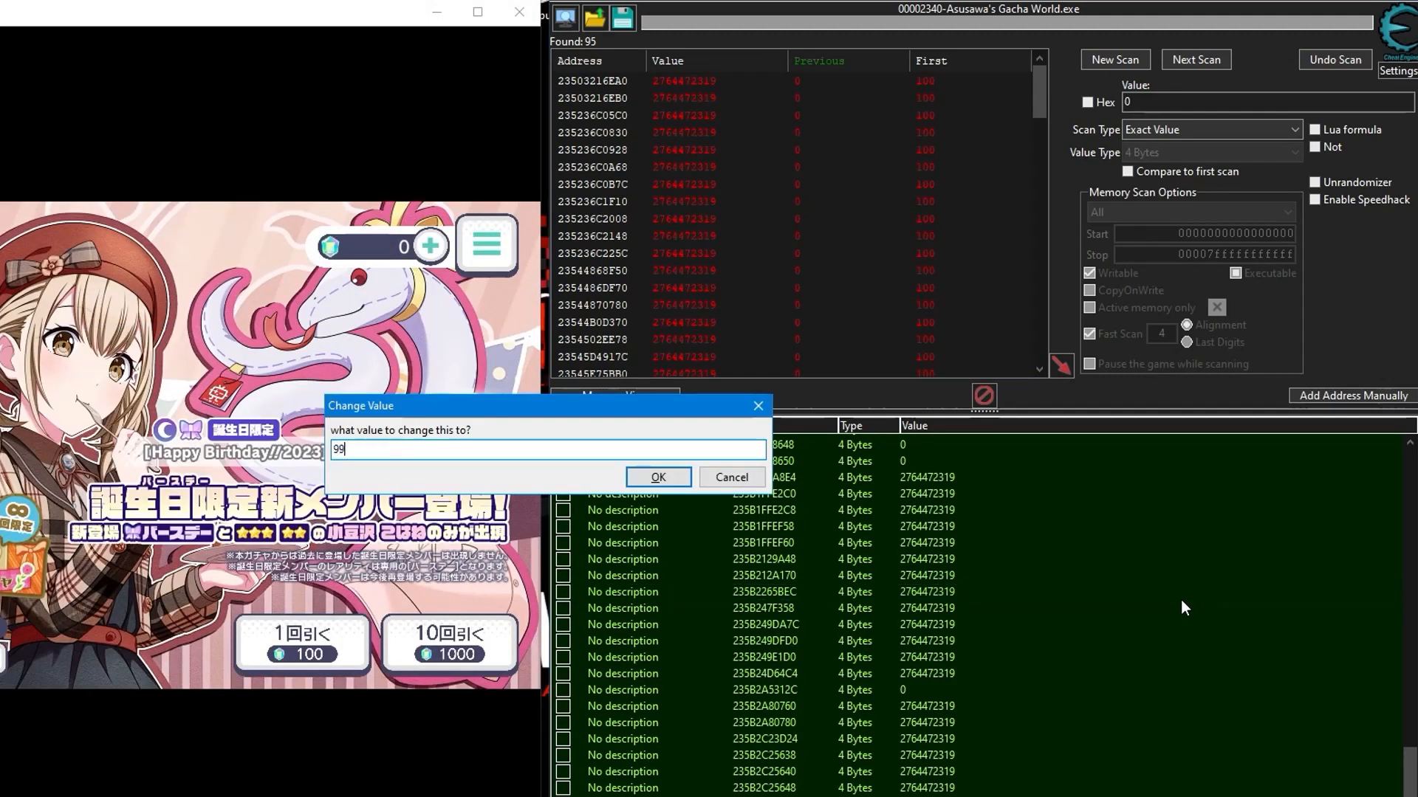
{"action": "left_click", "coordinate": [658, 477]}
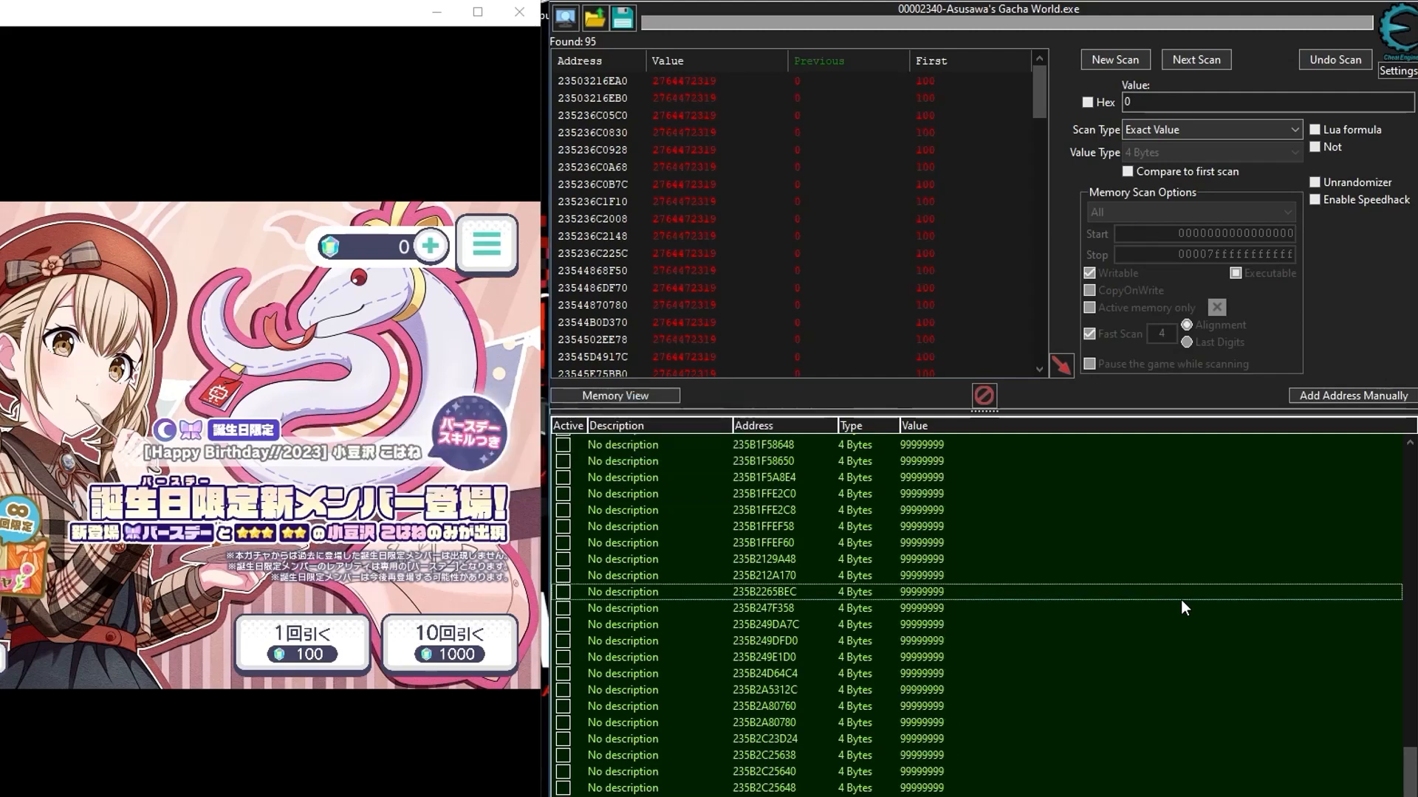
{"action": "left_click", "coordinate": [447, 645]}
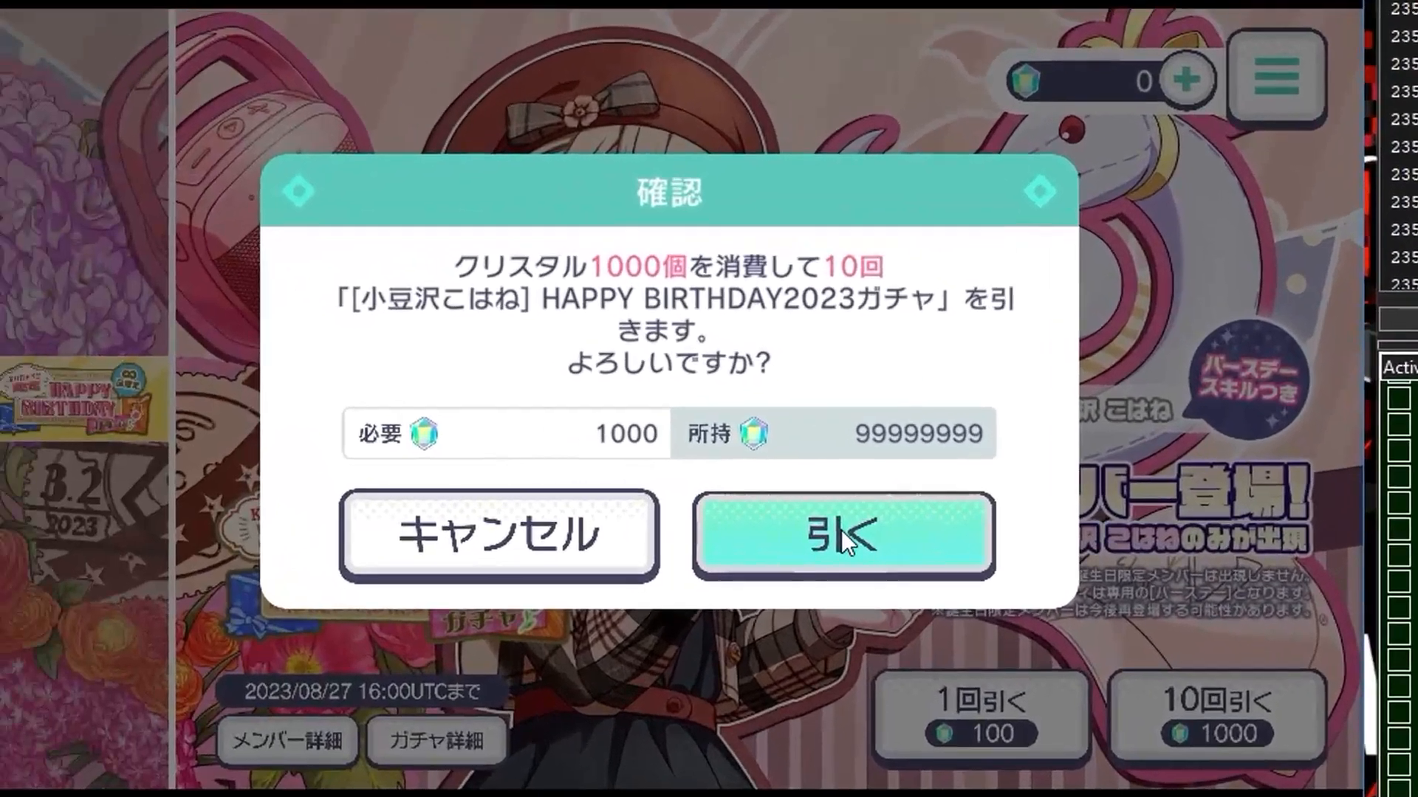
- Confirm the 1000-crystal ten-pull and dismiss results across repeated ten-pulls, leaving 99,996,999 crystals
{"action": "left_click", "coordinate": [841, 533]}
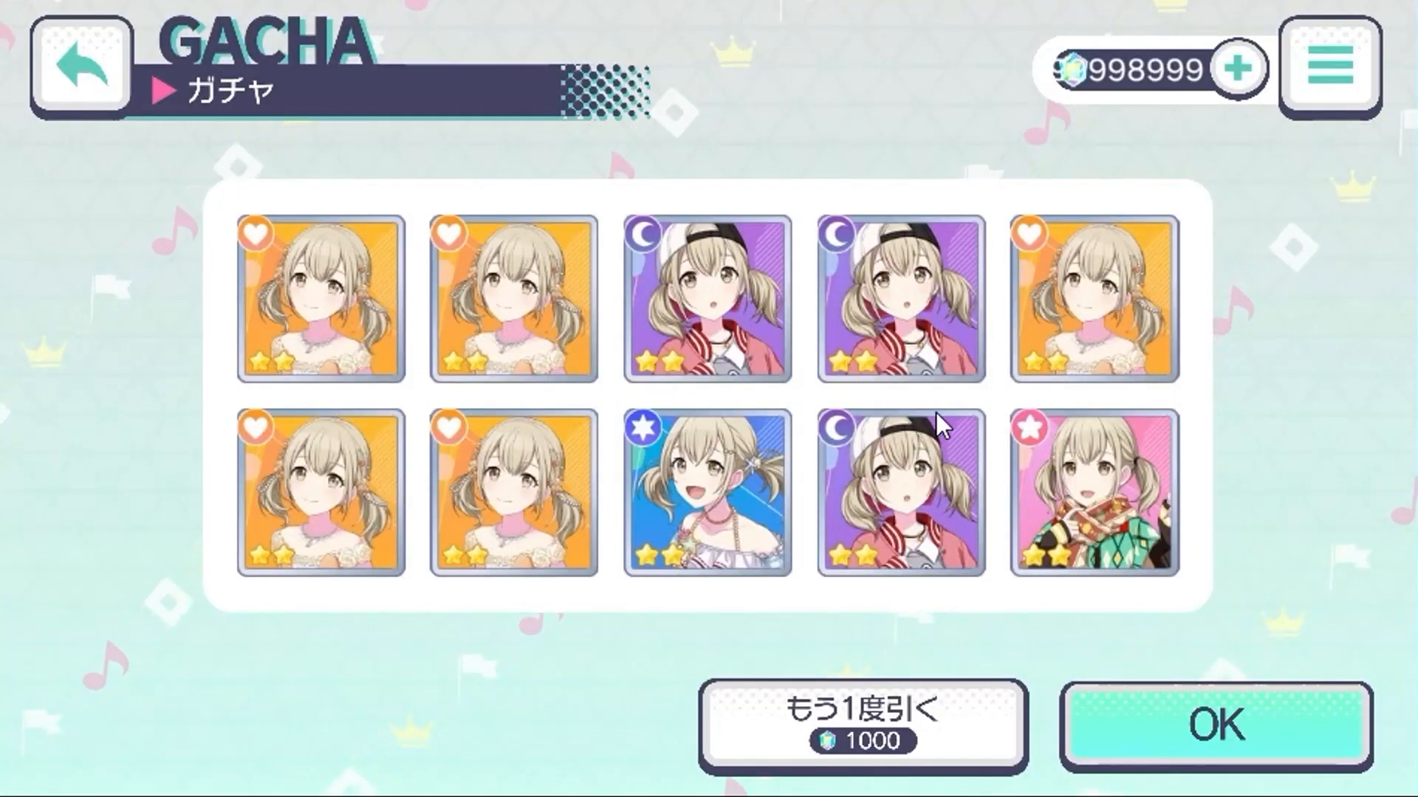
{"action": "mouse_move", "coordinate": [929, 469]}
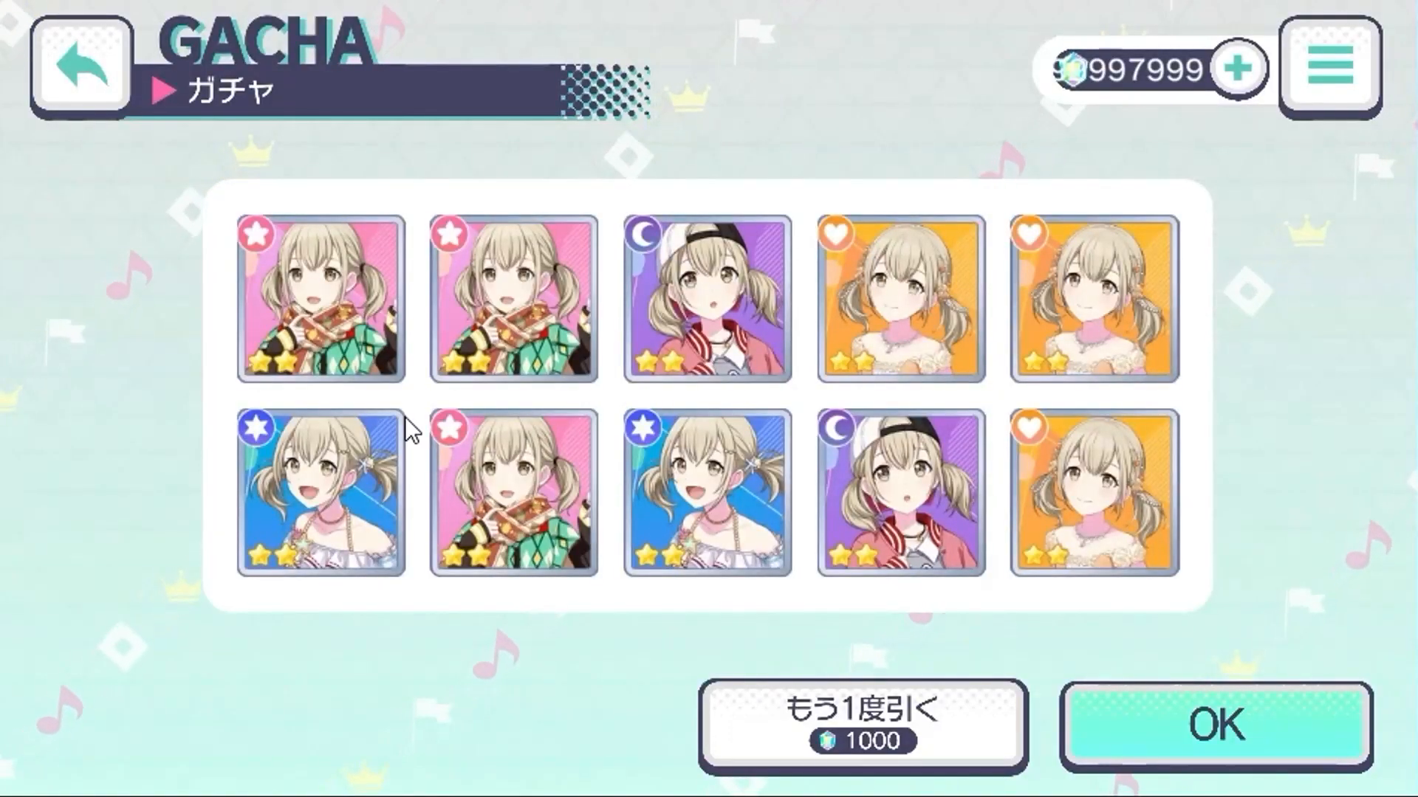
{"action": "left_click", "coordinate": [1214, 724]}
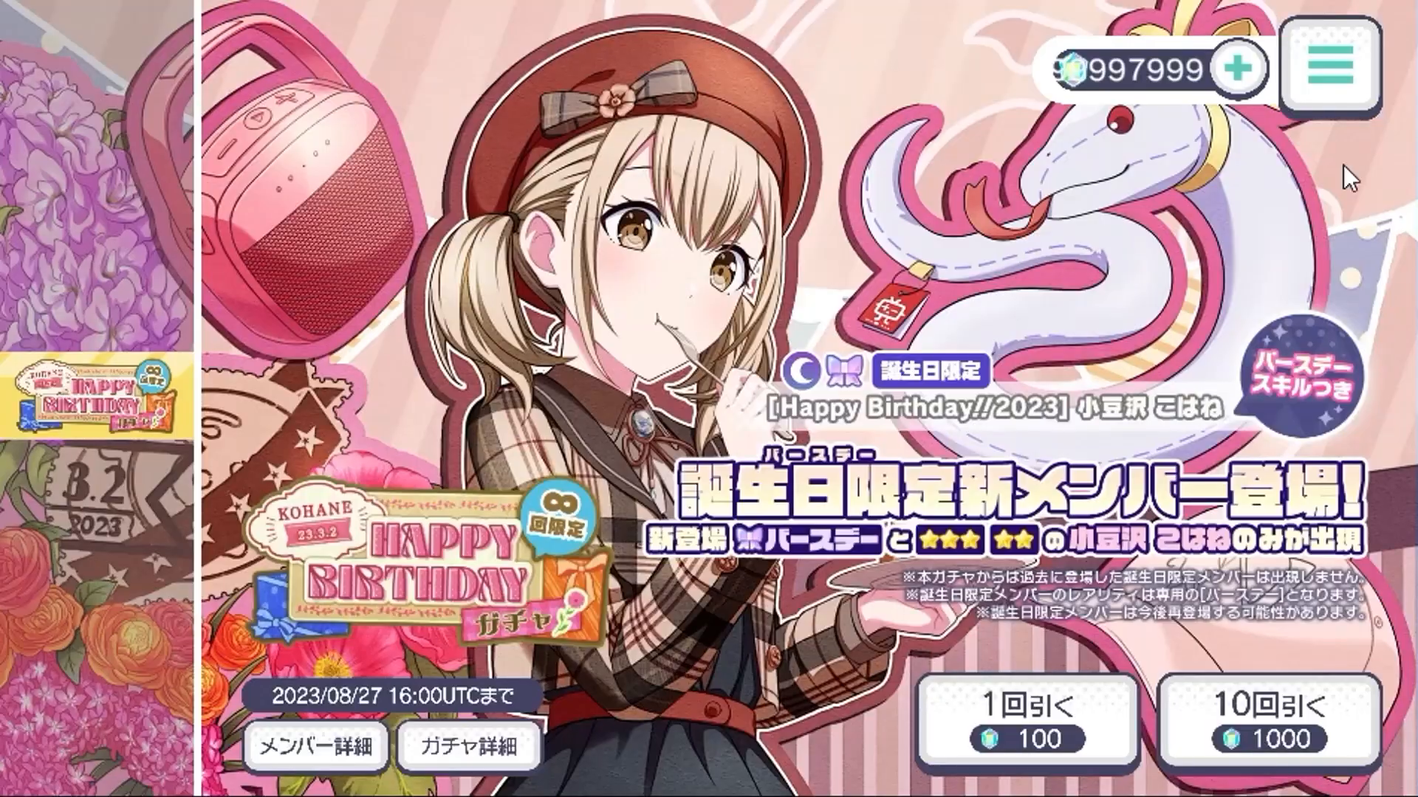
{"action": "mouse_move", "coordinate": [882, 557]}
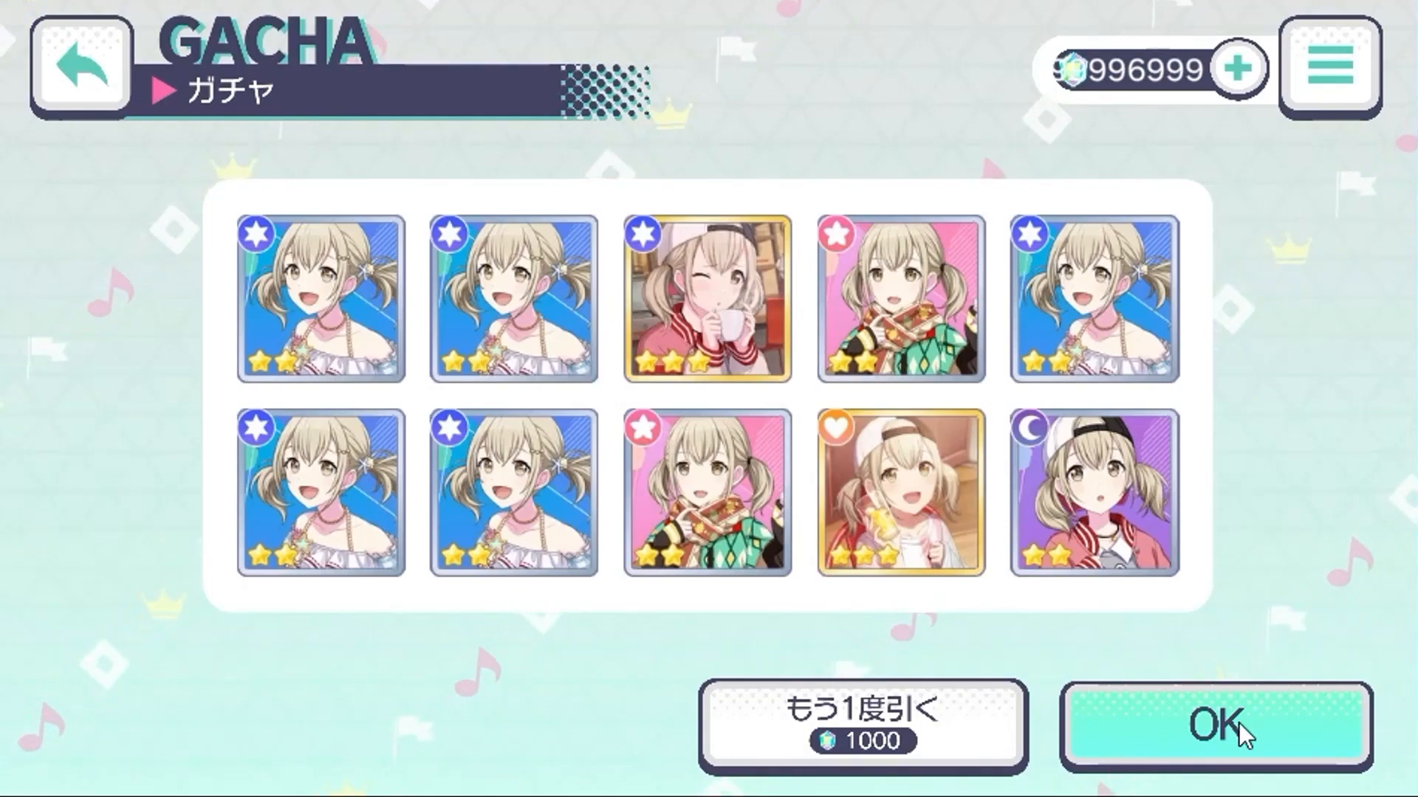
{"action": "left_click", "coordinate": [1214, 727]}
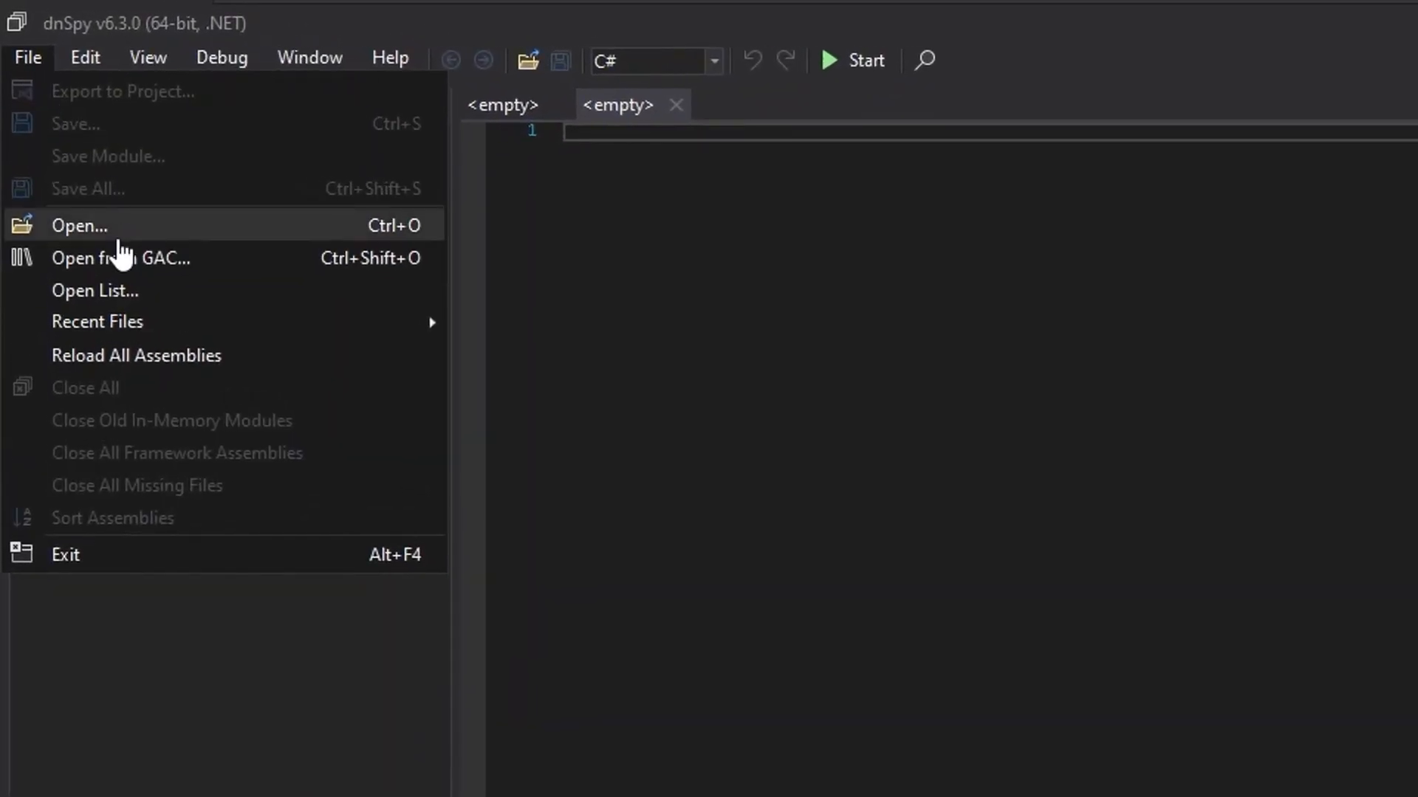
- Load Assembly-CSharp.dll from Desktop\dist\Asusawa's Gacha World_Data\Managed into dnSpy
{"action": "left_click", "coordinate": [79, 224]}
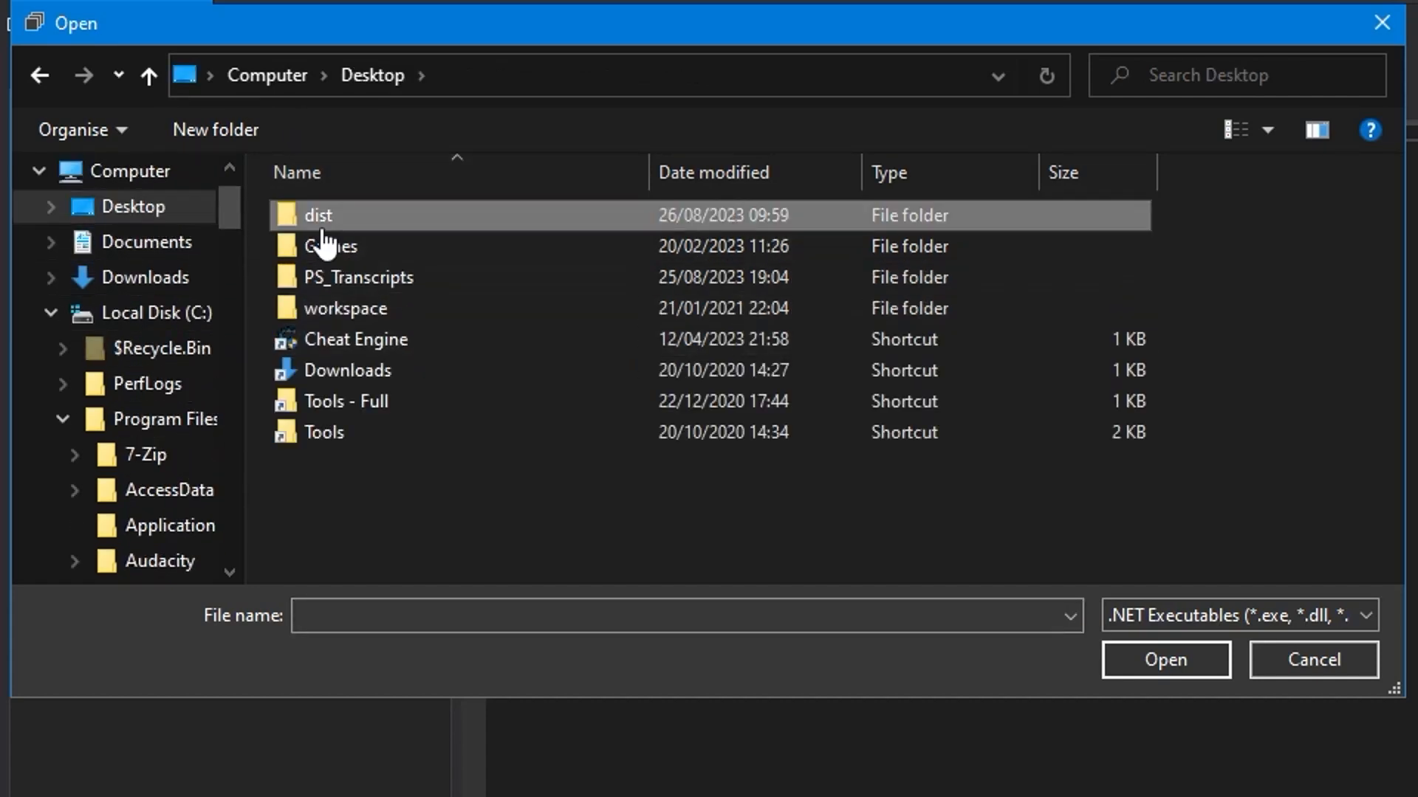
{"action": "double_click", "coordinate": [318, 215]}
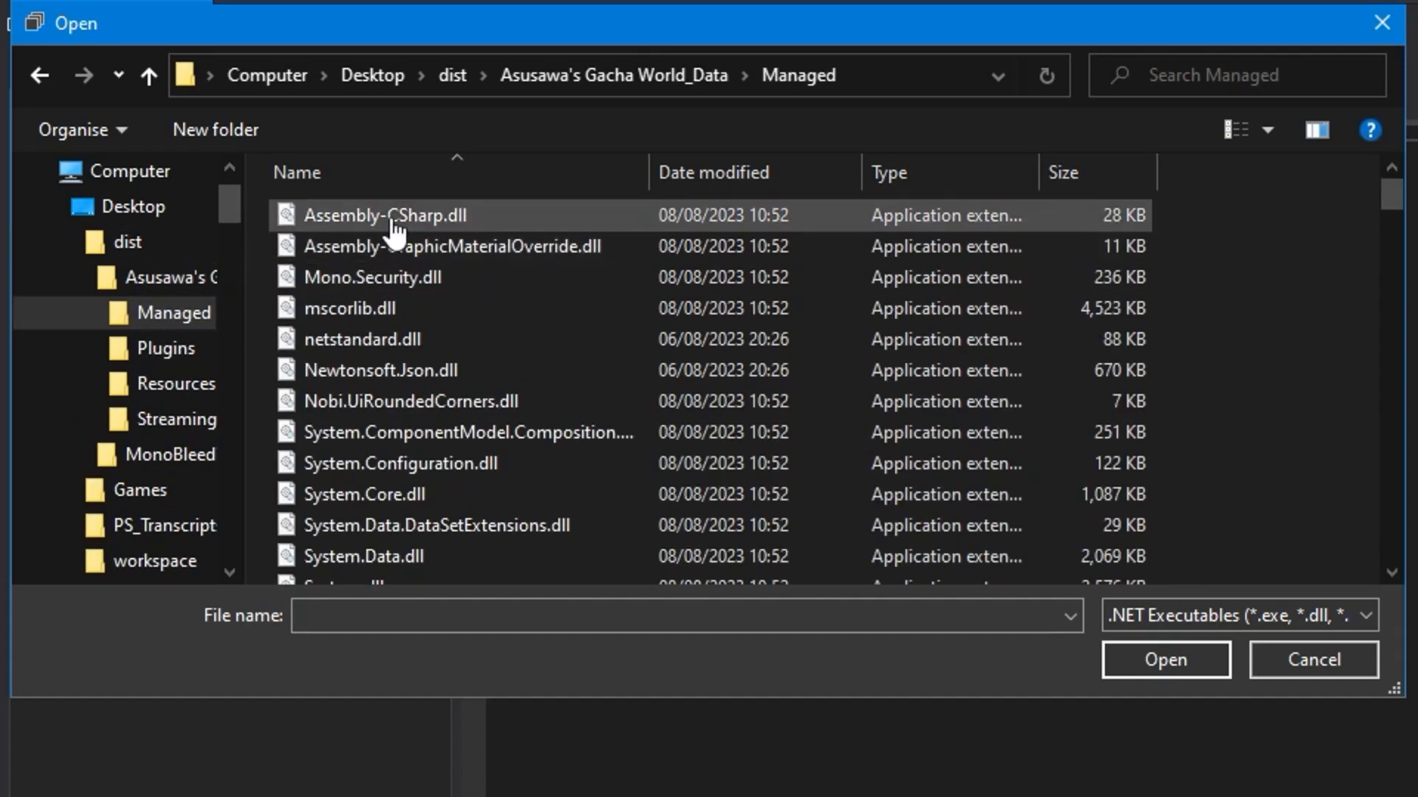
{"action": "left_click", "coordinate": [1165, 658]}
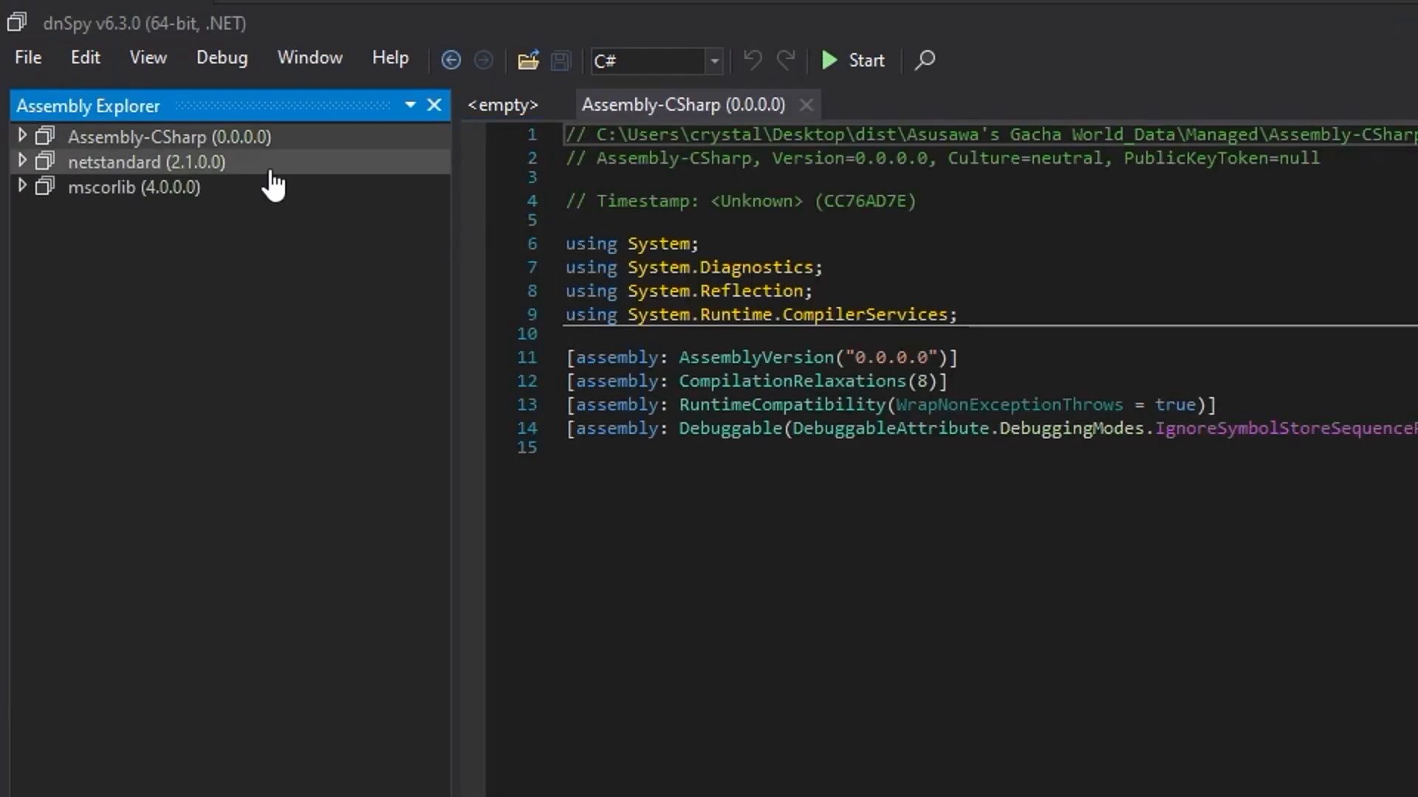
- Expand Assembly-CSharp.dll to RequestClasses and decompile the Character class with its flag field
{"action": "left_click", "coordinate": [22, 136]}
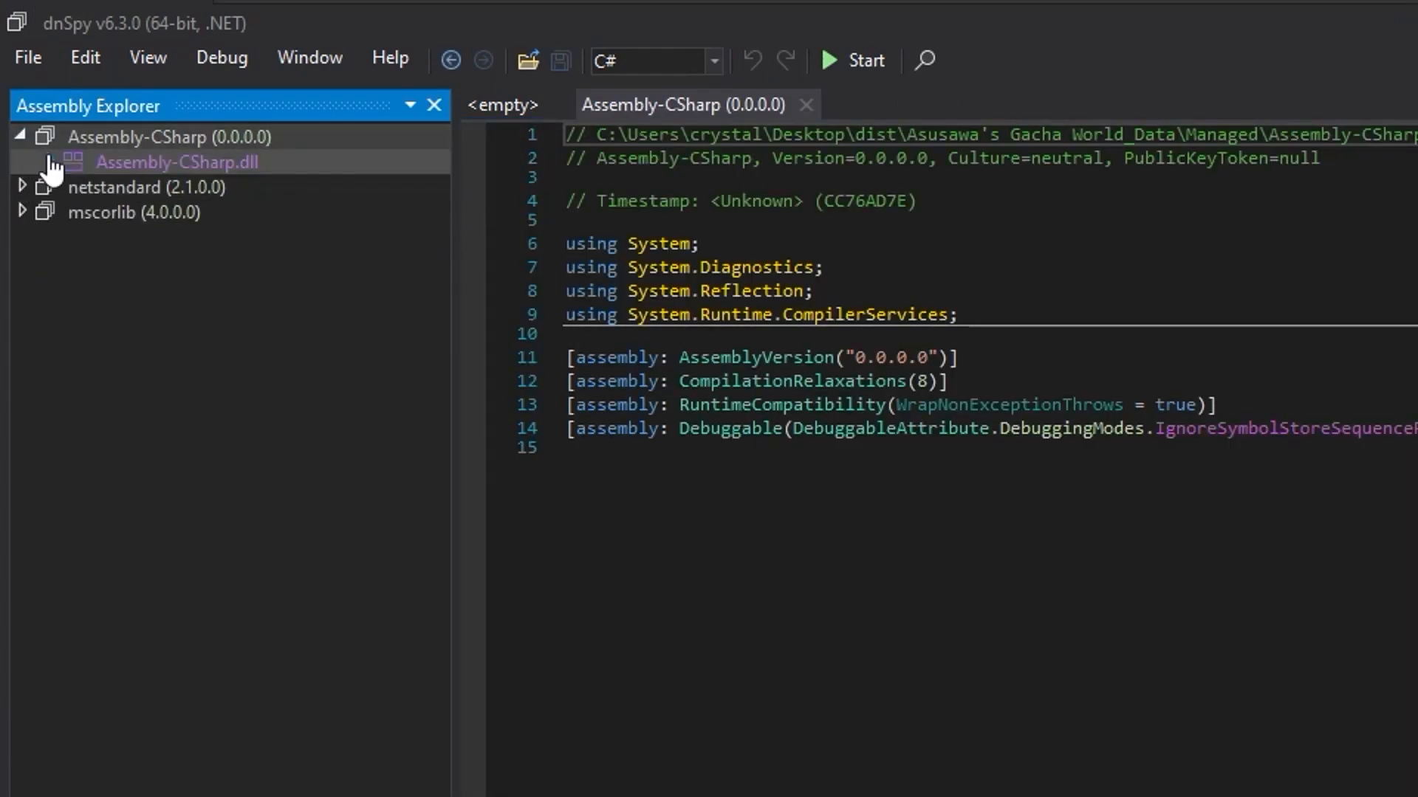
{"action": "left_click", "coordinate": [50, 162]}
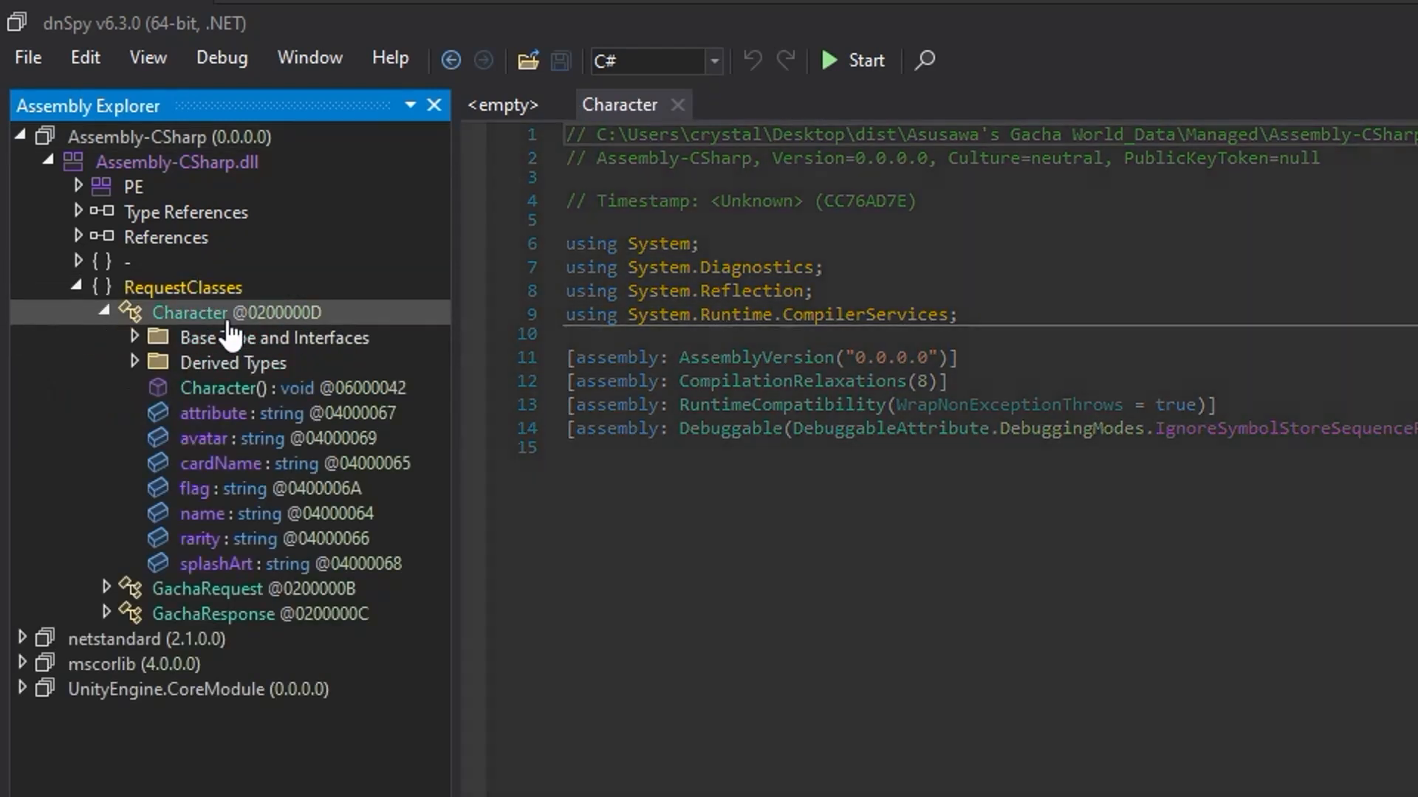
{"action": "left_click", "coordinate": [191, 312]}
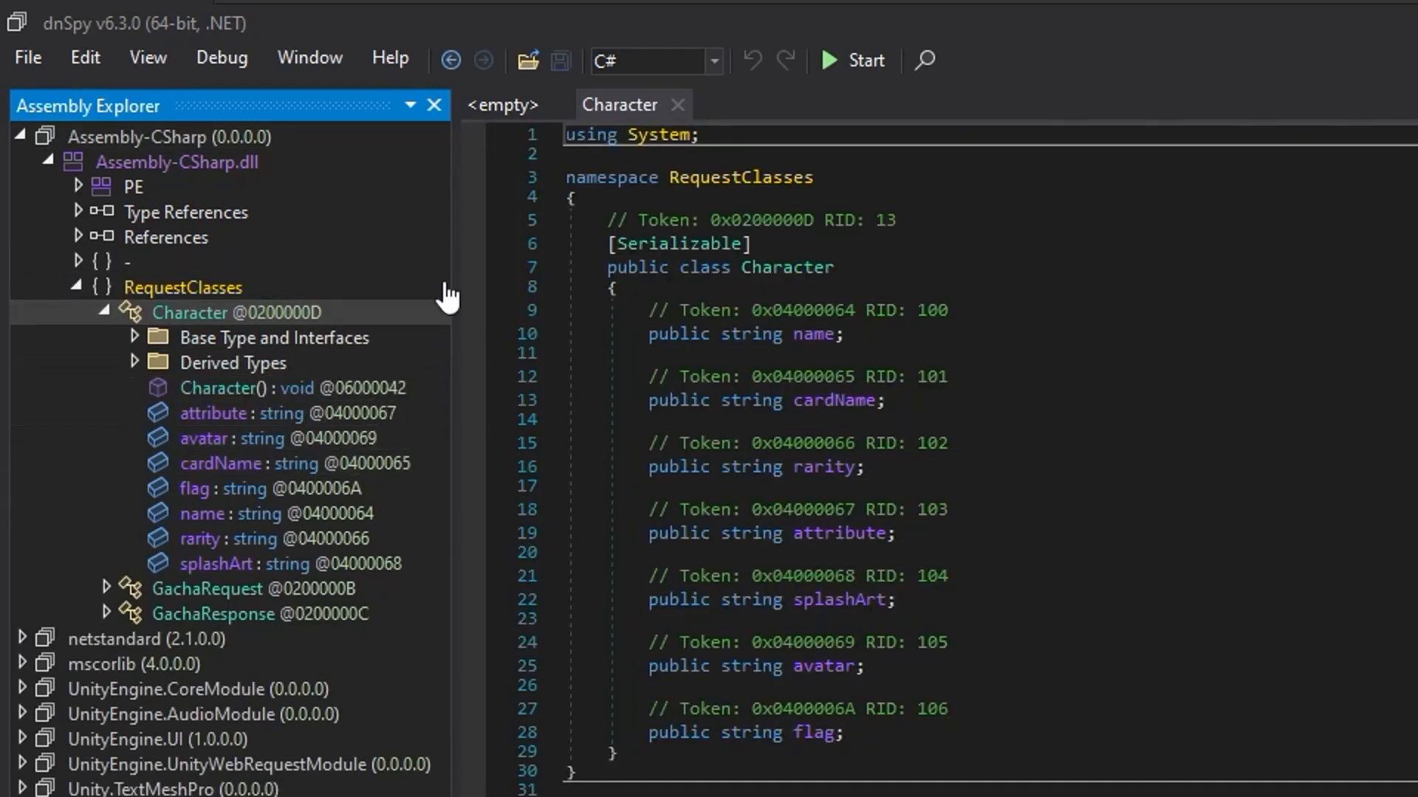
{"action": "mouse_move", "coordinate": [839, 584]}
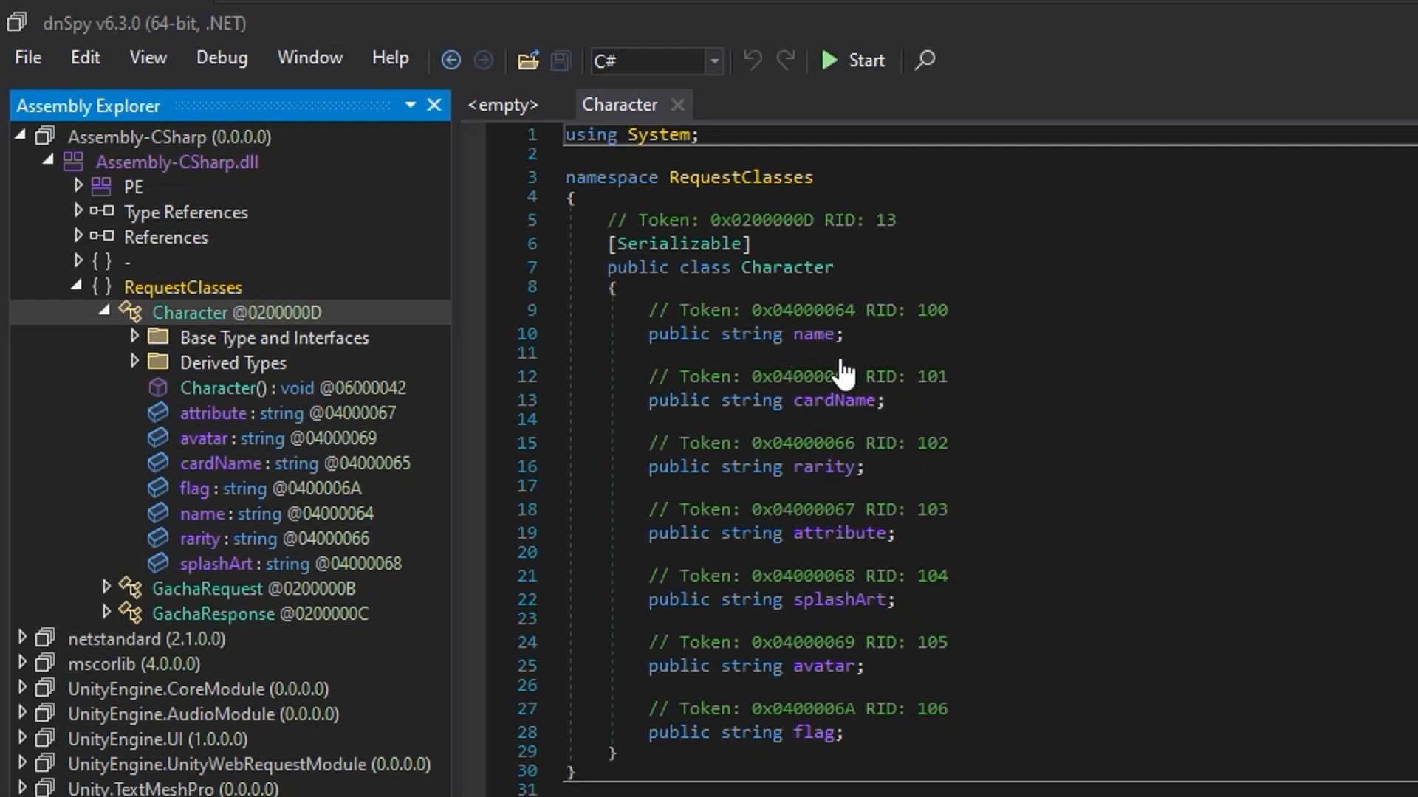
{"action": "mouse_move", "coordinate": [805, 619]}
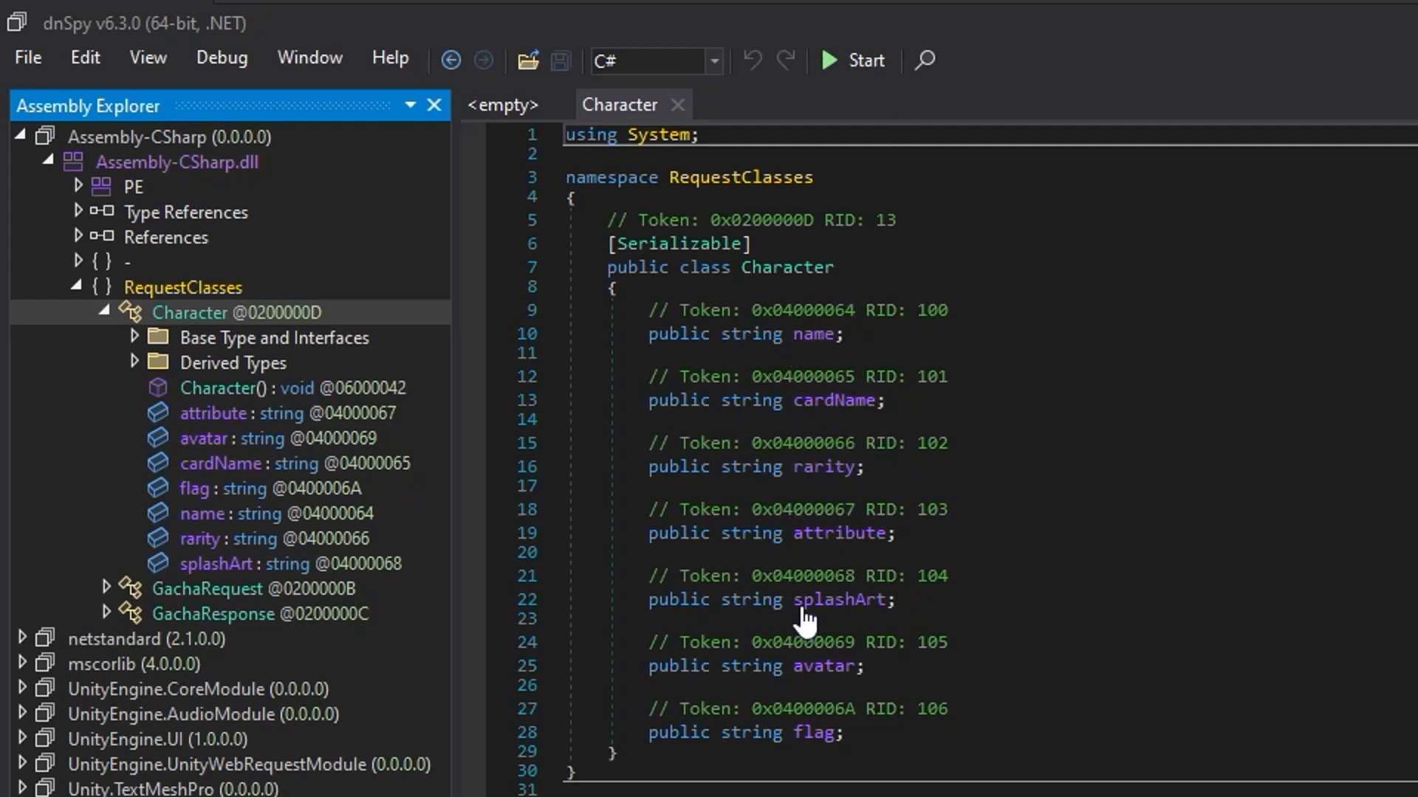
{"action": "mouse_move", "coordinate": [817, 732]}
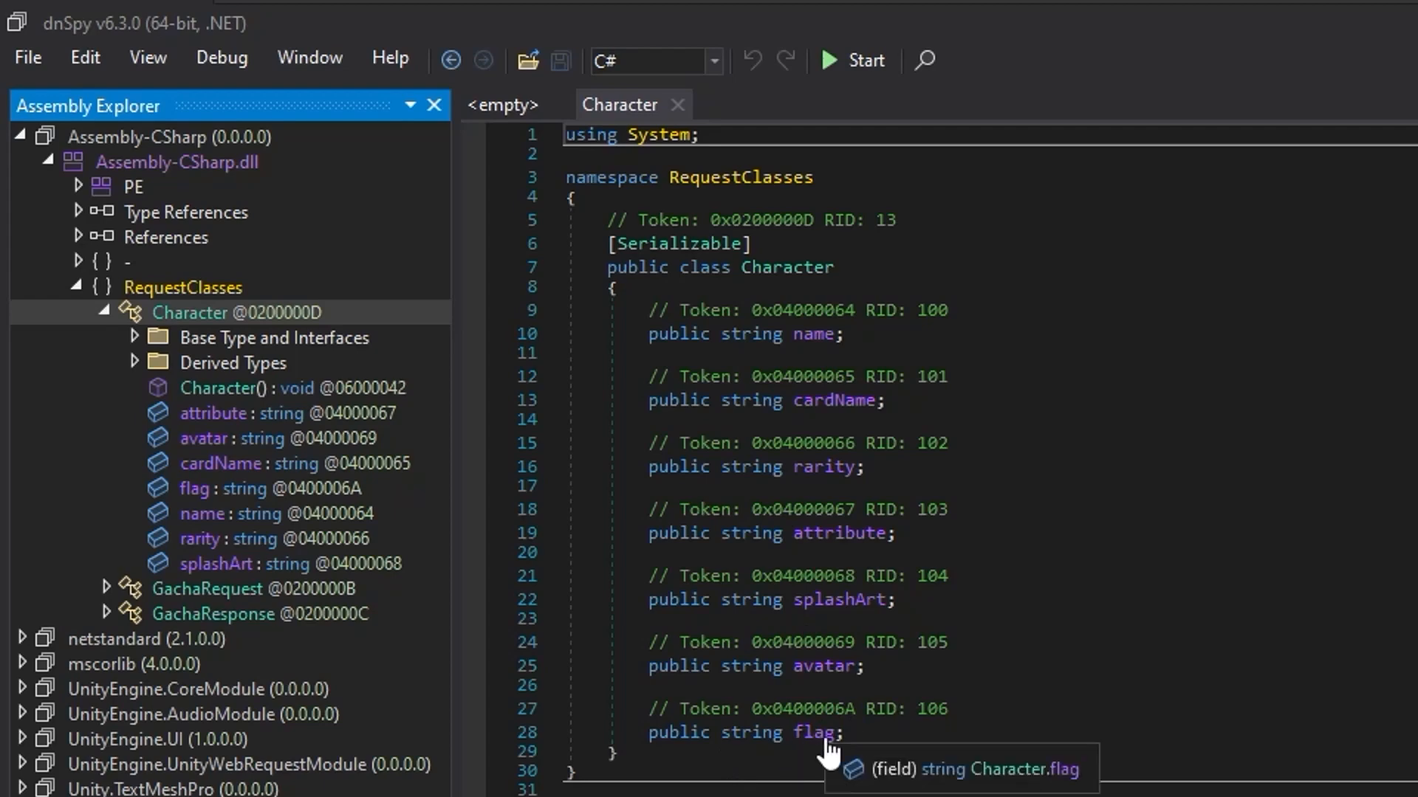
- Analyze the Character.flag field to list where it is read and assigned
{"action": "right_click", "coordinate": [812, 365]}
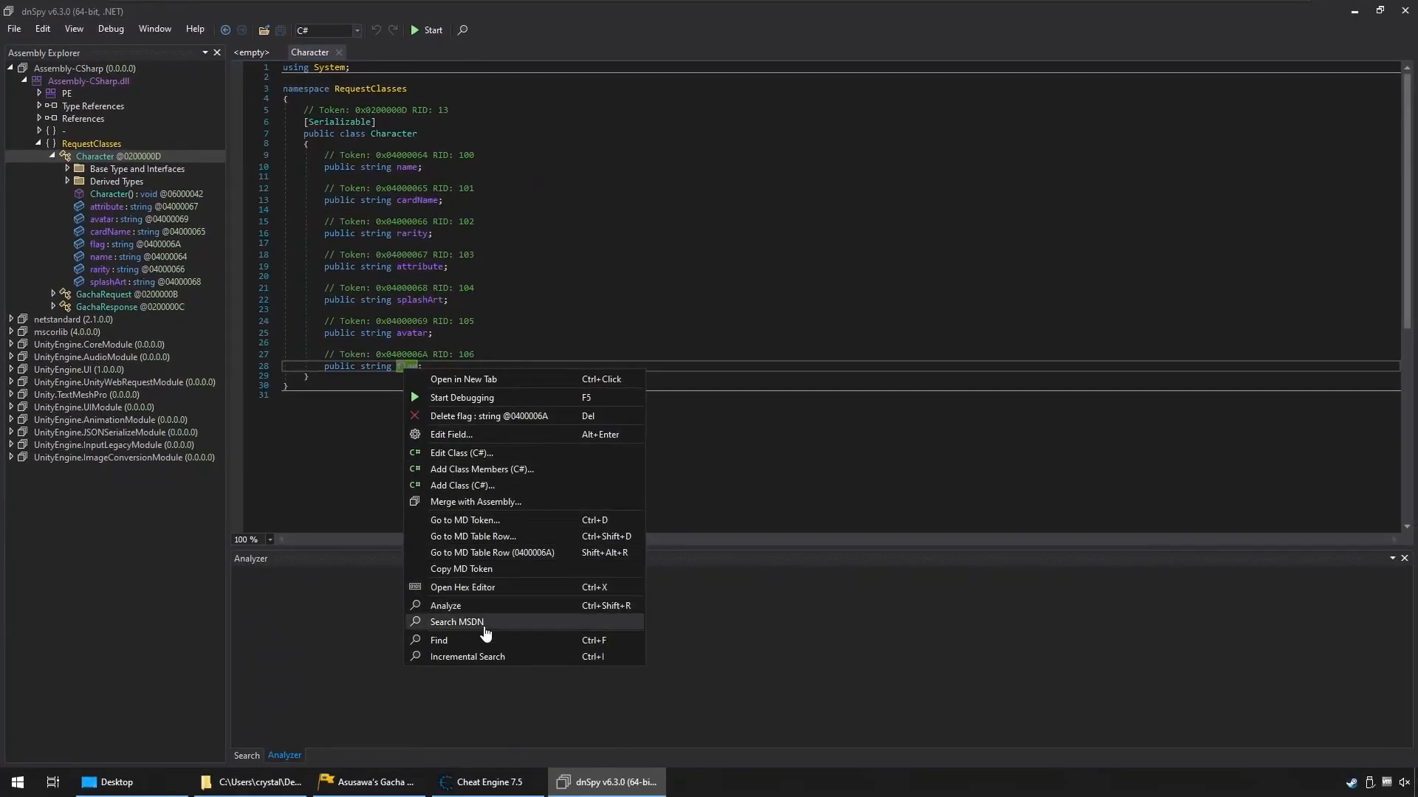
{"action": "left_click", "coordinate": [444, 605]}
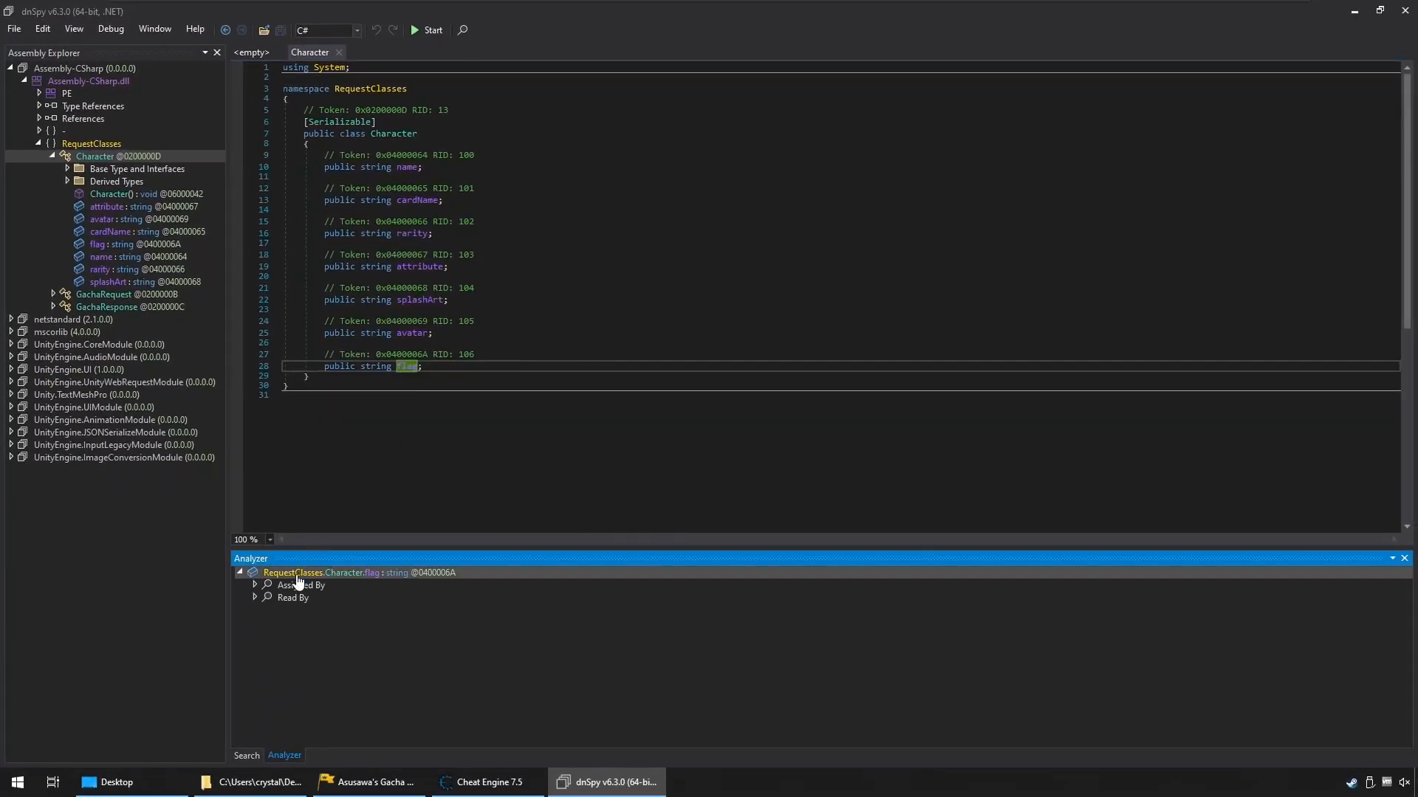
{"action": "left_click", "coordinate": [255, 598]}
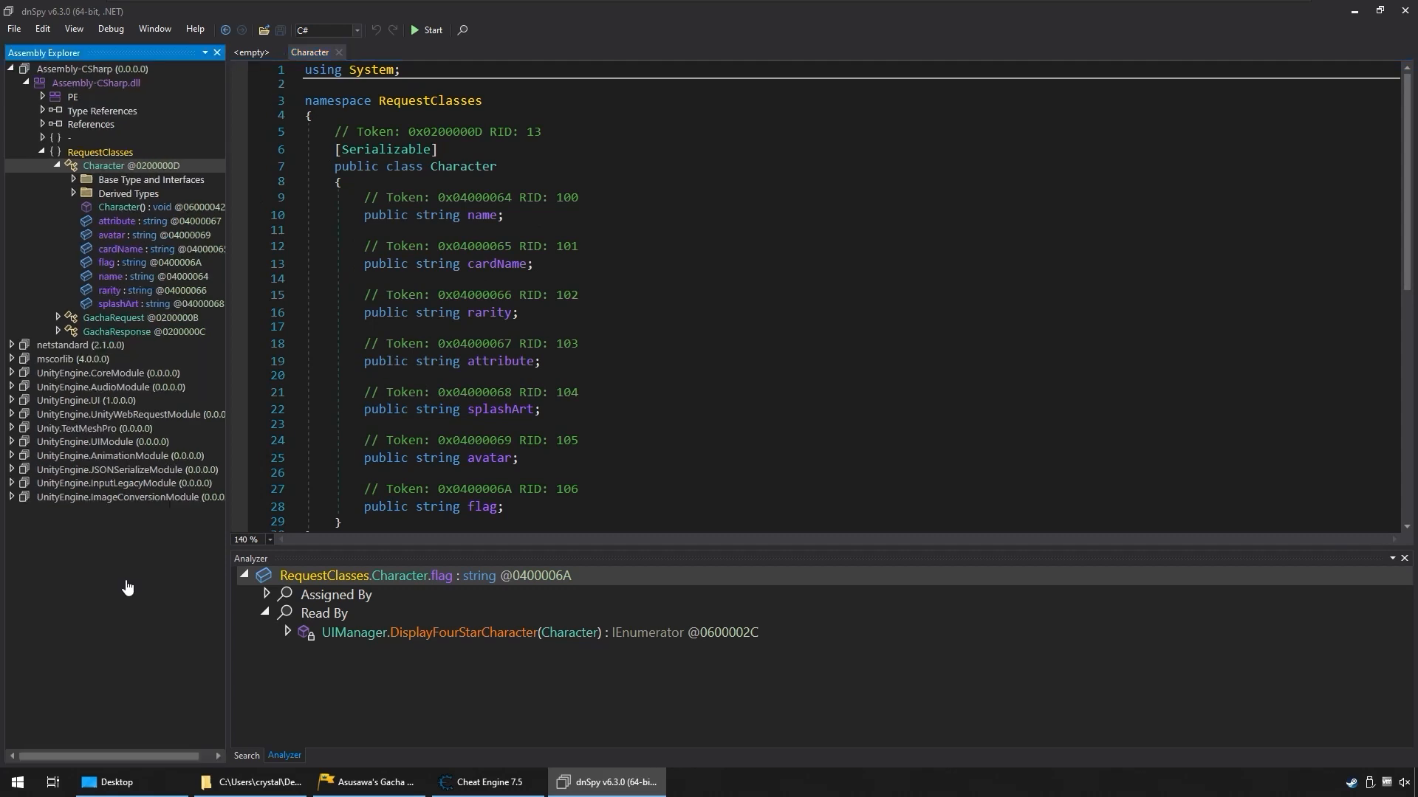
{"action": "left_click", "coordinate": [1365, 10]}
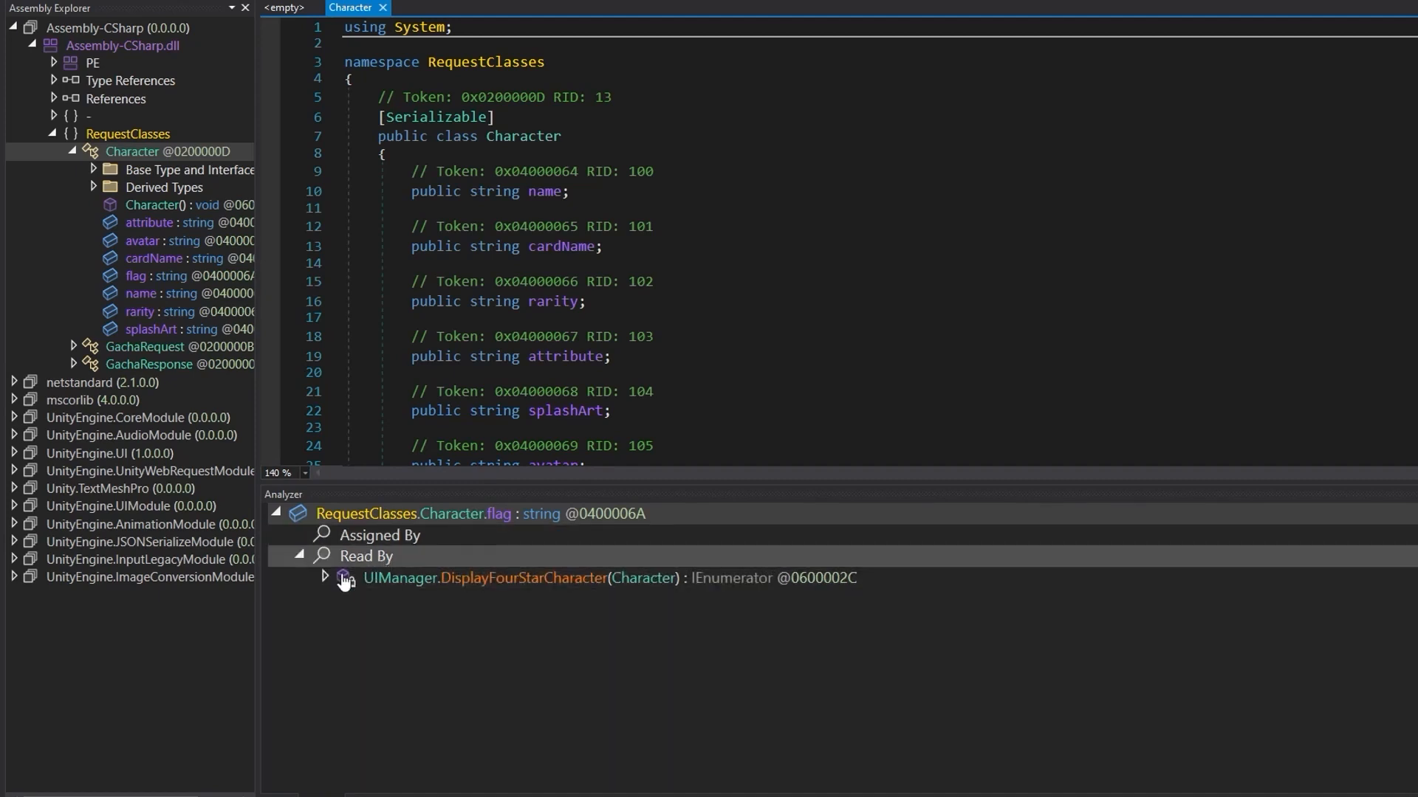
- Expand UIManager.DisplayFourStarCharacter's Used By nodes back to DisplaySplashArt's references
{"action": "left_click", "coordinate": [326, 578]}
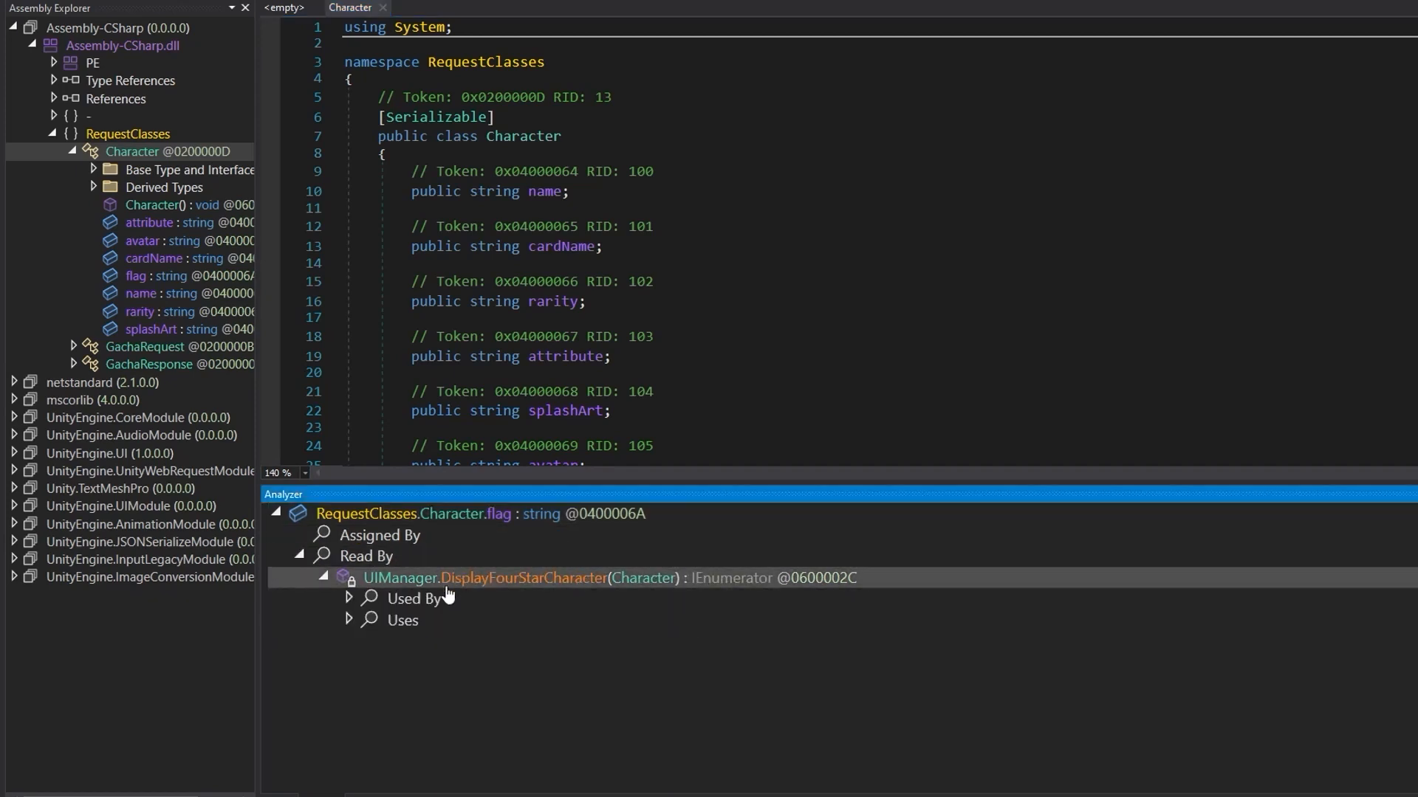
{"action": "left_click", "coordinate": [412, 598]}
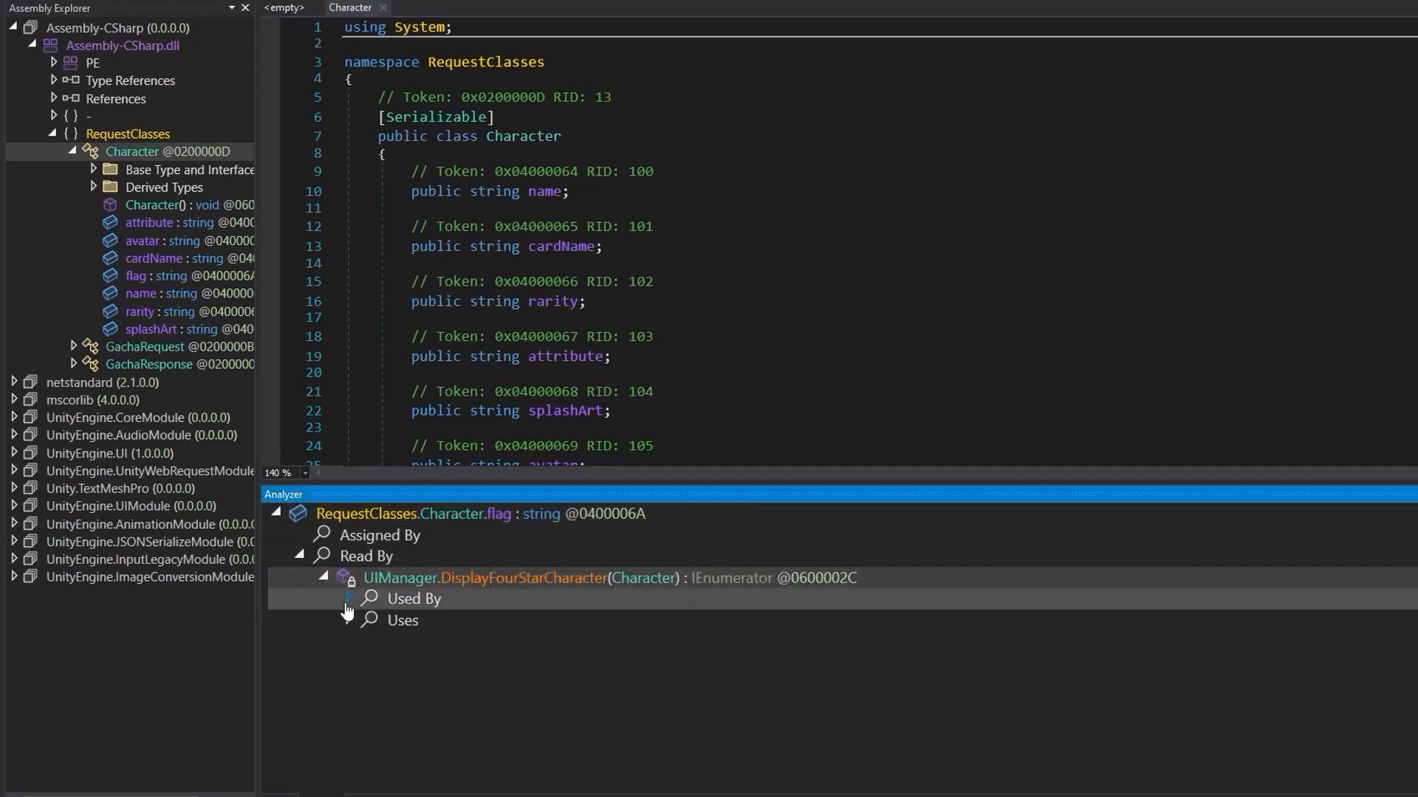
{"action": "left_click", "coordinate": [345, 598]}
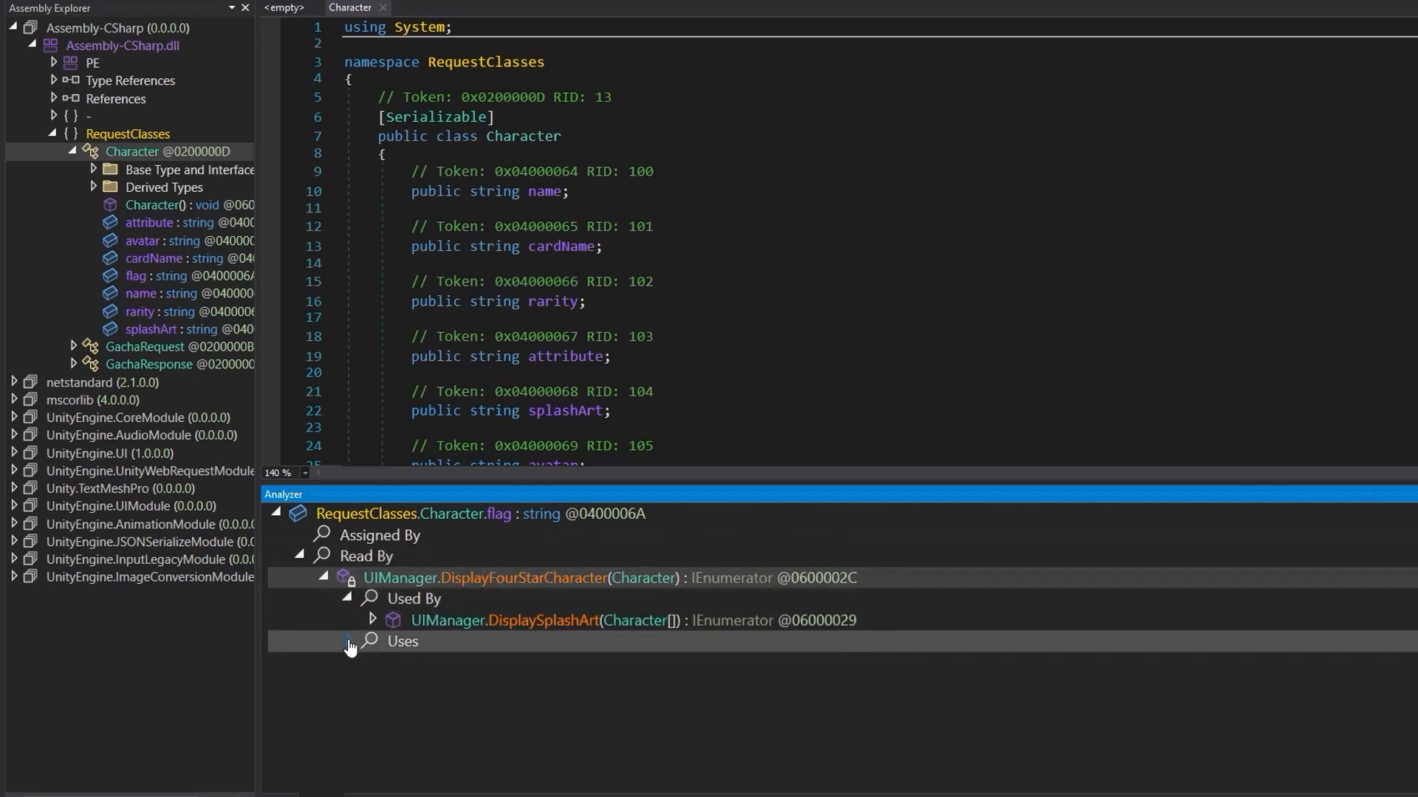
{"action": "left_click", "coordinate": [352, 647]}
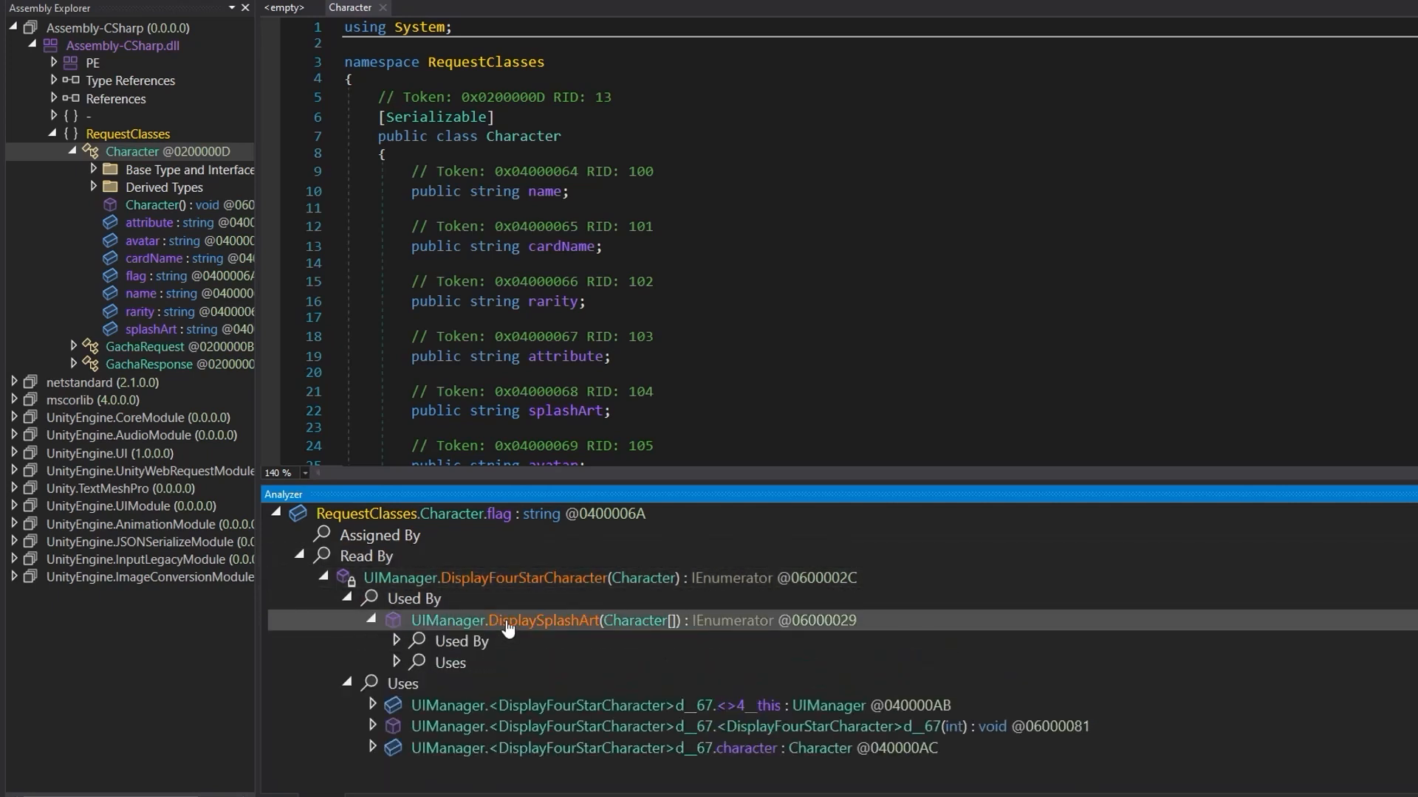
- Decompile DisplaySplashArt and review the "4*" rarity check through the Two/Three/FourStarCharacter routines
{"action": "double_click", "coordinate": [542, 621]}
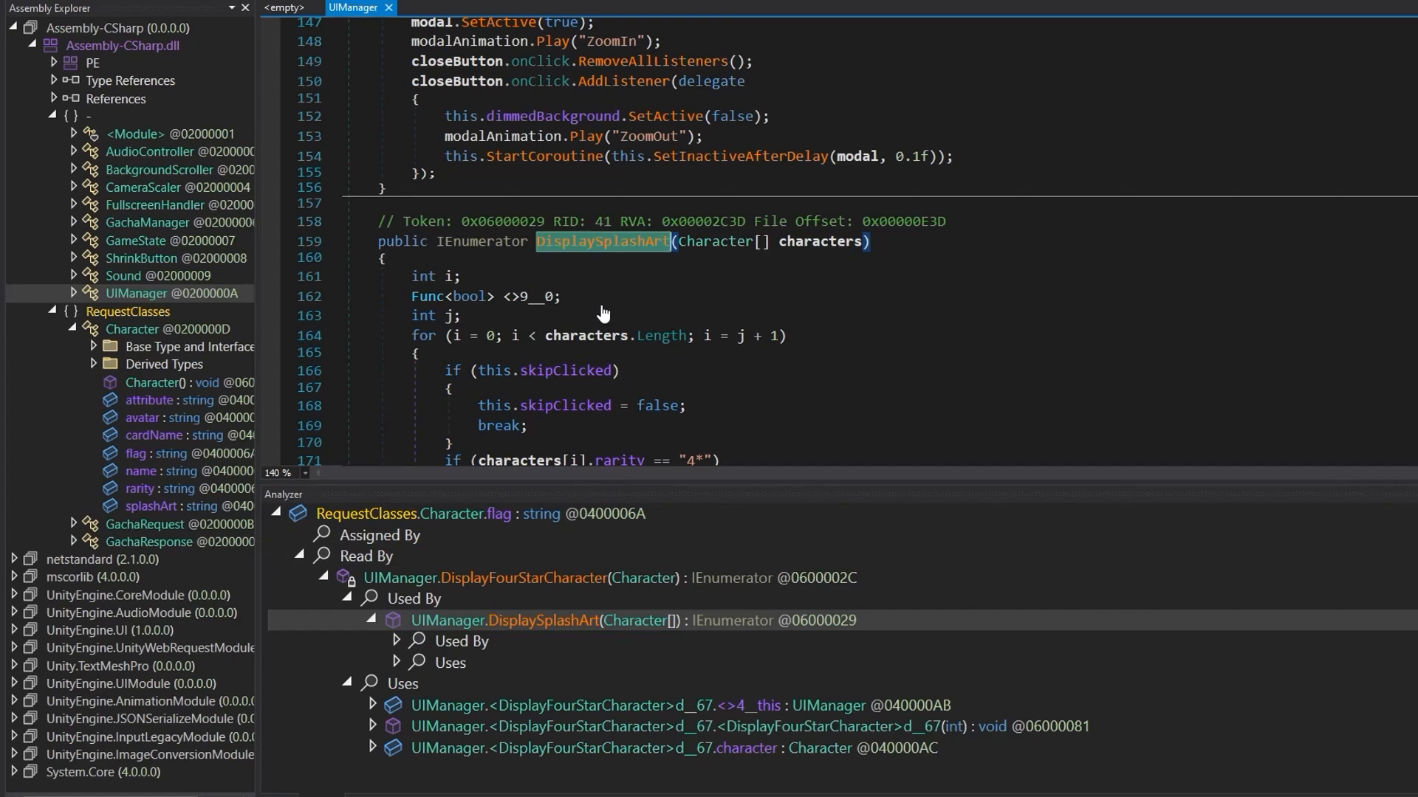
{"action": "scroll", "scroll_direction": "down", "scroll_amount": 3}
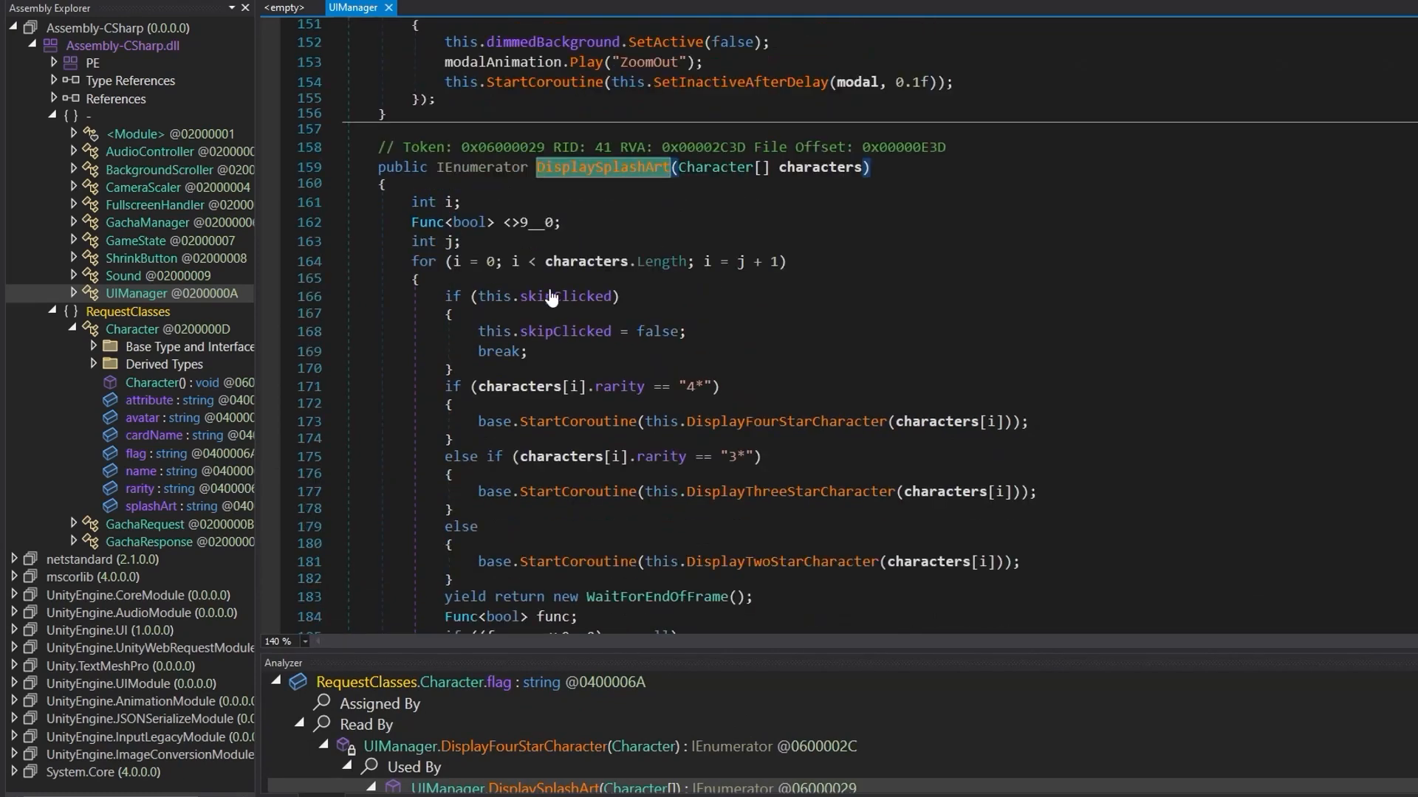
{"action": "left_click", "coordinate": [719, 386]}
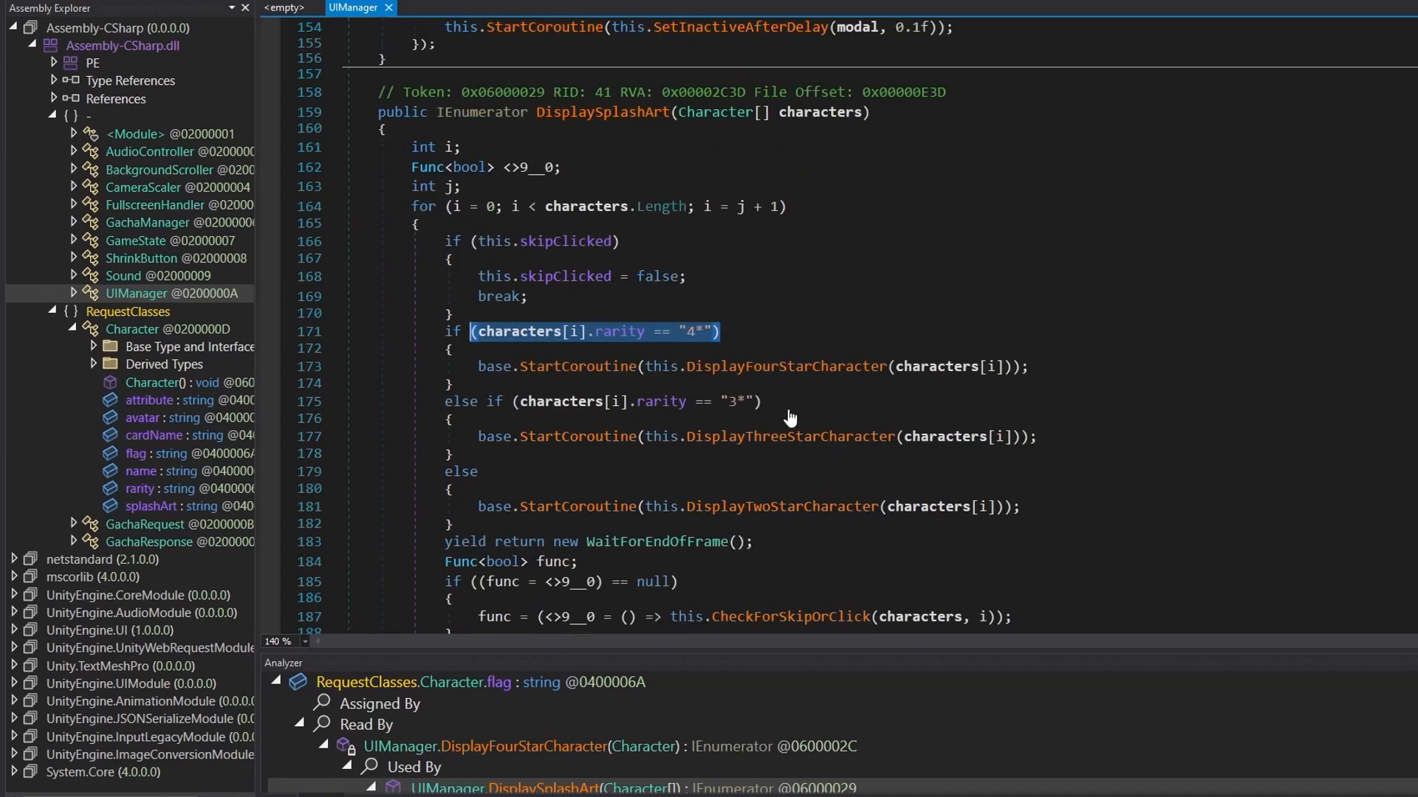
{"action": "scroll", "scroll_direction": "down", "scroll_amount": 3}
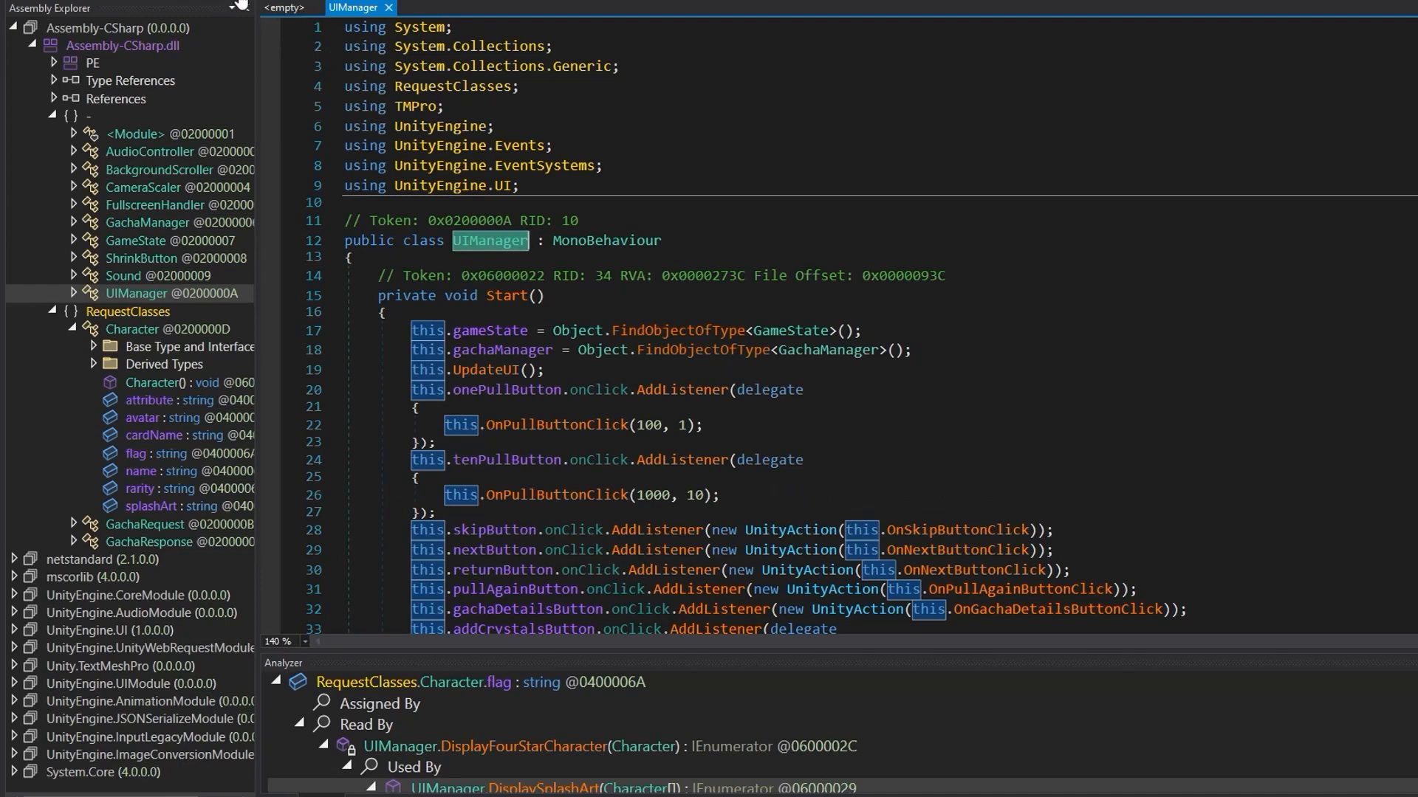
{"action": "scroll", "scroll_direction": "down", "scroll_amount": 3}
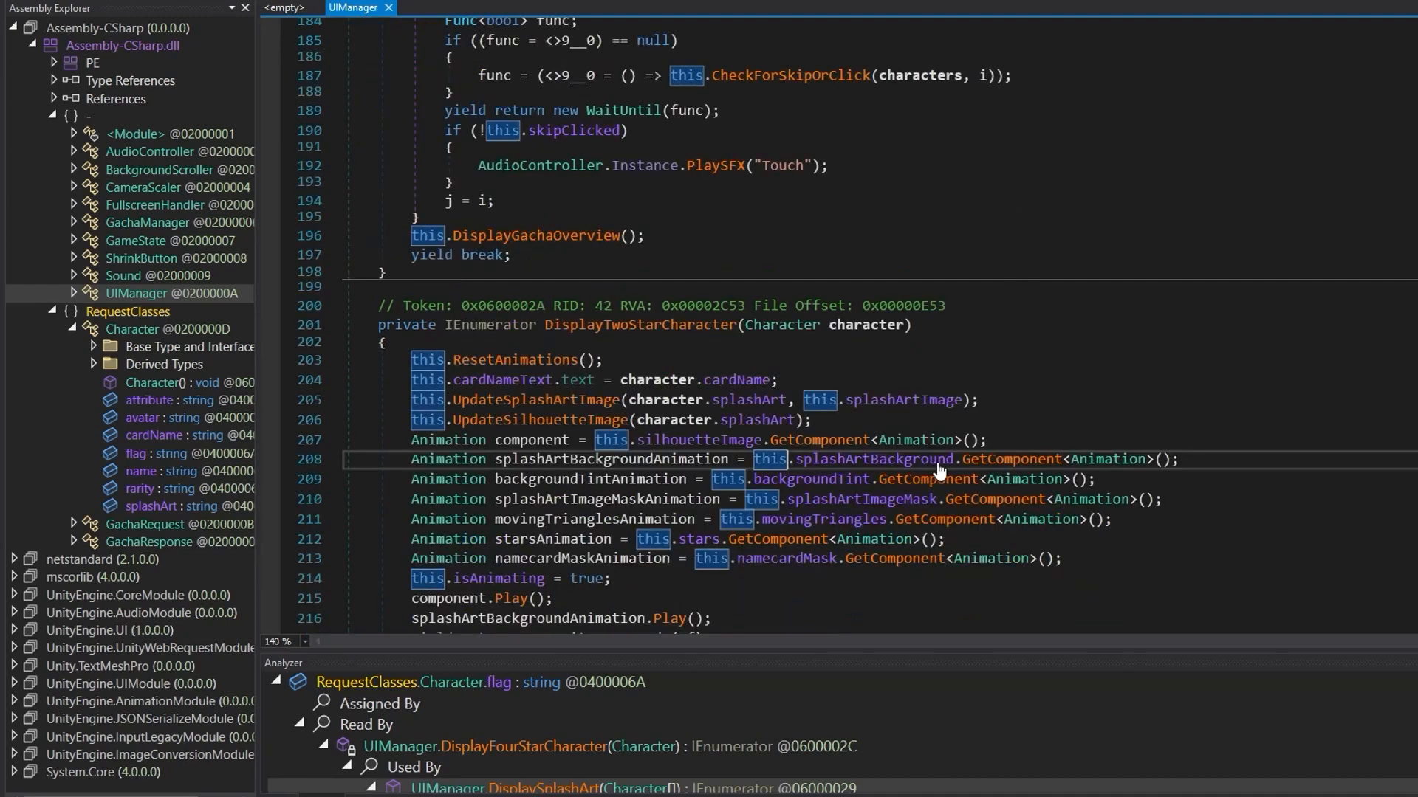
{"action": "scroll", "scroll_direction": "down", "scroll_amount": 3}
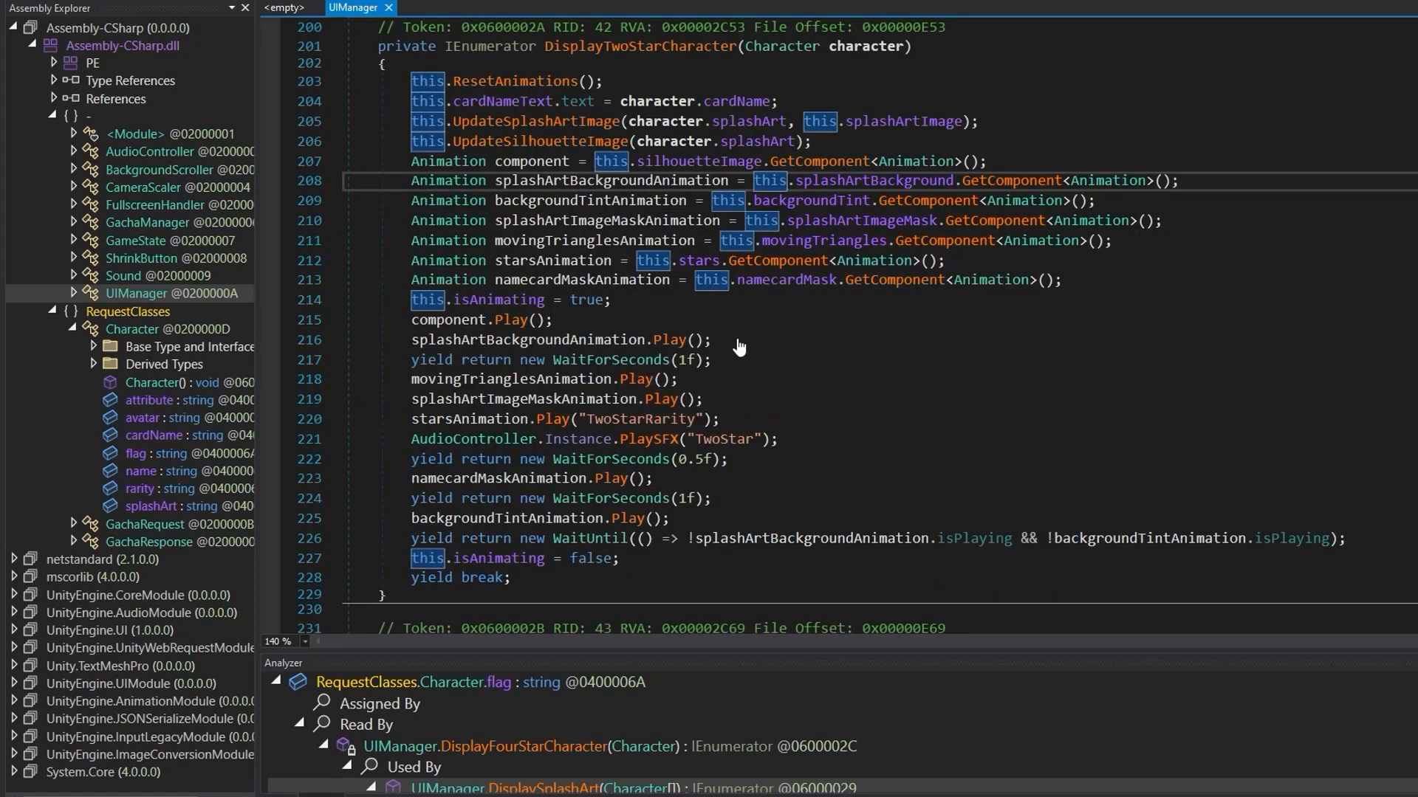
{"action": "mouse_move", "coordinate": [759, 457]}
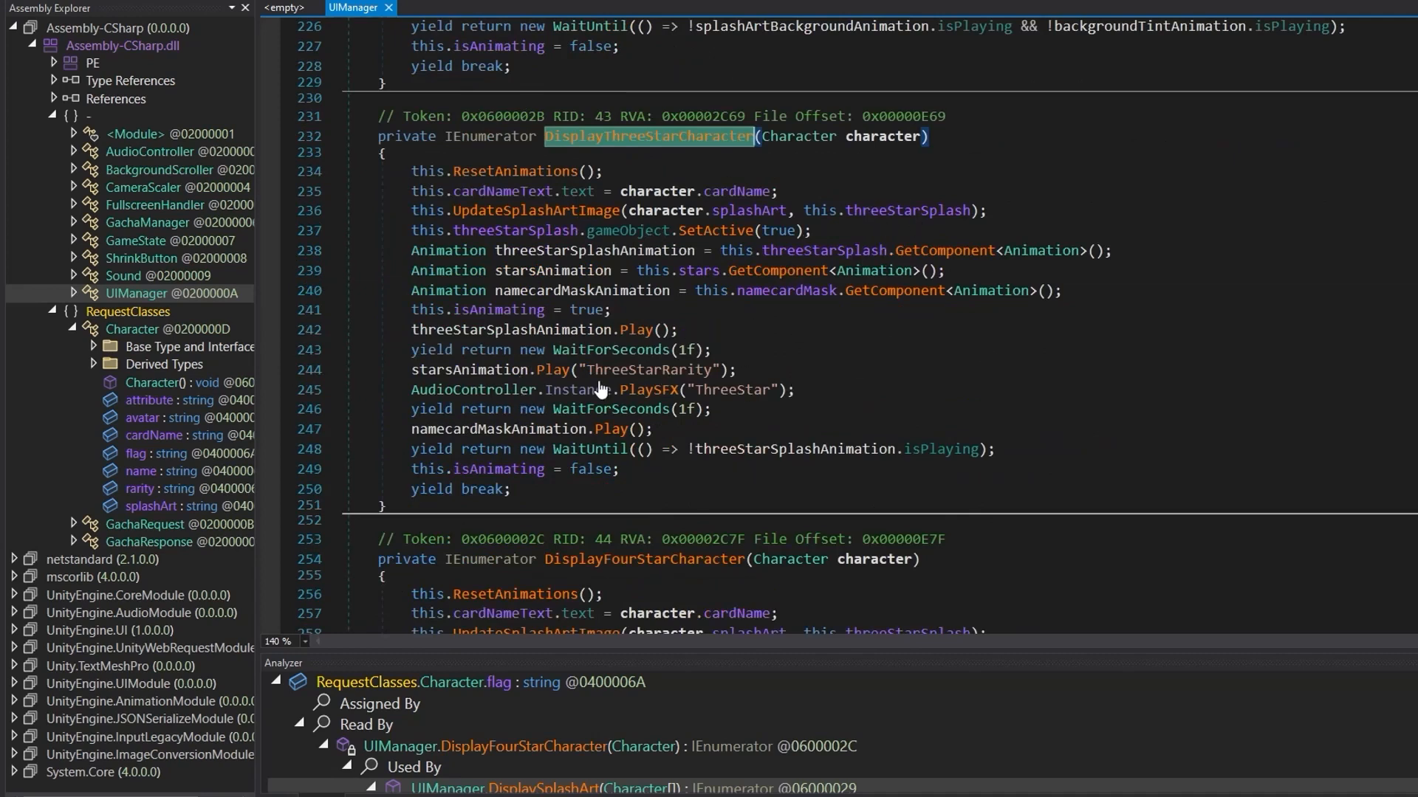
{"action": "mouse_move", "coordinate": [630, 397]}
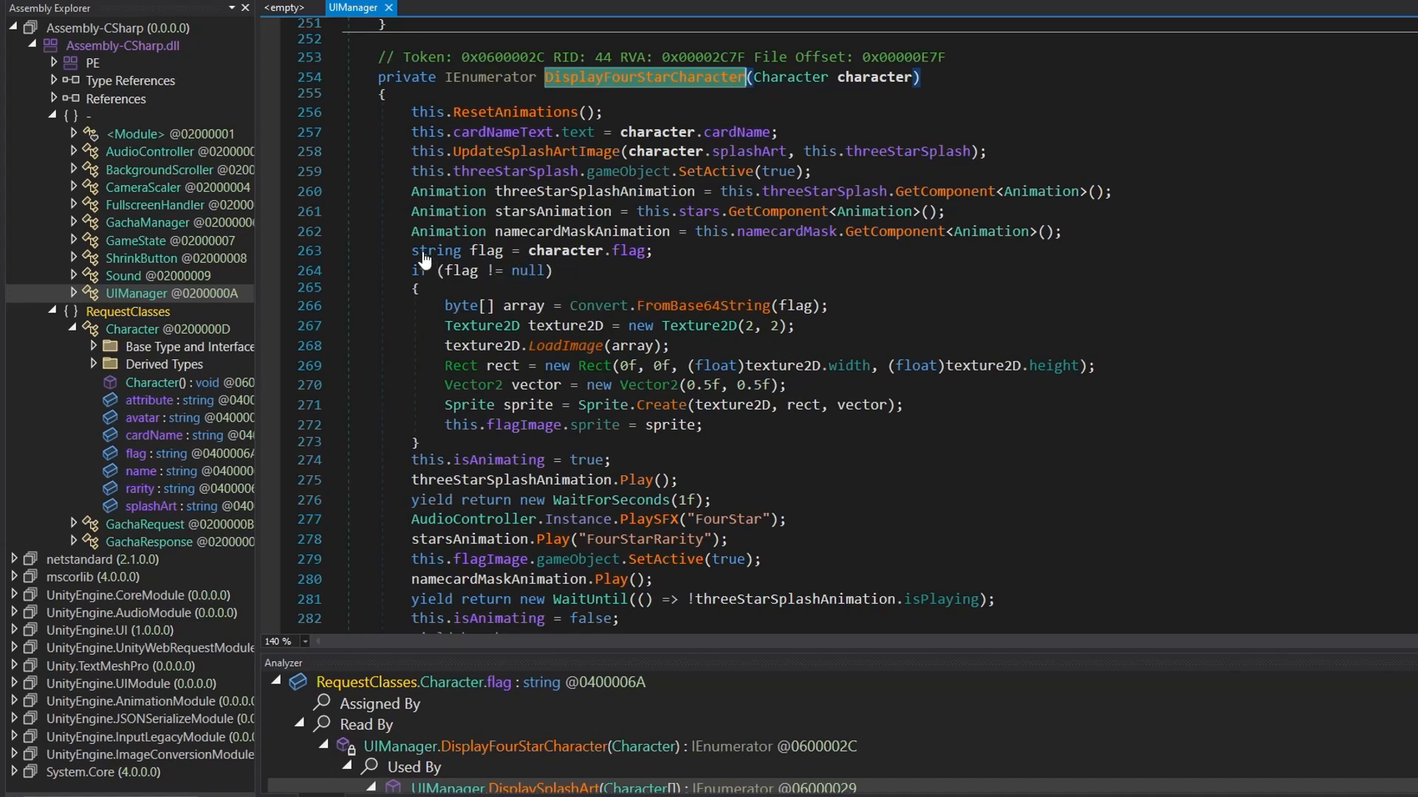
{"action": "mouse_move", "coordinate": [557, 317]}
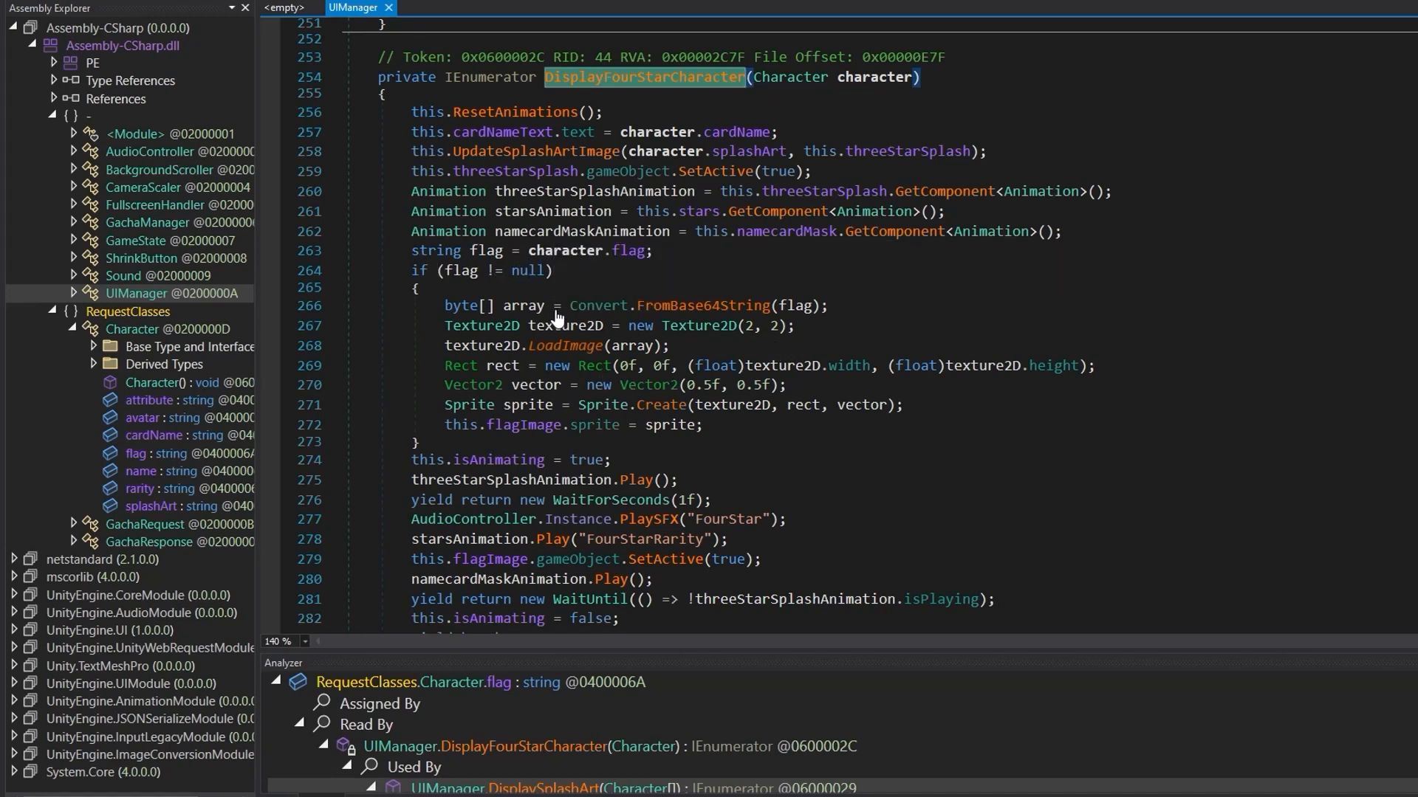
{"action": "mouse_move", "coordinate": [678, 305]}
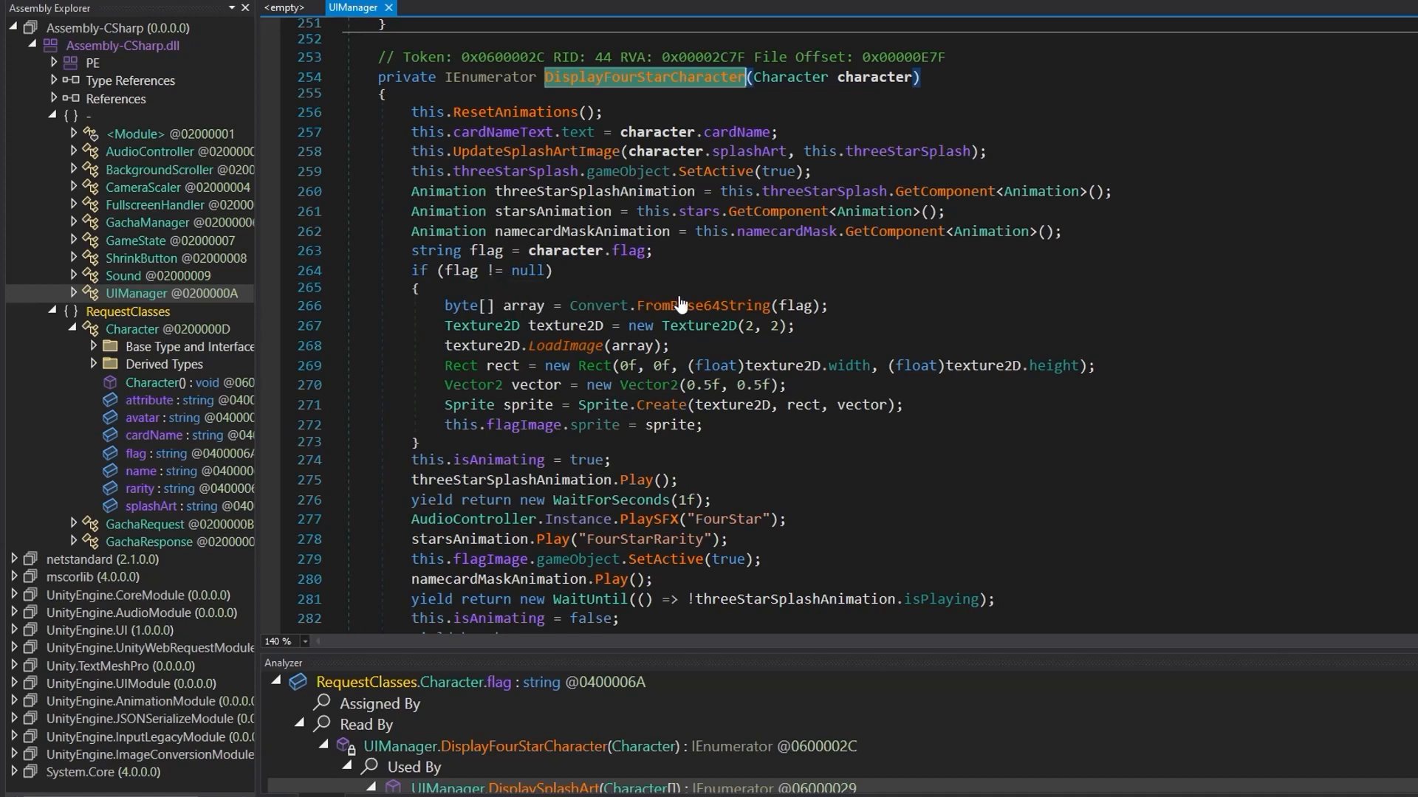
- Highlight the four-star flag-decoding code and return to the DisplaySplashArt method's options
{"action": "left_click_drag", "start_coordinate": [443, 306], "coordinate": [703, 425]}
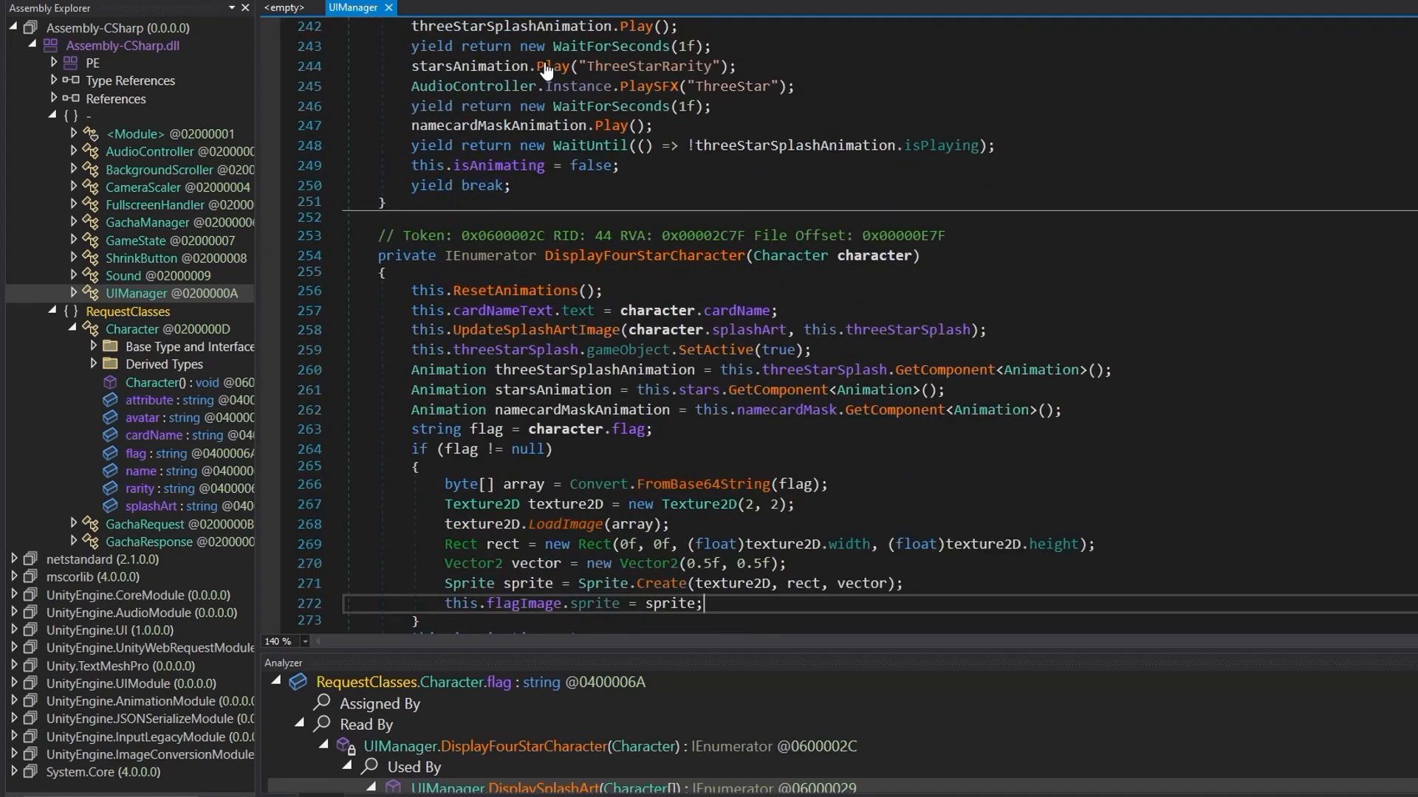
{"action": "mouse_move", "coordinate": [304, 130]}
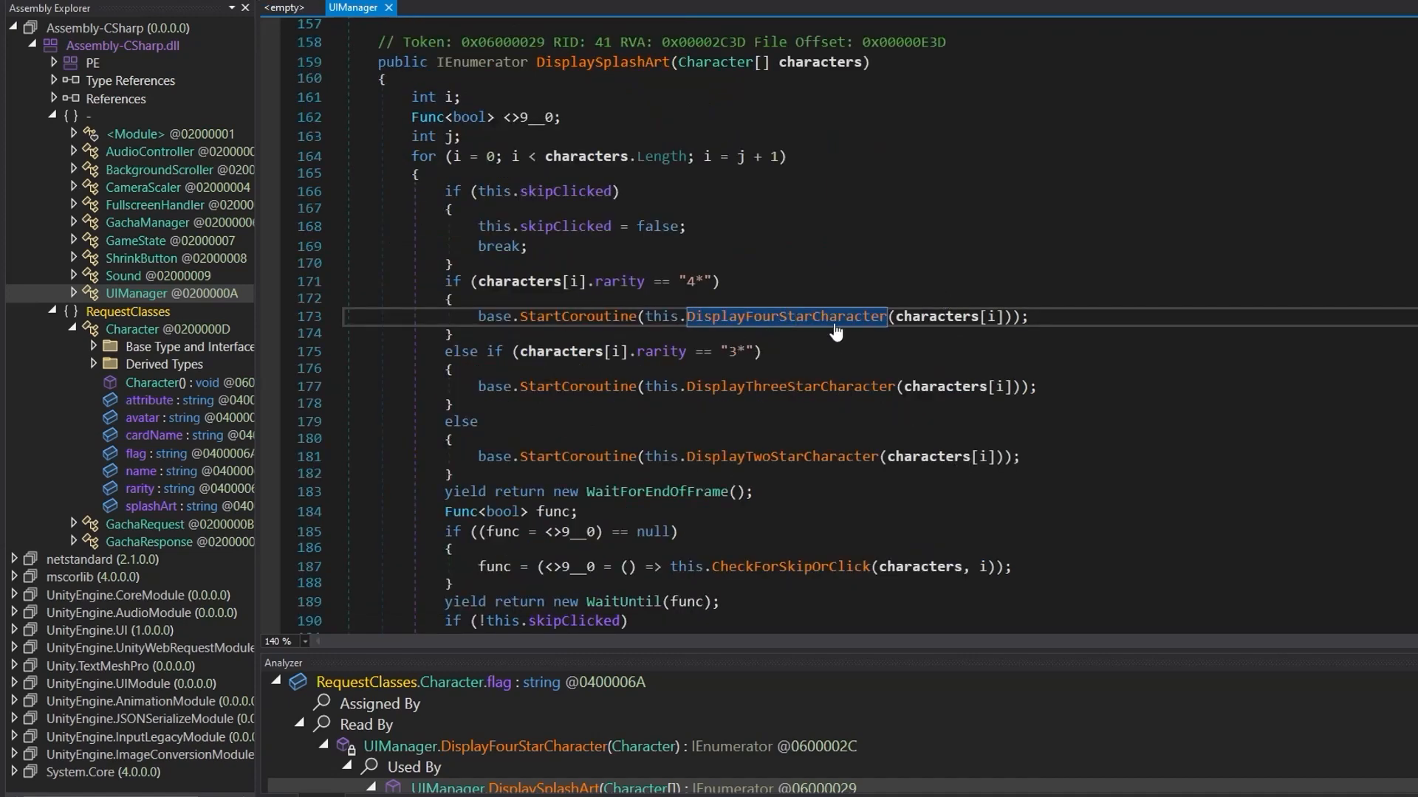
{"action": "mouse_move", "coordinate": [784, 316]}
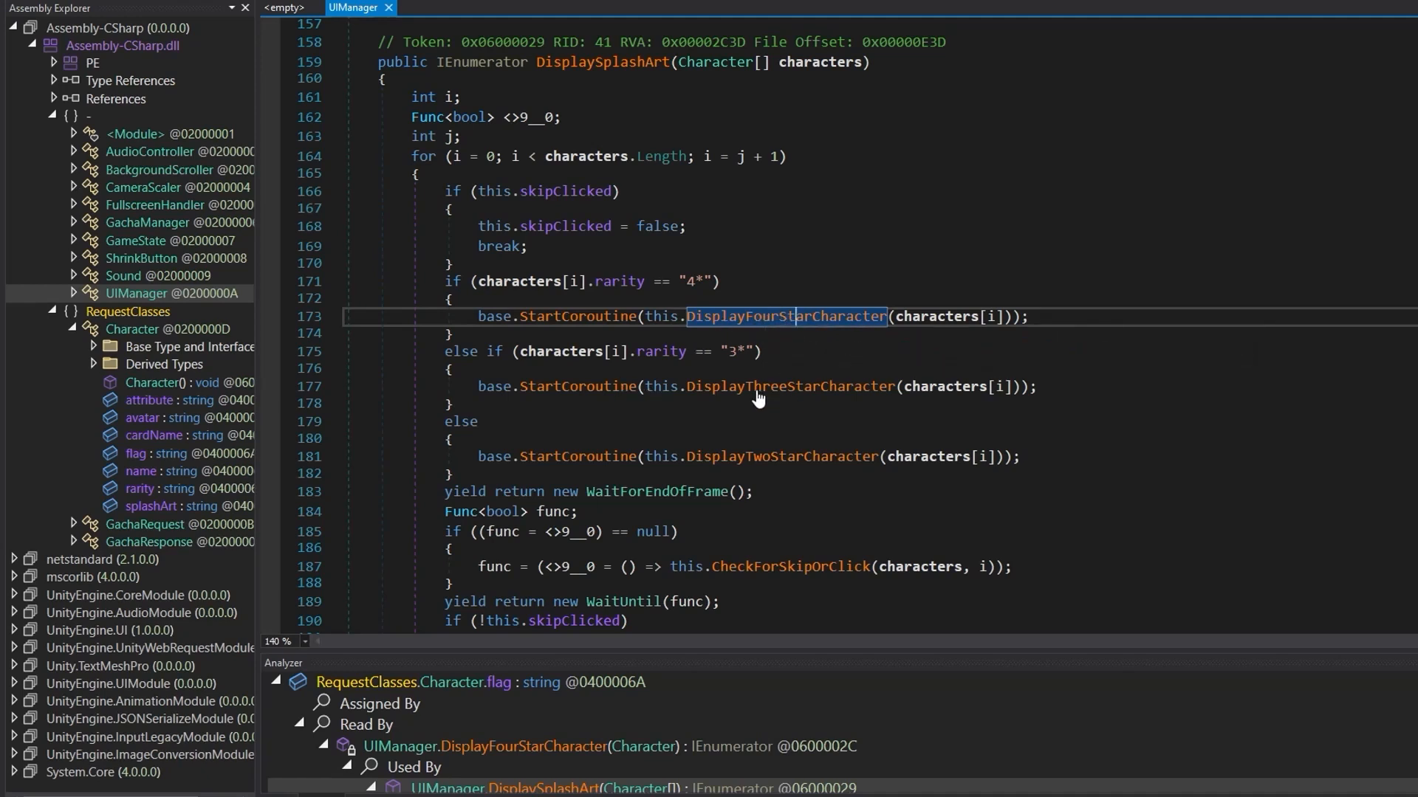
{"action": "mouse_move", "coordinate": [788, 378]}
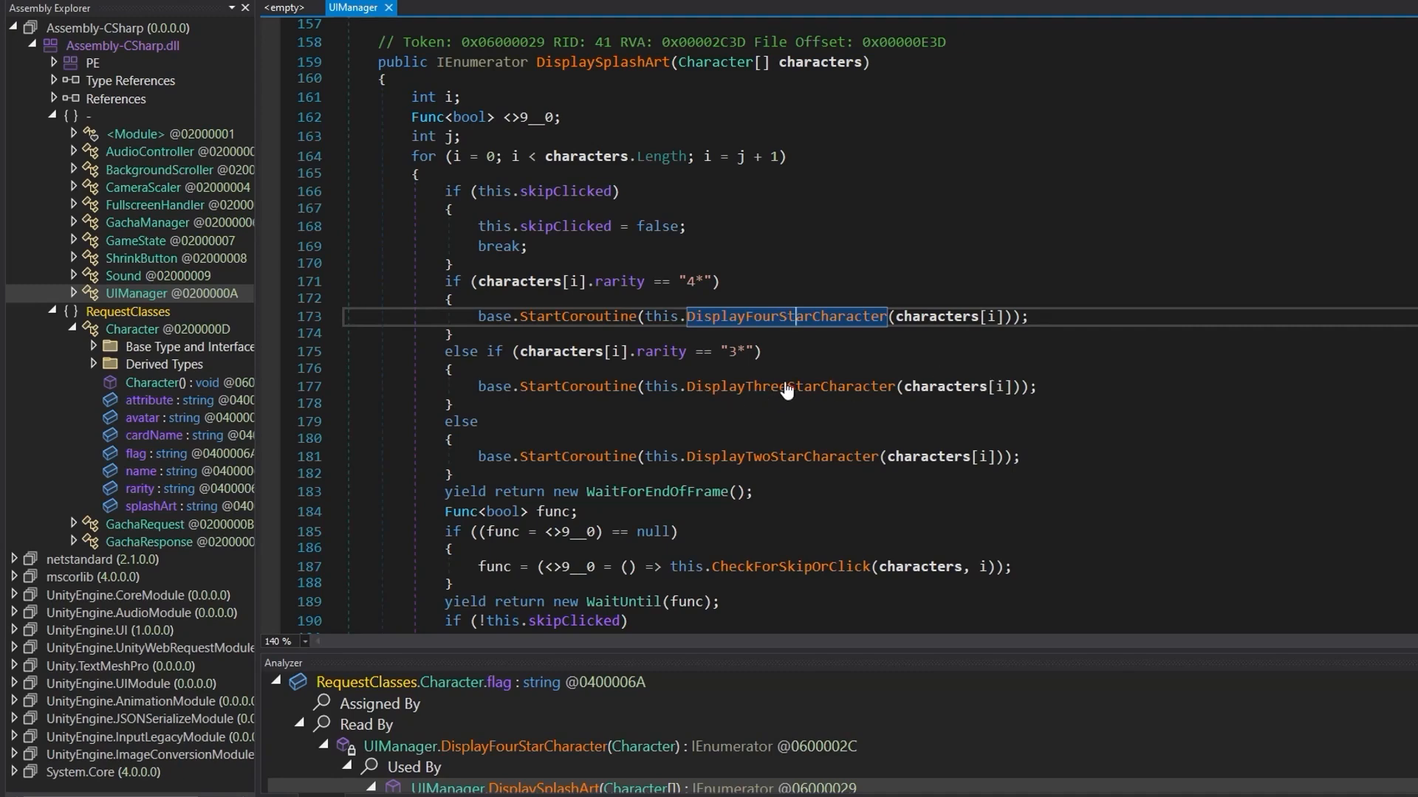
{"action": "right_click", "coordinate": [602, 62]}
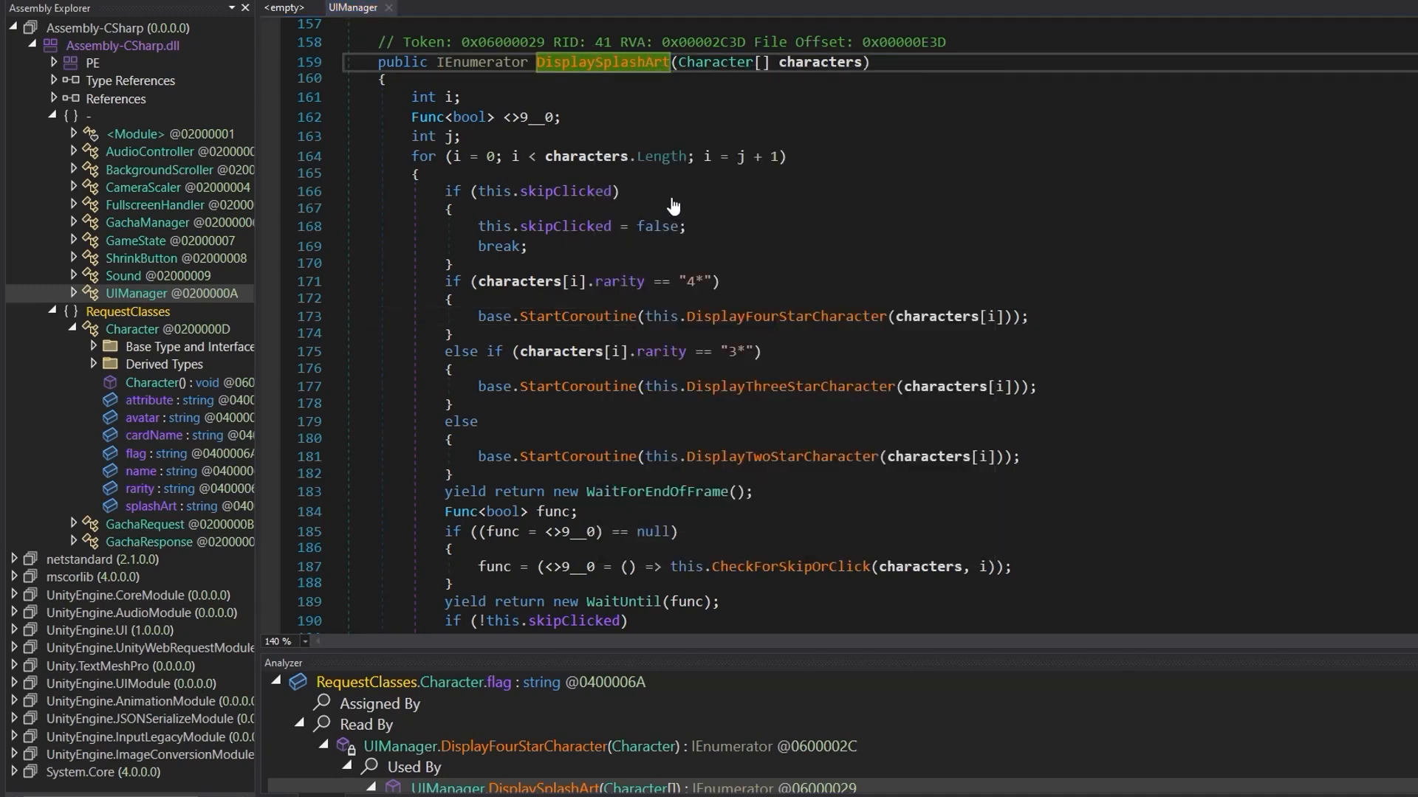
- Edit DisplaySplashArt so the three-star and fallback branches call DisplayFourStarCharacter
{"action": "double_click", "coordinate": [594, 62]}
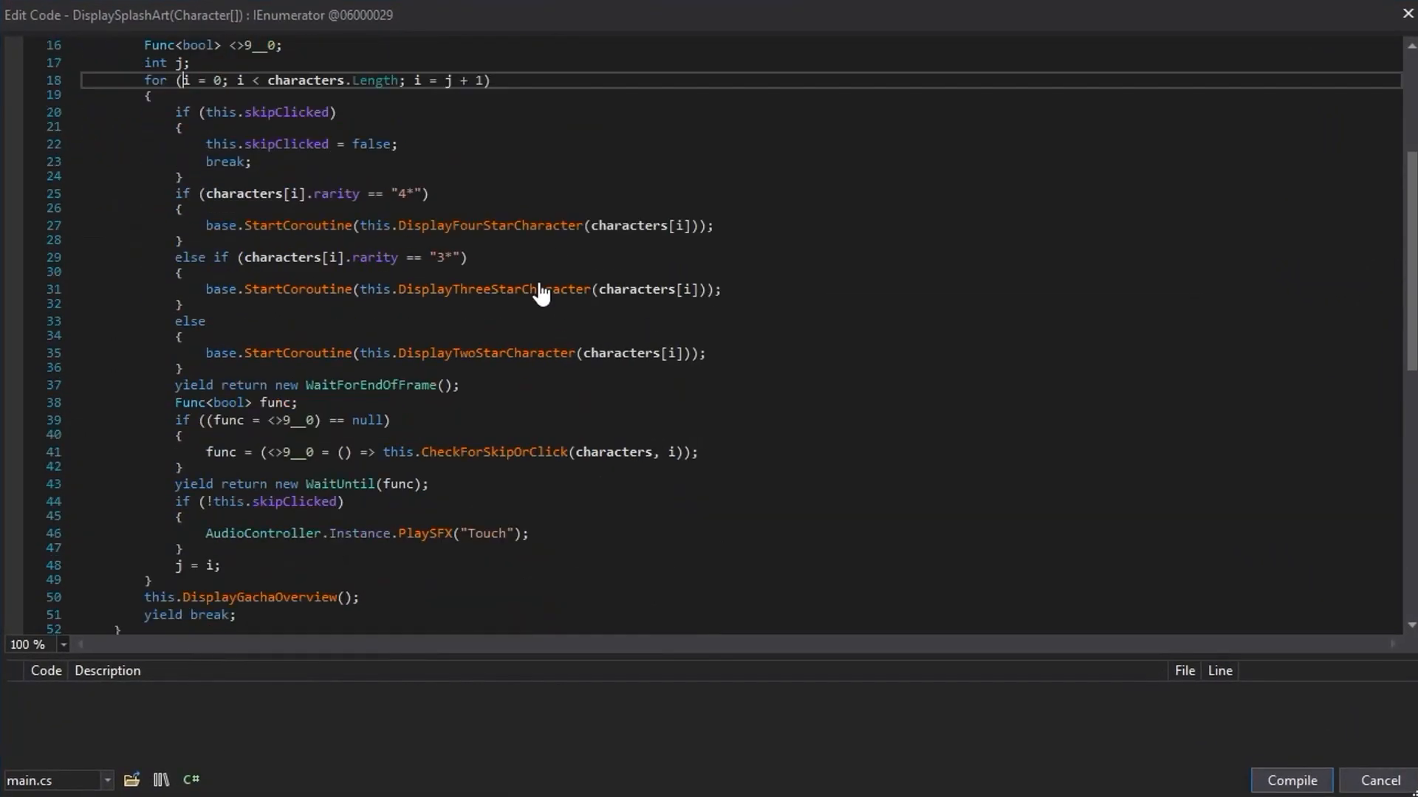
{"action": "left_click", "coordinate": [1289, 780]}
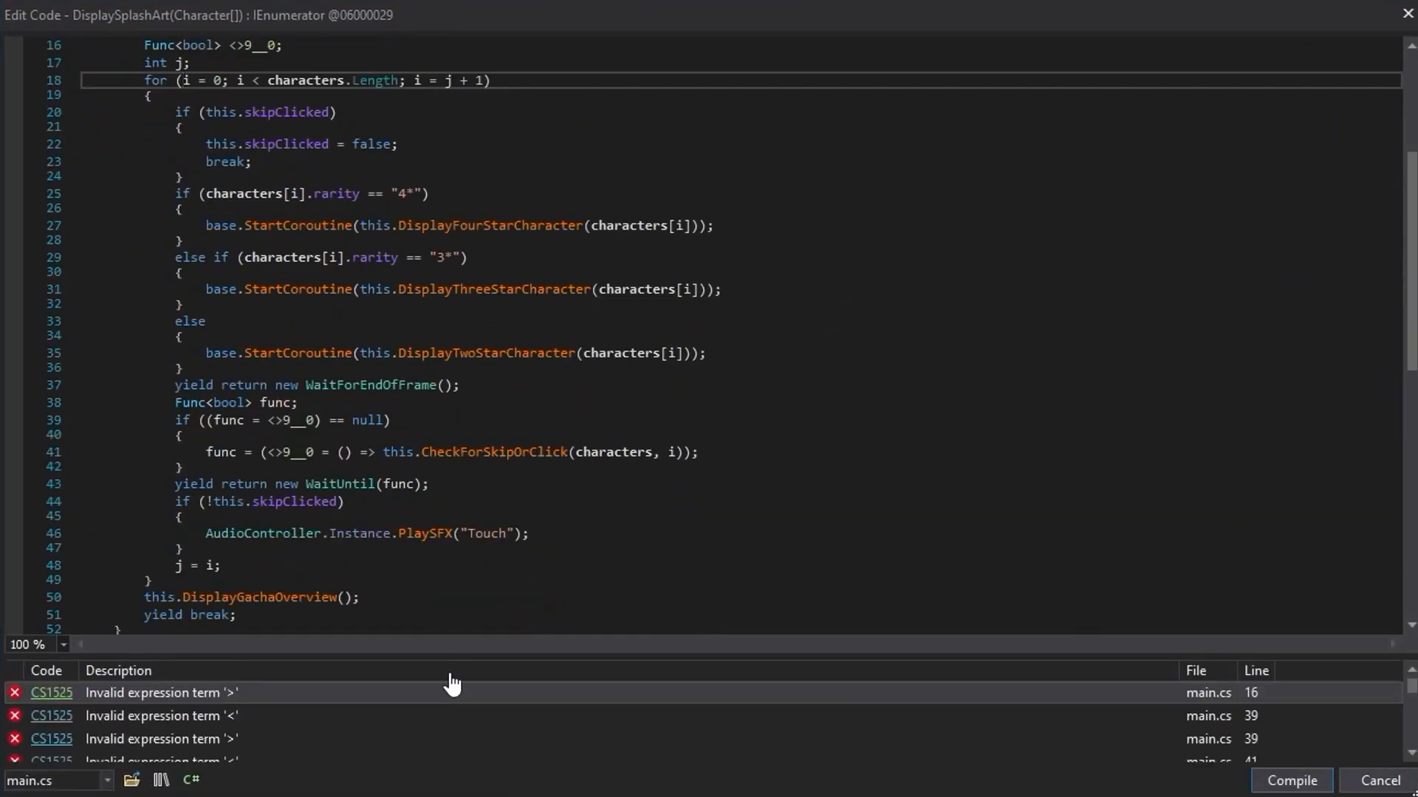
{"action": "mouse_move", "coordinate": [424, 427]}
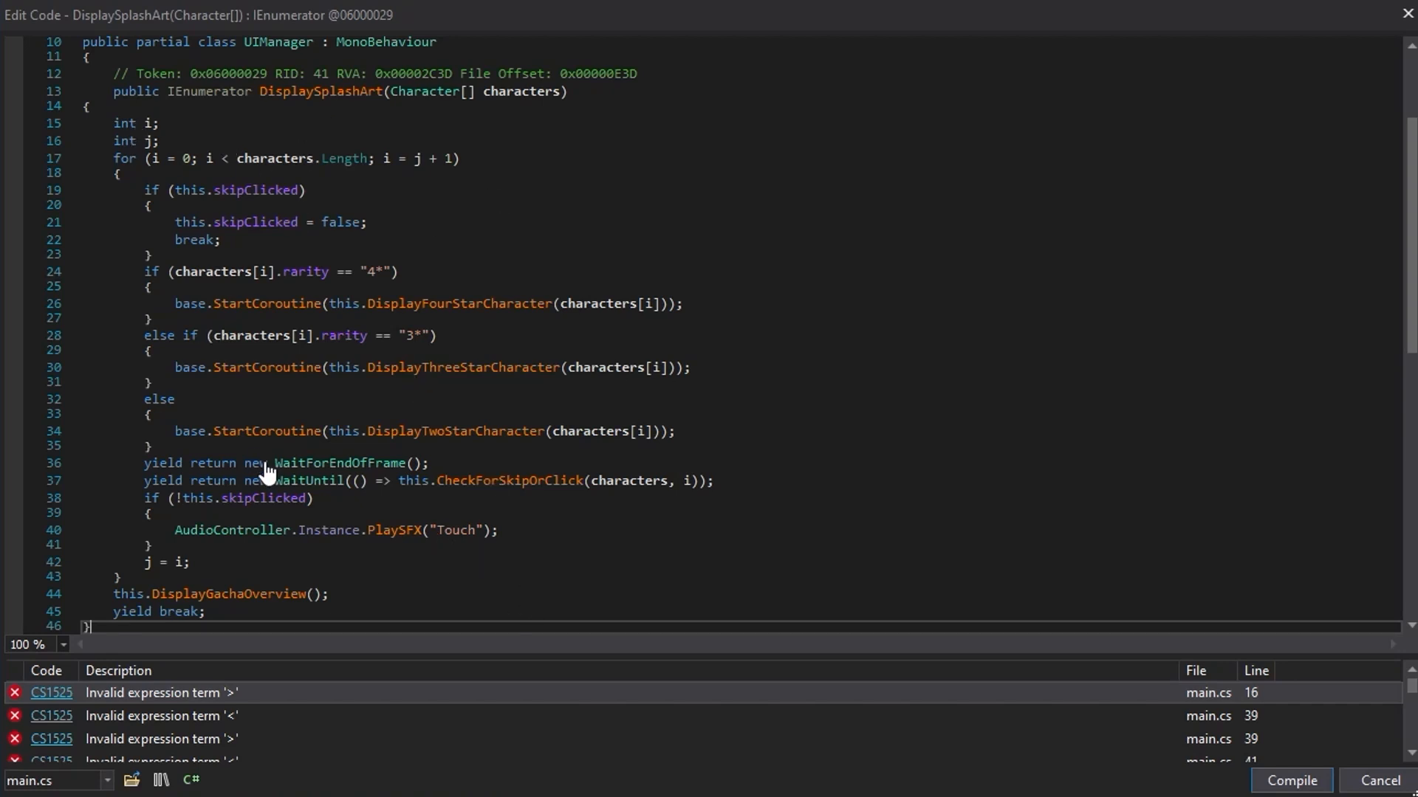
{"action": "scroll", "scroll_direction": "down", "scroll_amount": 3}
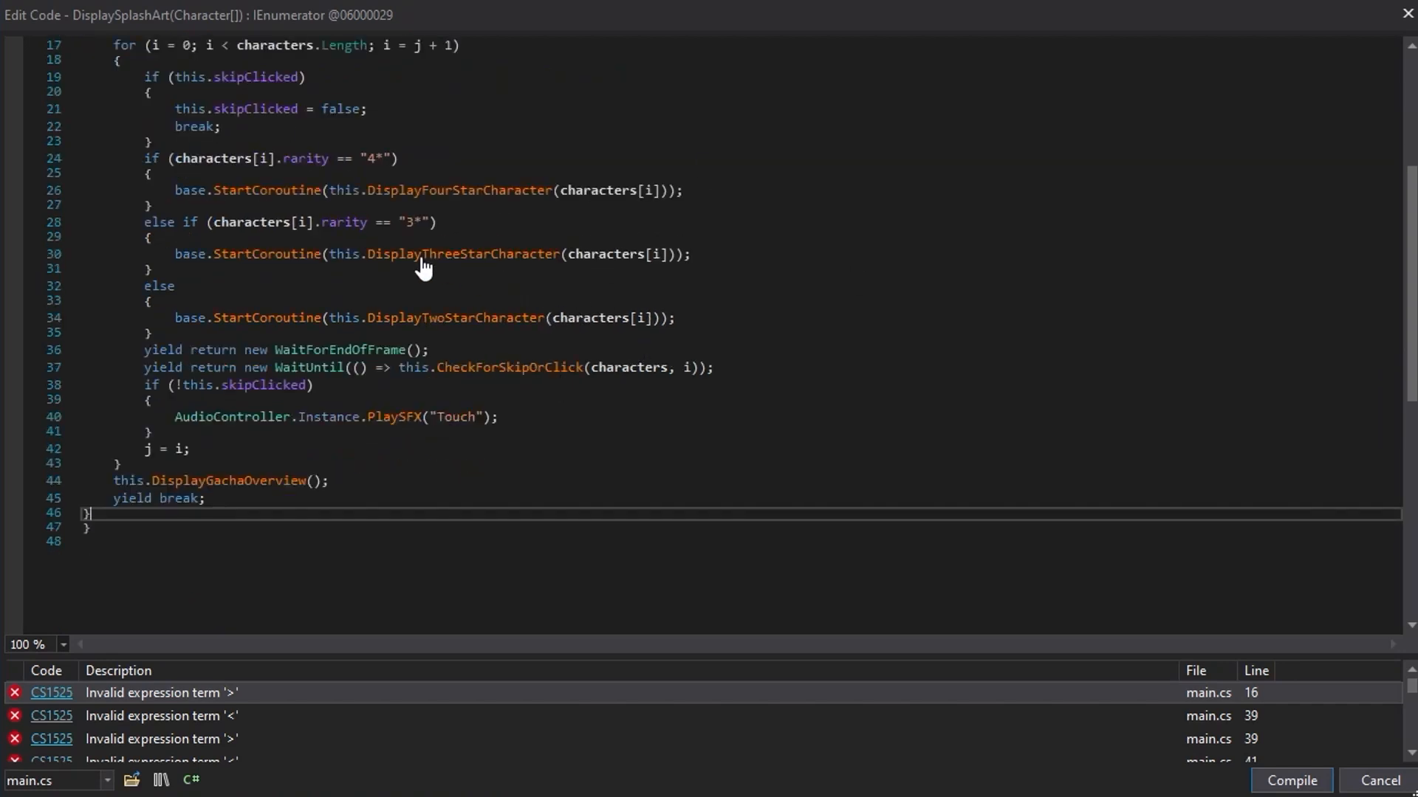
{"action": "double_click", "coordinate": [433, 254]}
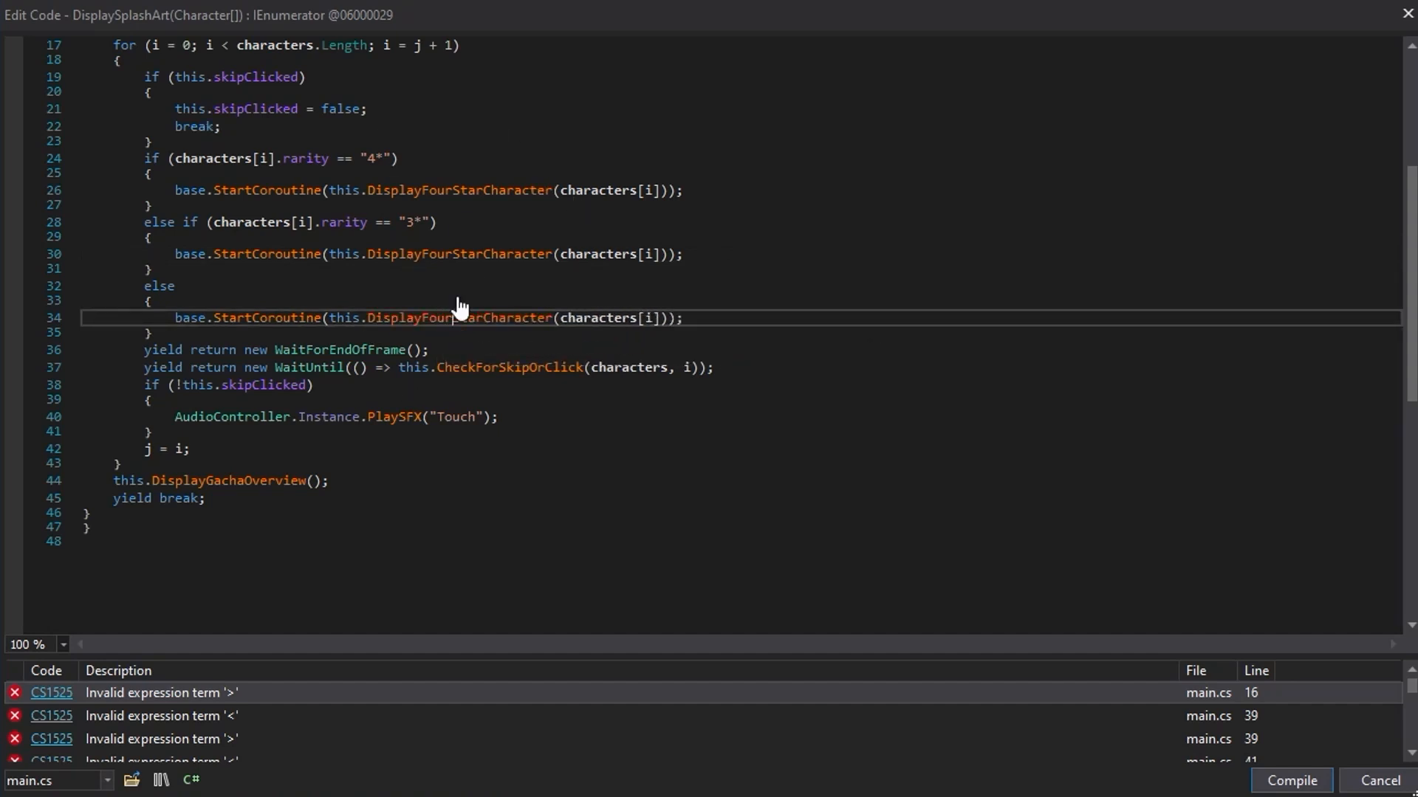
{"action": "mouse_move", "coordinate": [991, 530]}
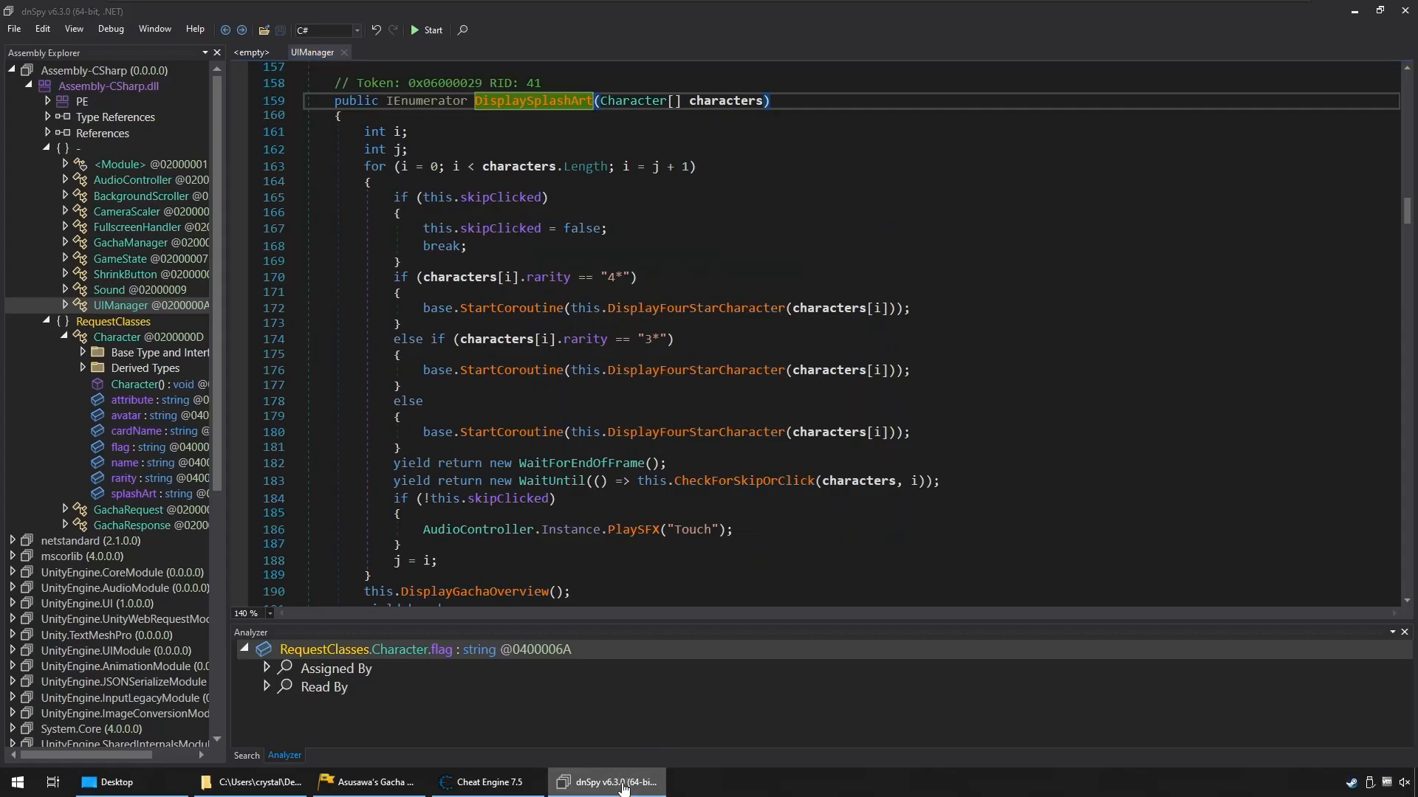
- Close Asusawa's Gacha World and relaunch its exe from the dist folder, showing 100 gems
{"action": "right_click", "coordinate": [367, 783]}
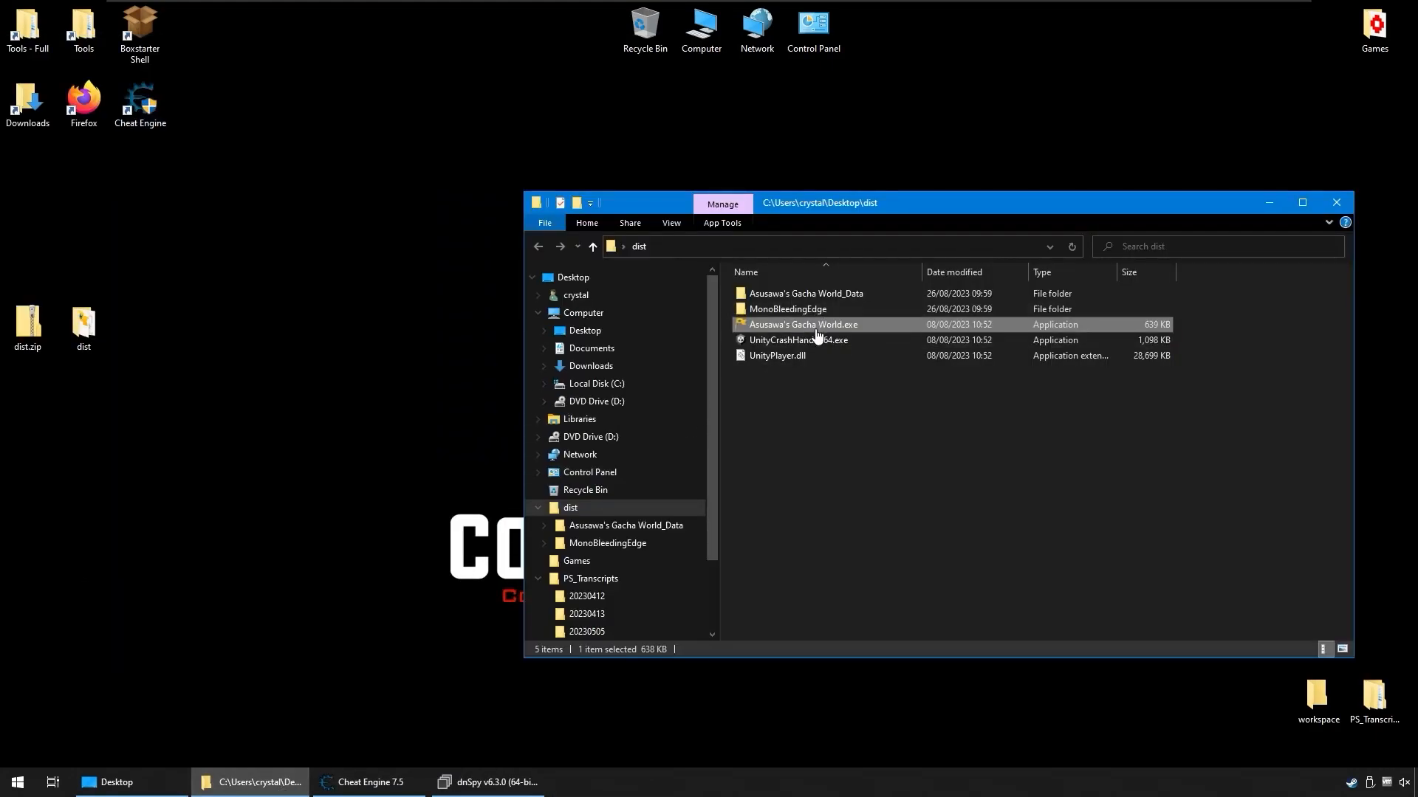
{"action": "double_click", "coordinate": [802, 324]}
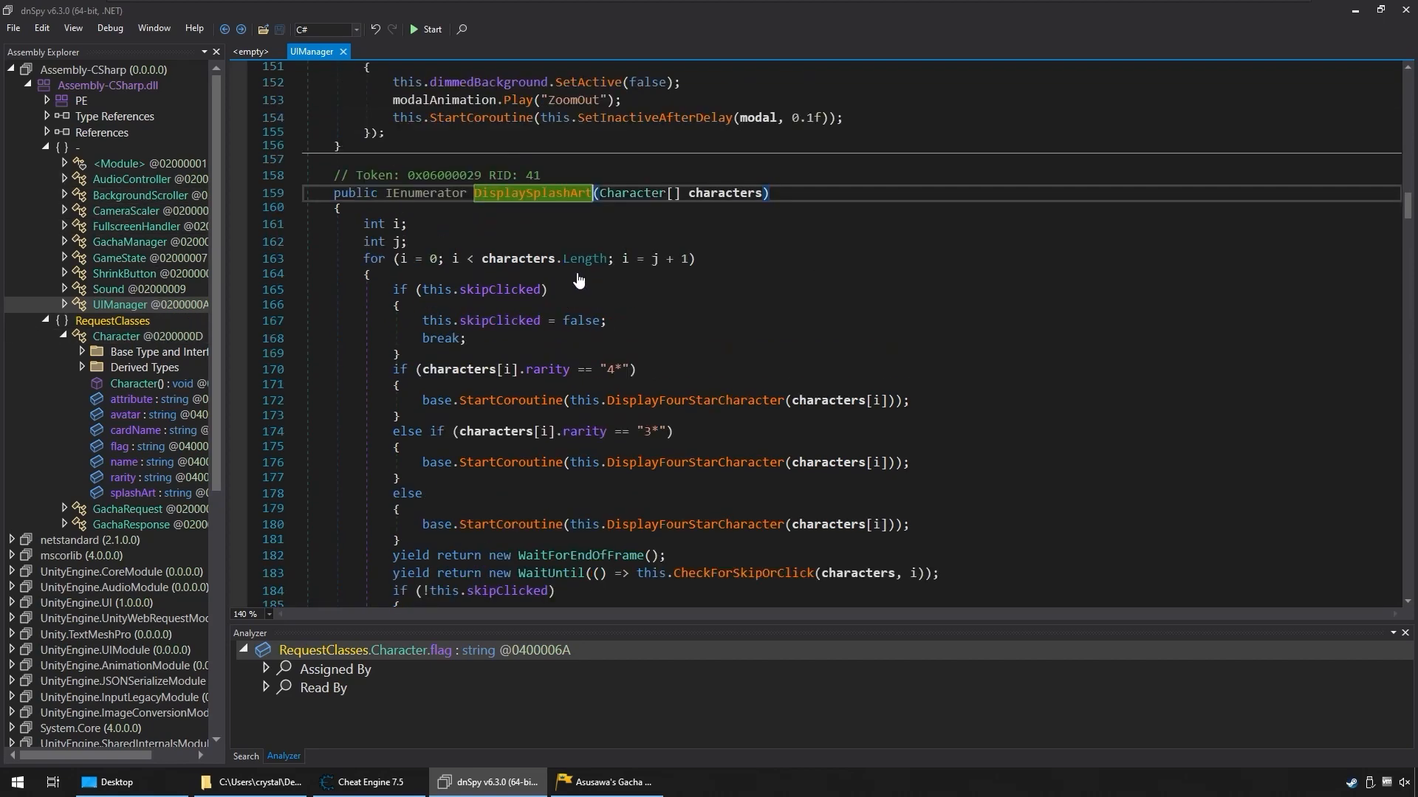
{"action": "scroll", "scroll_direction": "down", "scroll_amount": 3}
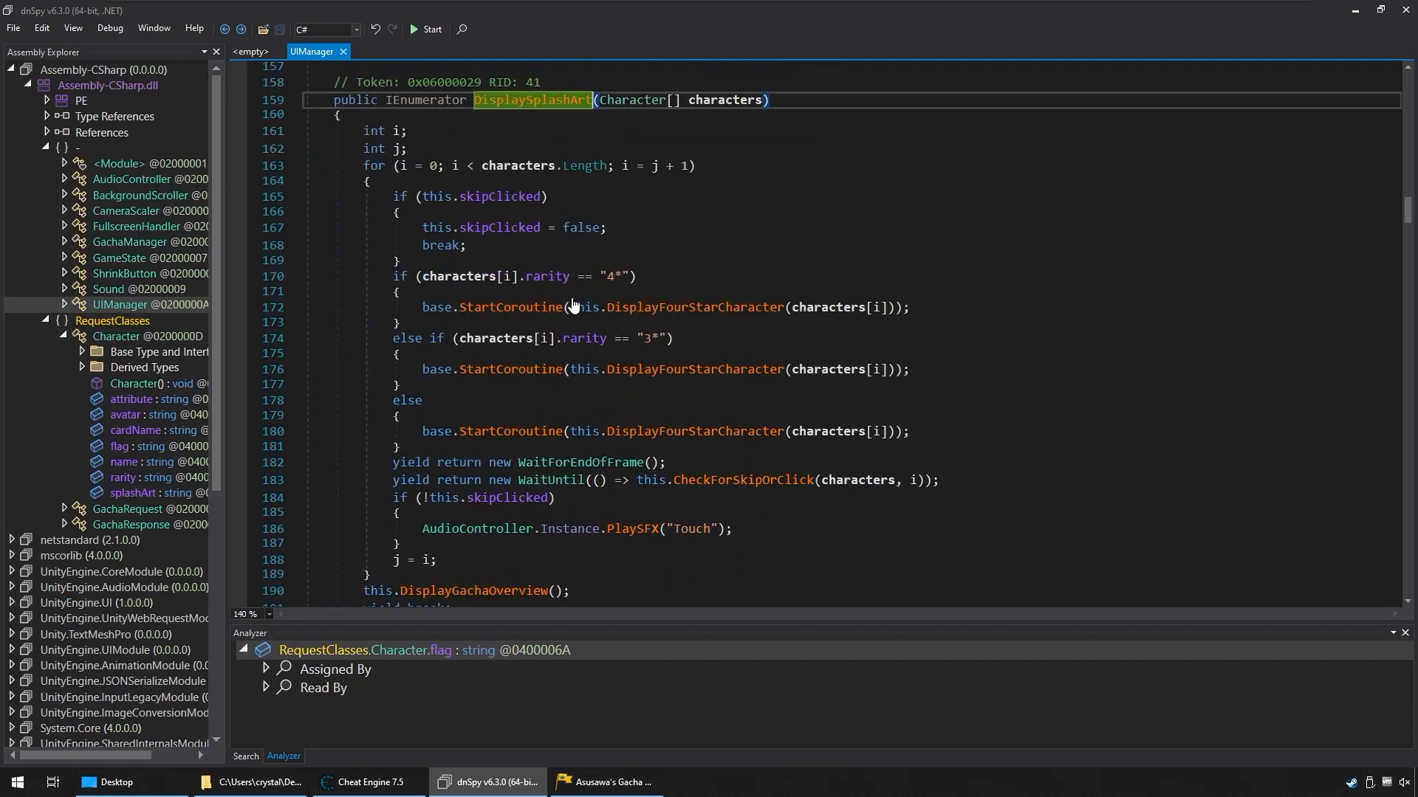
{"action": "left_click", "coordinate": [606, 783]}
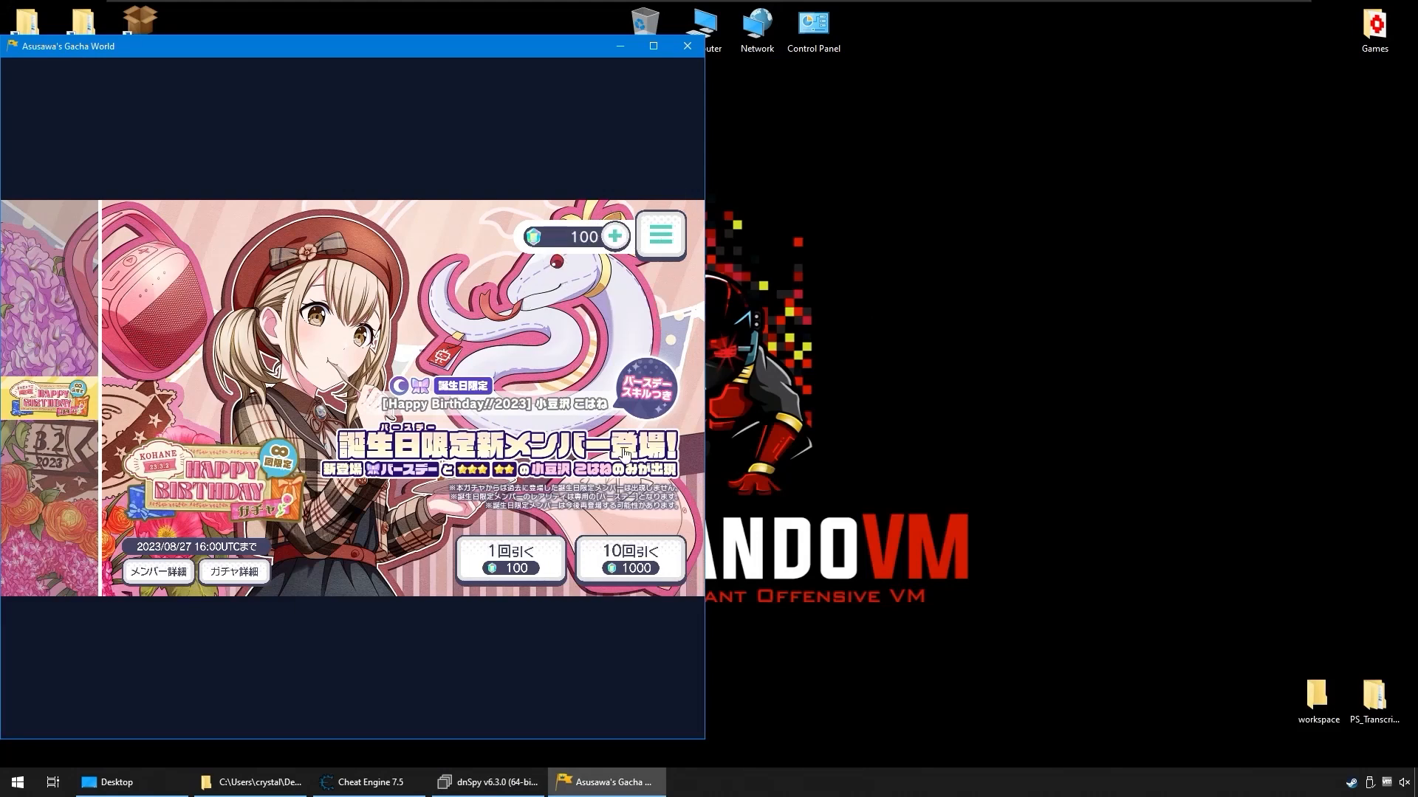
{"action": "mouse_move", "coordinate": [619, 527]}
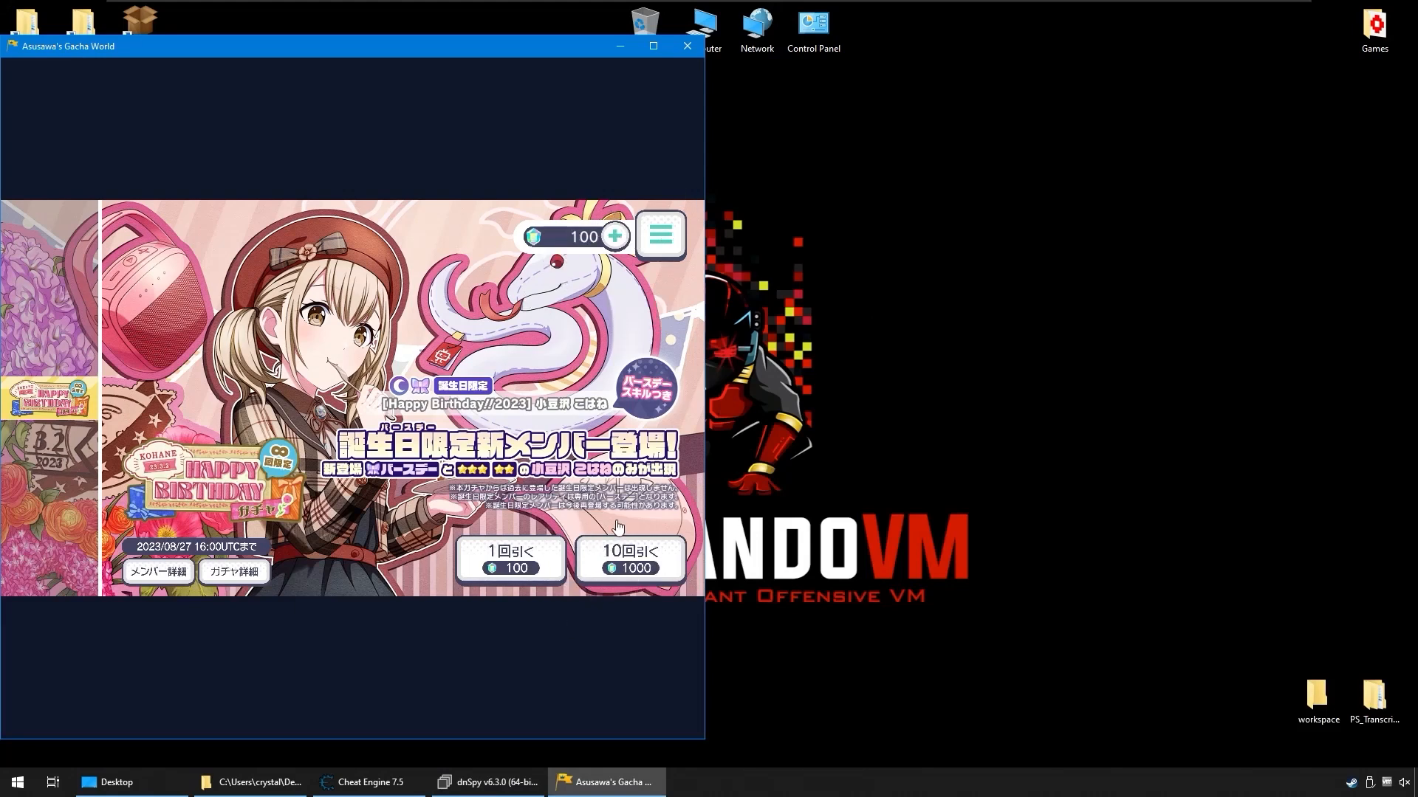
{"action": "mouse_move", "coordinate": [572, 588]}
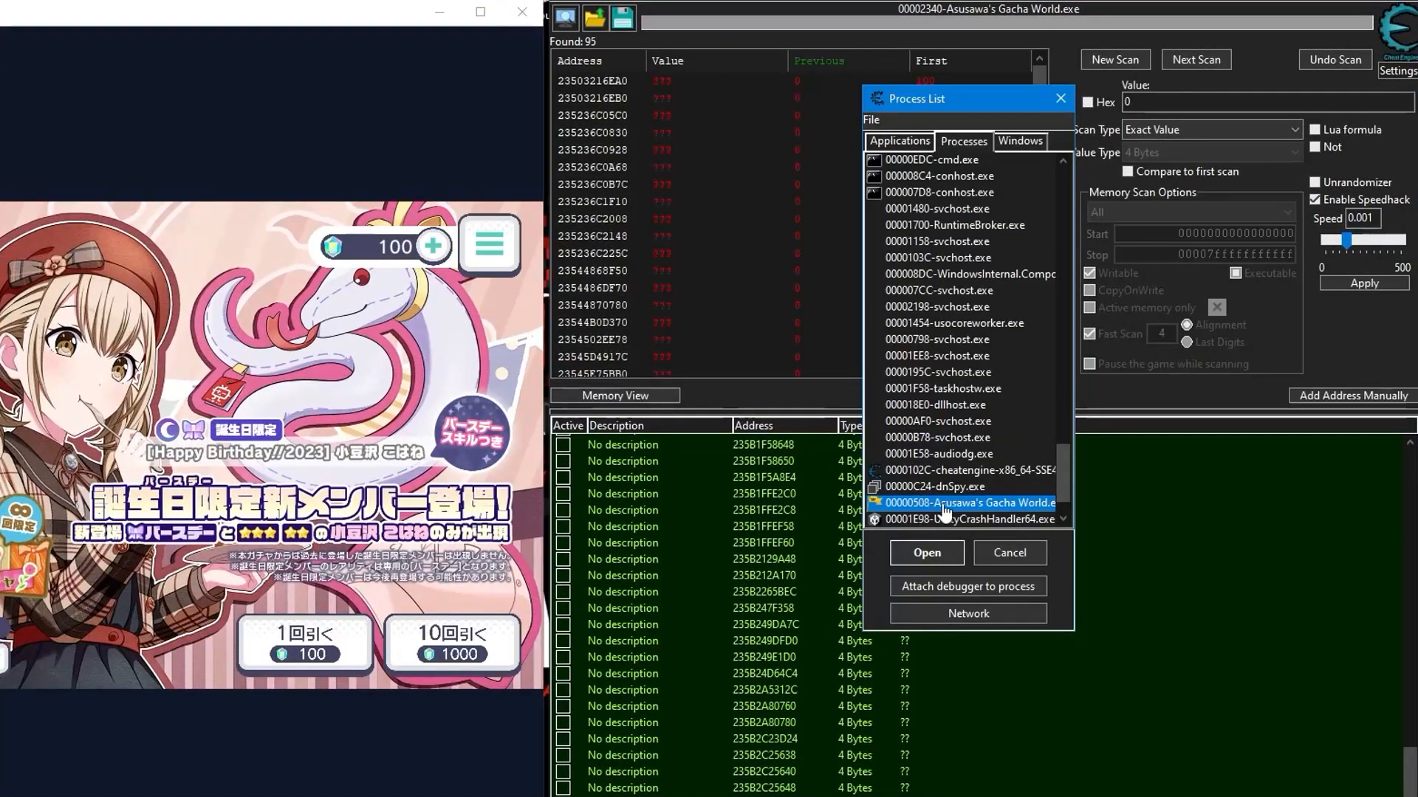
- Reattach Cheat Engine to the gacha process and First Scan for the crystal count 100
{"action": "left_click", "coordinate": [924, 553]}
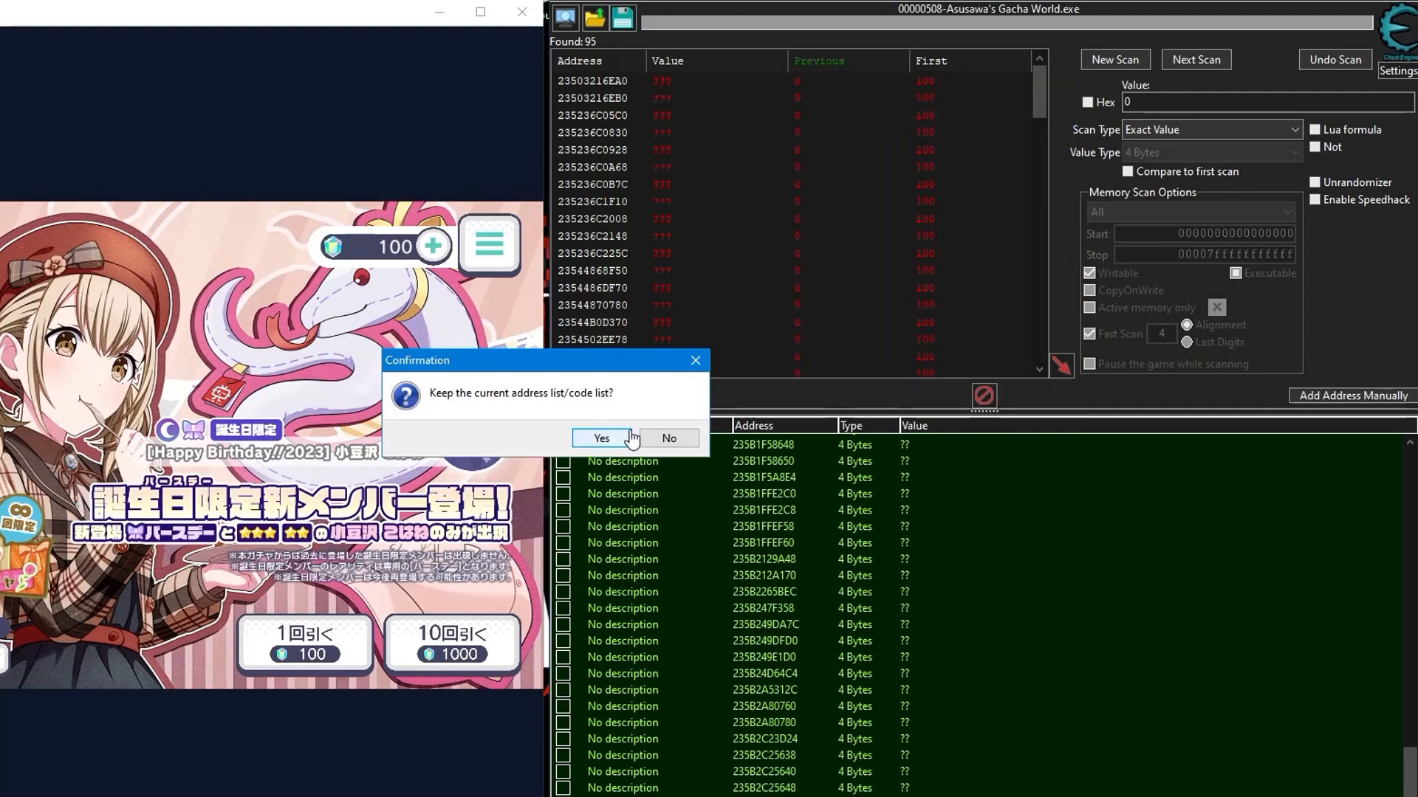
{"action": "left_click", "coordinate": [667, 437]}
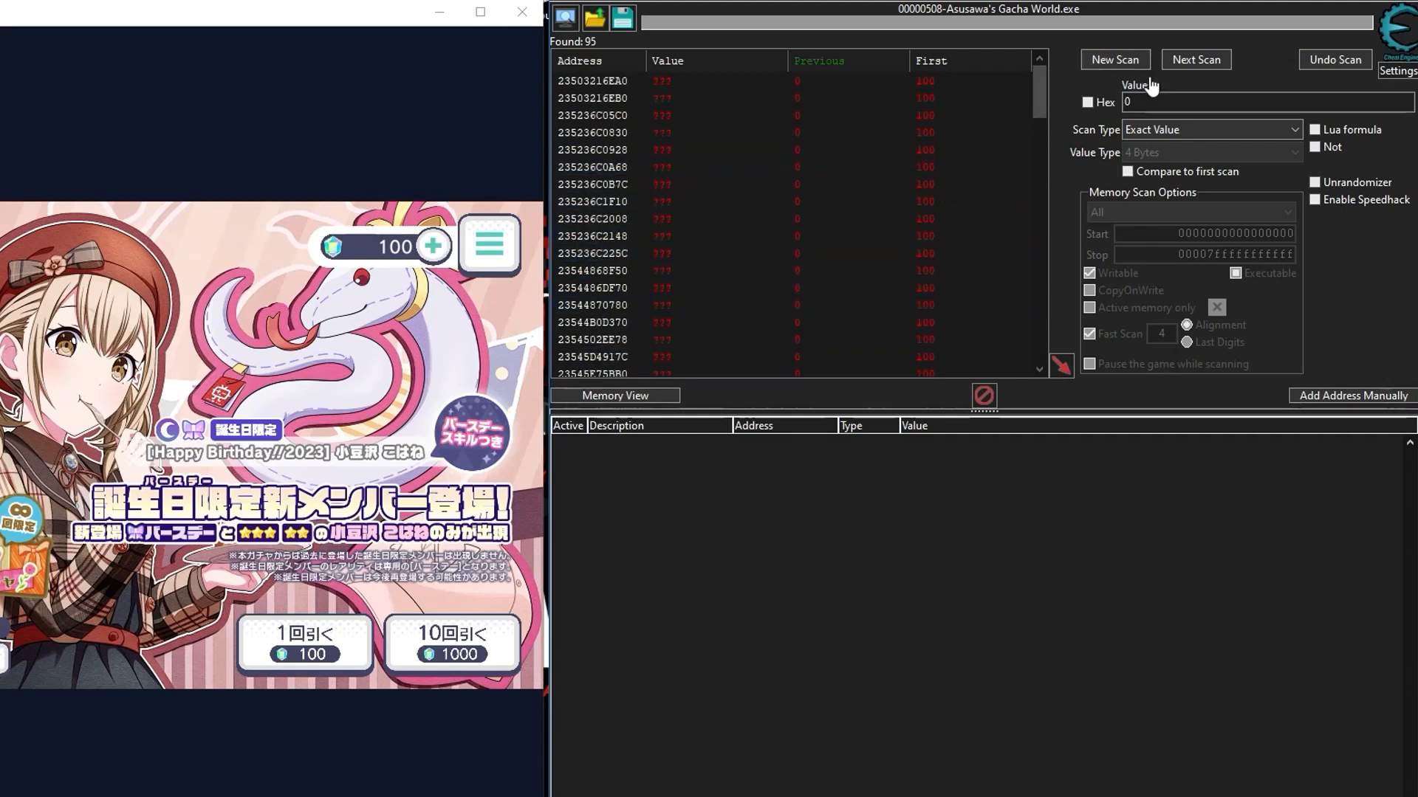
{"action": "type", "text": "10"}
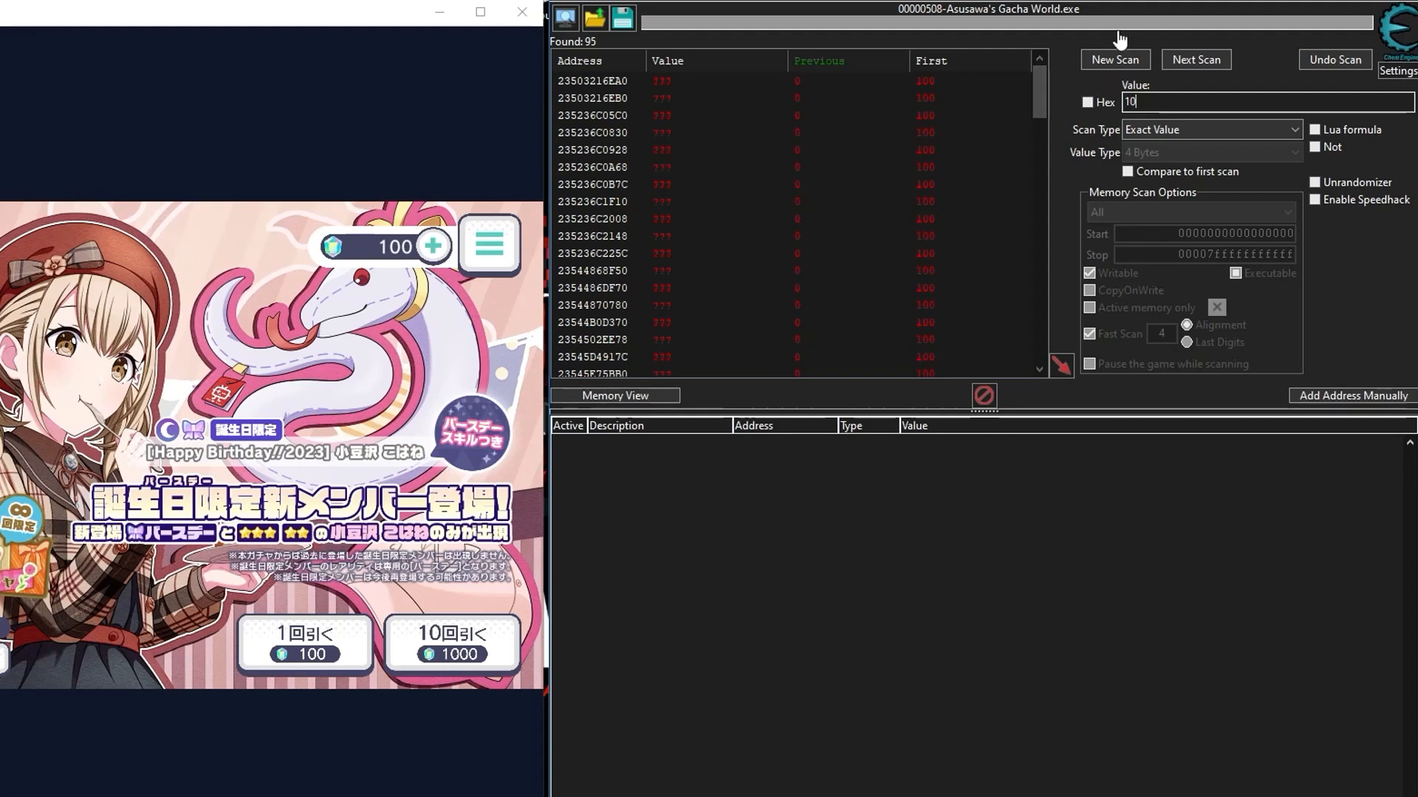
{"action": "left_click", "coordinate": [1193, 59]}
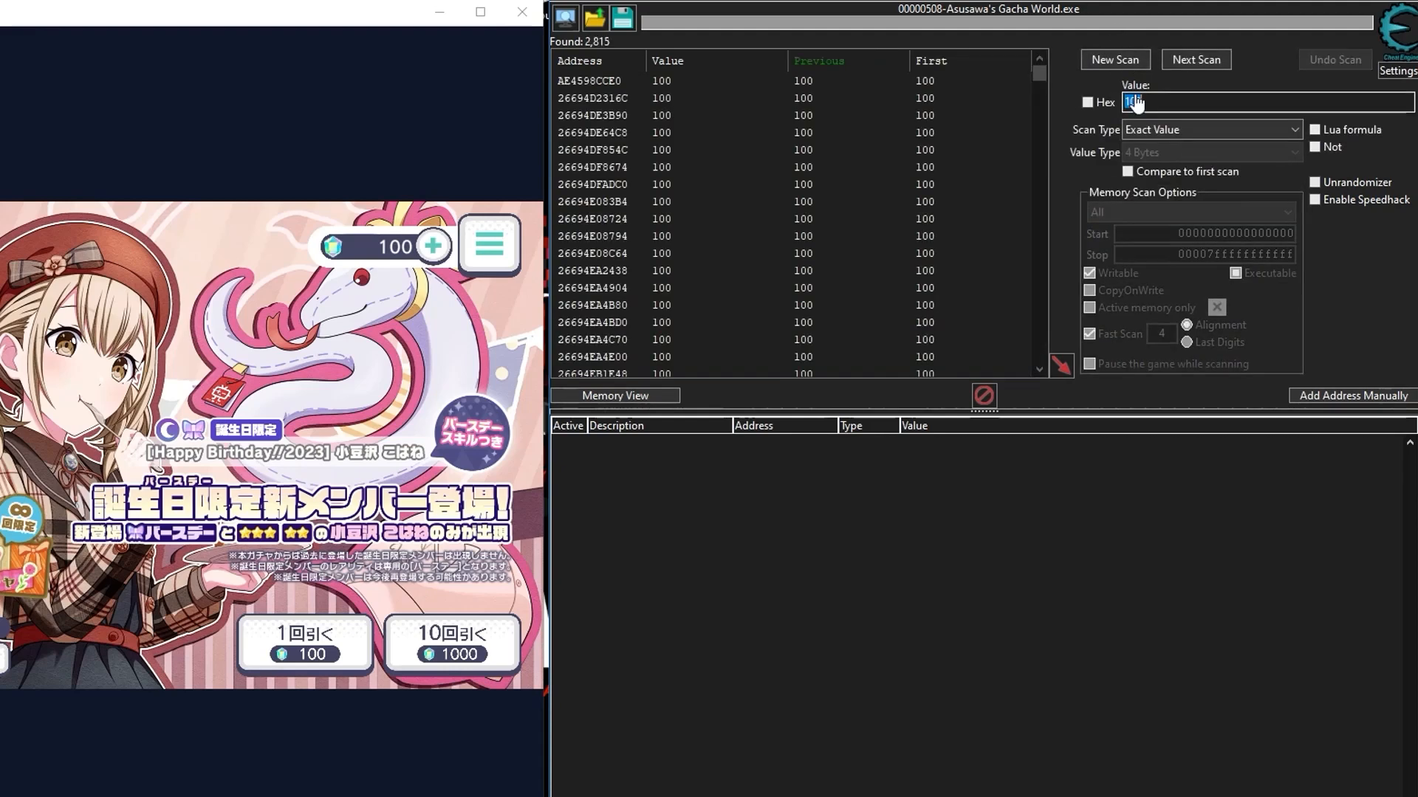
- Pull once, Next Scan for 0, and set all 63 candidate addresses to 999999
{"action": "left_click", "coordinate": [305, 644]}
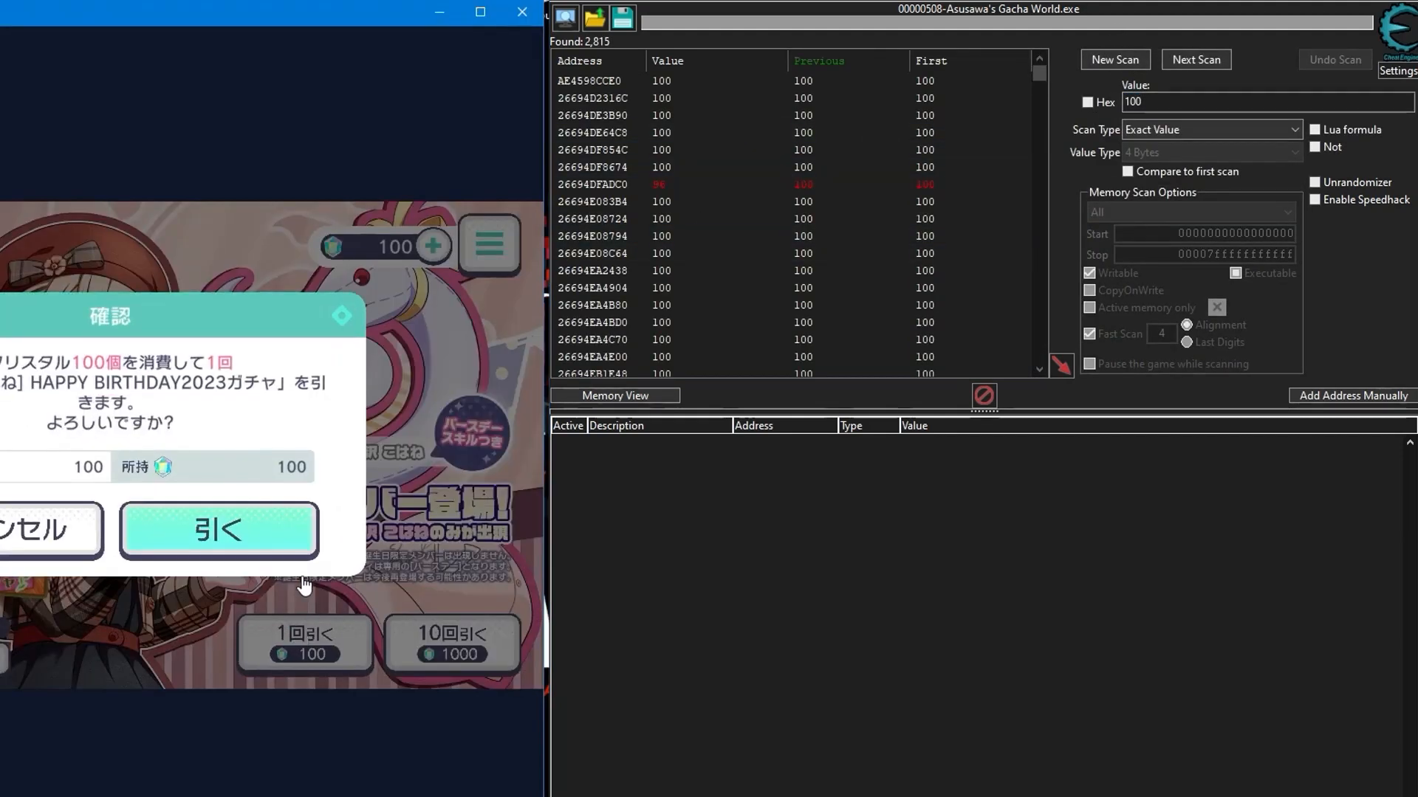
{"action": "left_click", "coordinate": [218, 530]}
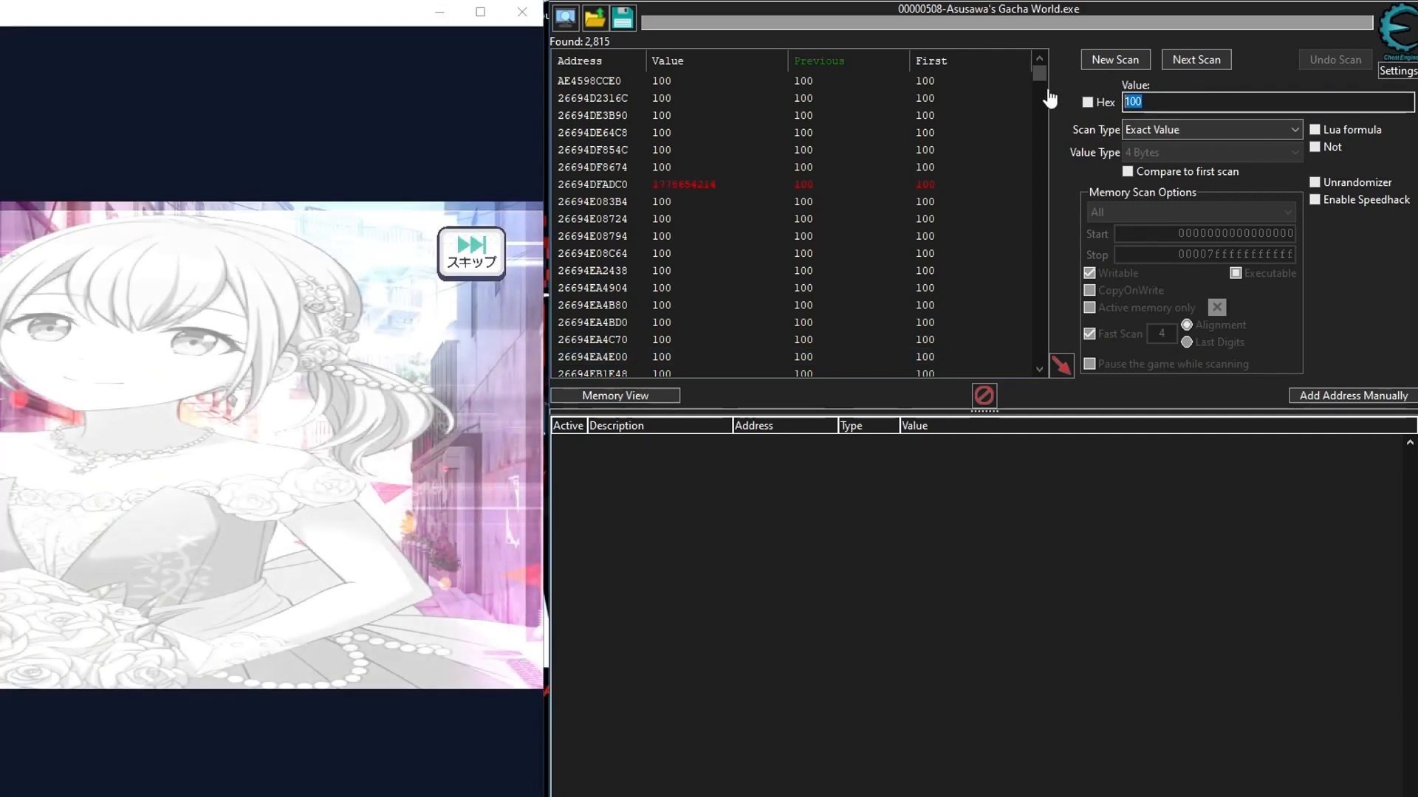
{"action": "left_click", "coordinate": [1195, 60]}
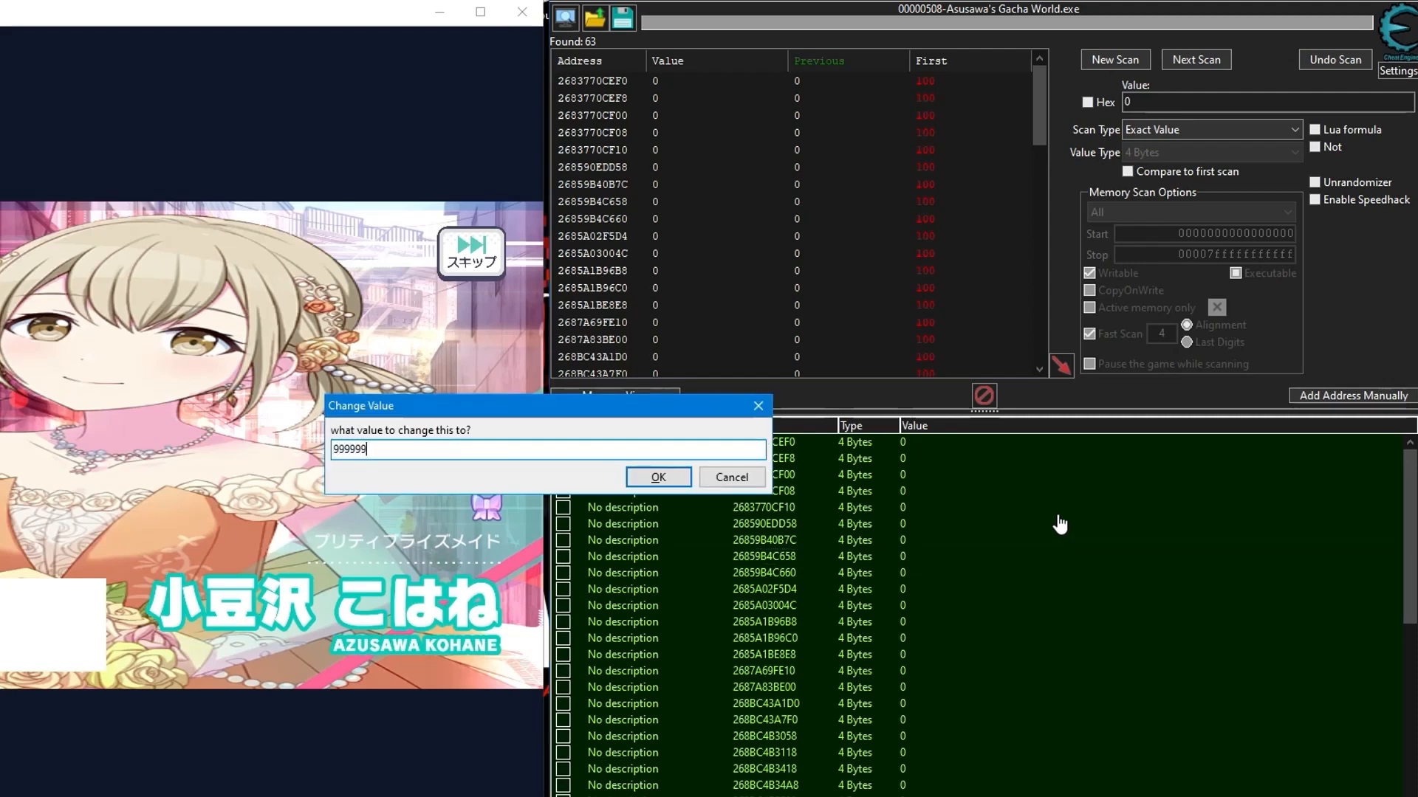
{"action": "left_click", "coordinate": [657, 477]}
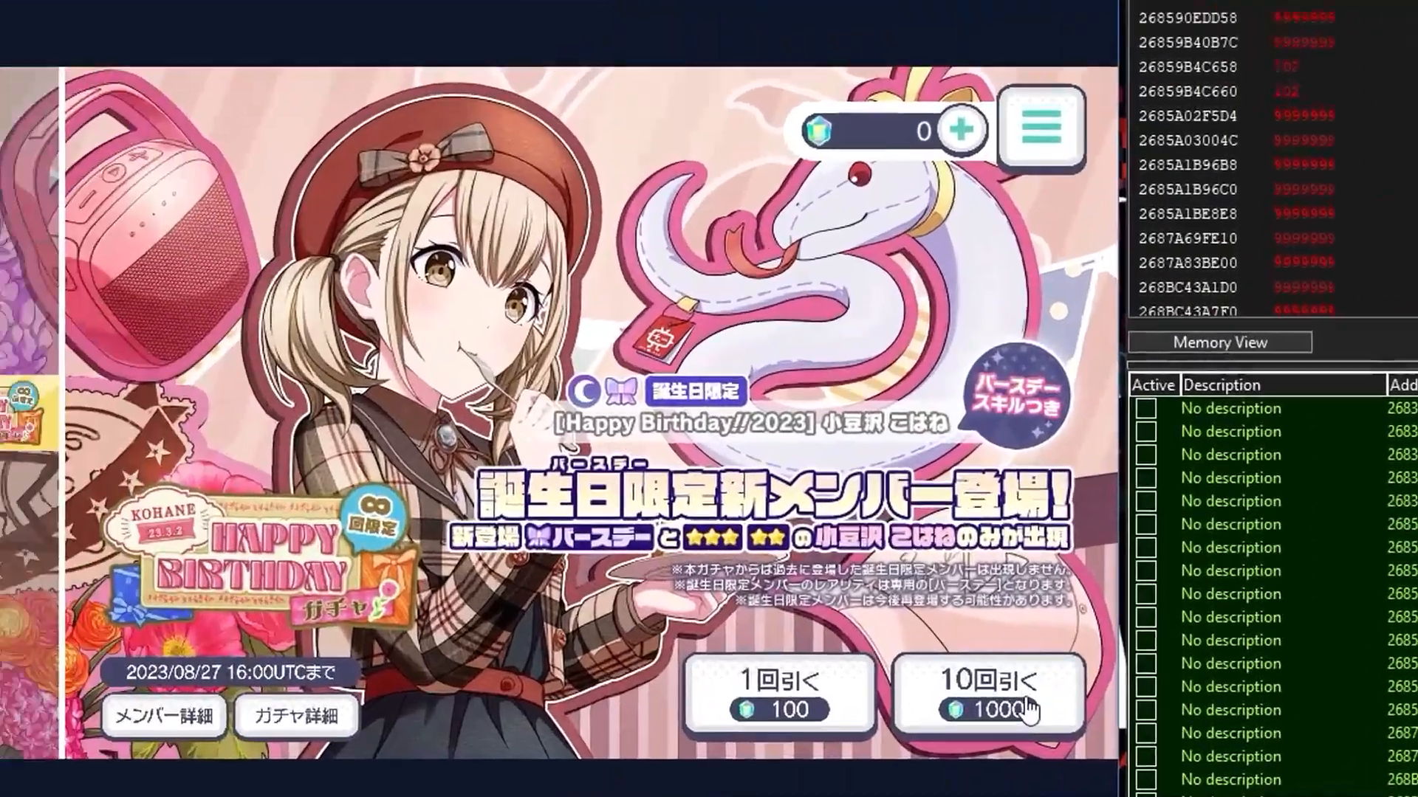
- Do a ten-card pull costing 1000 crystals, confirm with 引く, and return to the banner
{"action": "left_click", "coordinate": [988, 695]}
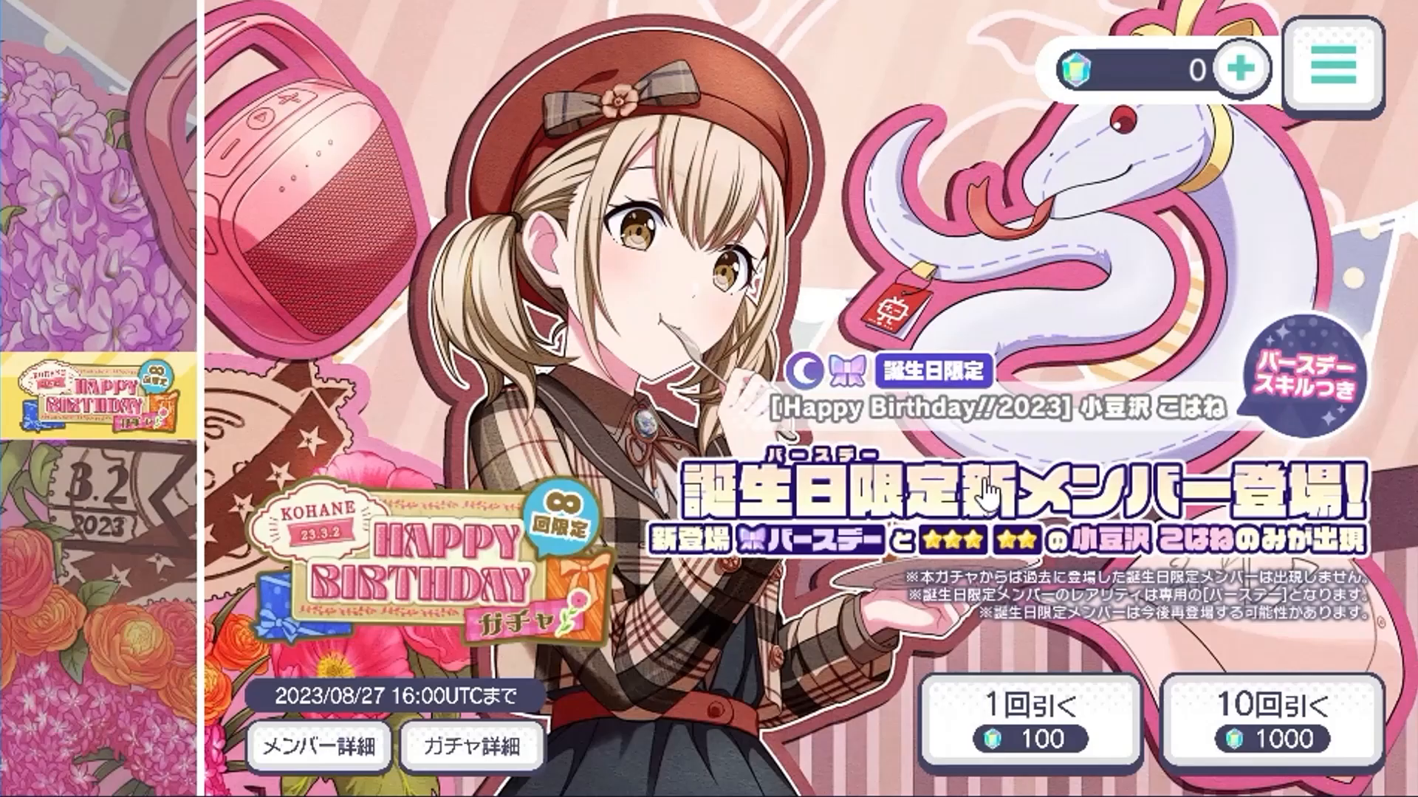
{"action": "left_click", "coordinate": [1261, 720]}
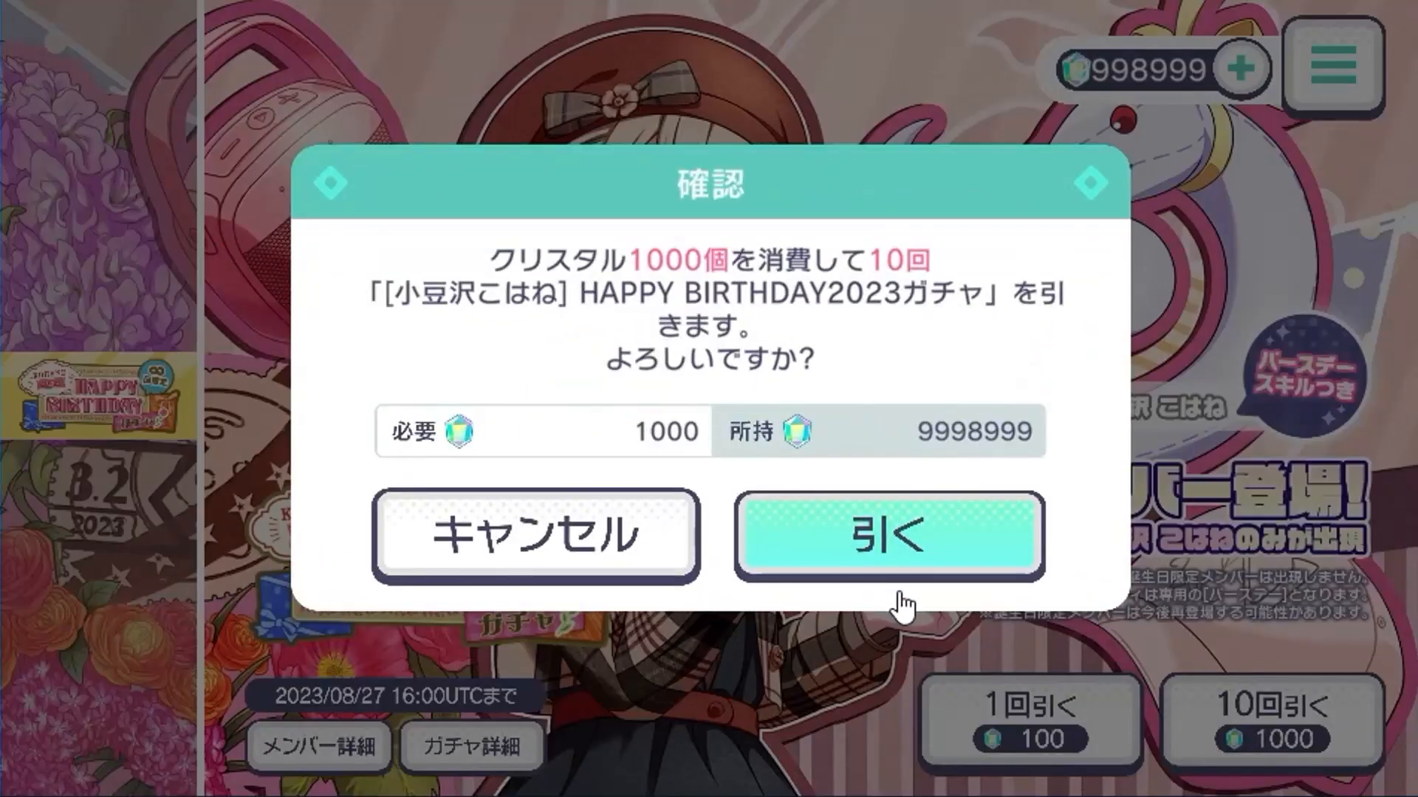
{"action": "left_click", "coordinate": [889, 534]}
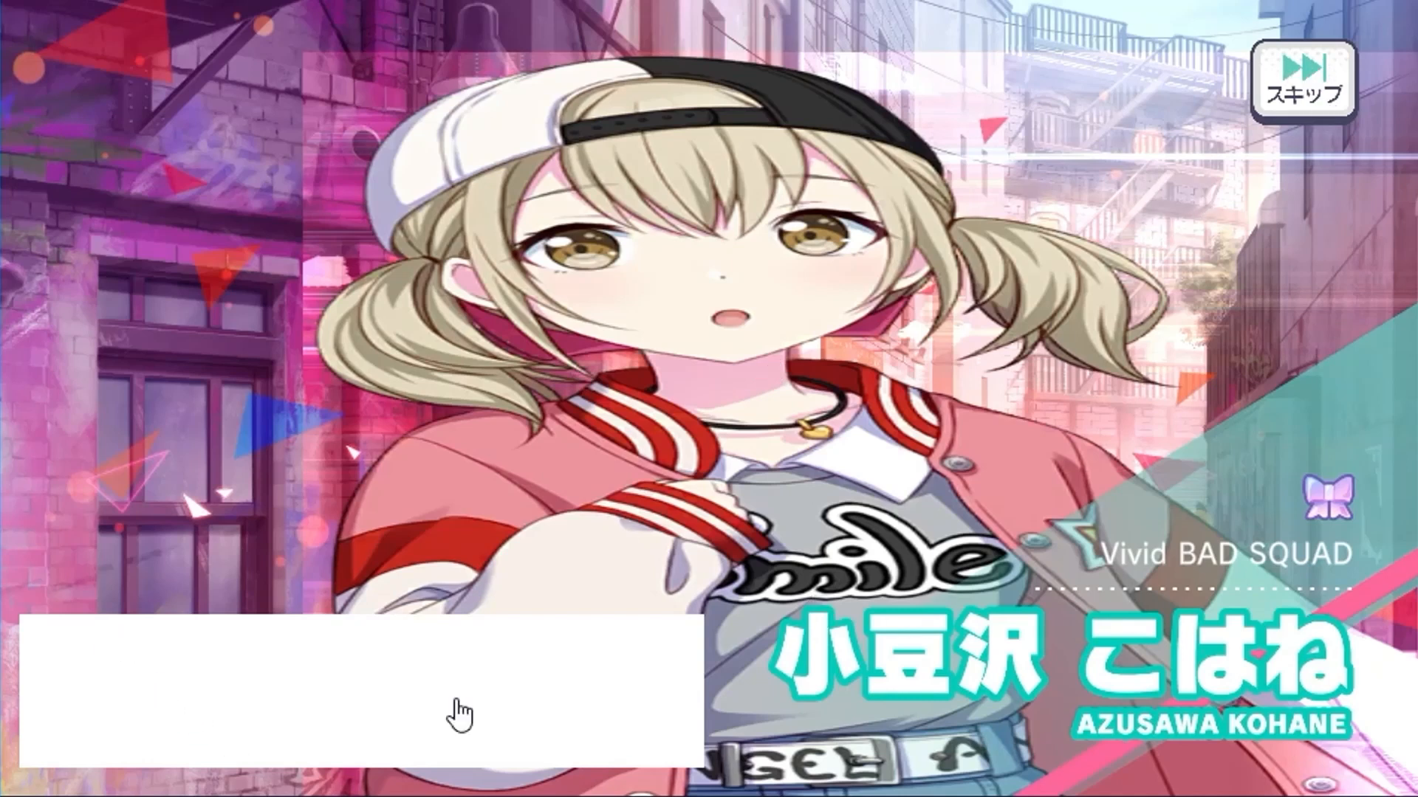
{"action": "mouse_move", "coordinate": [520, 700]}
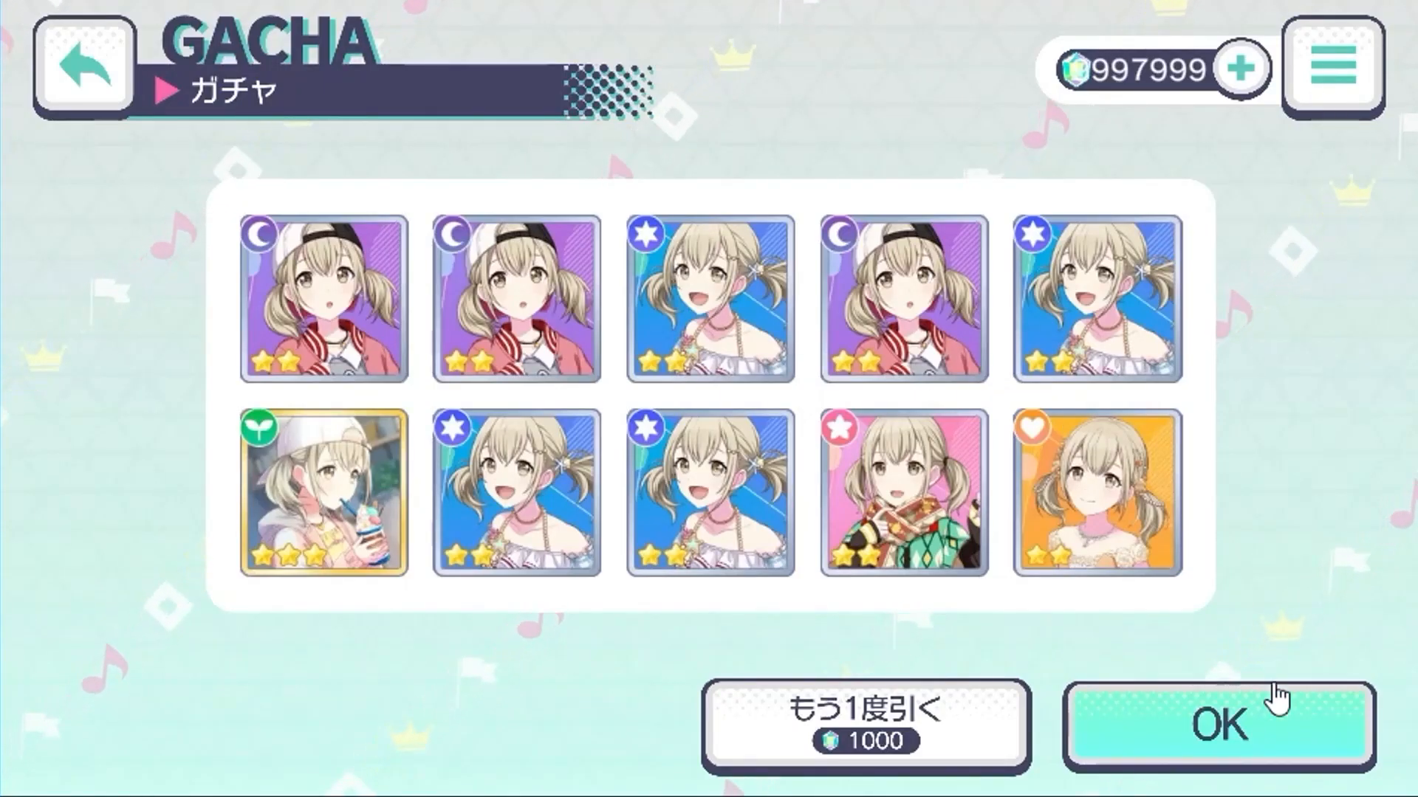
{"action": "left_click", "coordinate": [1214, 726]}
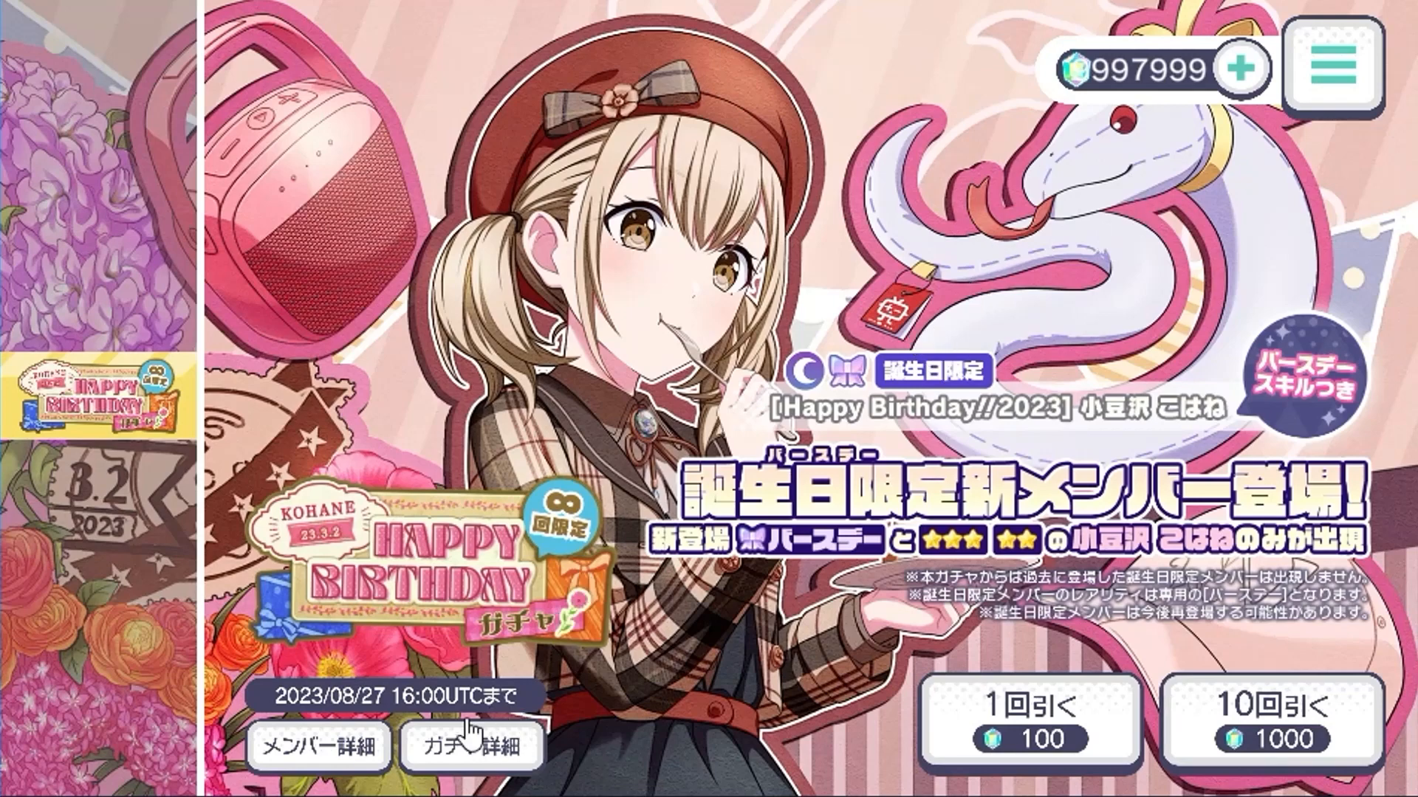
- View the ガチャ詳細 rates listing 0% birthday rarity and the millionth-pull guarantee
{"action": "left_click", "coordinate": [470, 746]}
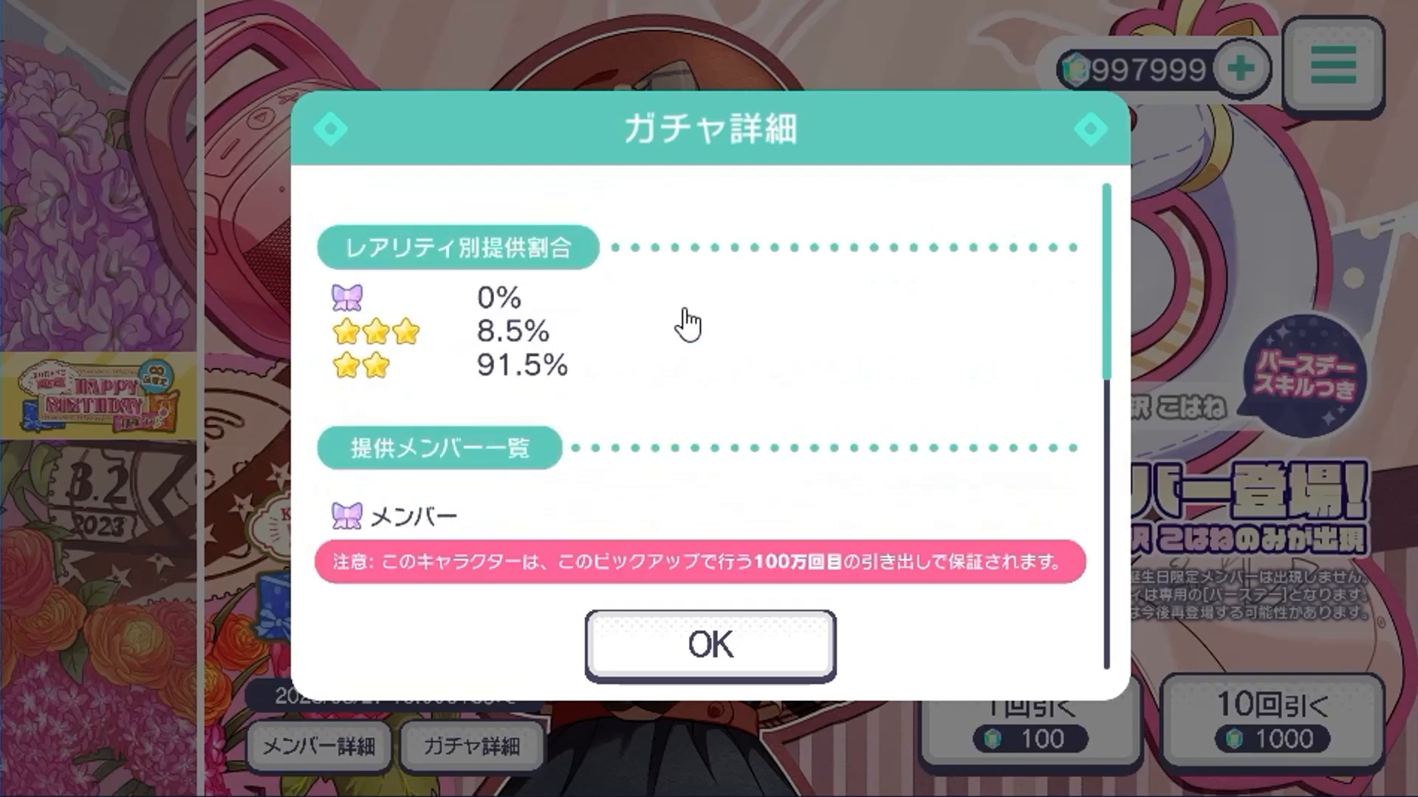
{"action": "scroll", "scroll_direction": "down", "scroll_amount": 3}
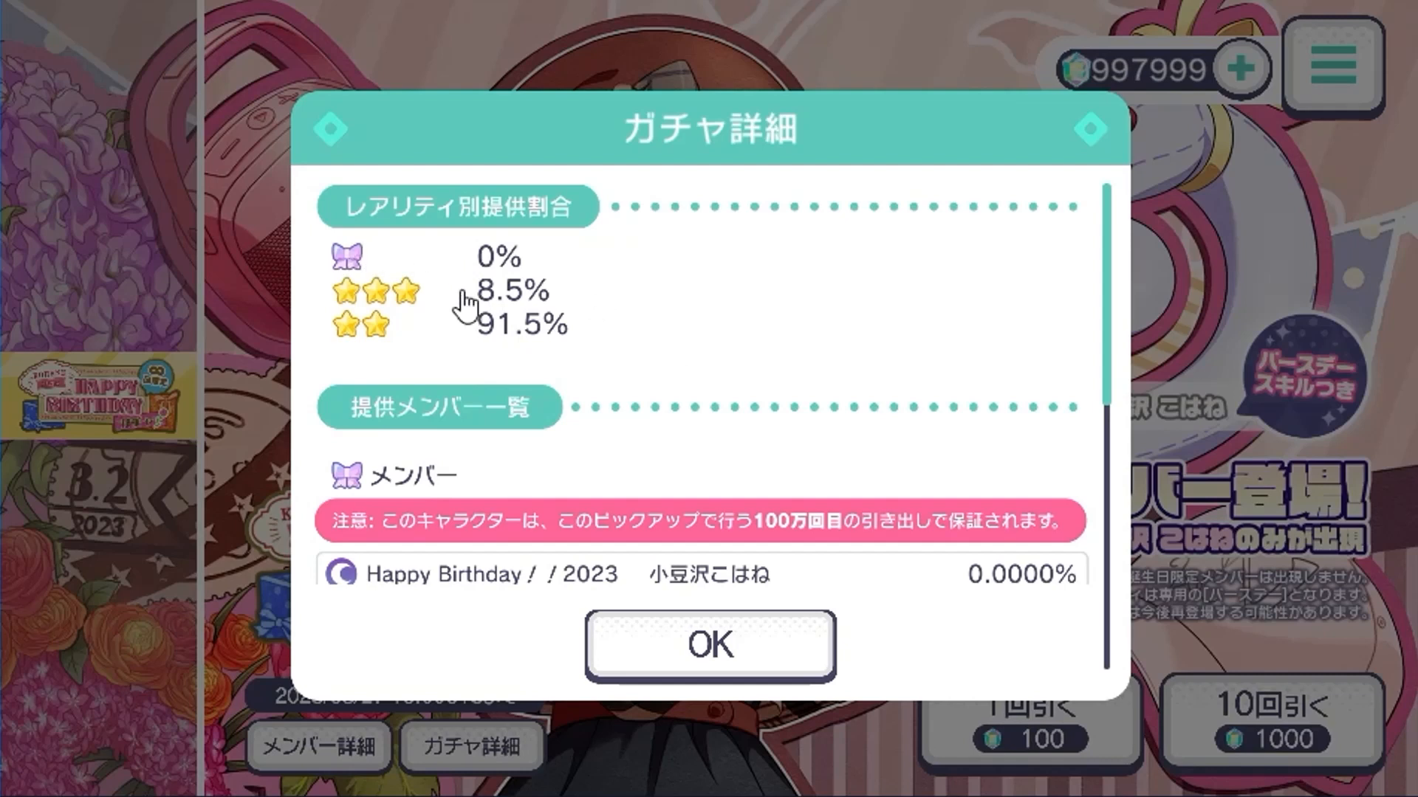
{"action": "mouse_move", "coordinate": [479, 339]}
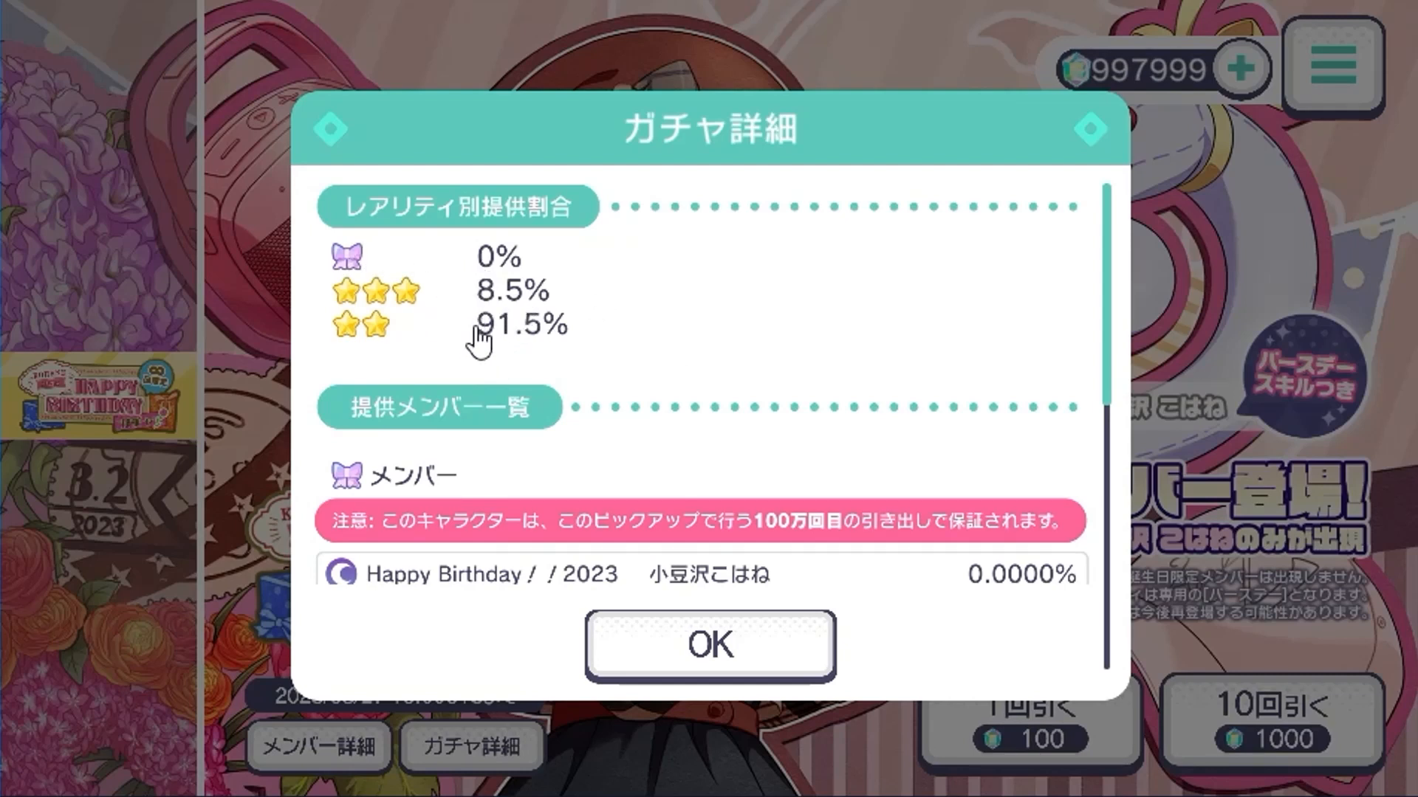
{"action": "mouse_move", "coordinate": [551, 325]}
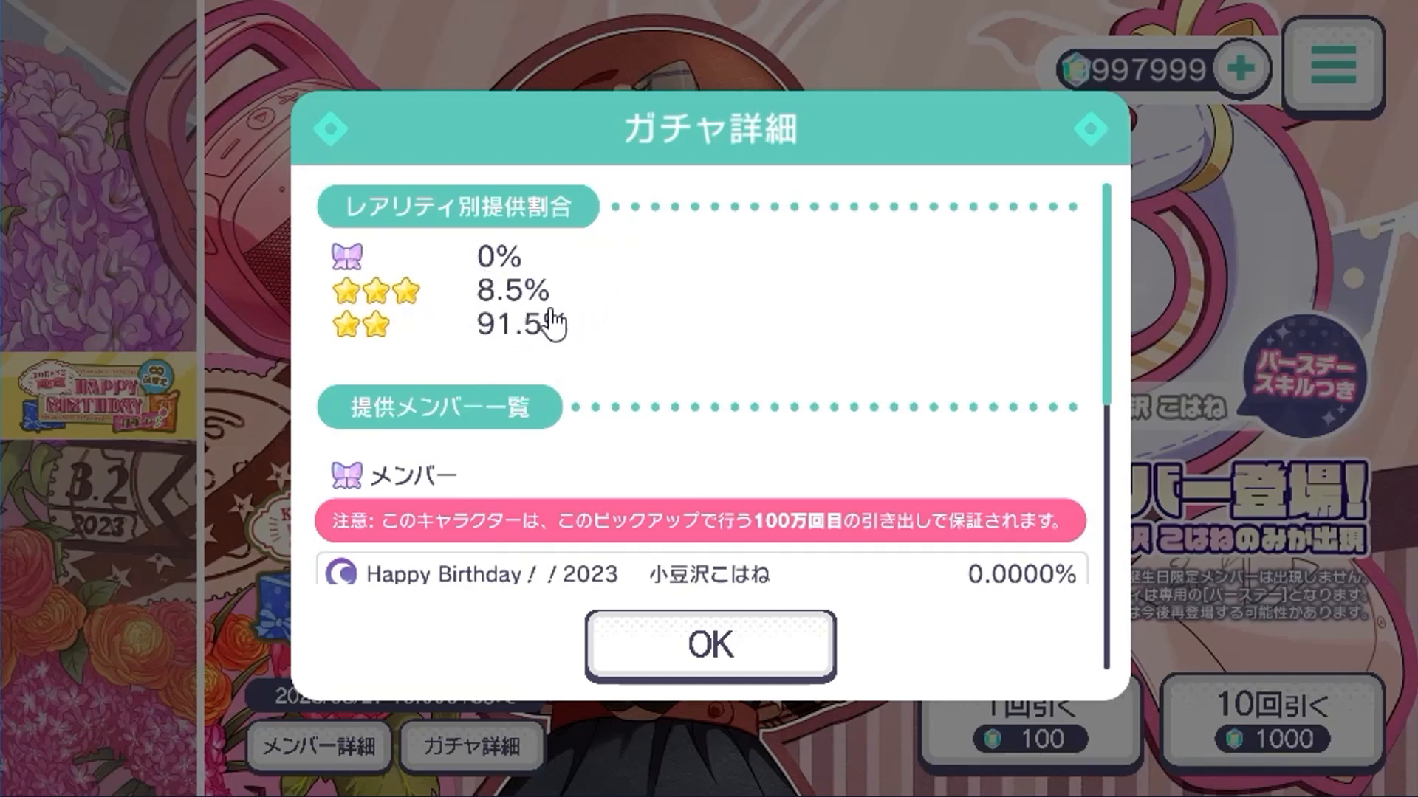
{"action": "mouse_move", "coordinate": [867, 242]}
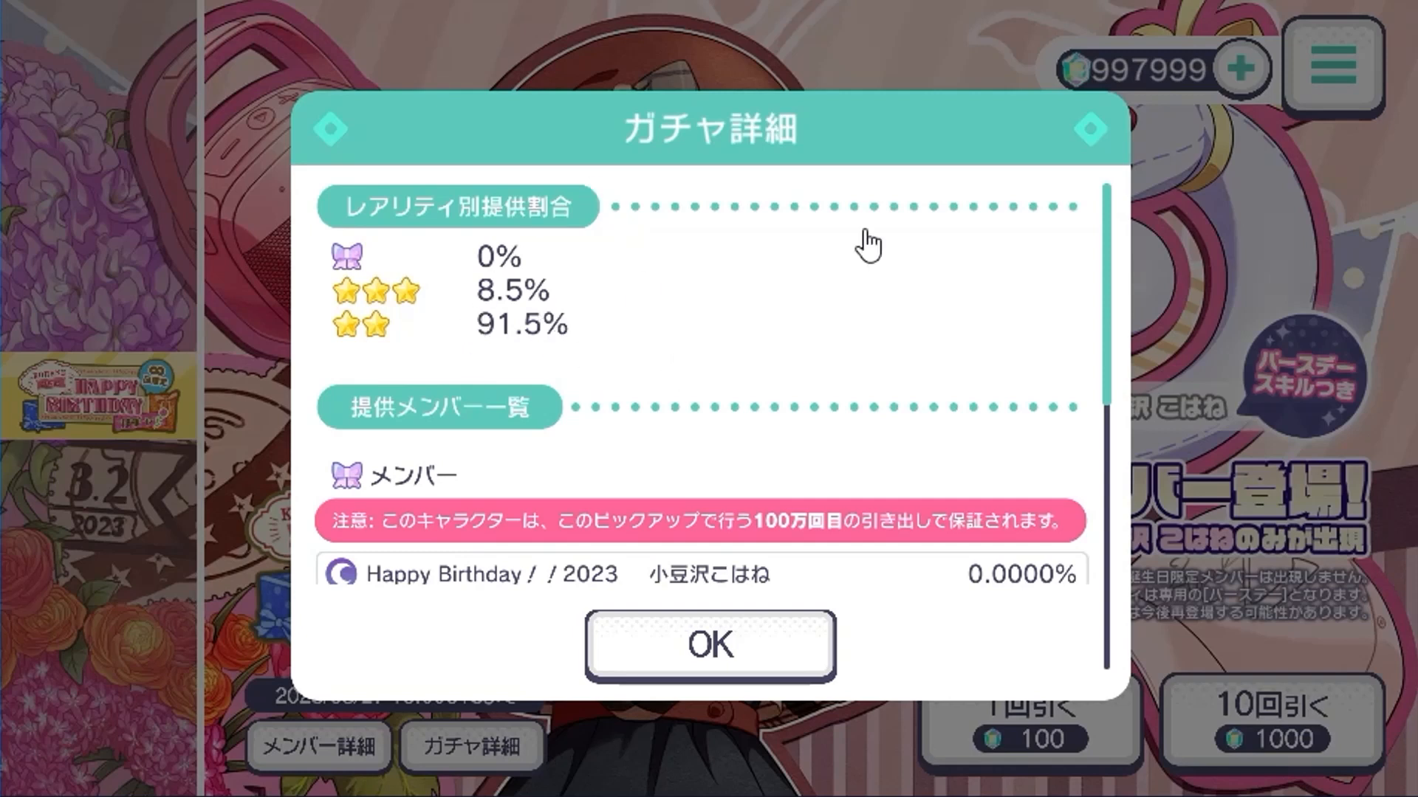
{"action": "mouse_move", "coordinate": [489, 285]}
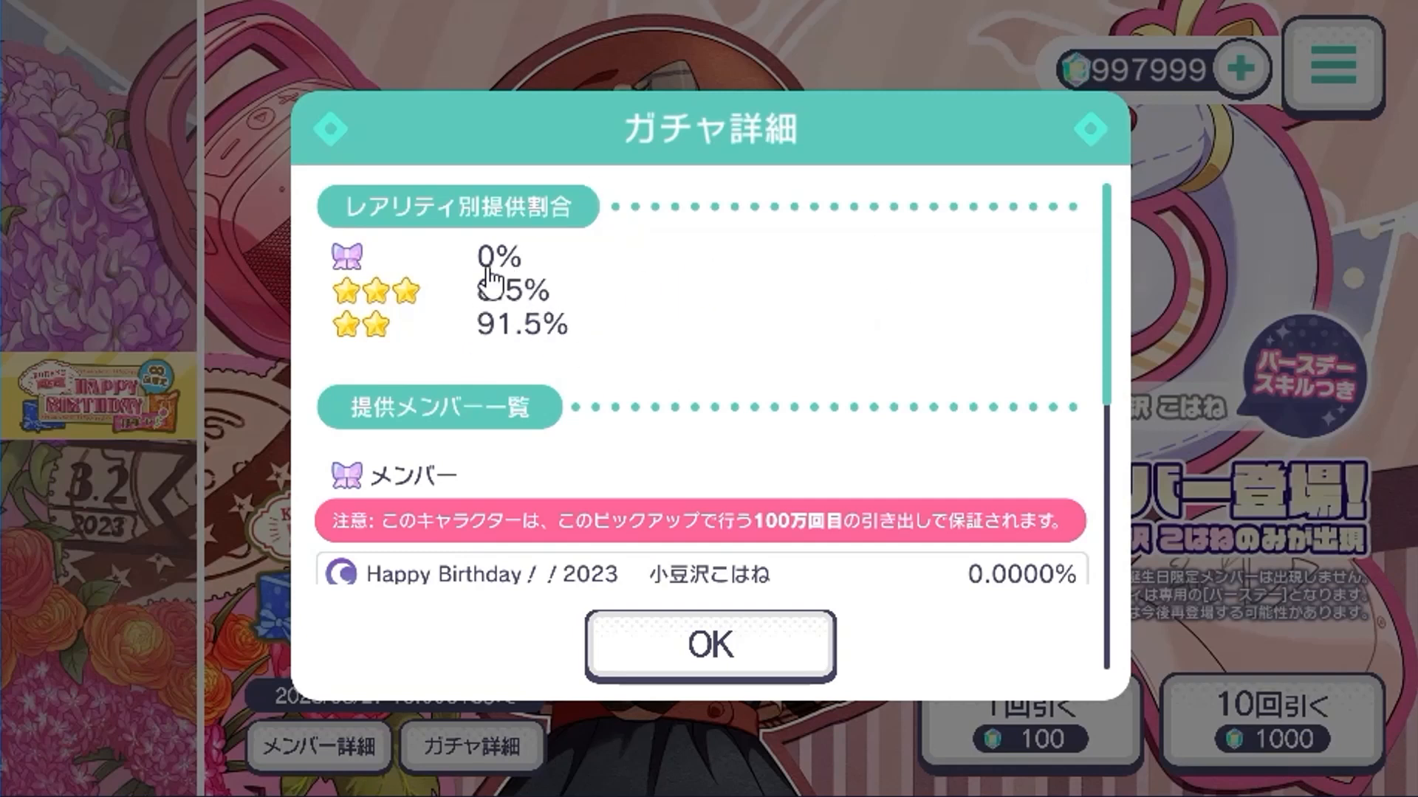
{"action": "mouse_move", "coordinate": [772, 235]}
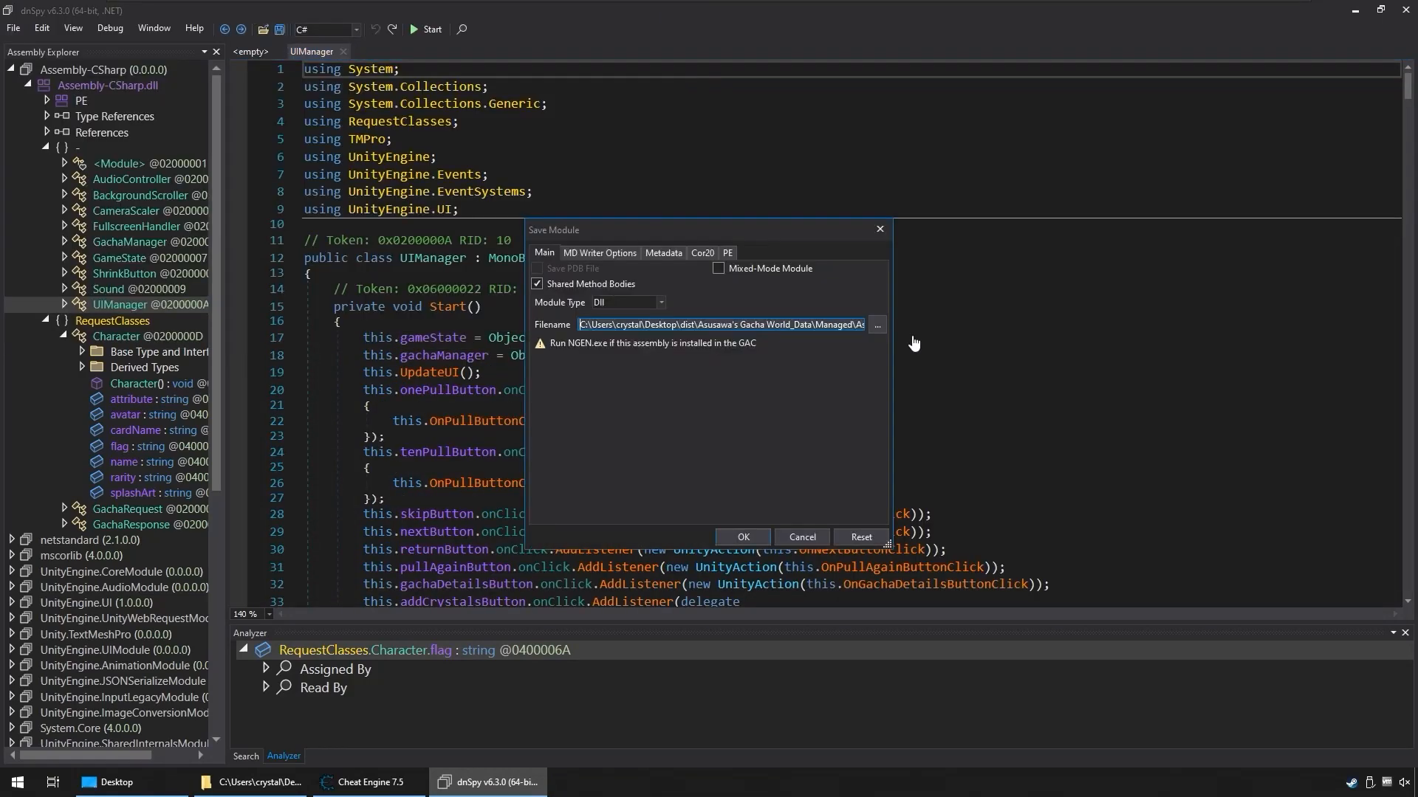
- Cancel Save Module, scroll GachaManager to CreateGachaWebRequest's base64 URL string, and switch to Firefox
{"action": "left_click", "coordinate": [799, 537]}
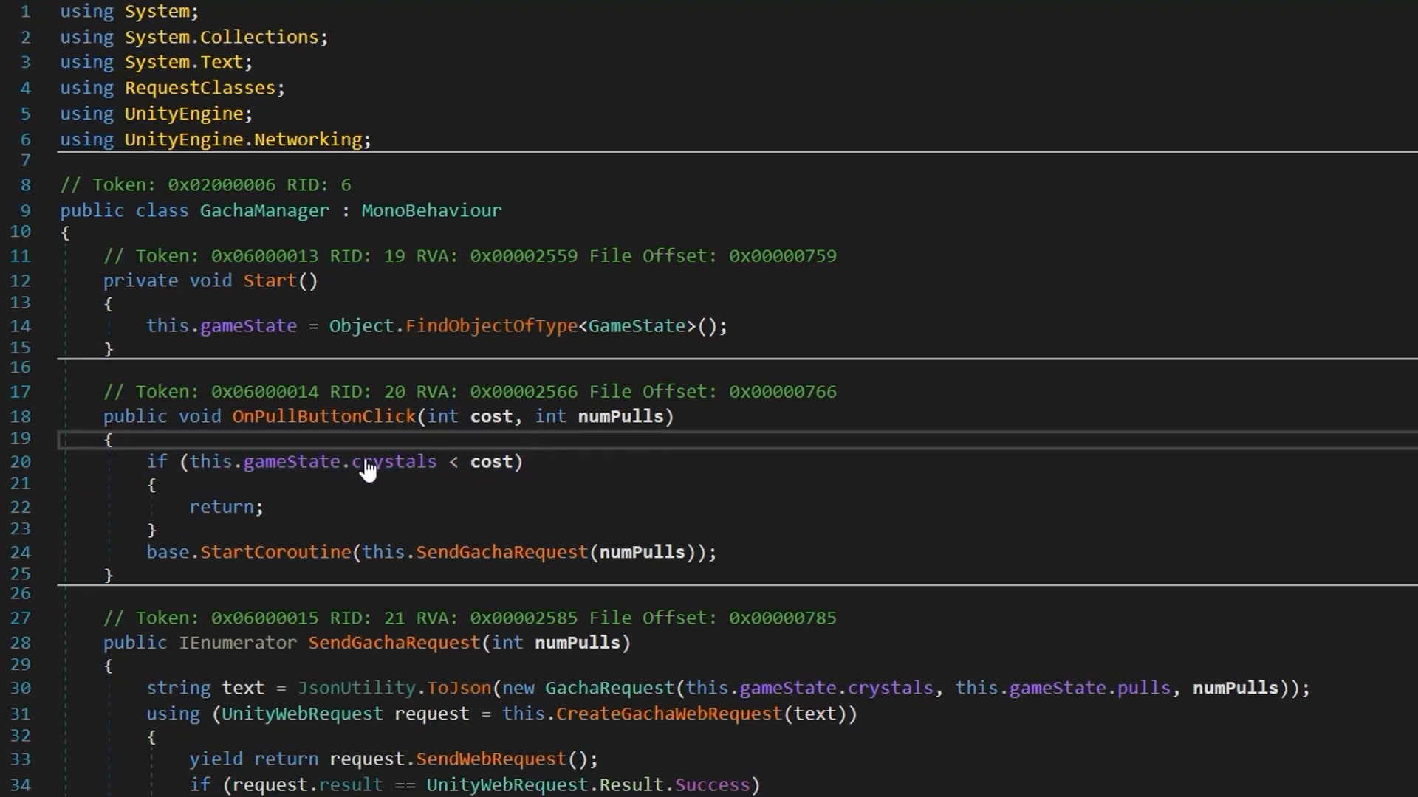
{"action": "mouse_move", "coordinate": [328, 532]}
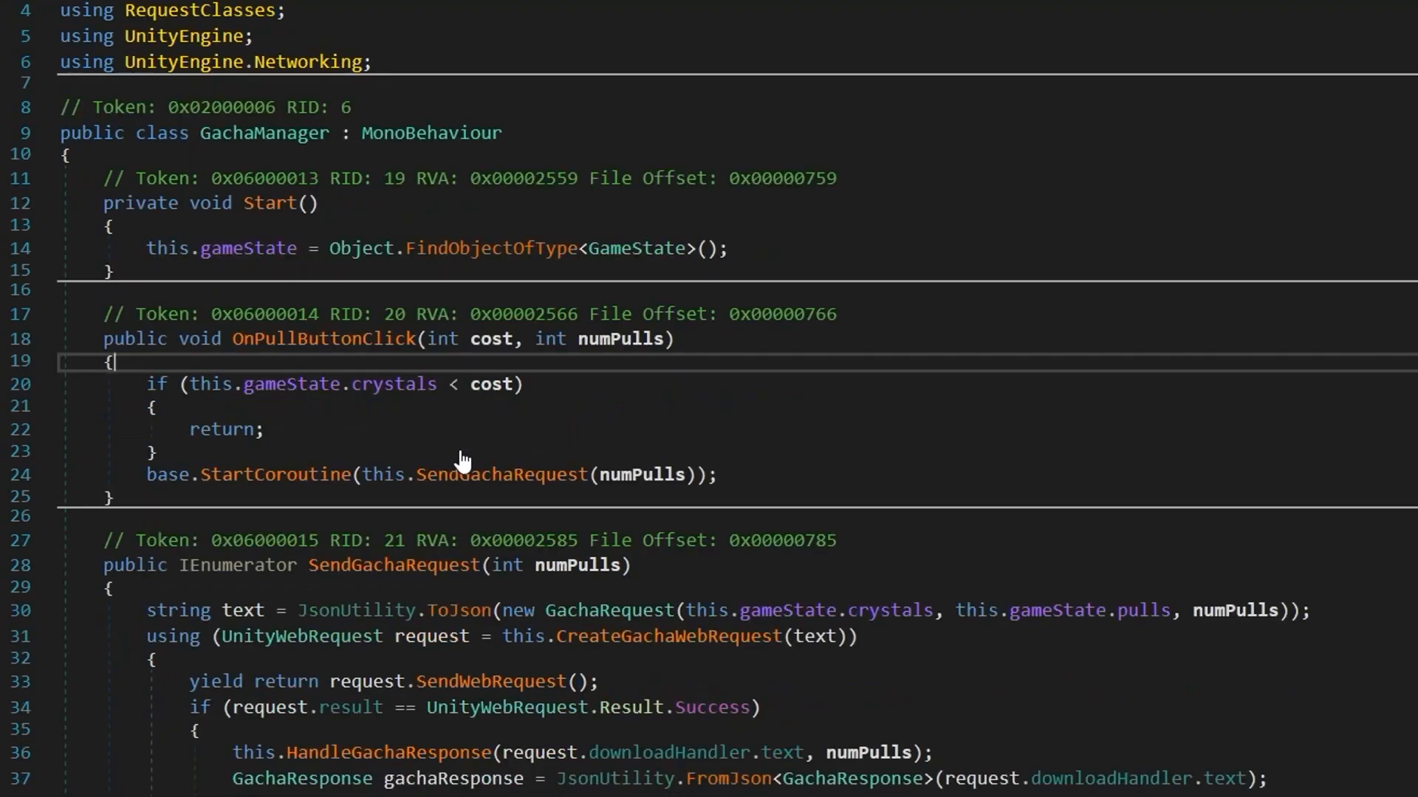
{"action": "scroll", "scroll_direction": "down", "scroll_amount": 3}
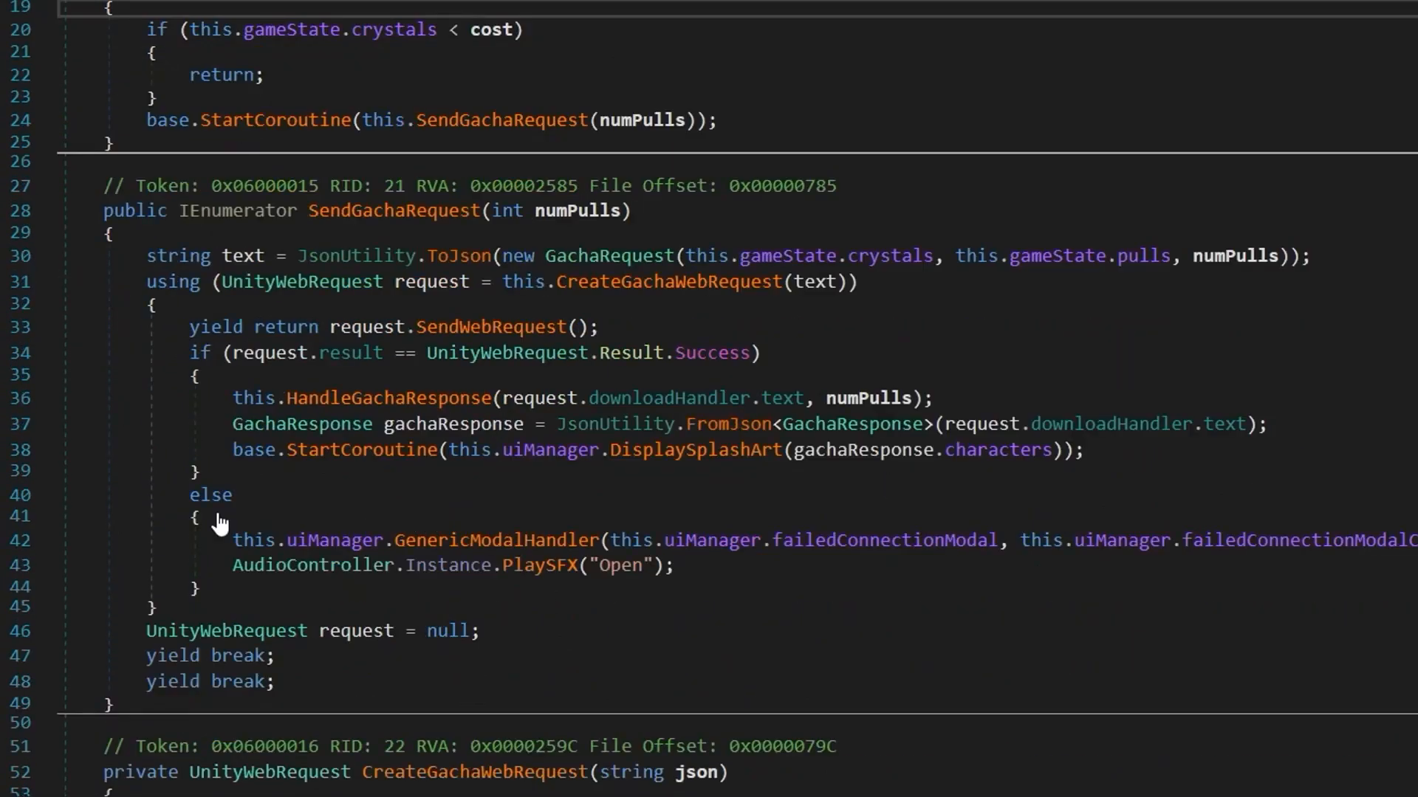
{"action": "mouse_move", "coordinate": [876, 588]}
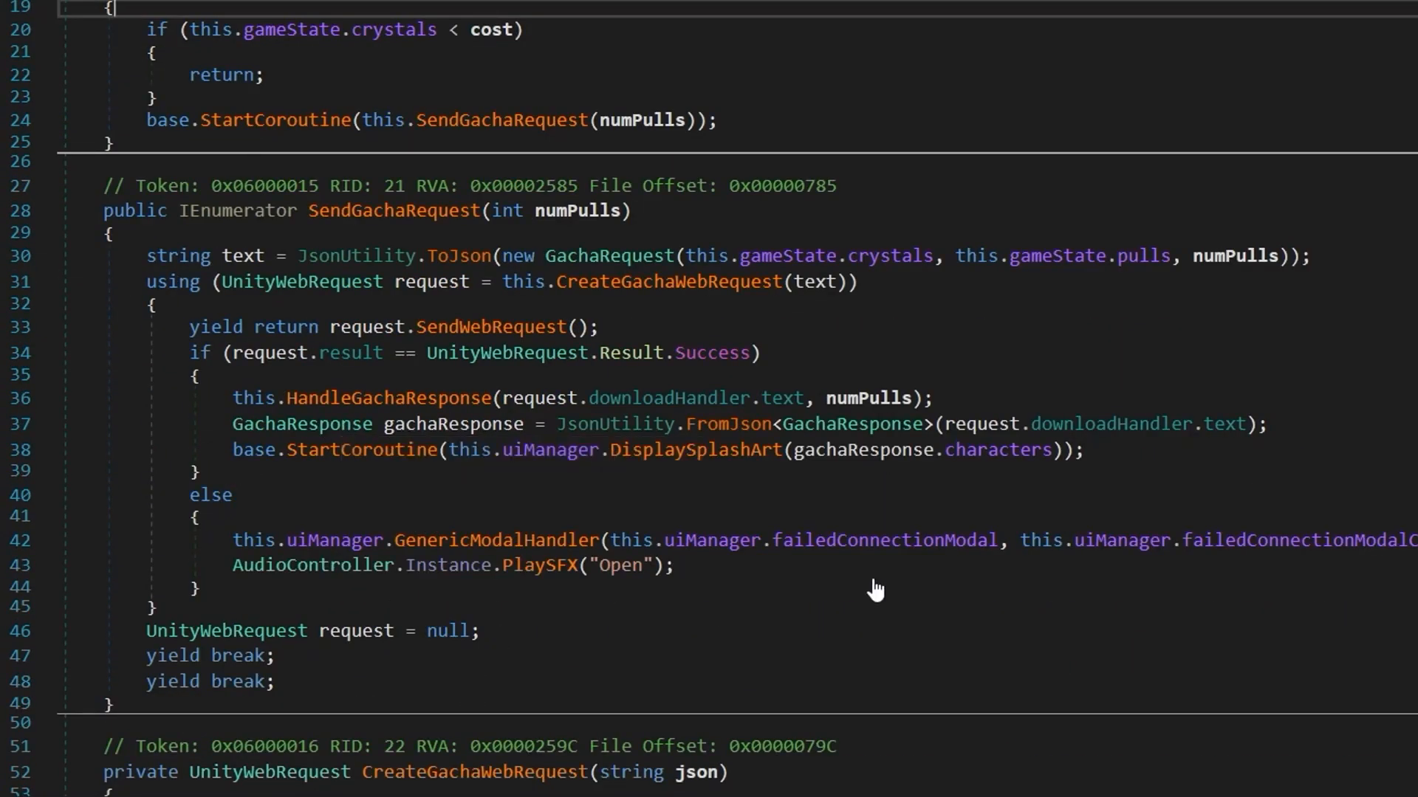
{"action": "mouse_move", "coordinate": [718, 620]}
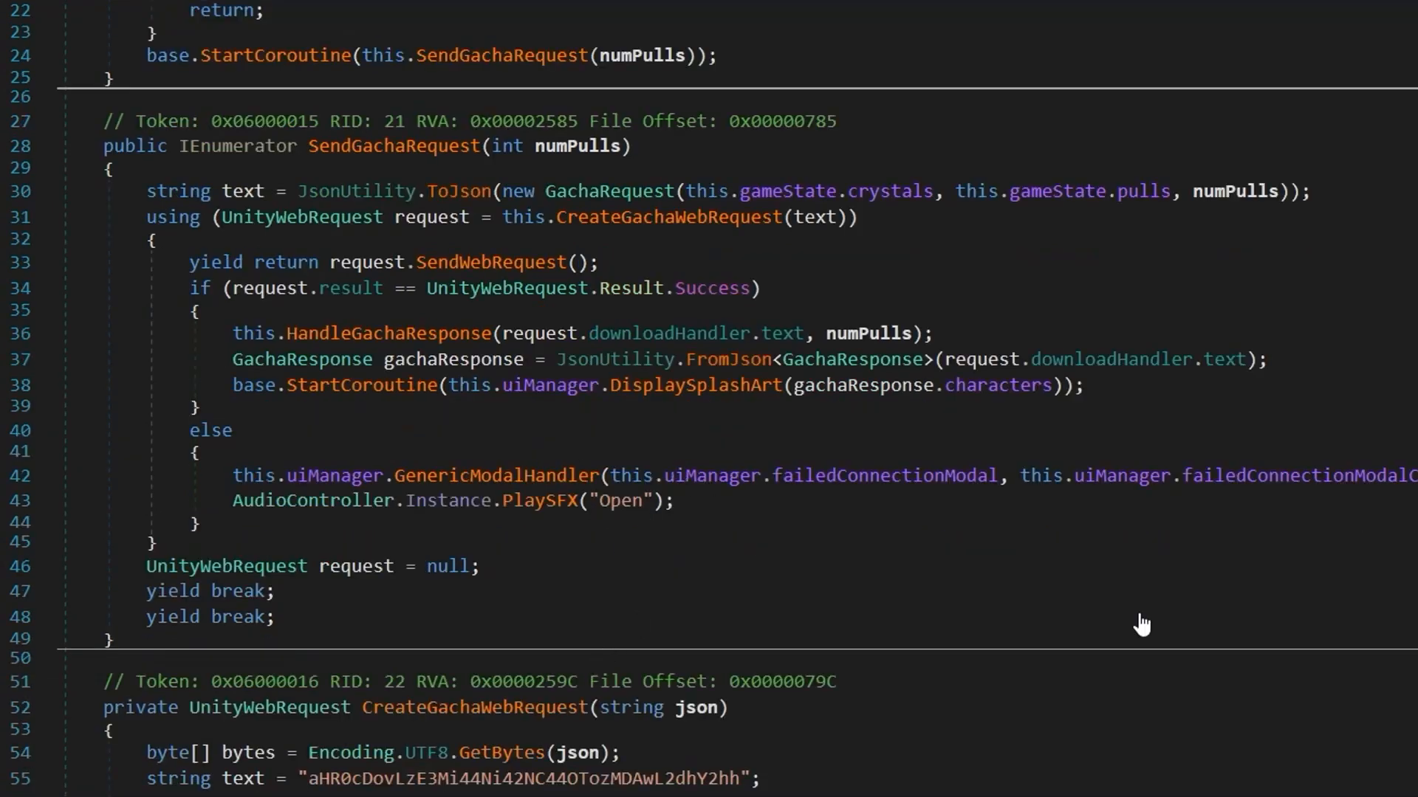
{"action": "scroll", "scroll_direction": "down", "scroll_amount": 3}
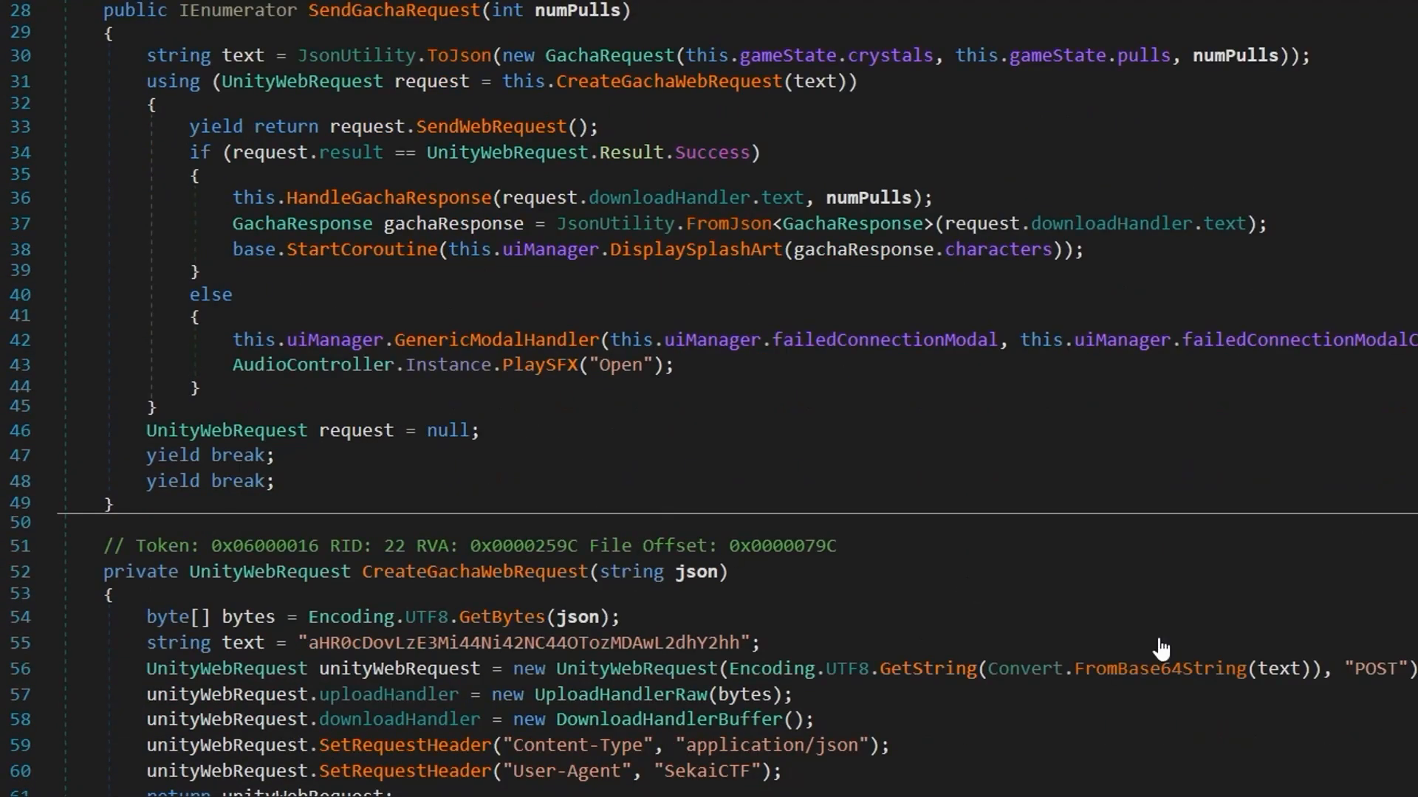
{"action": "mouse_move", "coordinate": [607, 512]}
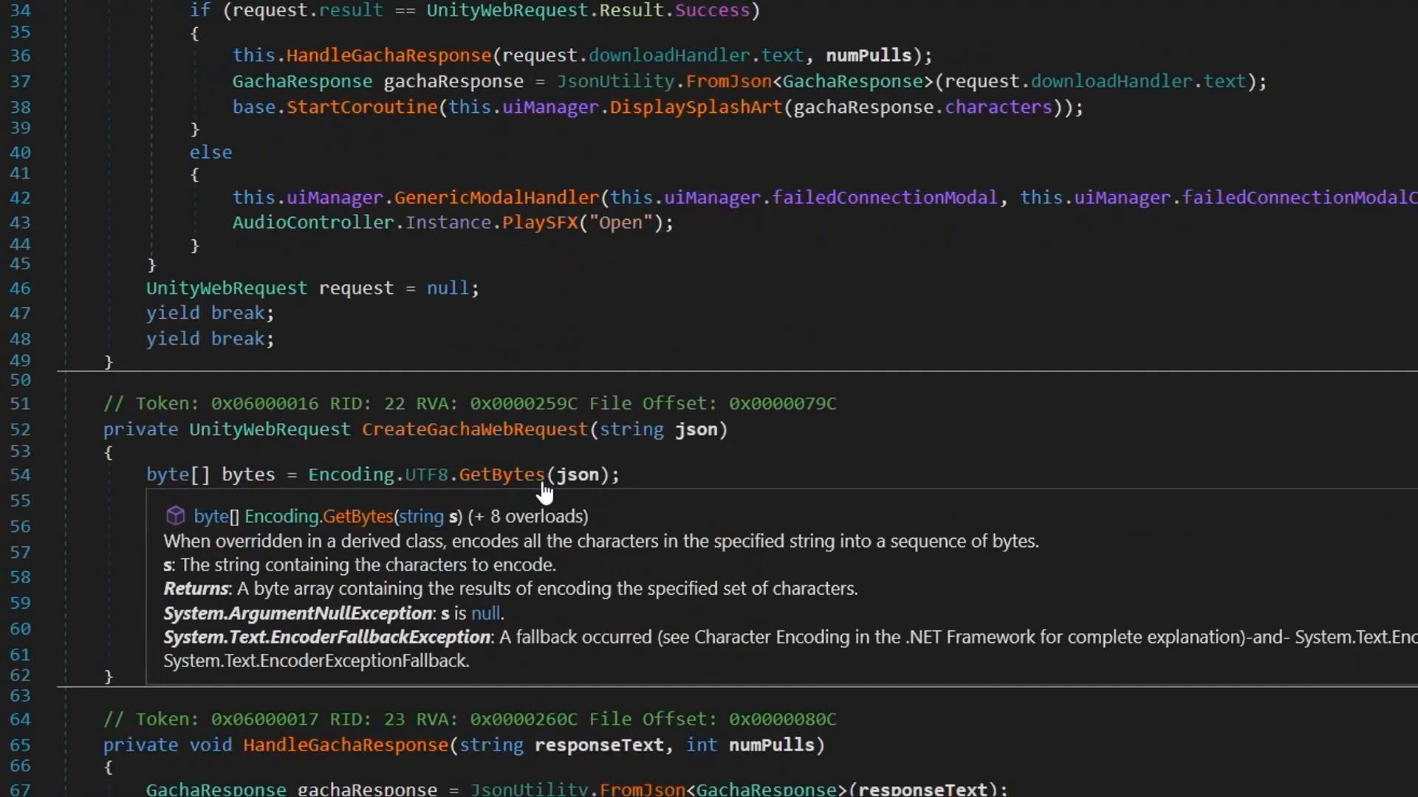
{"action": "scroll", "scroll_direction": "down", "scroll_amount": 3}
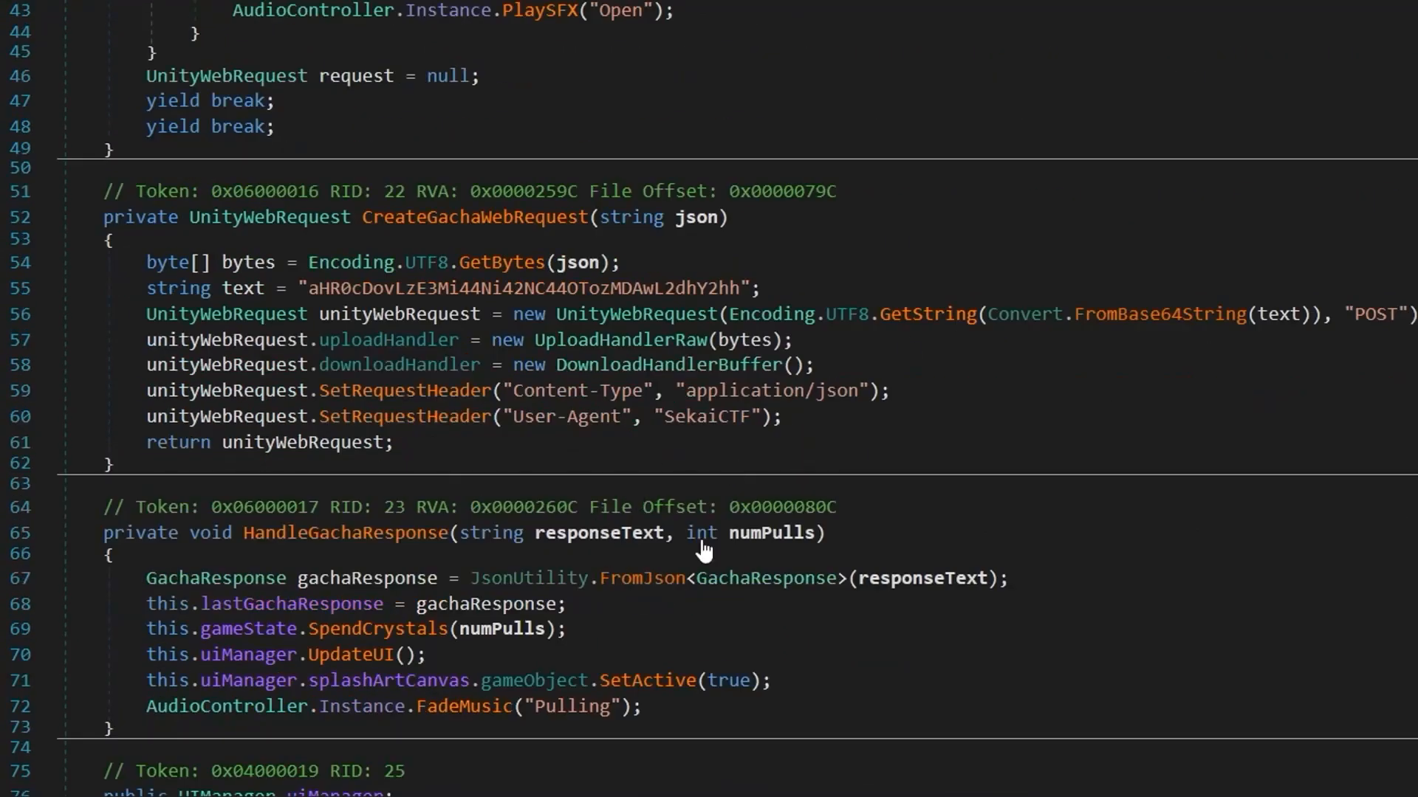
{"action": "mouse_move", "coordinate": [434, 217]}
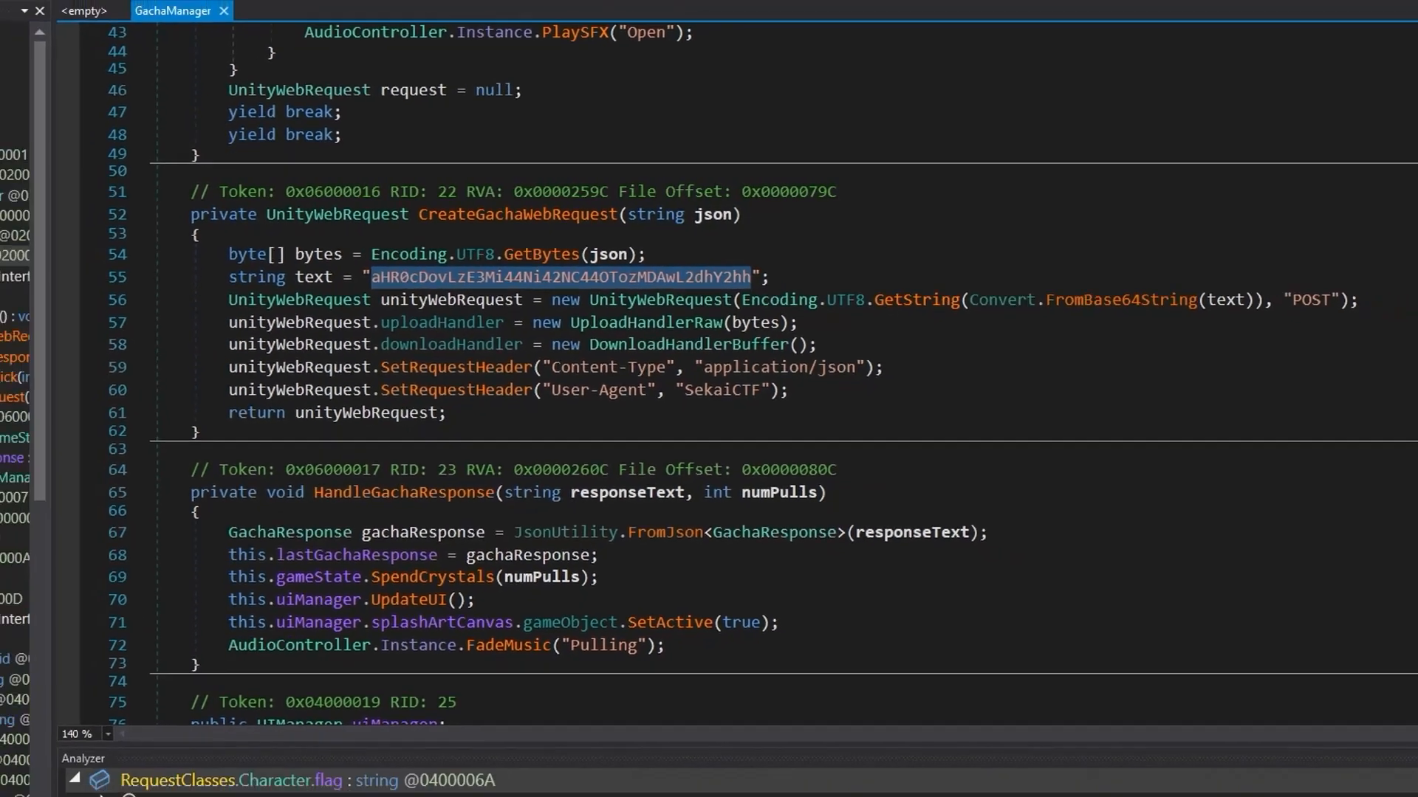
{"action": "left_click", "coordinate": [364, 783]}
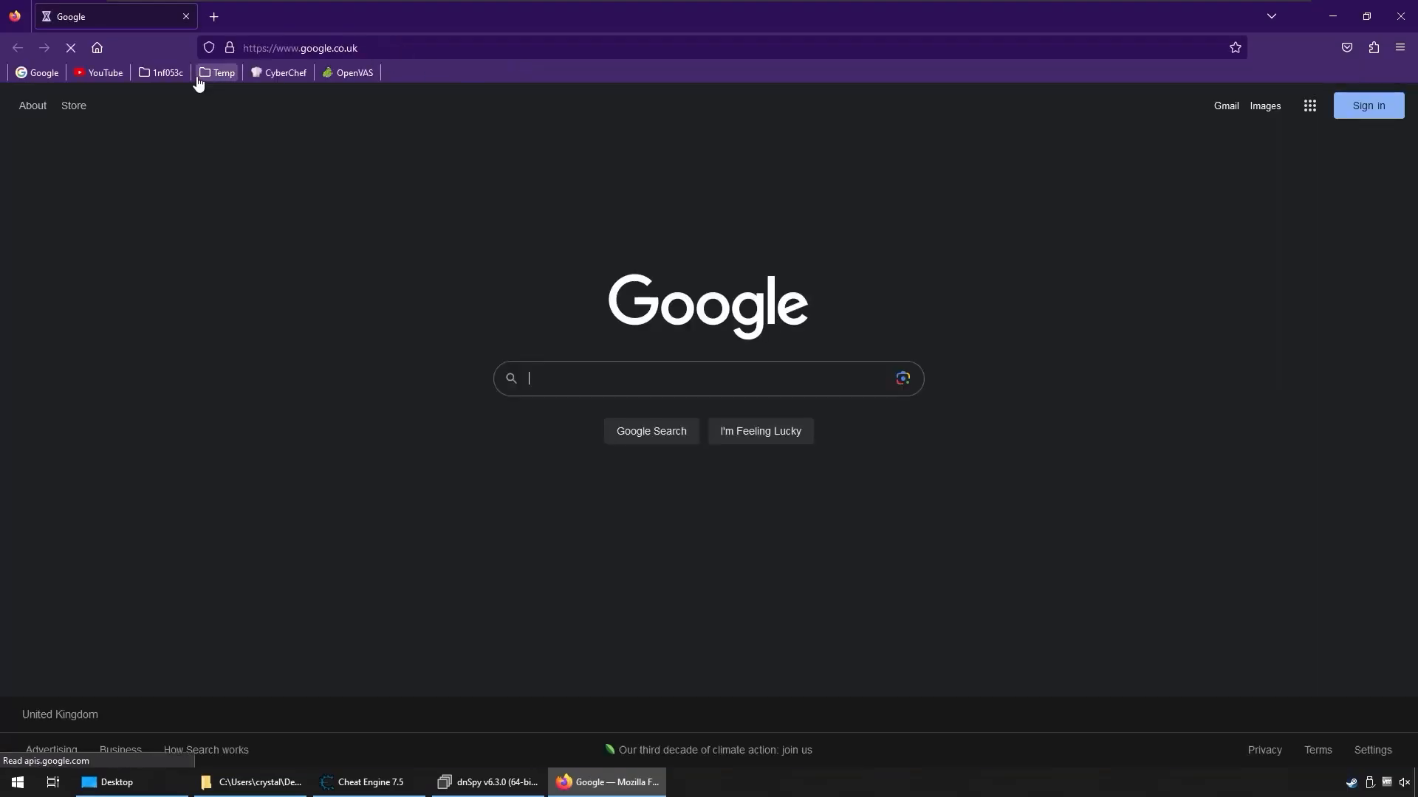
{"action": "left_click", "coordinate": [283, 72]}
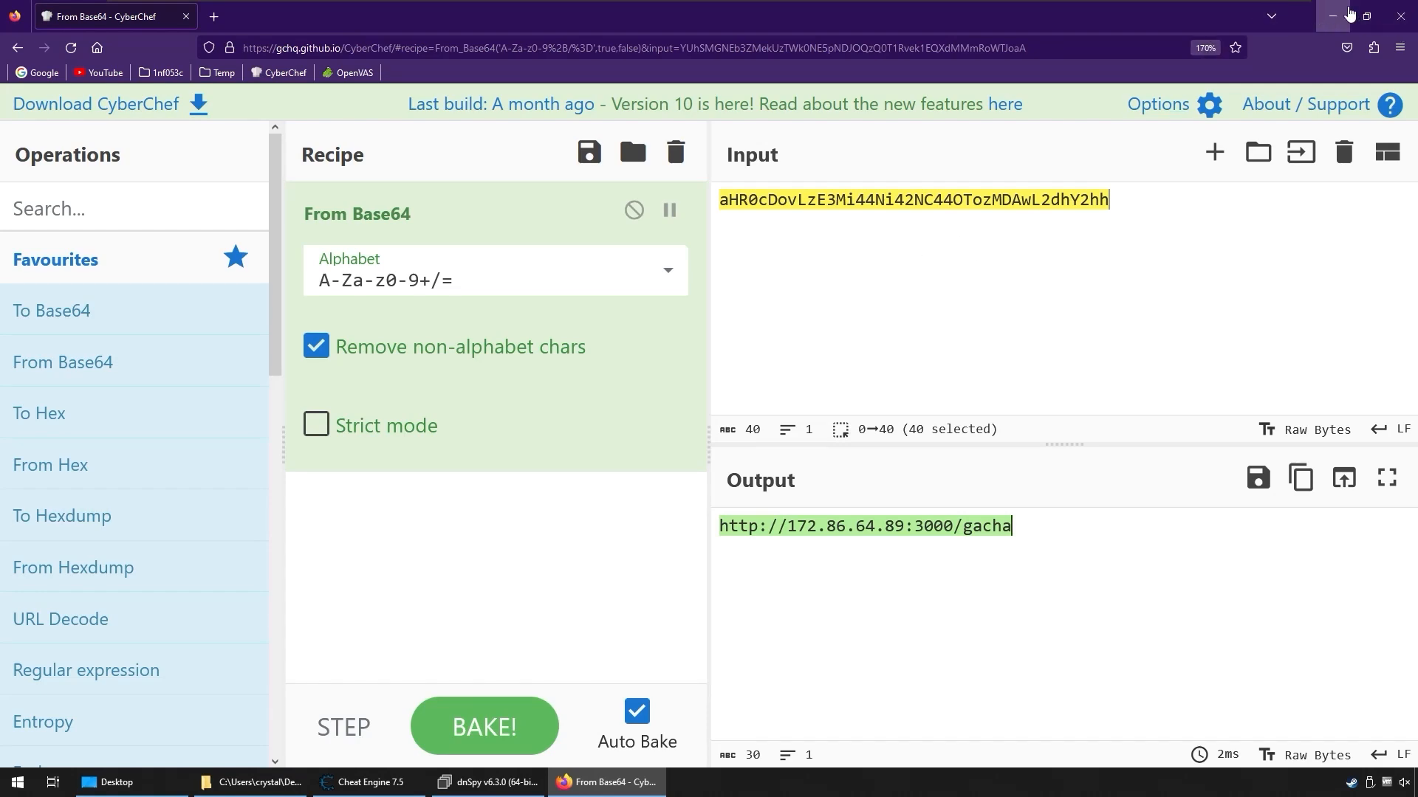
{"action": "left_click", "coordinate": [366, 783]}
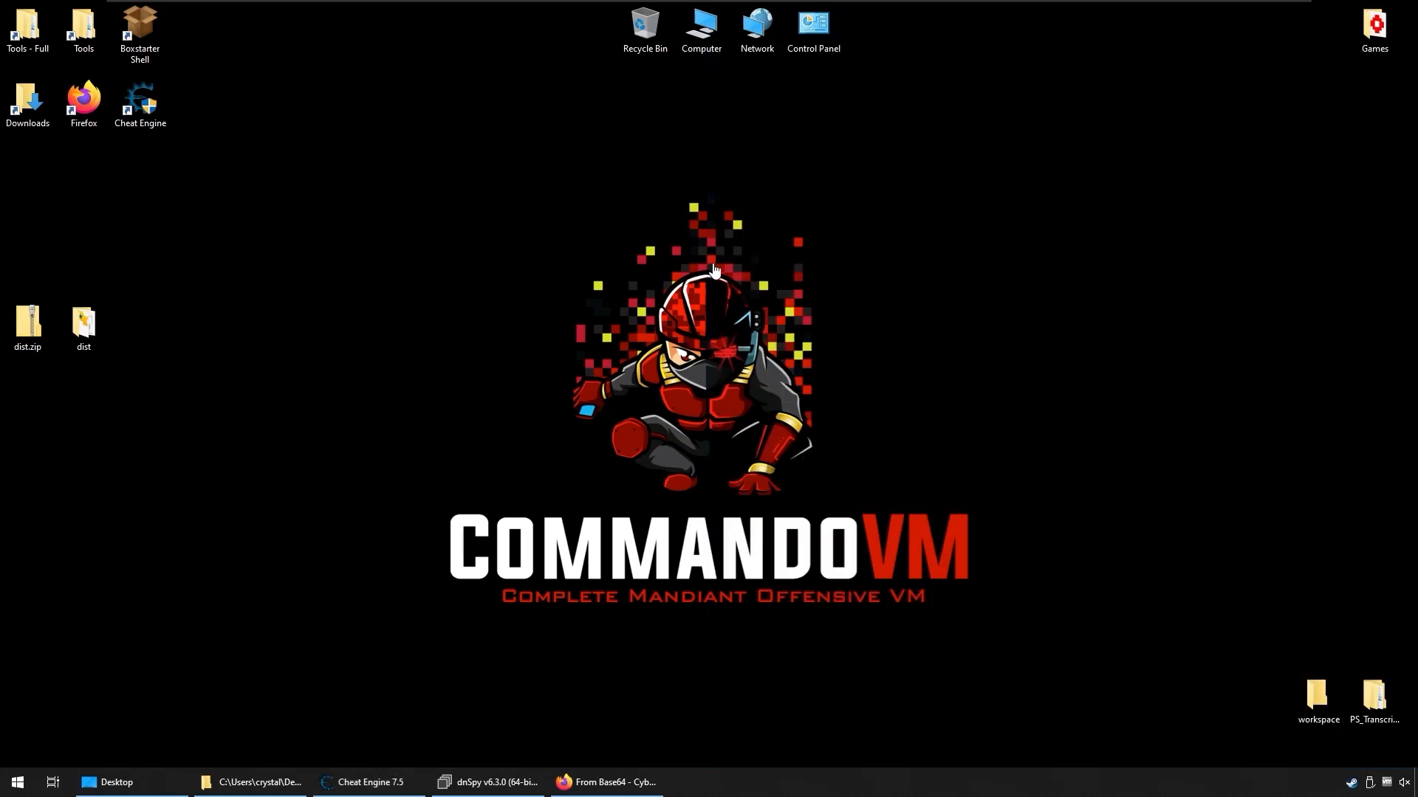
{"action": "mouse_move", "coordinate": [324, 703]}
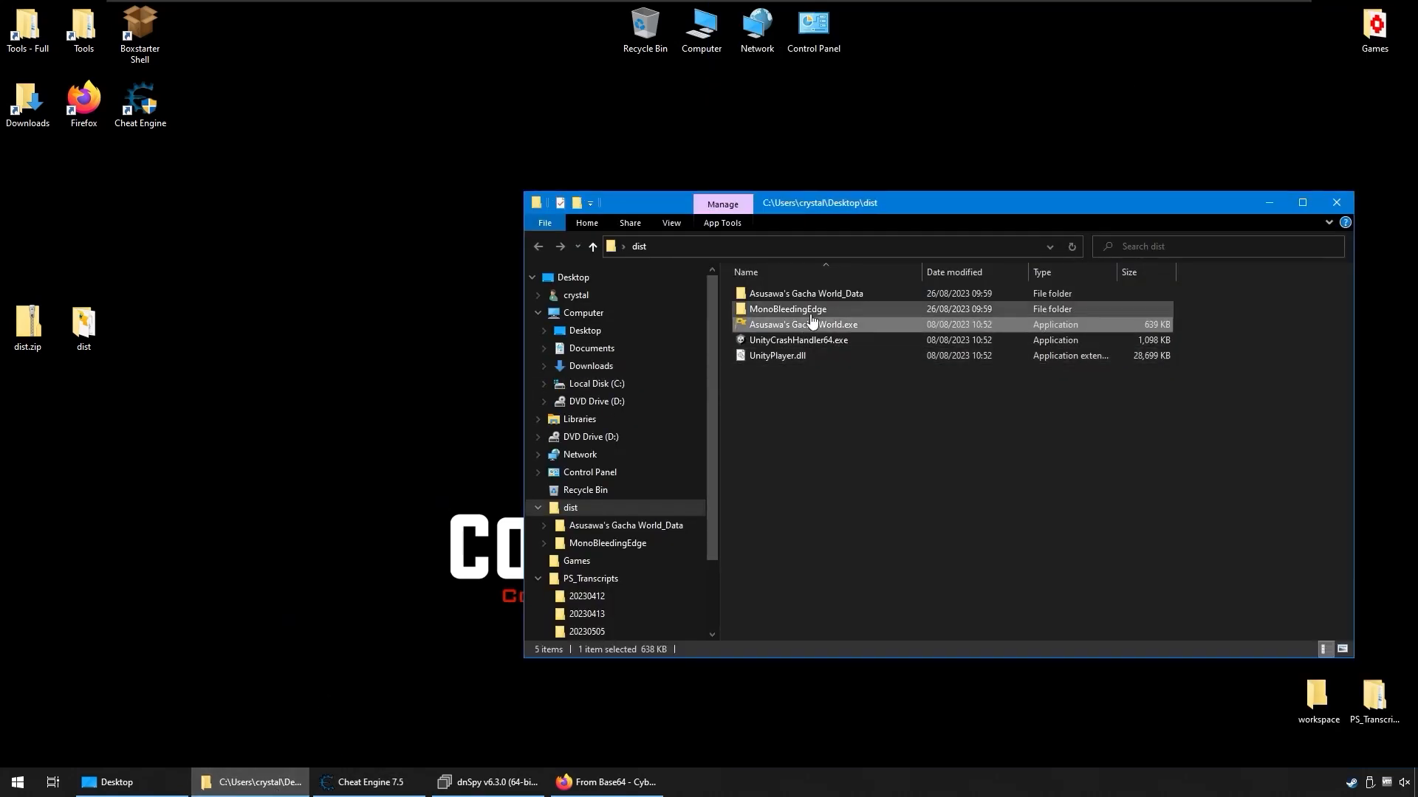
- Relaunch the gacha game during the Ethernet0 capture and begin an ip.addr filter for 172.86.64.89
{"action": "double_click", "coordinate": [802, 324]}
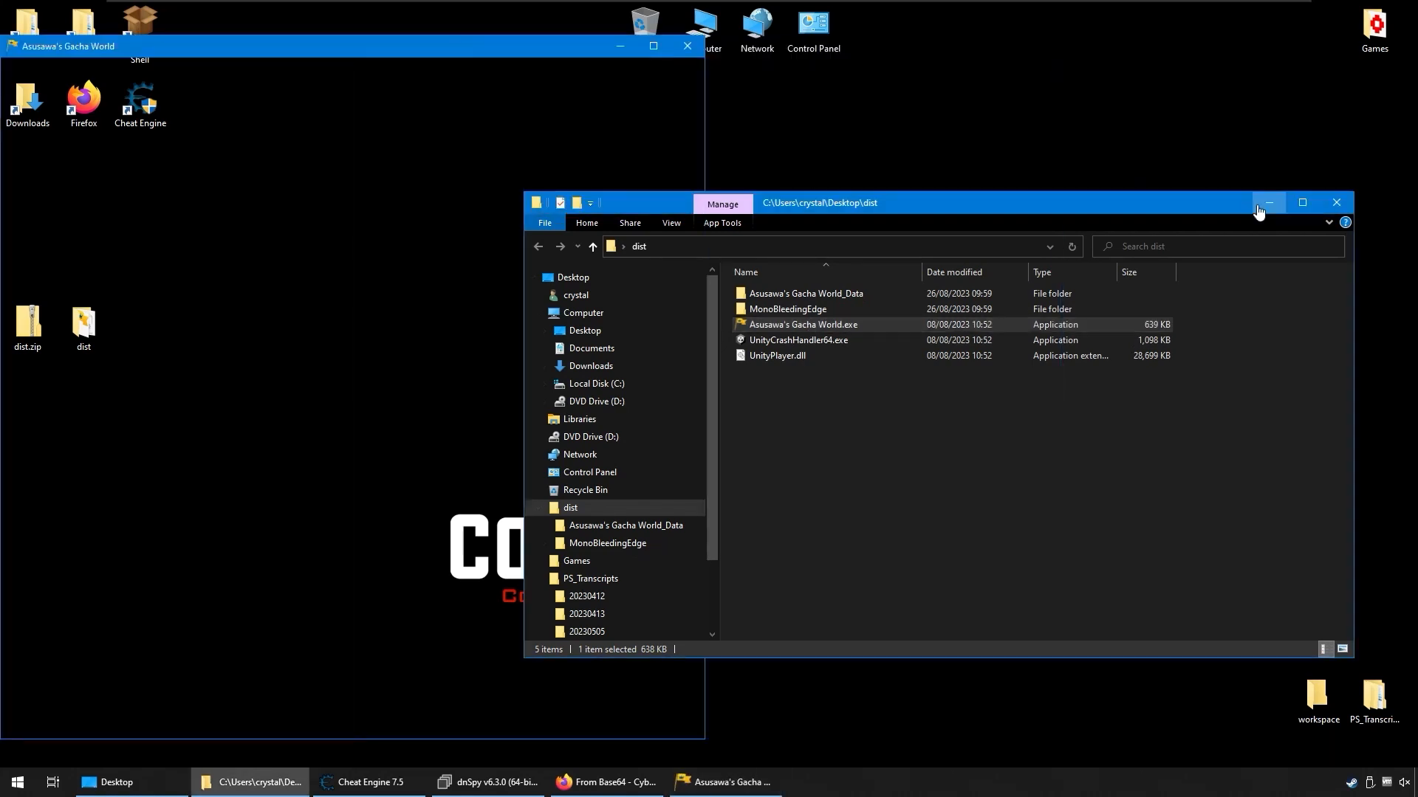
{"action": "double_click", "coordinate": [802, 323]}
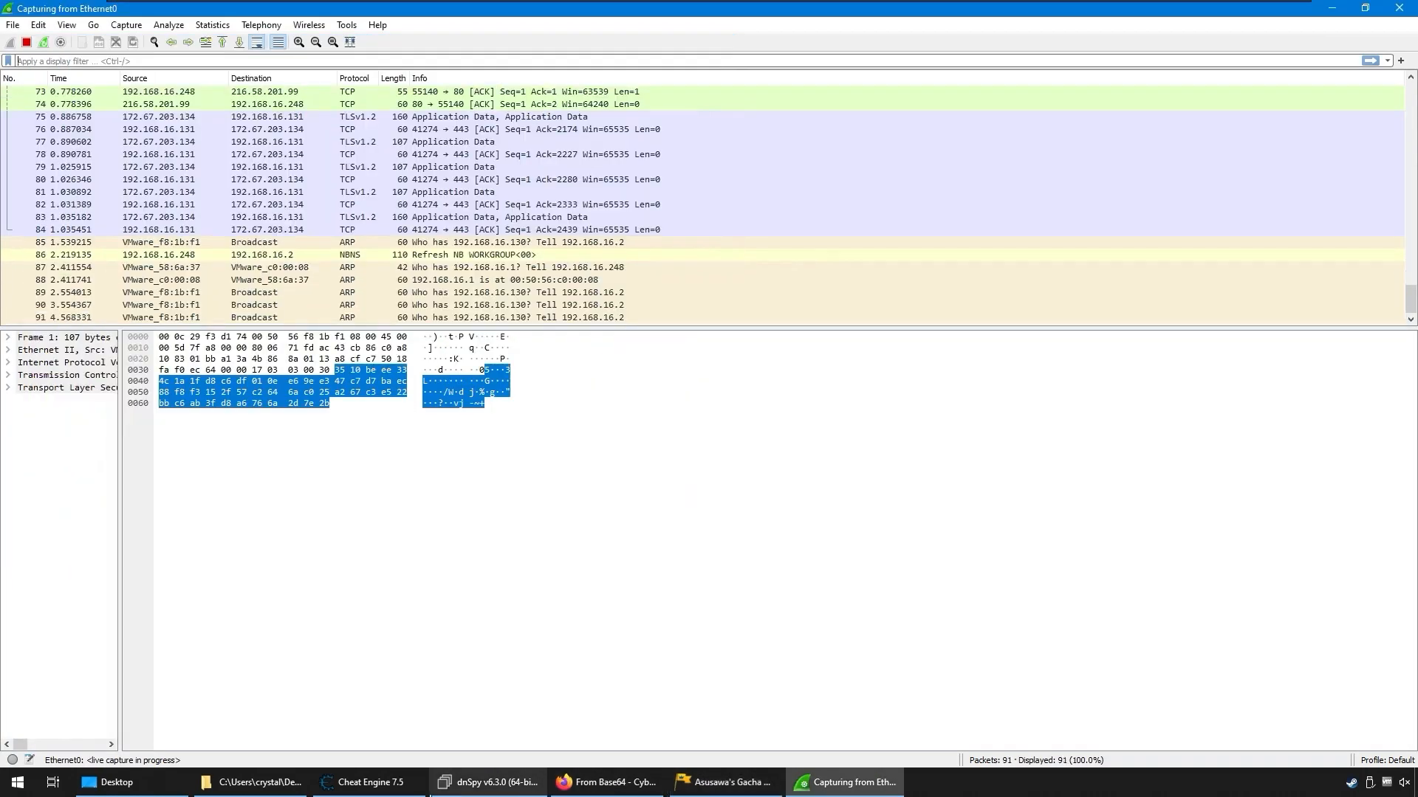
{"action": "left_click", "coordinate": [604, 783]}
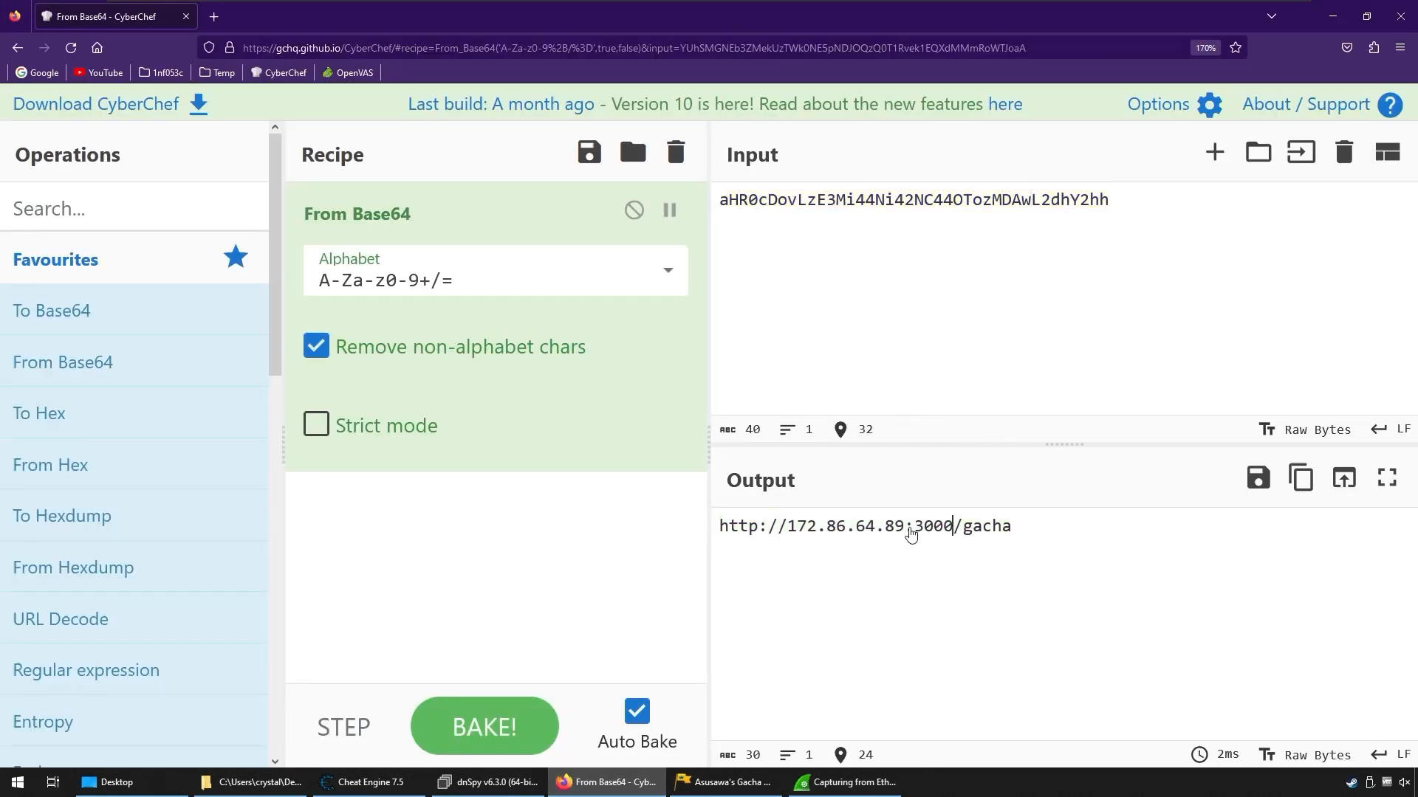
{"action": "left_click", "coordinate": [845, 782]}
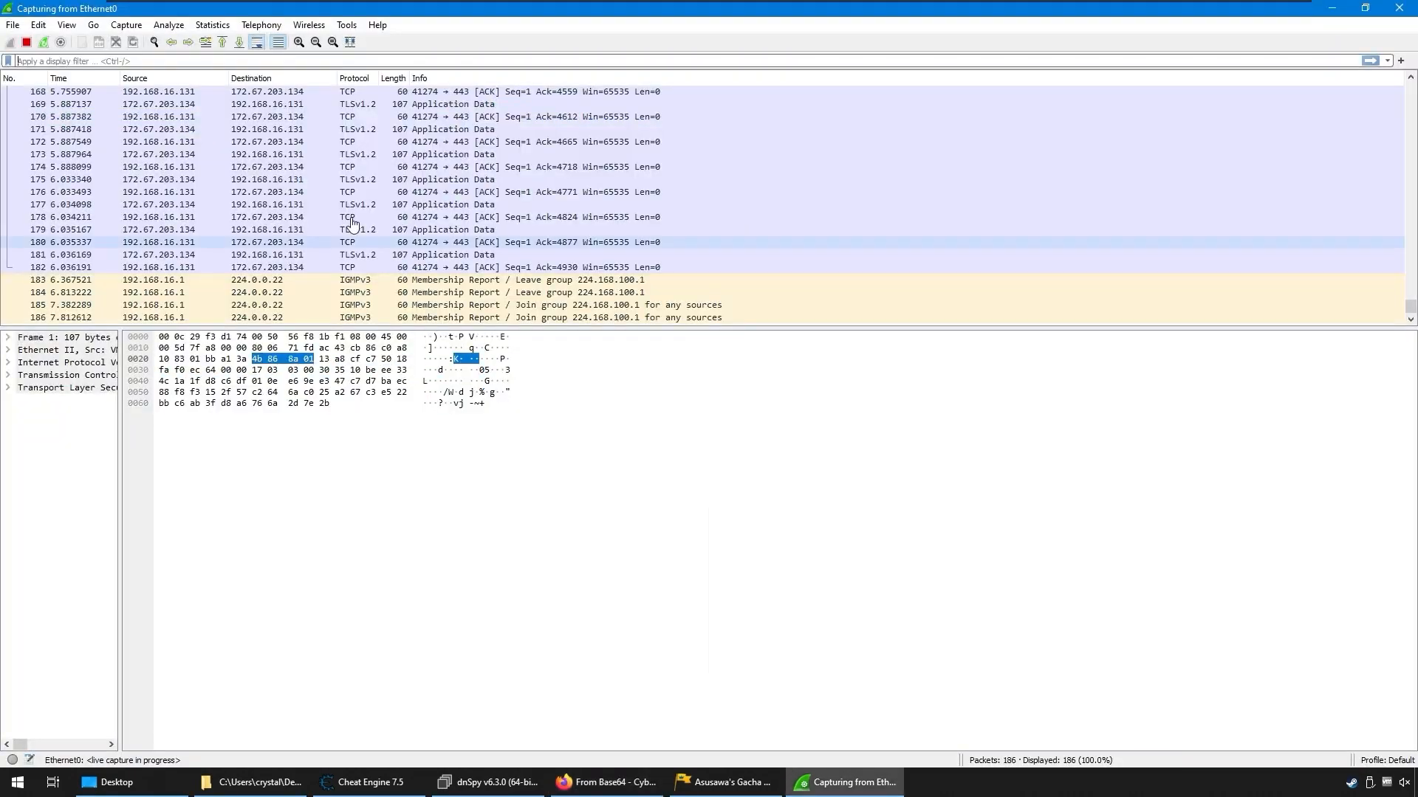
{"action": "type", "text": "ip.a"}
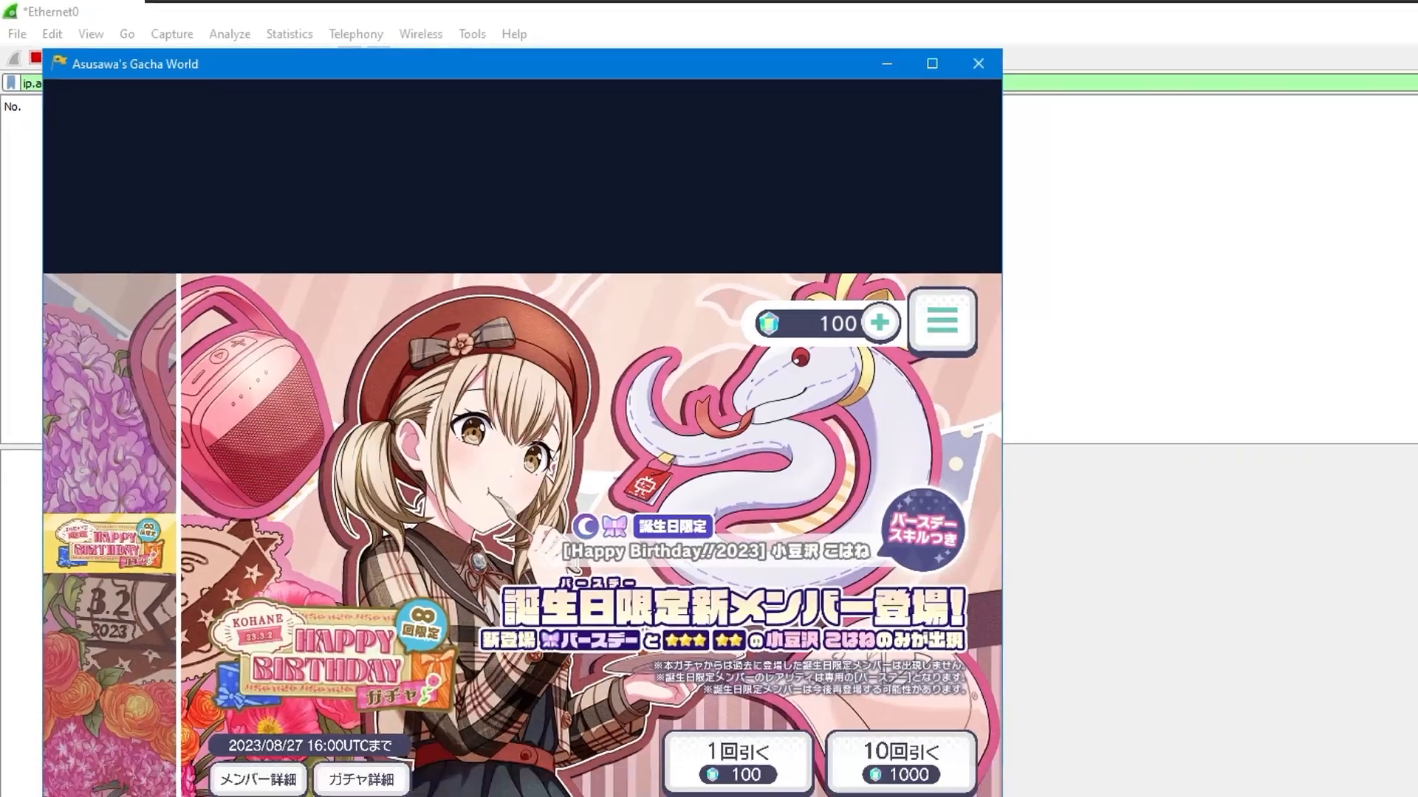
- Do a single pull, then follow the HTTP stream of the POST /gacha packet
{"action": "left_click", "coordinate": [737, 755]}
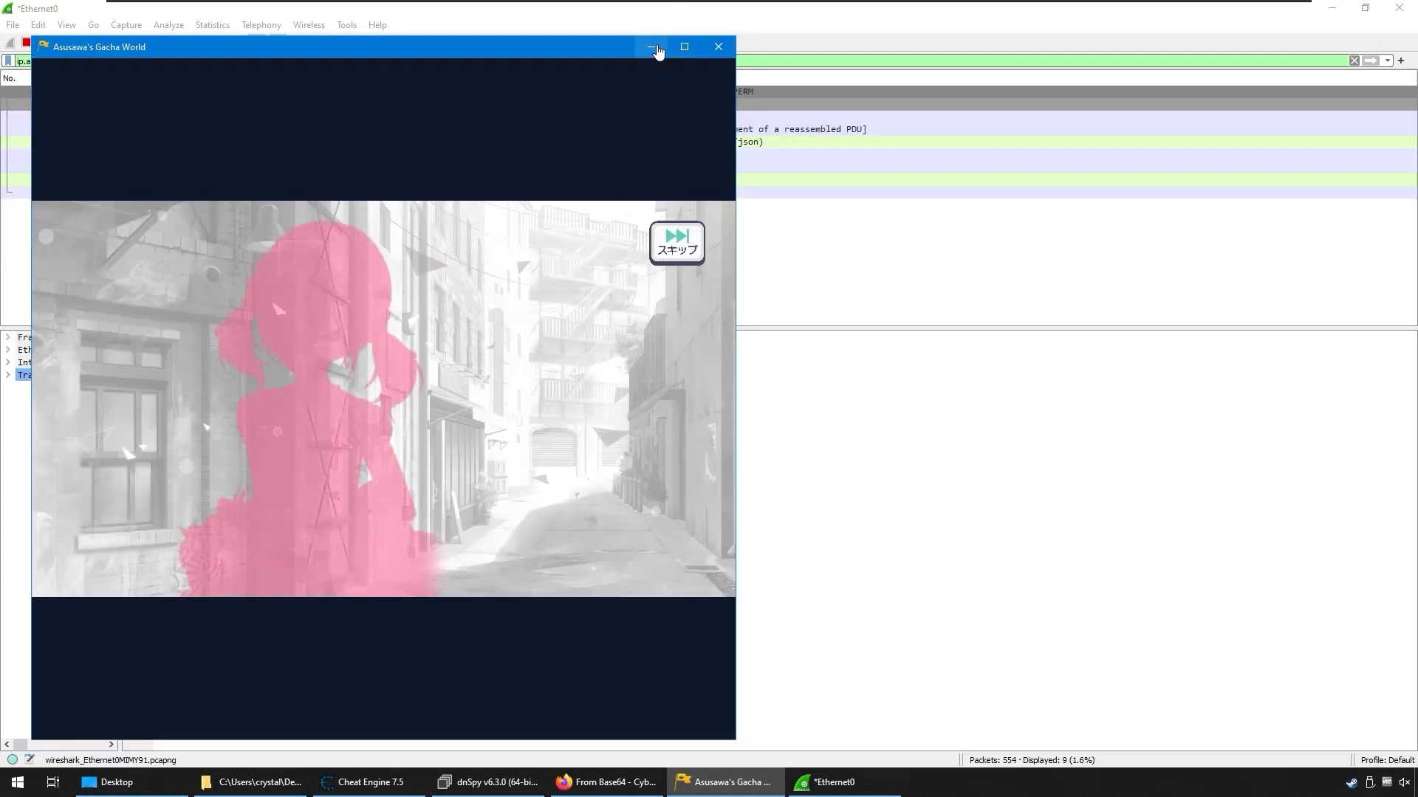
{"action": "left_click", "coordinate": [676, 242]}
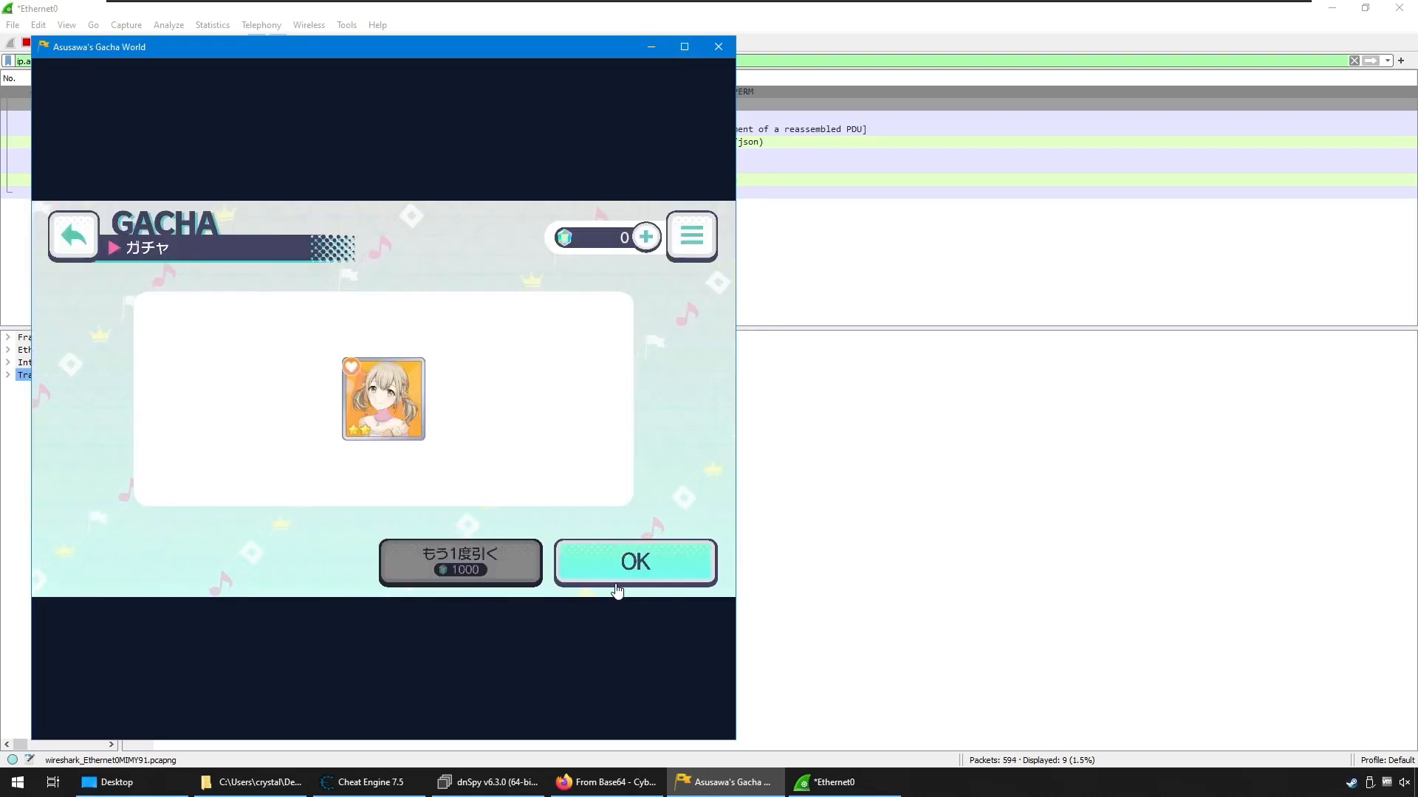
{"action": "left_click", "coordinate": [635, 561]}
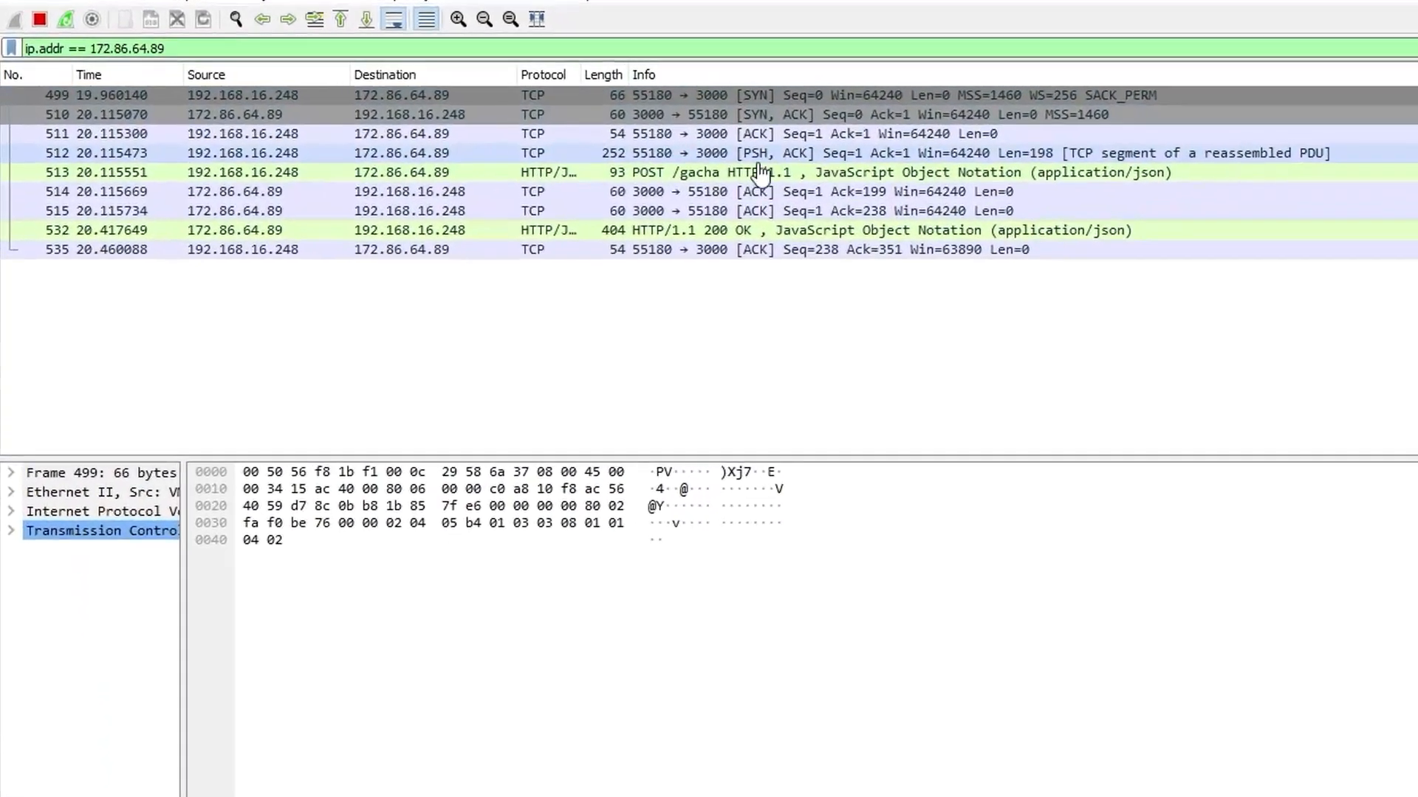
{"action": "right_click", "coordinate": [759, 171]}
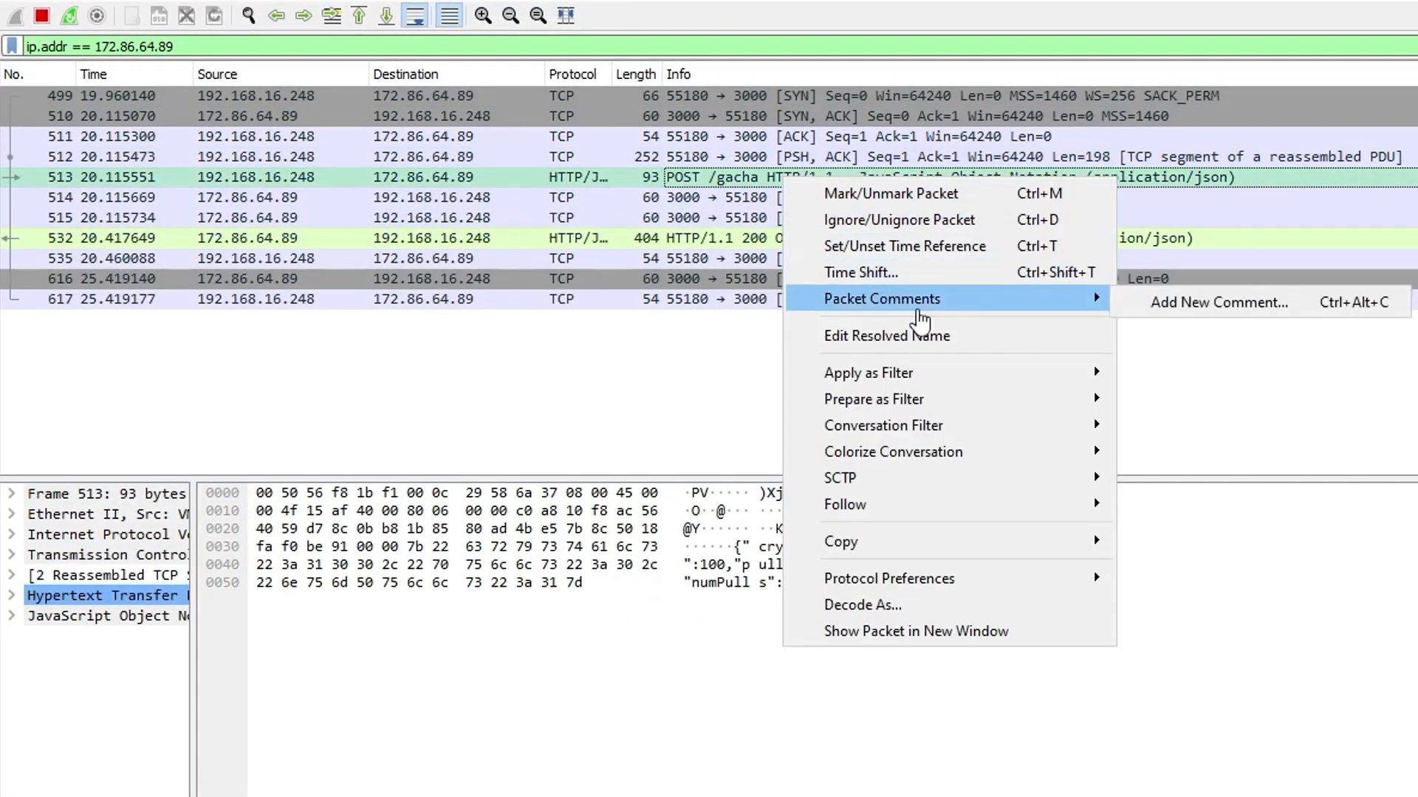
{"action": "mouse_move", "coordinate": [845, 505]}
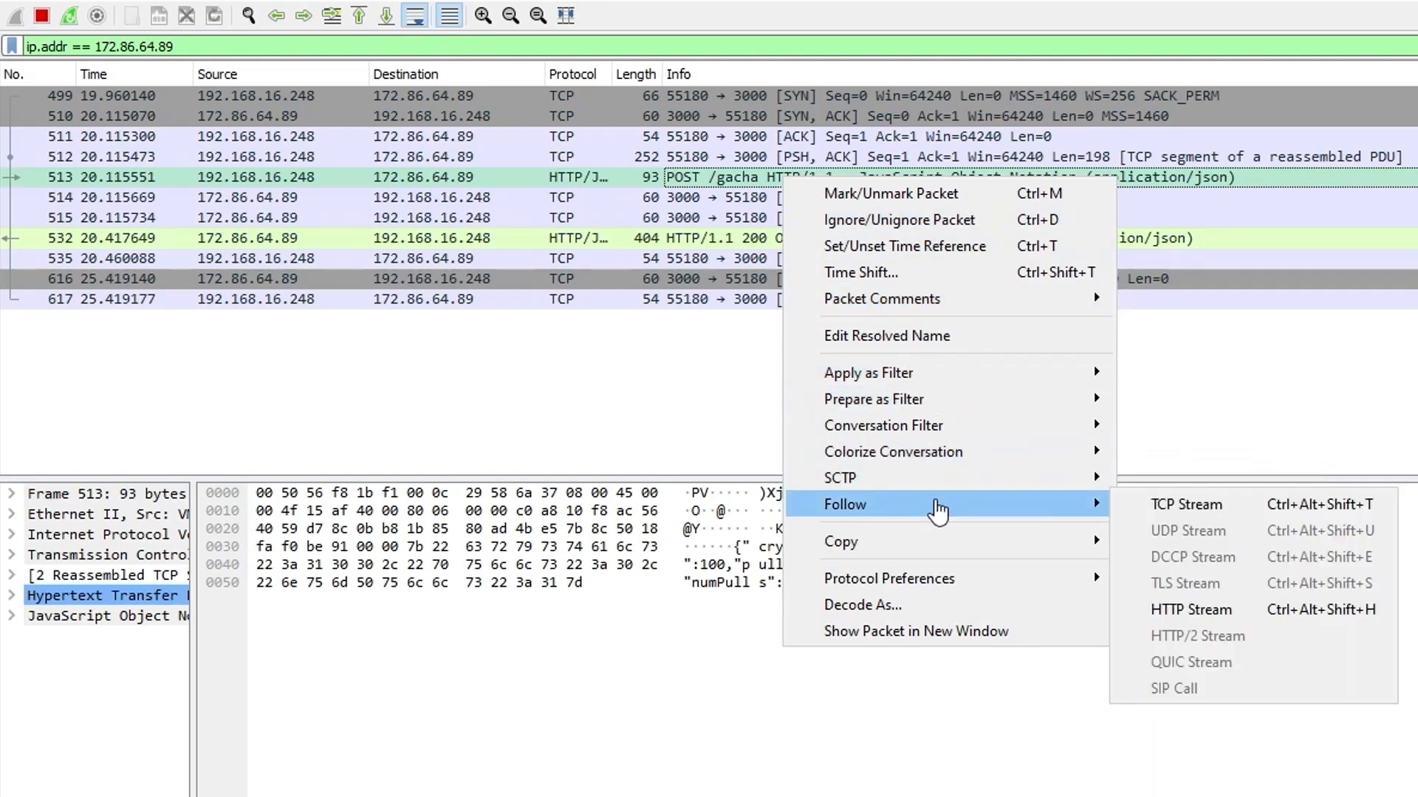
{"action": "left_click", "coordinate": [1190, 609]}
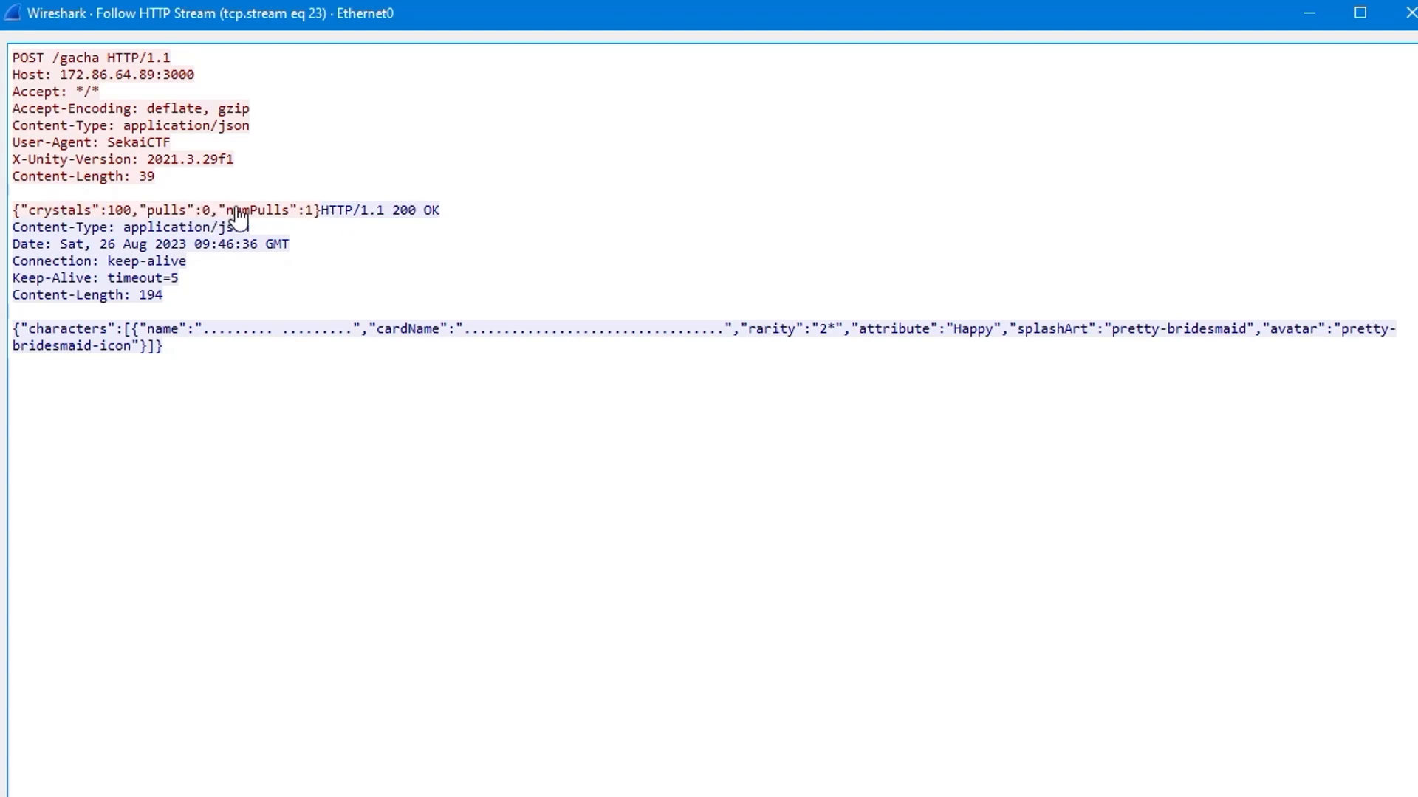
- Restore the Follow HTTP Stream window to normal size, briefly checking the game window
{"action": "left_click_drag", "start_coordinate": [50, 208], "coordinate": [316, 208]}
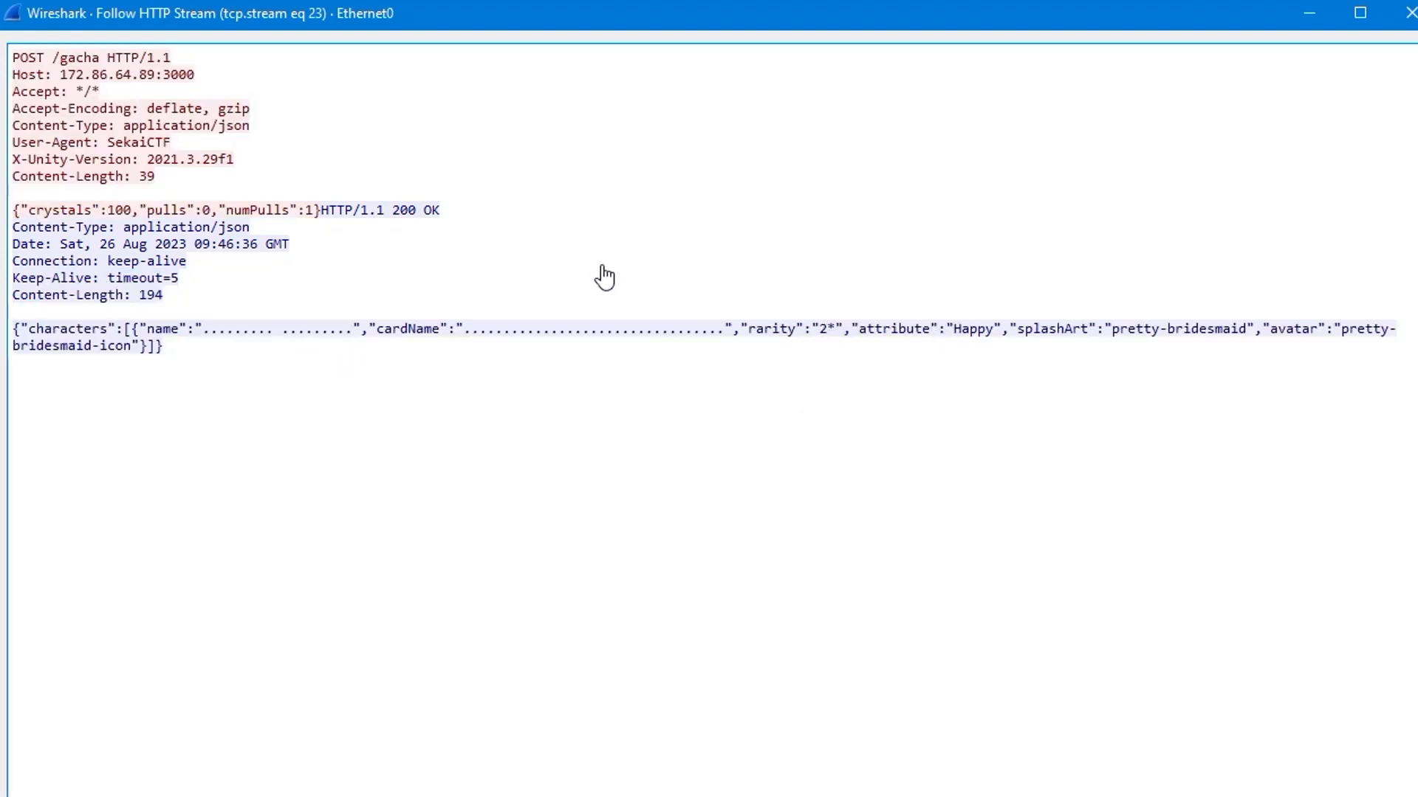
{"action": "double_click", "coordinate": [970, 328]}
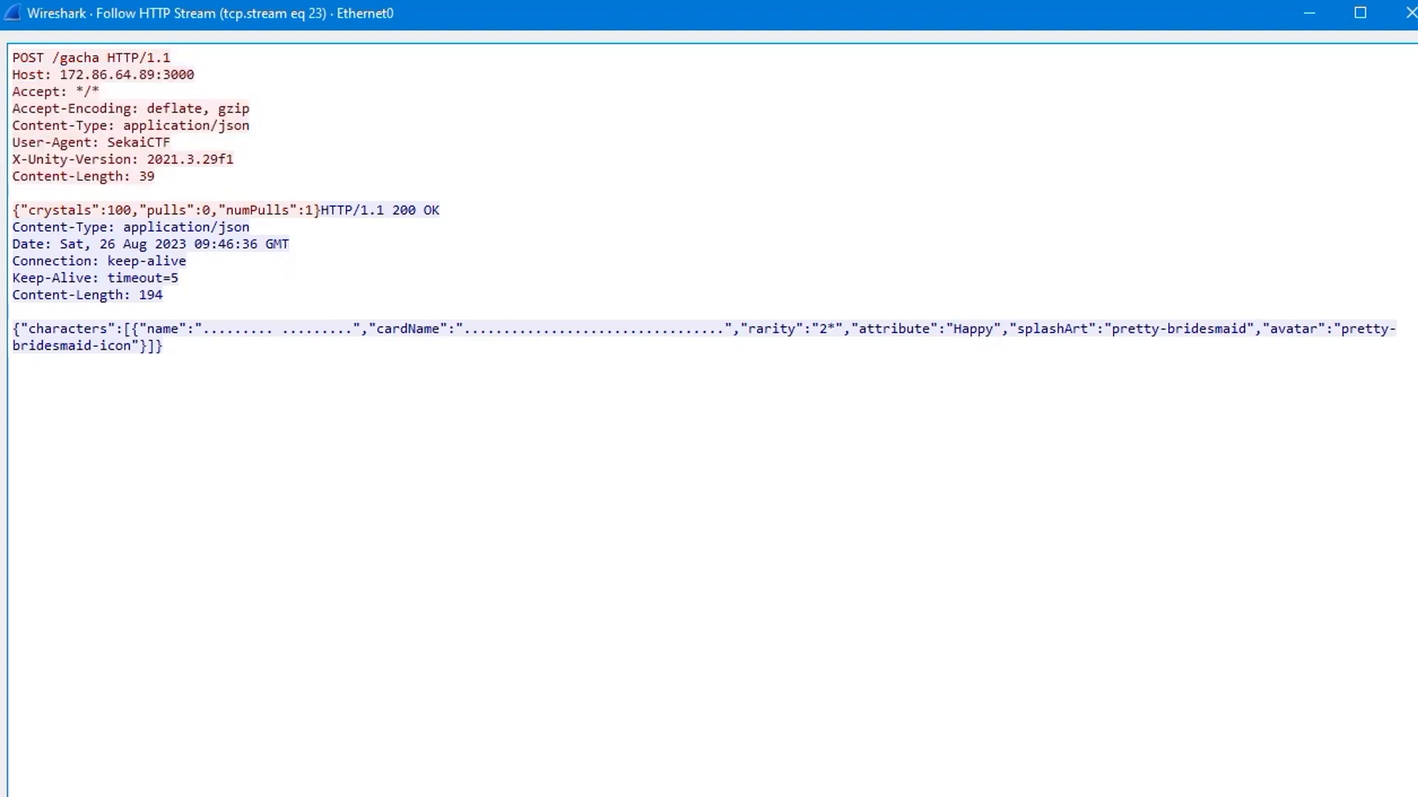
{"action": "left_click", "coordinate": [723, 783]}
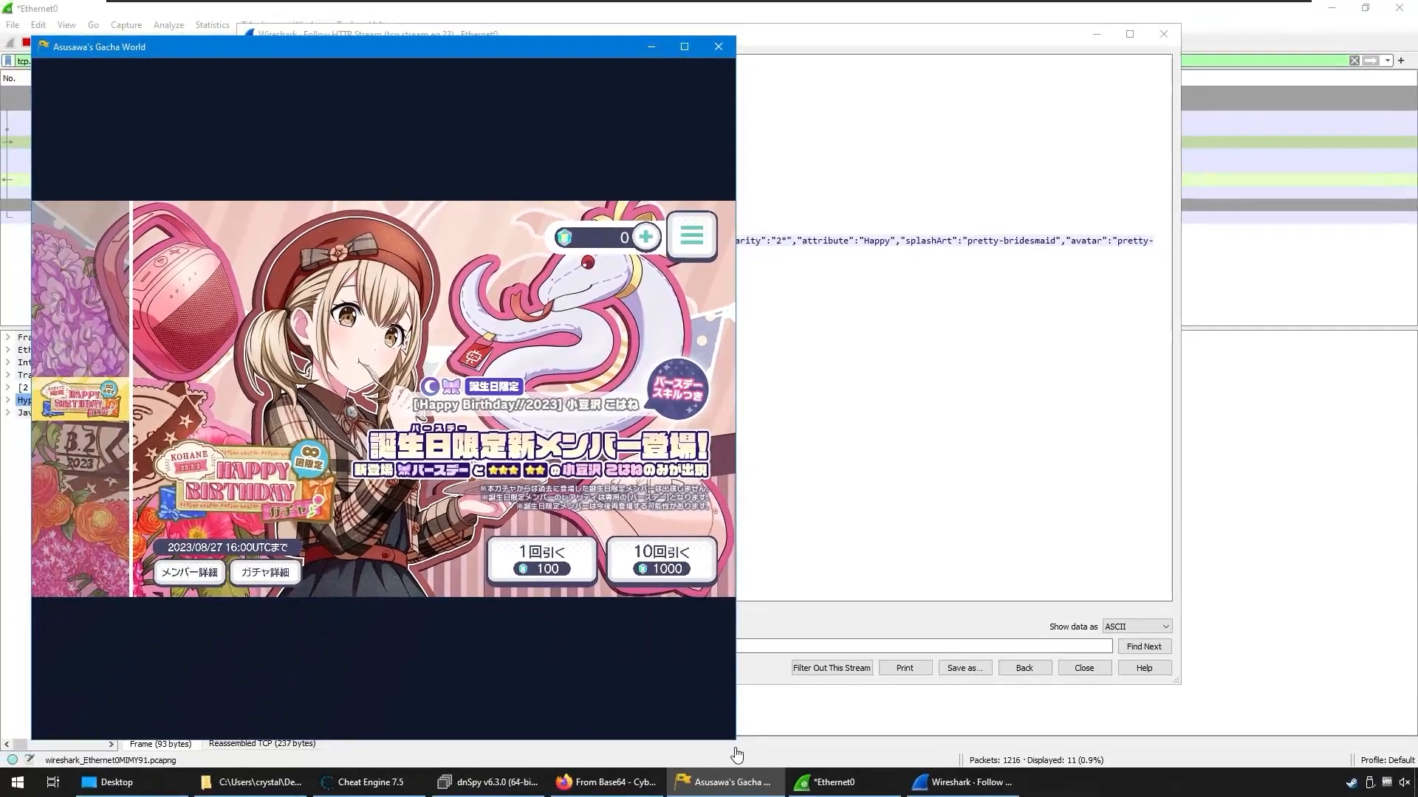
{"action": "left_click", "coordinate": [960, 783]}
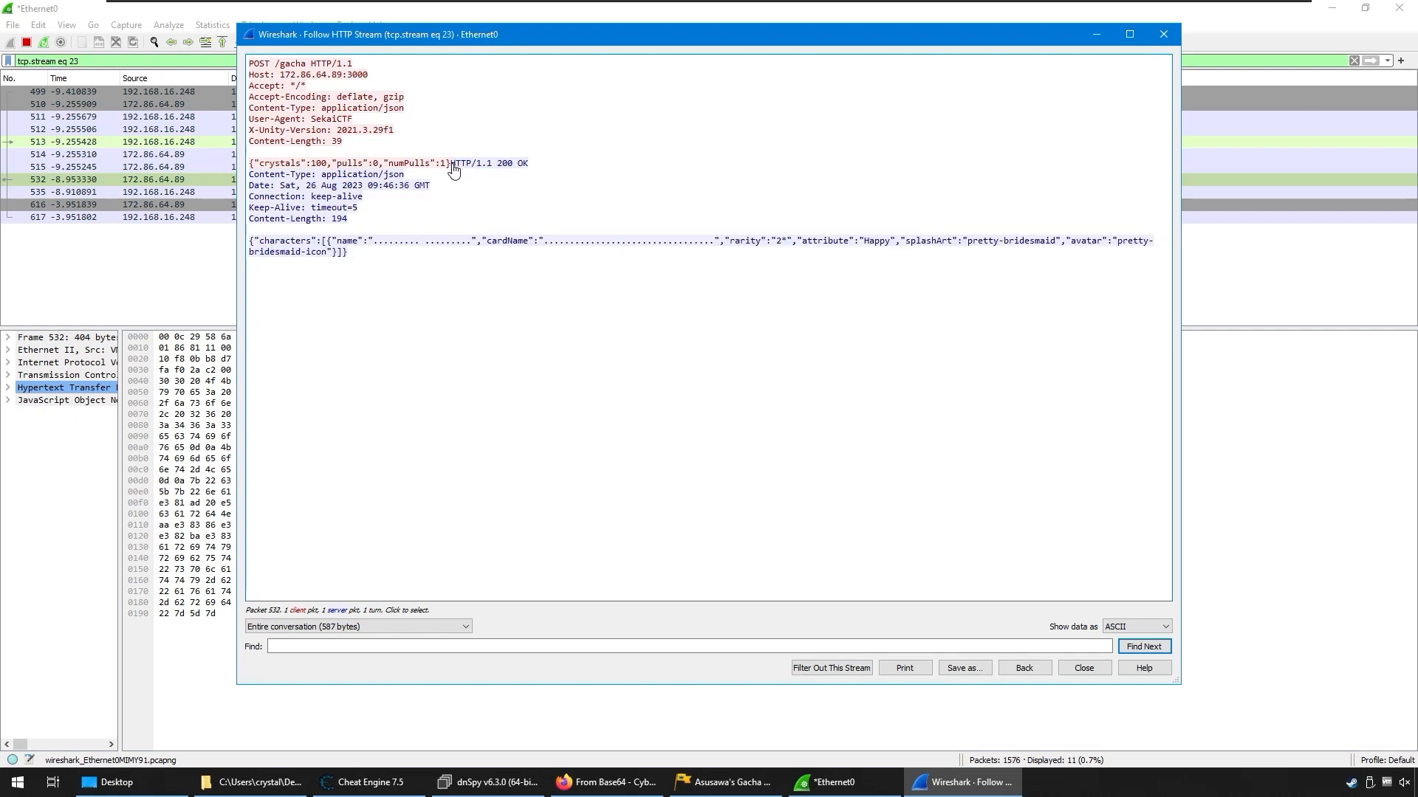
- Select the POST /gacha request headers and JSON body with crystals, pulls and numPulls for copying
{"action": "left_click_drag", "start_coordinate": [341, 98], "coordinate": [449, 162]}
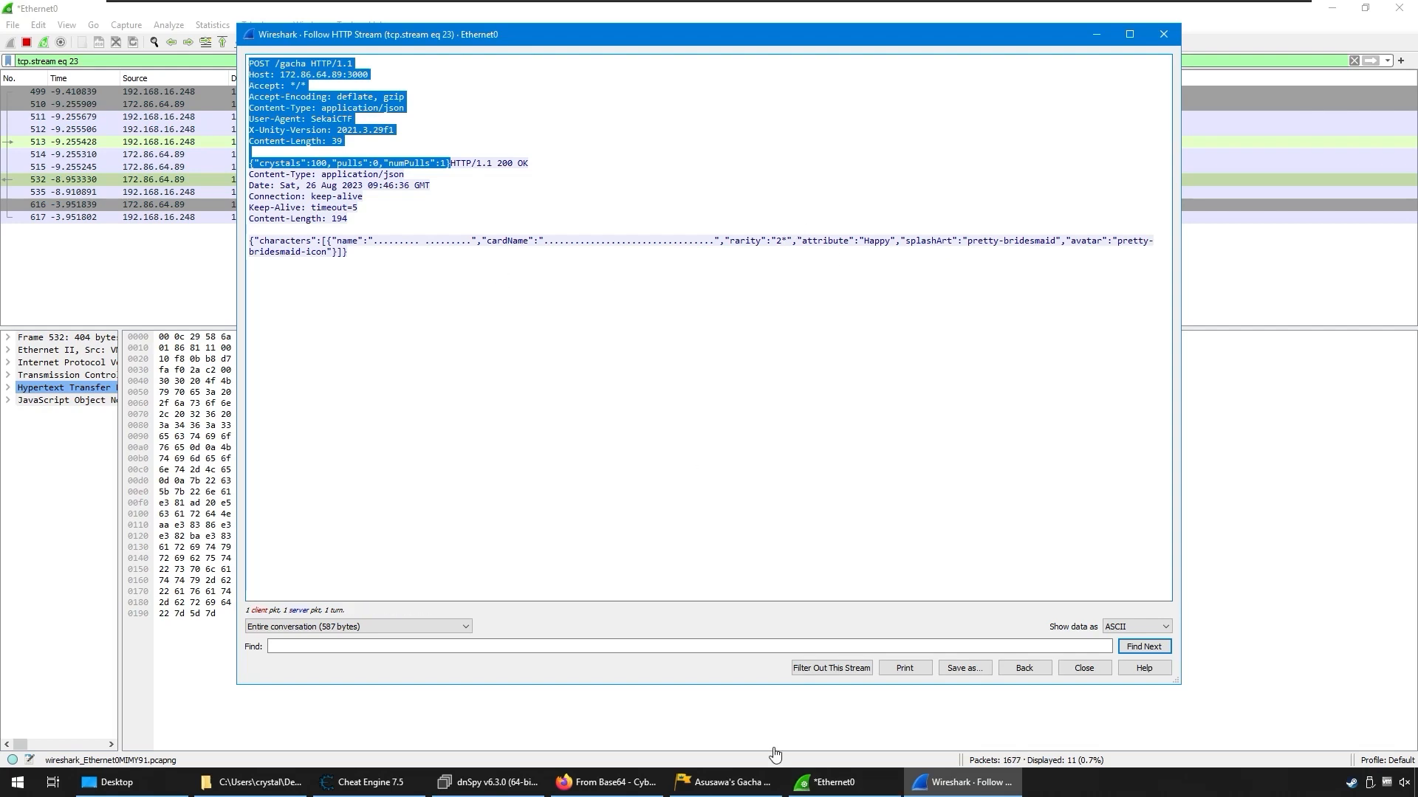
{"action": "left_click", "coordinate": [448, 164]}
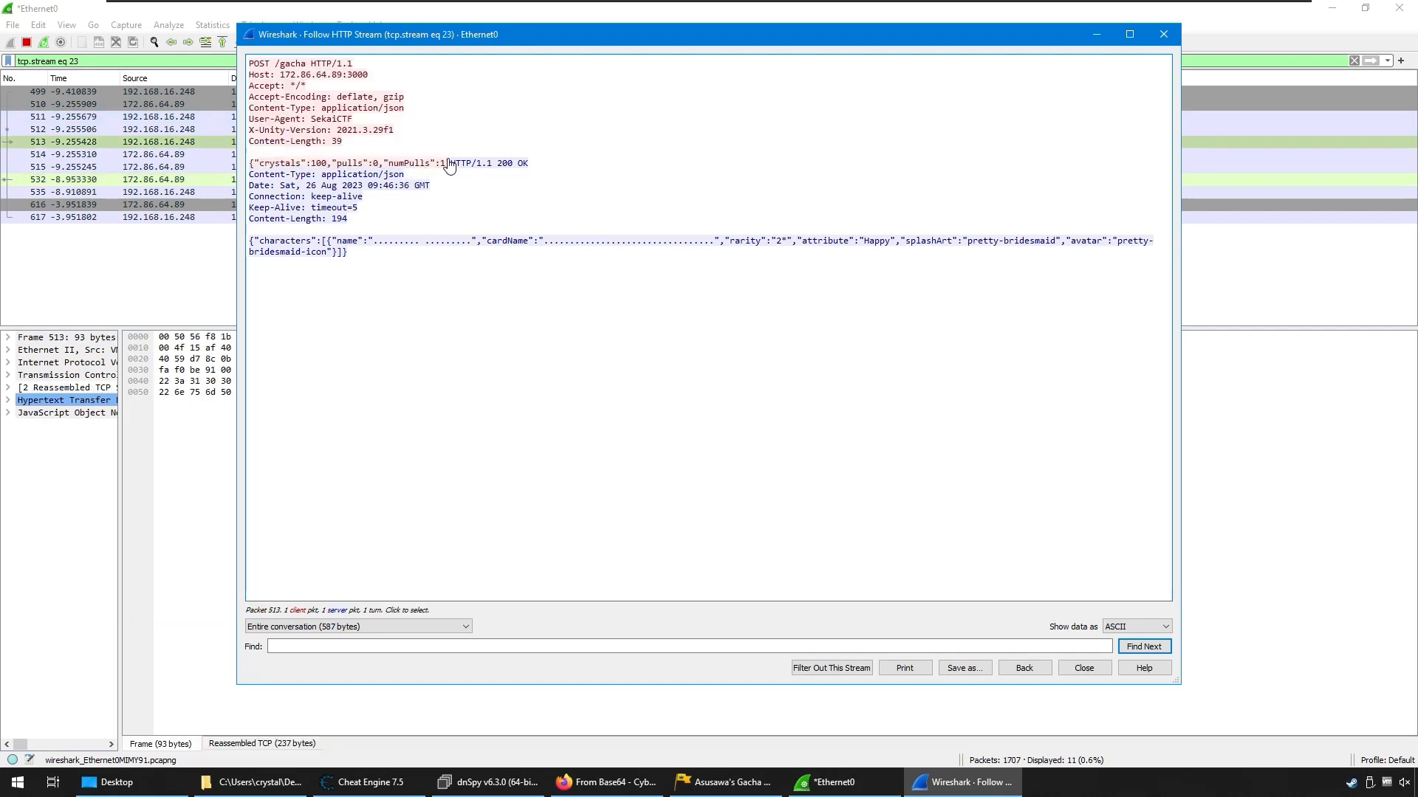
{"action": "left_click_drag", "start_coordinate": [251, 62], "coordinate": [443, 163]}
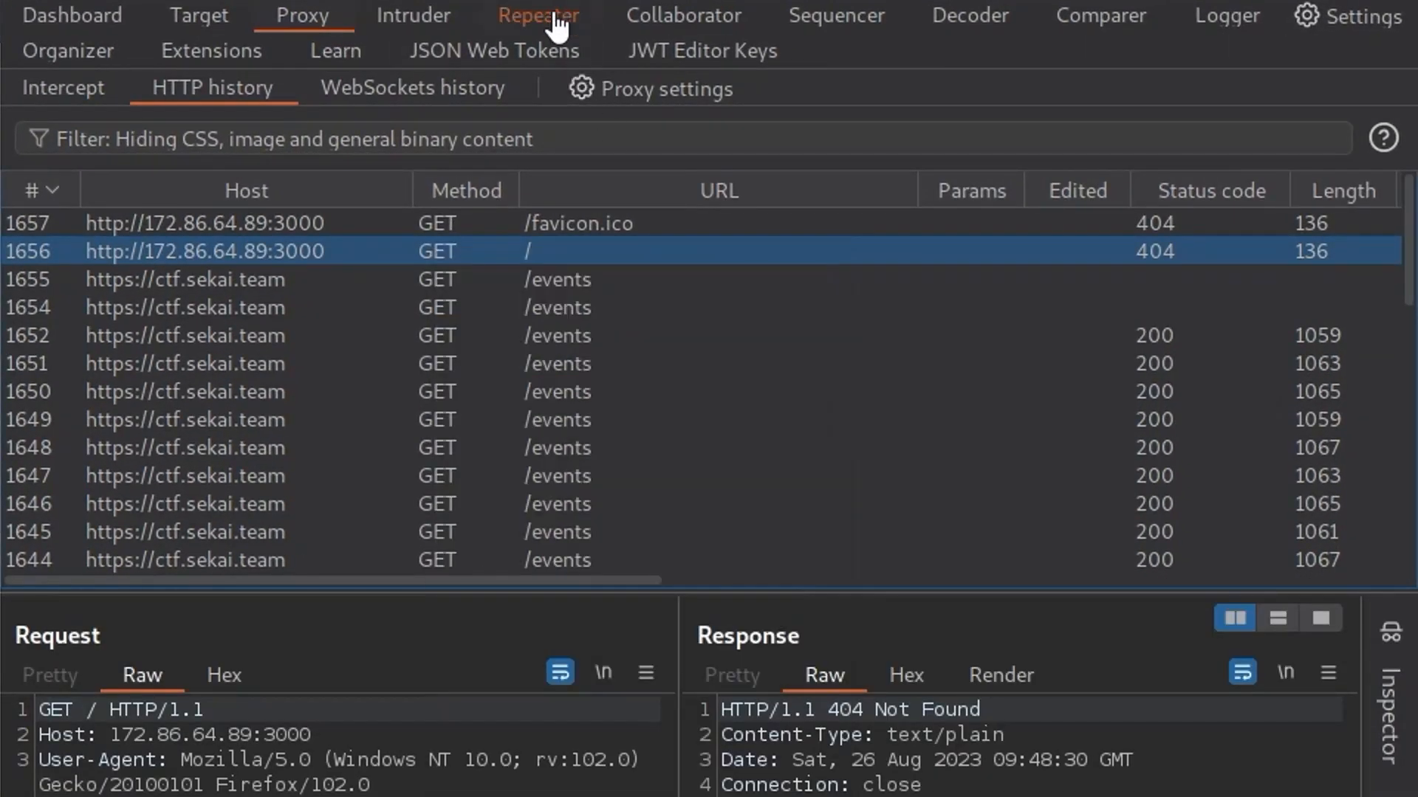
- Send the pasted gacha request from Repeater and view request and response as formatted JSON
{"action": "left_click", "coordinate": [538, 15]}
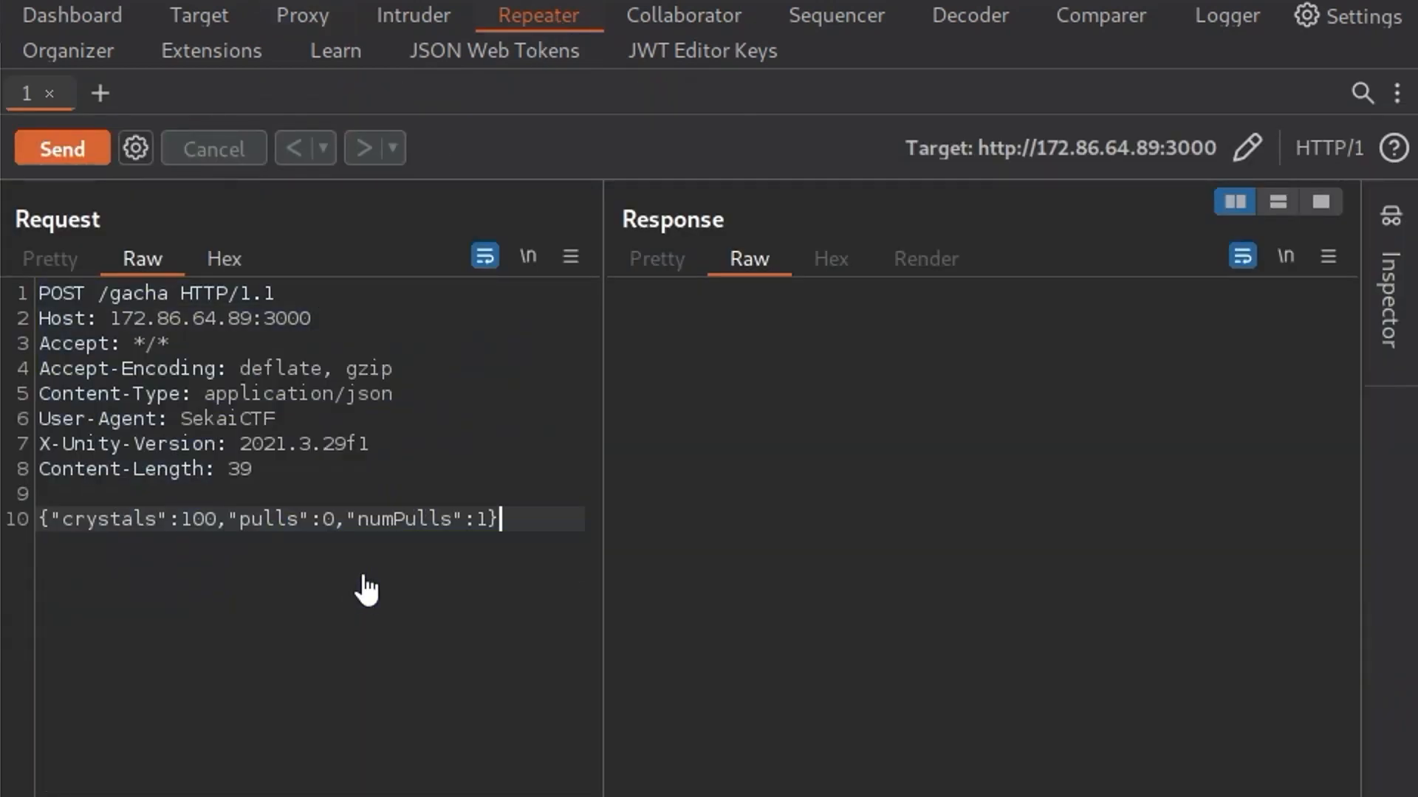
{"action": "left_click", "coordinate": [62, 148]}
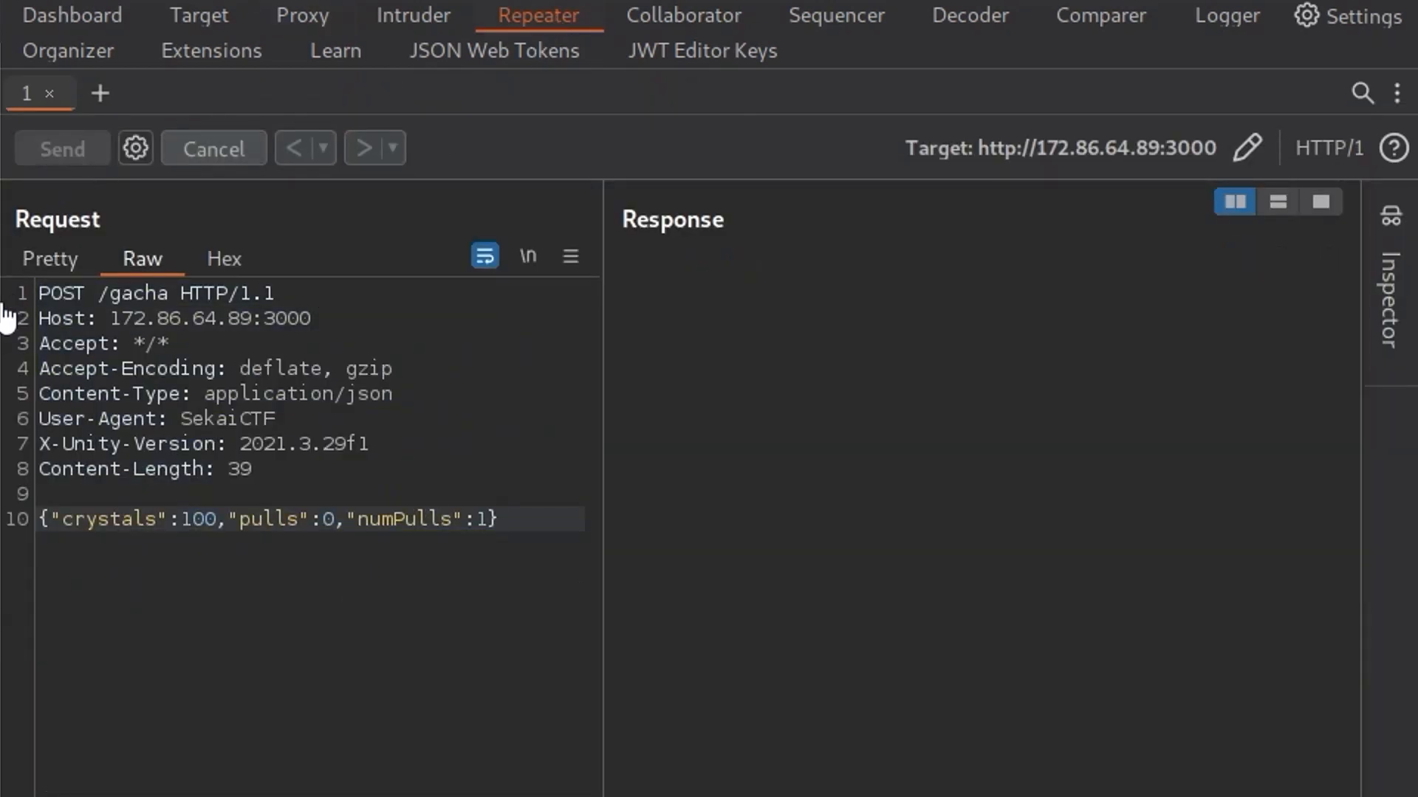
{"action": "left_click", "coordinate": [62, 147]}
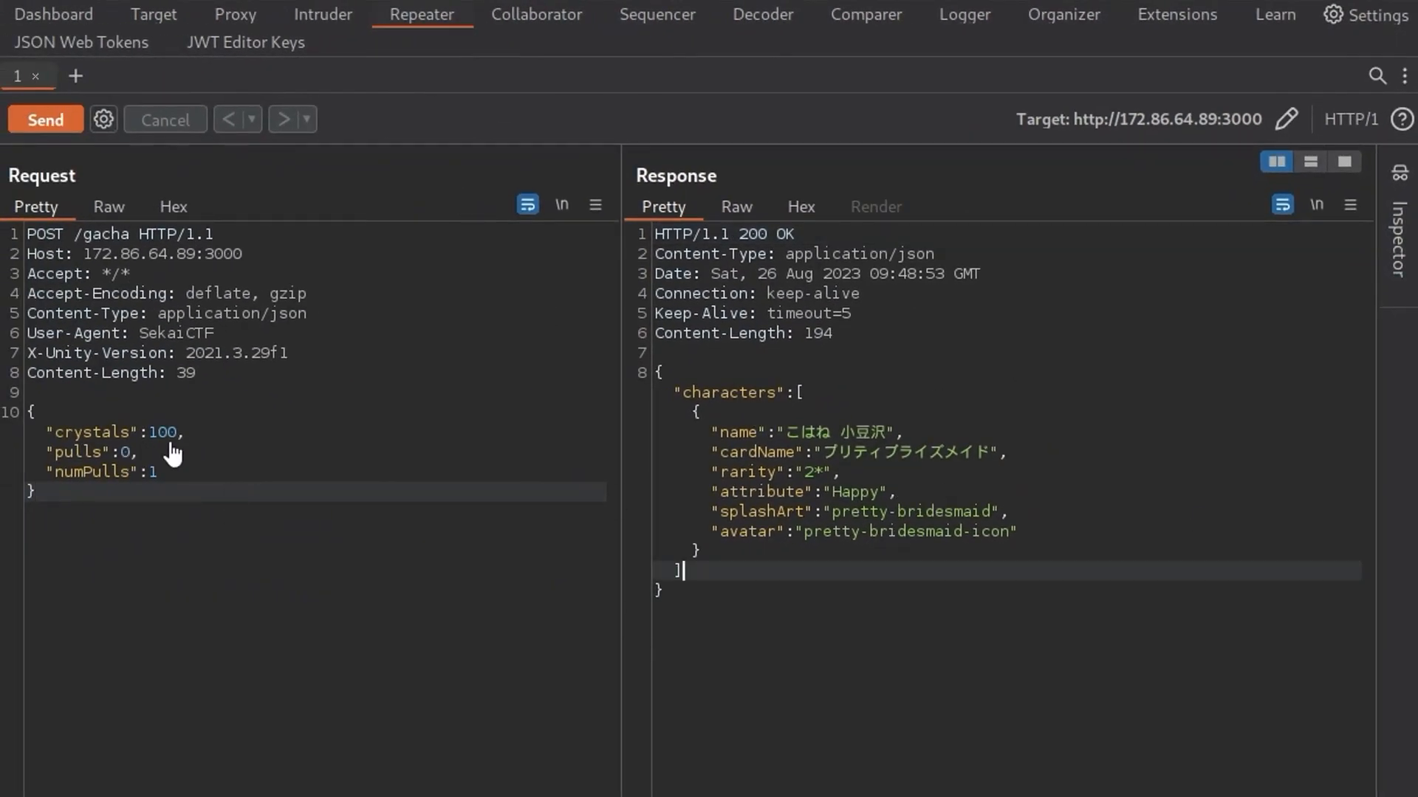
{"action": "type", "text": "0"}
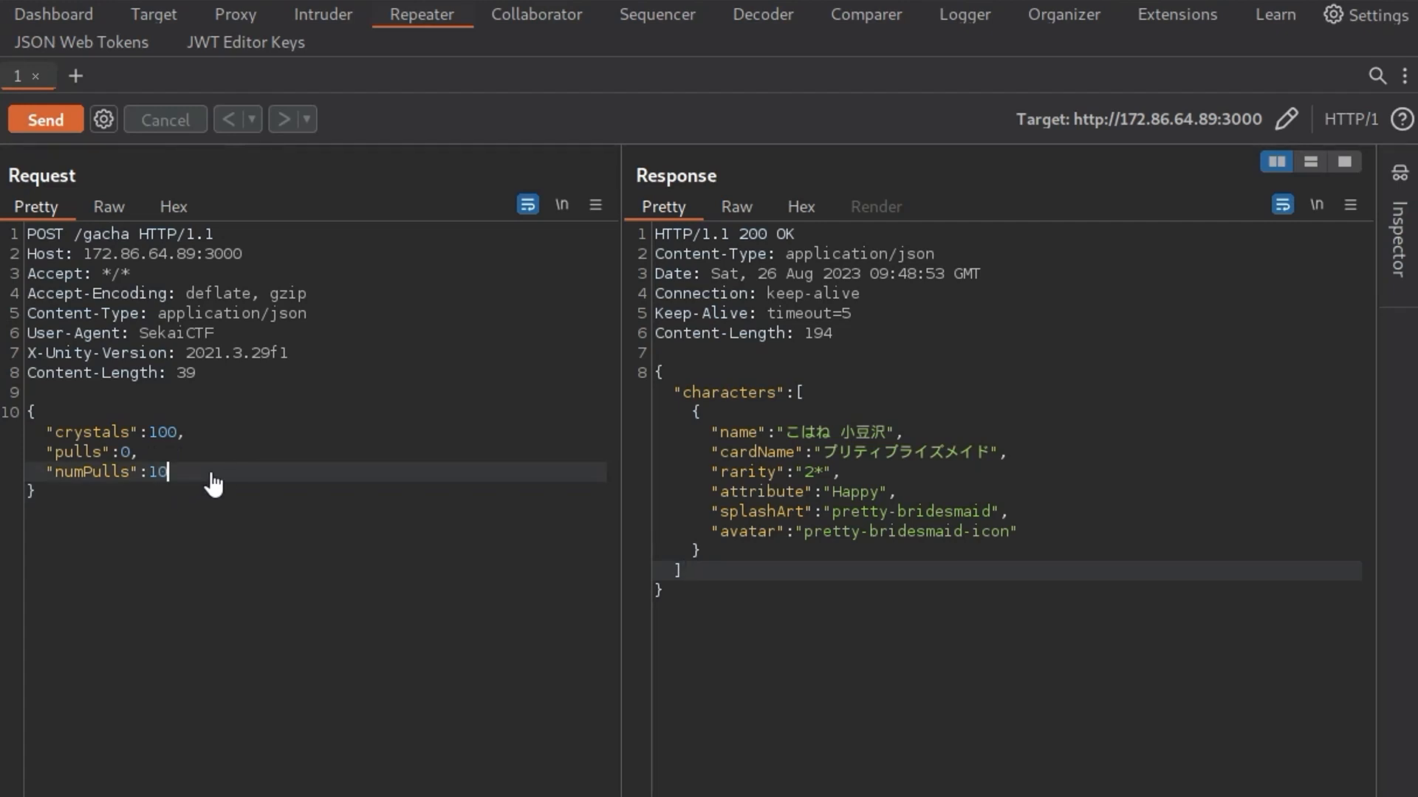
- Resend with numPulls 10 and crystals 100000000, getting 200 OK with ten Kohane cards
{"action": "left_click", "coordinate": [45, 120]}
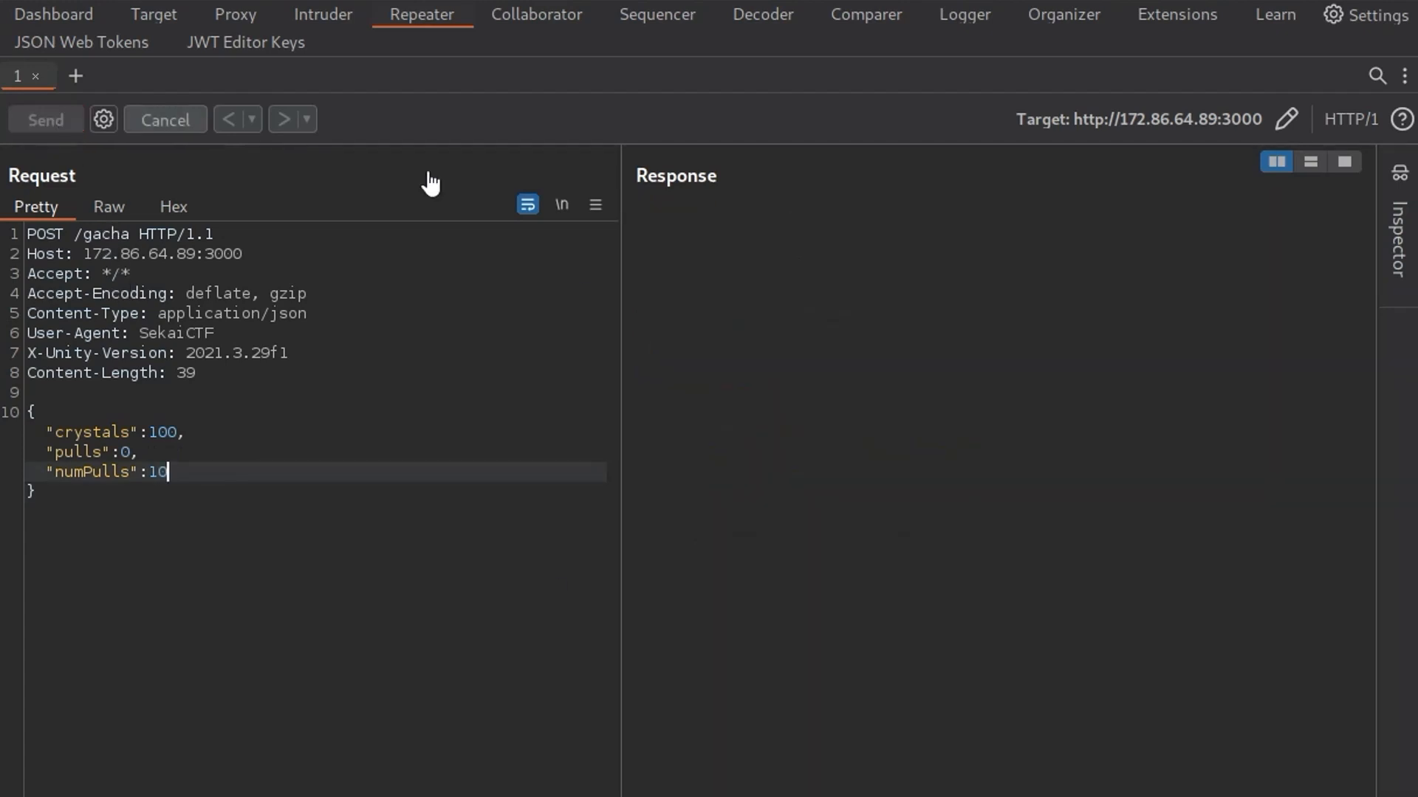
{"action": "left_click", "coordinate": [45, 120]}
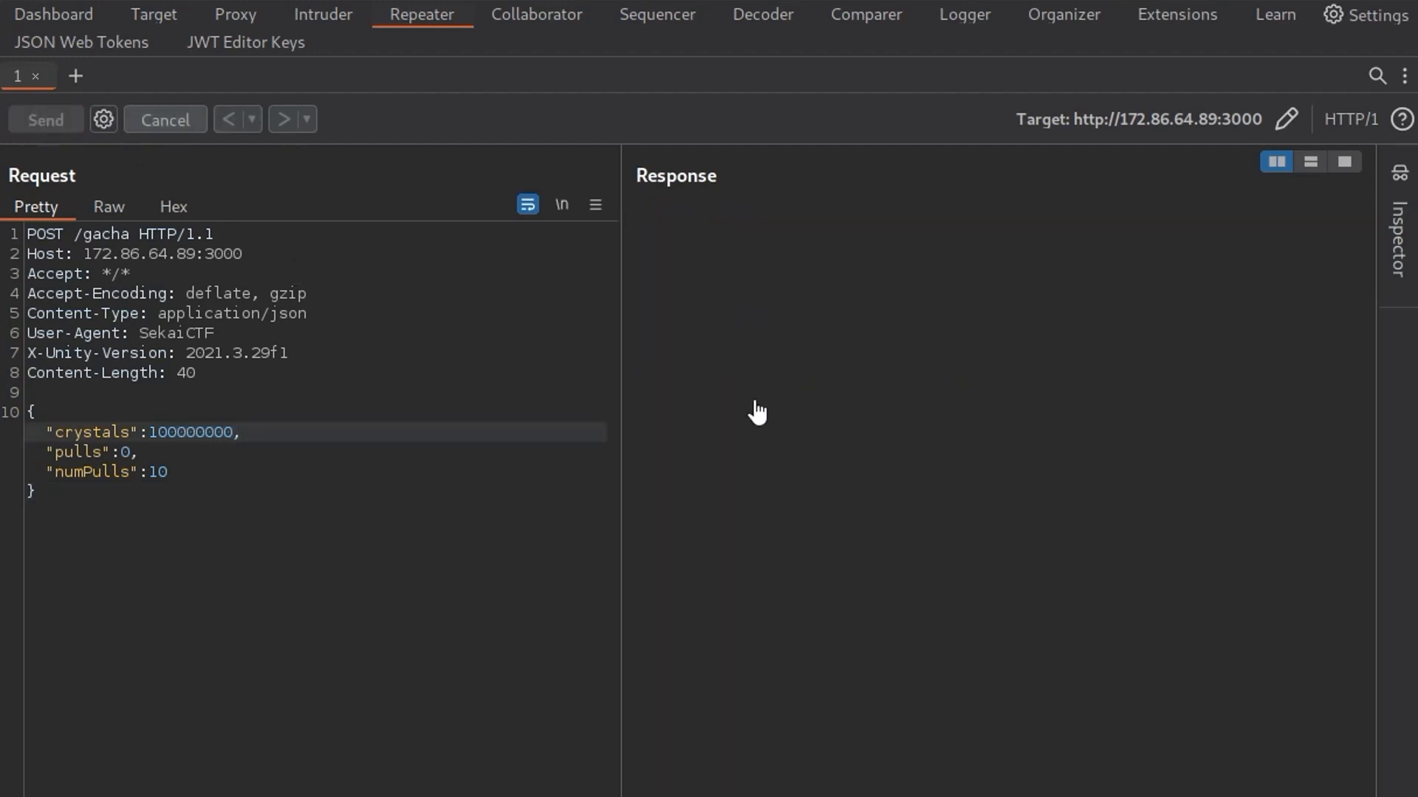
{"action": "left_click", "coordinate": [46, 120]}
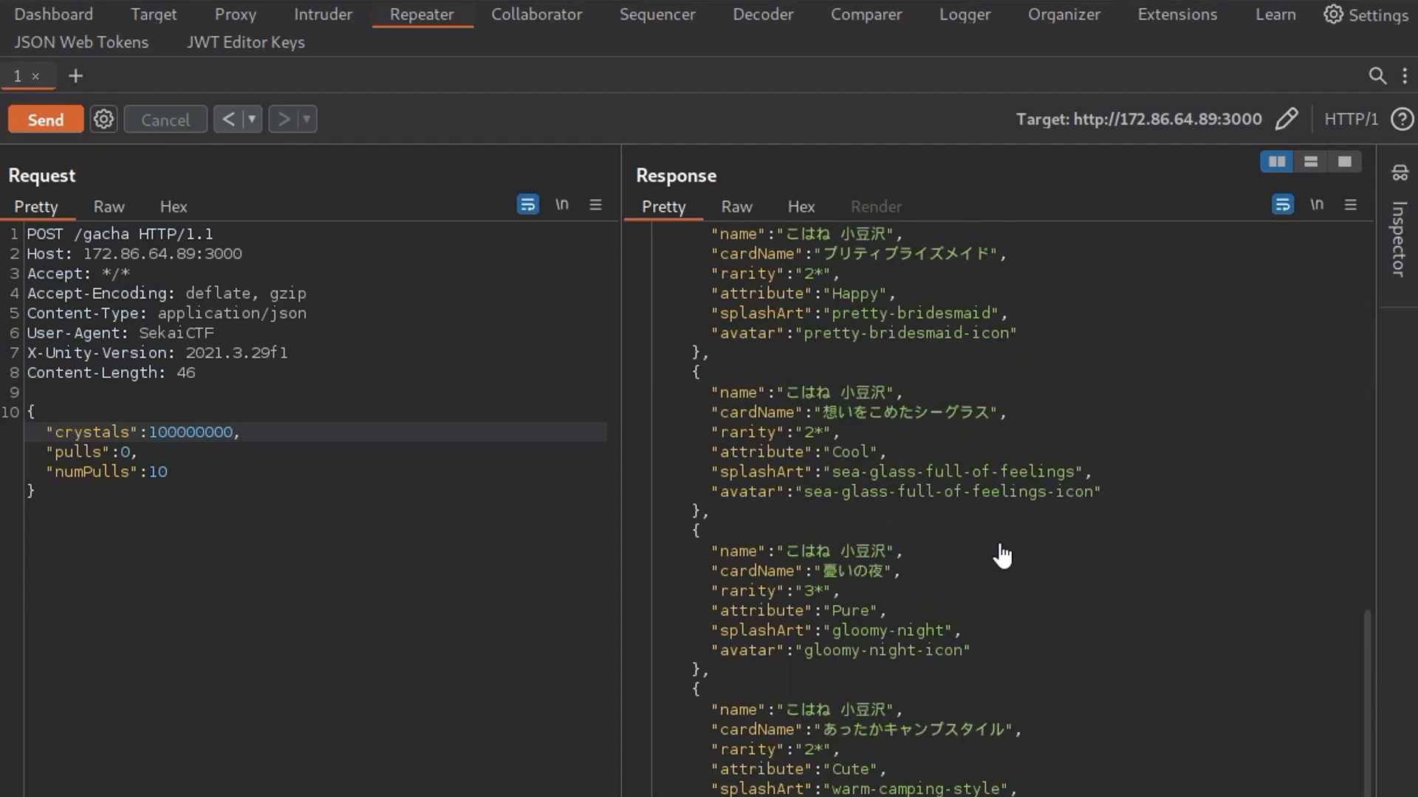
{"action": "left_click", "coordinate": [46, 120]}
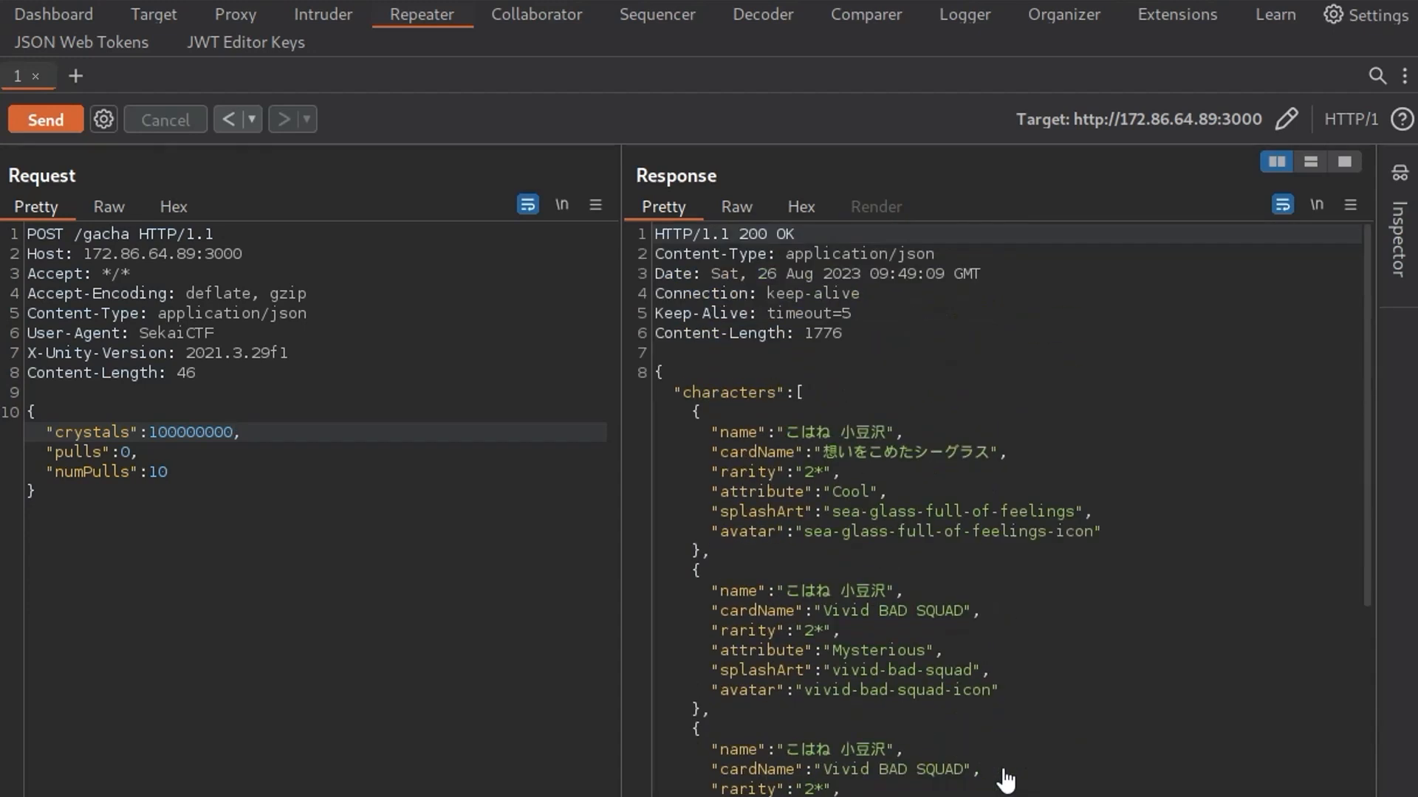
{"action": "mouse_move", "coordinate": [256, 481]}
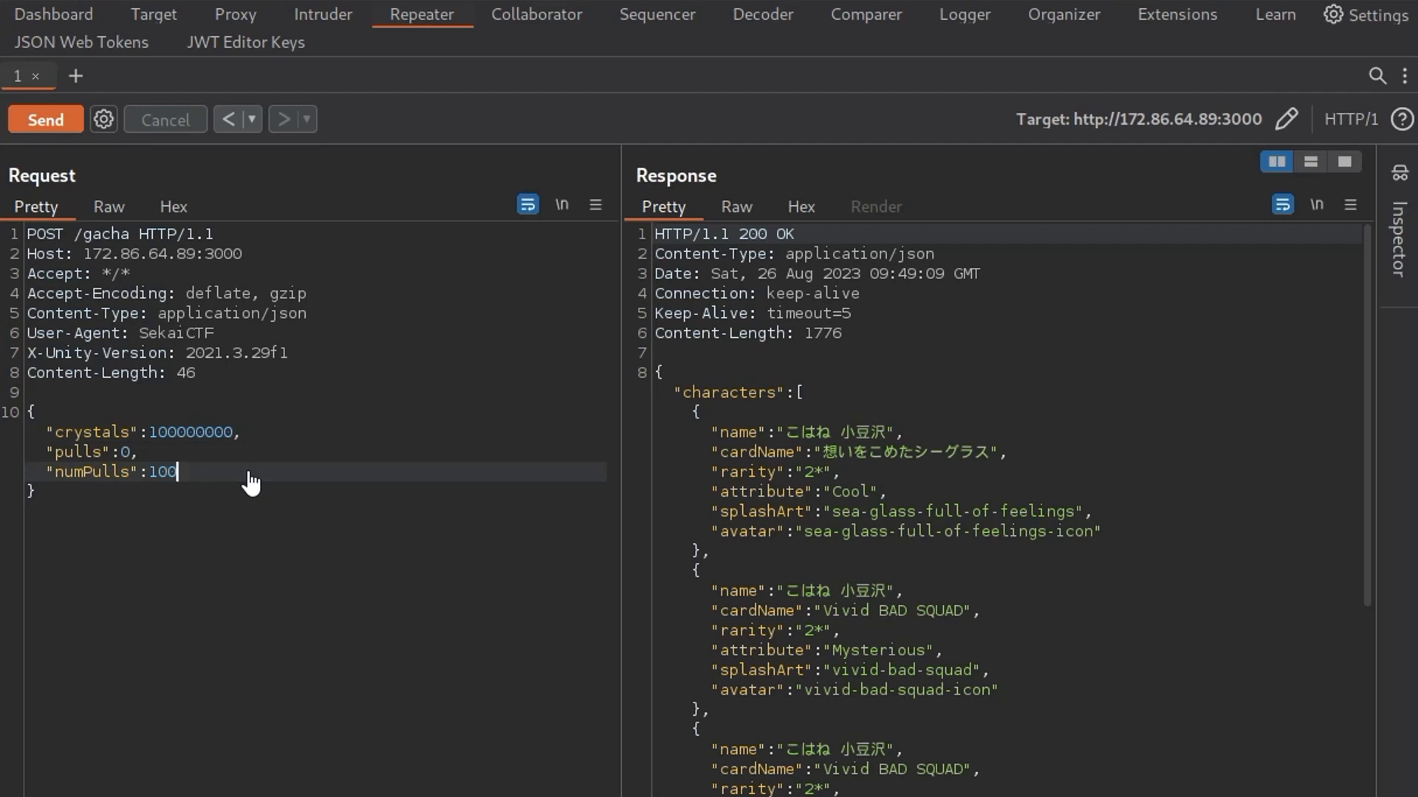
- Try numPulls 100 (rejected with 400), then set pulls to 10 and resend
{"action": "left_click", "coordinate": [46, 119]}
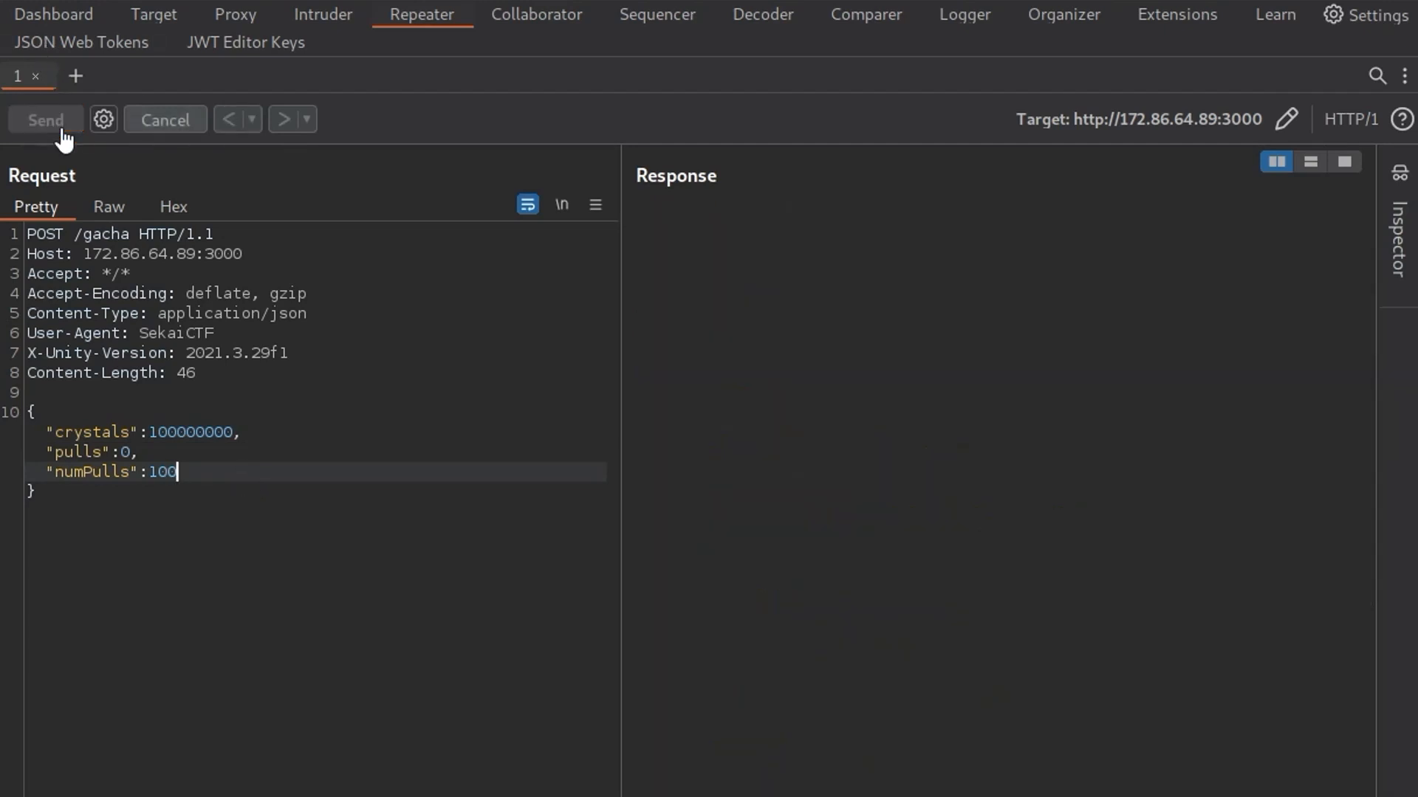
{"action": "left_click", "coordinate": [46, 119]}
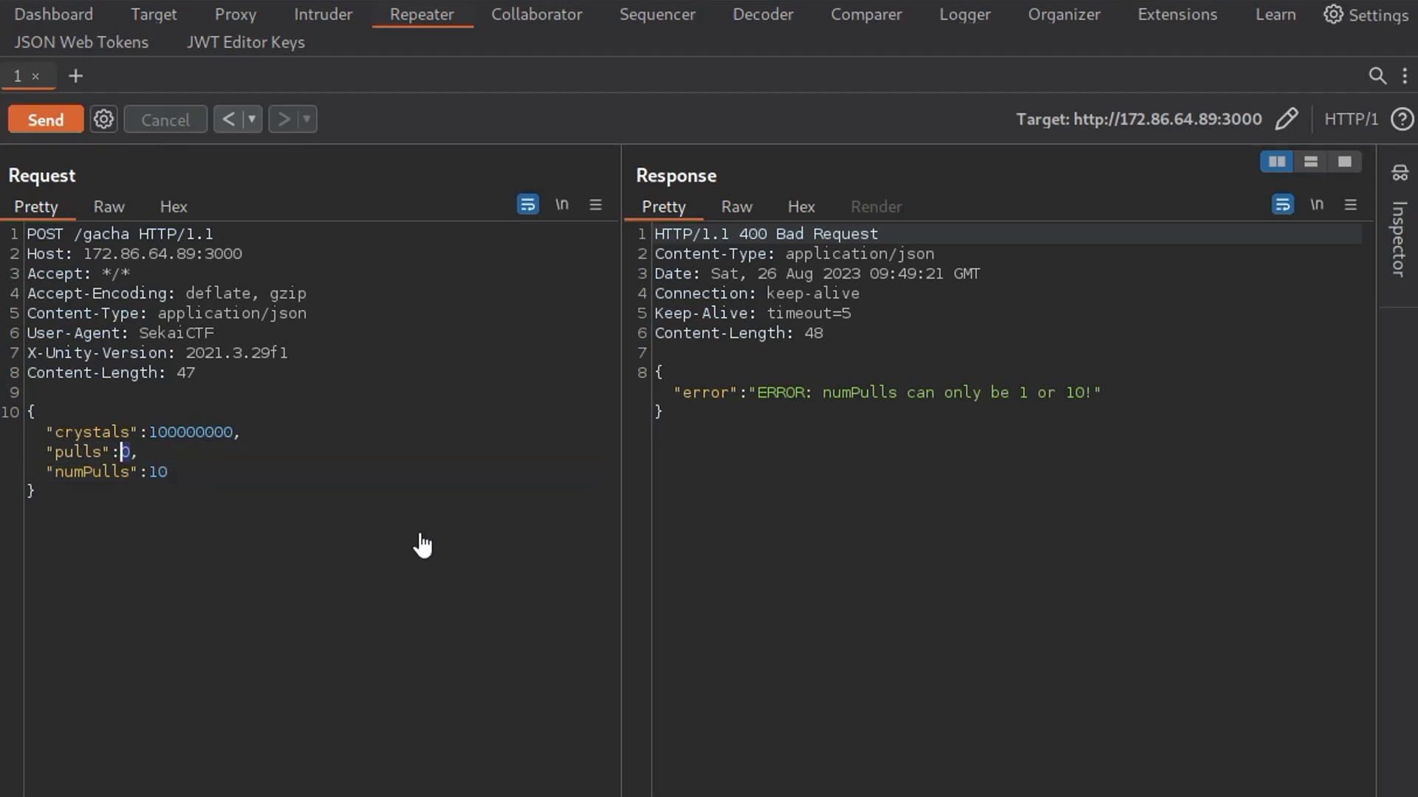
{"action": "left_click", "coordinate": [46, 118]}
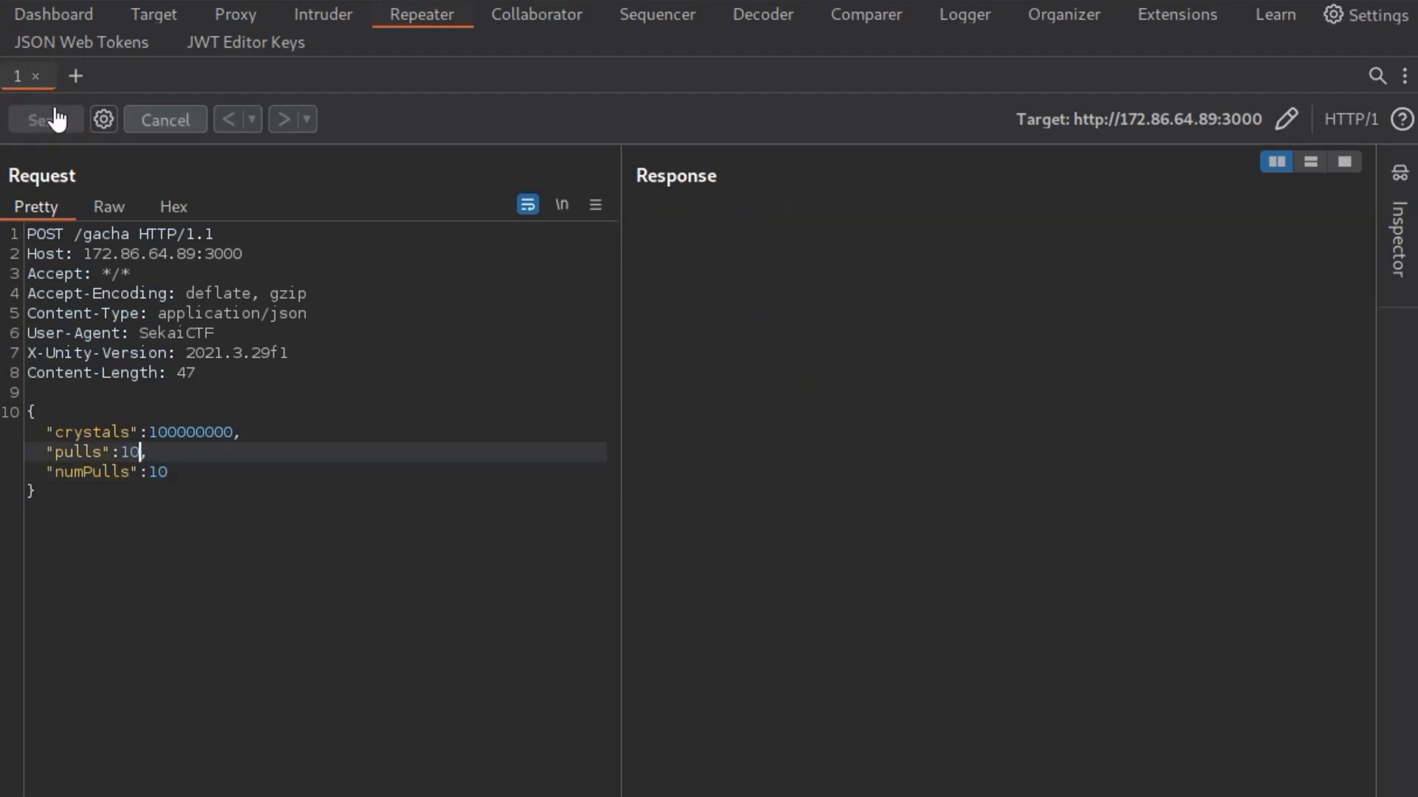
{"action": "left_click", "coordinate": [46, 119]}
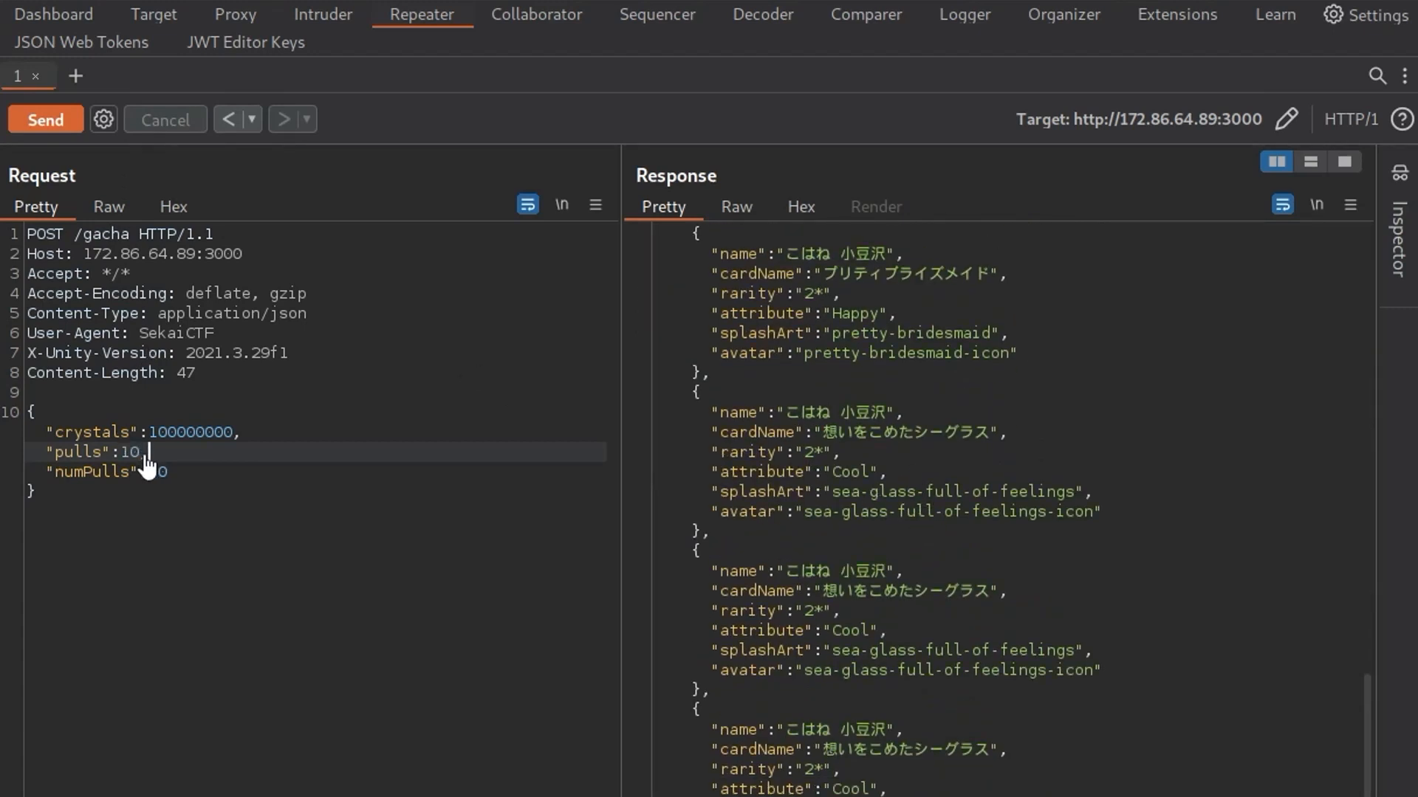
- Raise pulls to 9999999 with numPulls 10 and resend, getting Kohane cards back
{"action": "type", "text": "9999"}
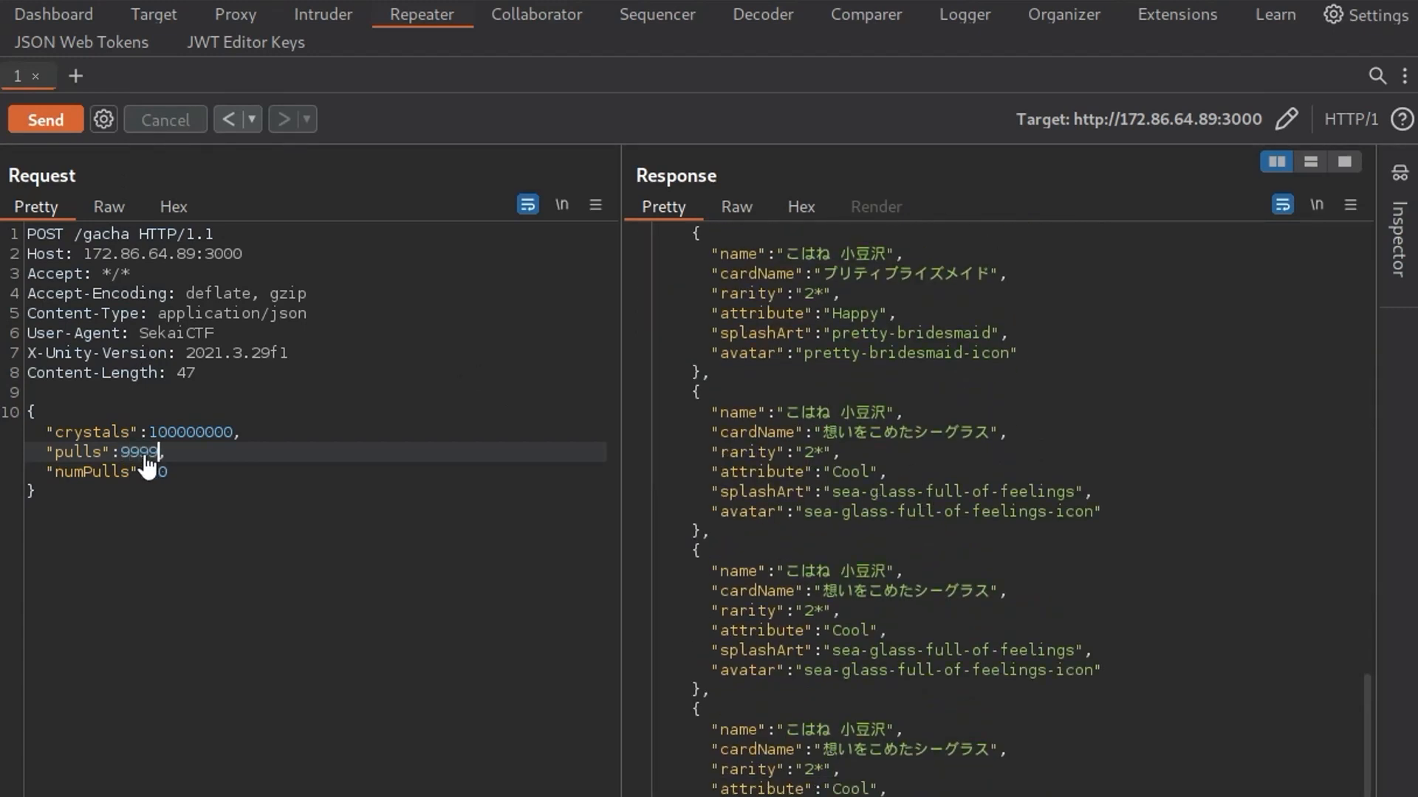
{"action": "left_click", "coordinate": [46, 120]}
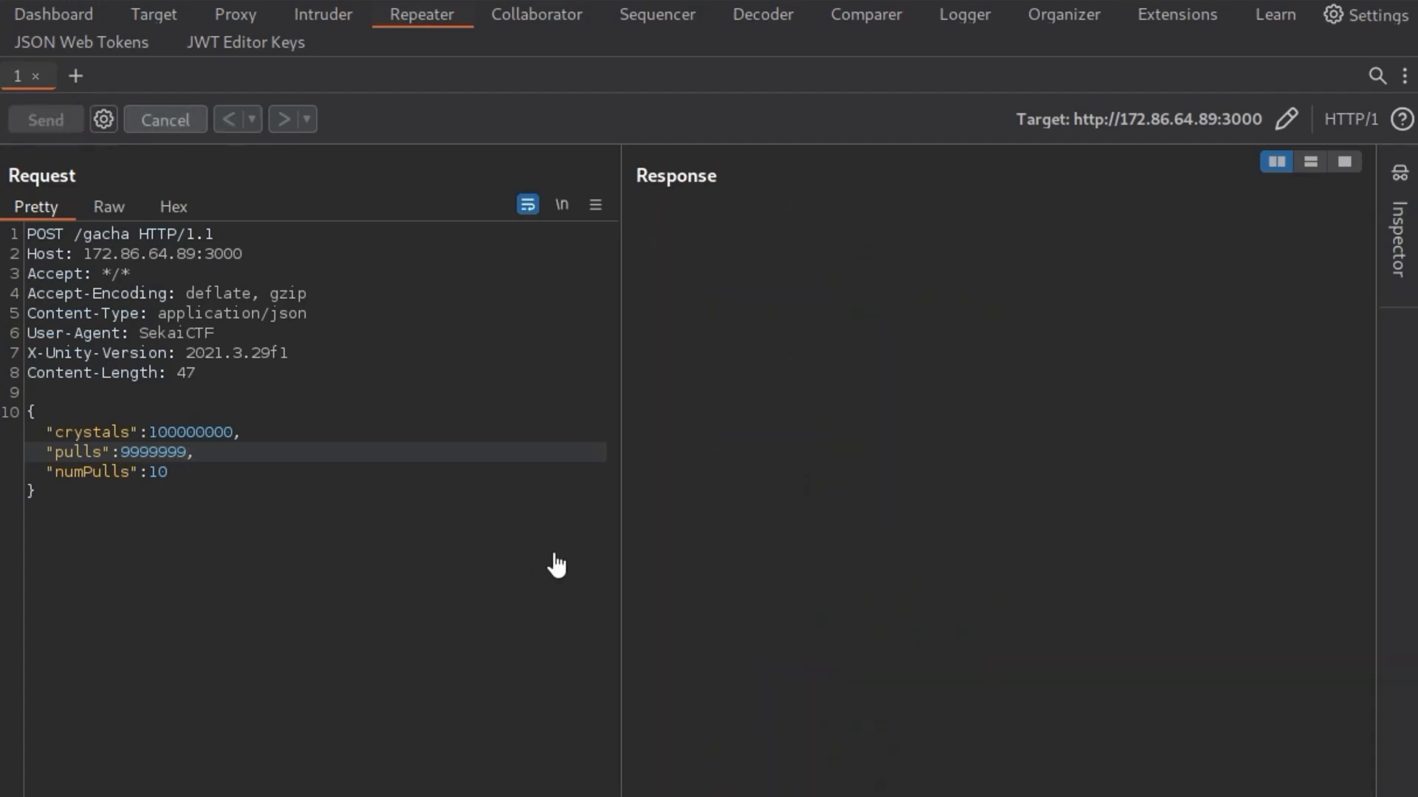
{"action": "left_click", "coordinate": [45, 119]}
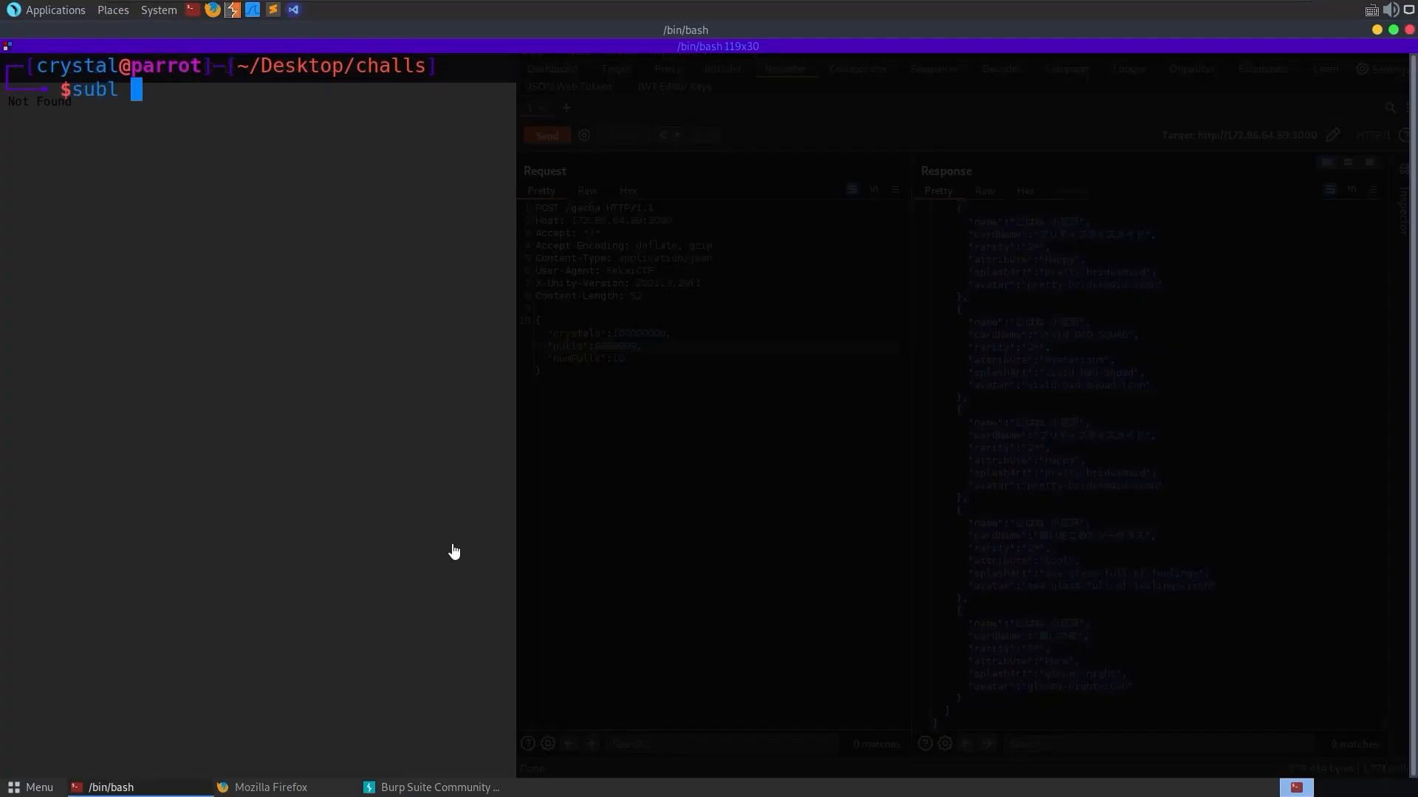
- Open flag.b64 in Sublime Text via subl, showing the base64 blob before the card JSON
{"action": "type", "text": "fl"}
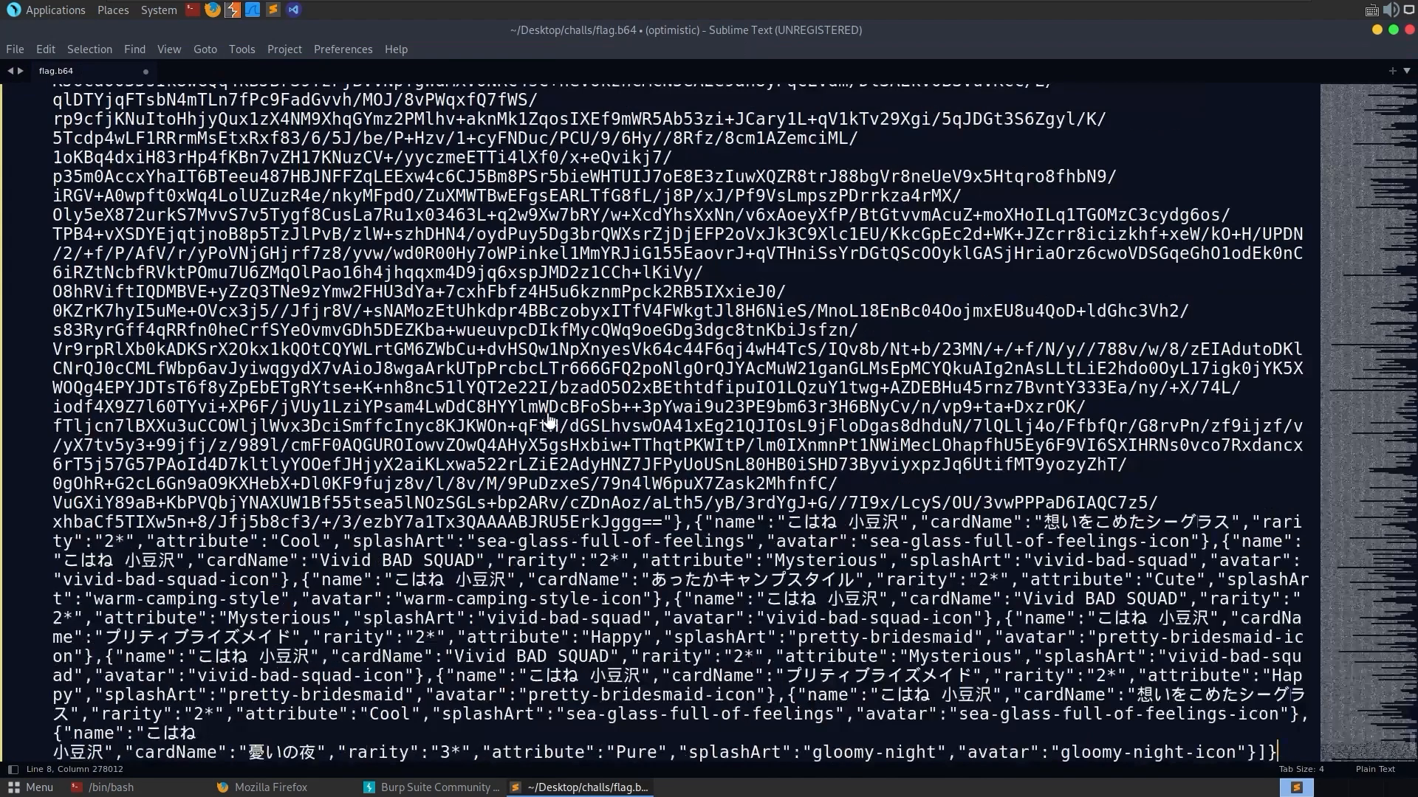
{"action": "left_click", "coordinate": [661, 521]}
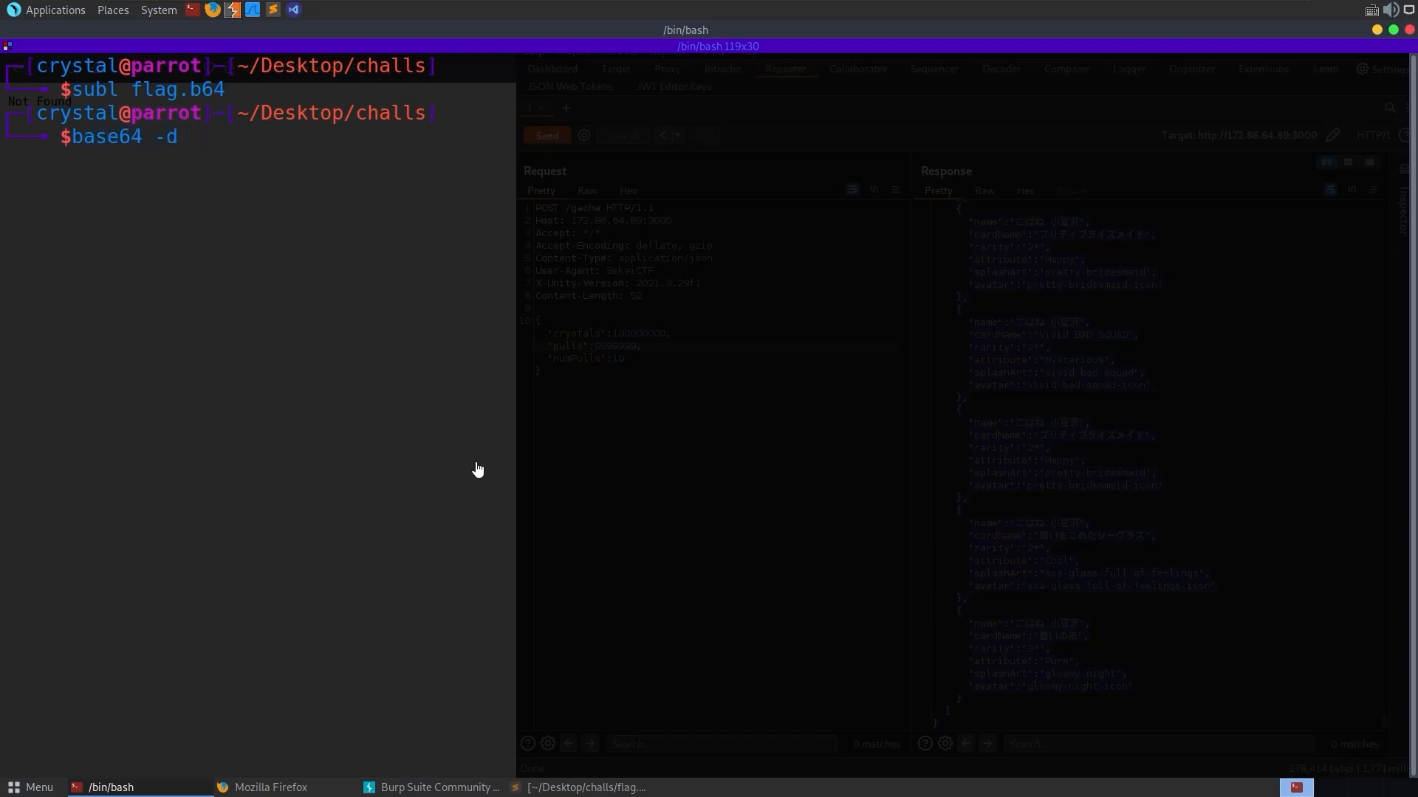
- Decode flag.b64 with base64 -d, check it with file, rename to flag.png and display the SEKAI flag image
{"action": "type", "text": "flag.b64 >"}
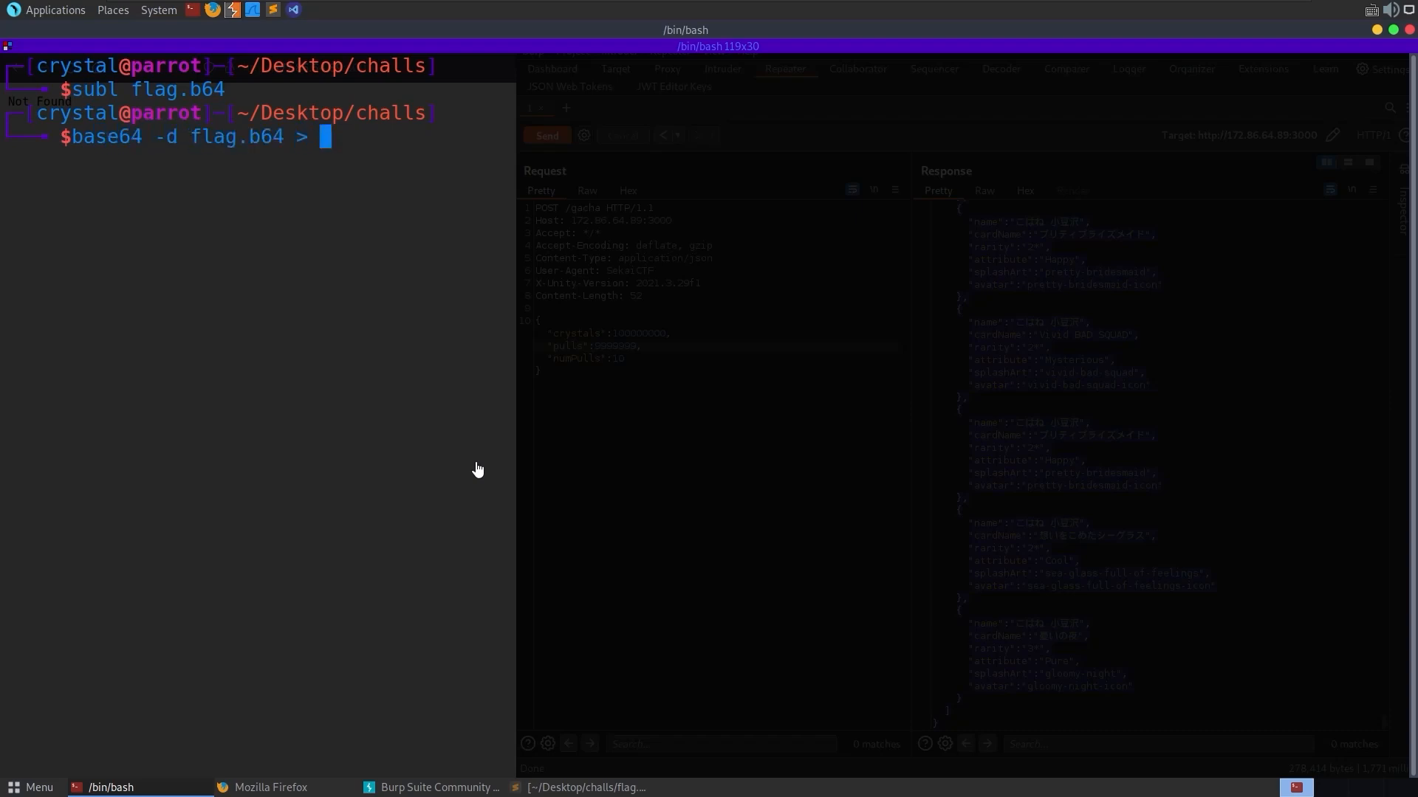
{"action": "type", "text": "file flag"}
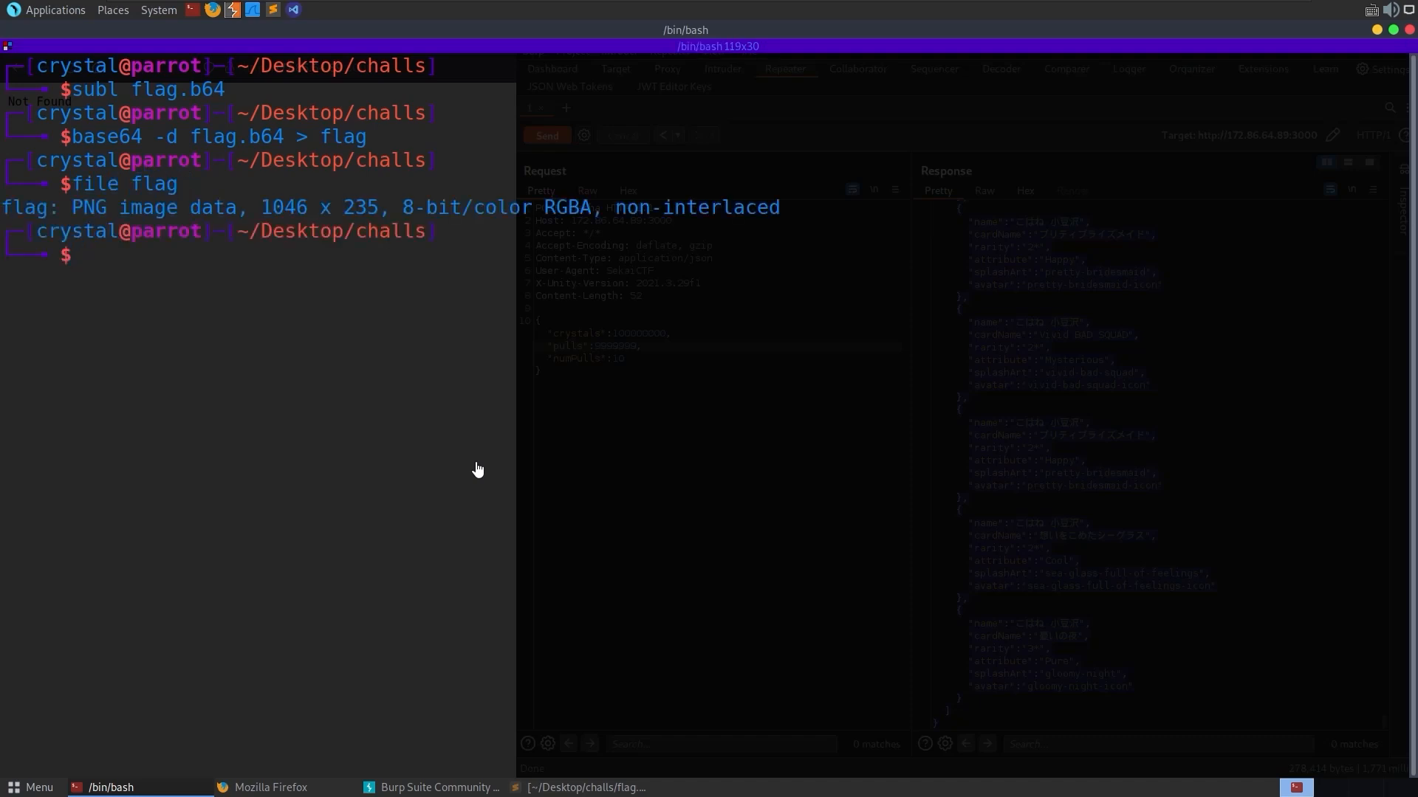
{"action": "type", "text": "mv"}
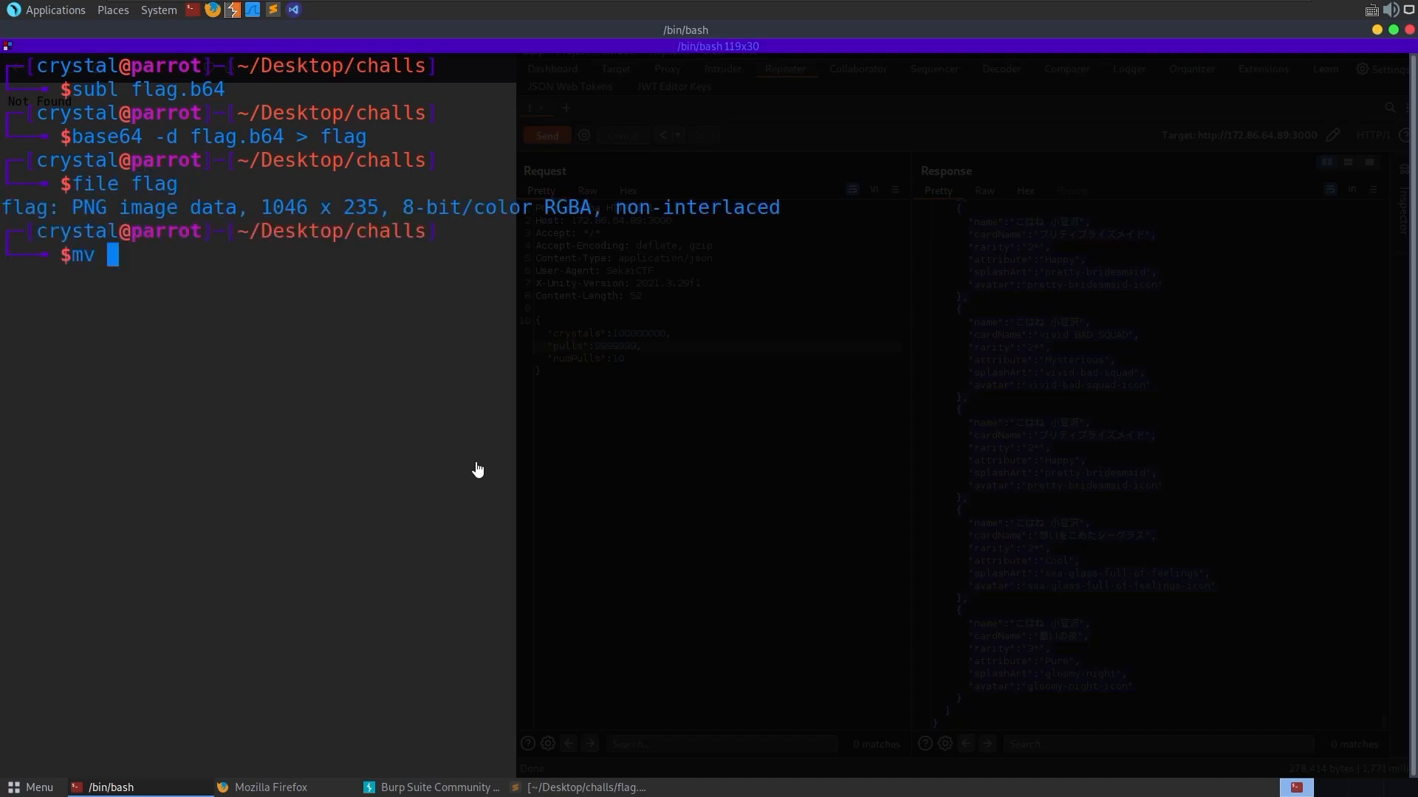
{"action": "type", "text": "flag flag.png"}
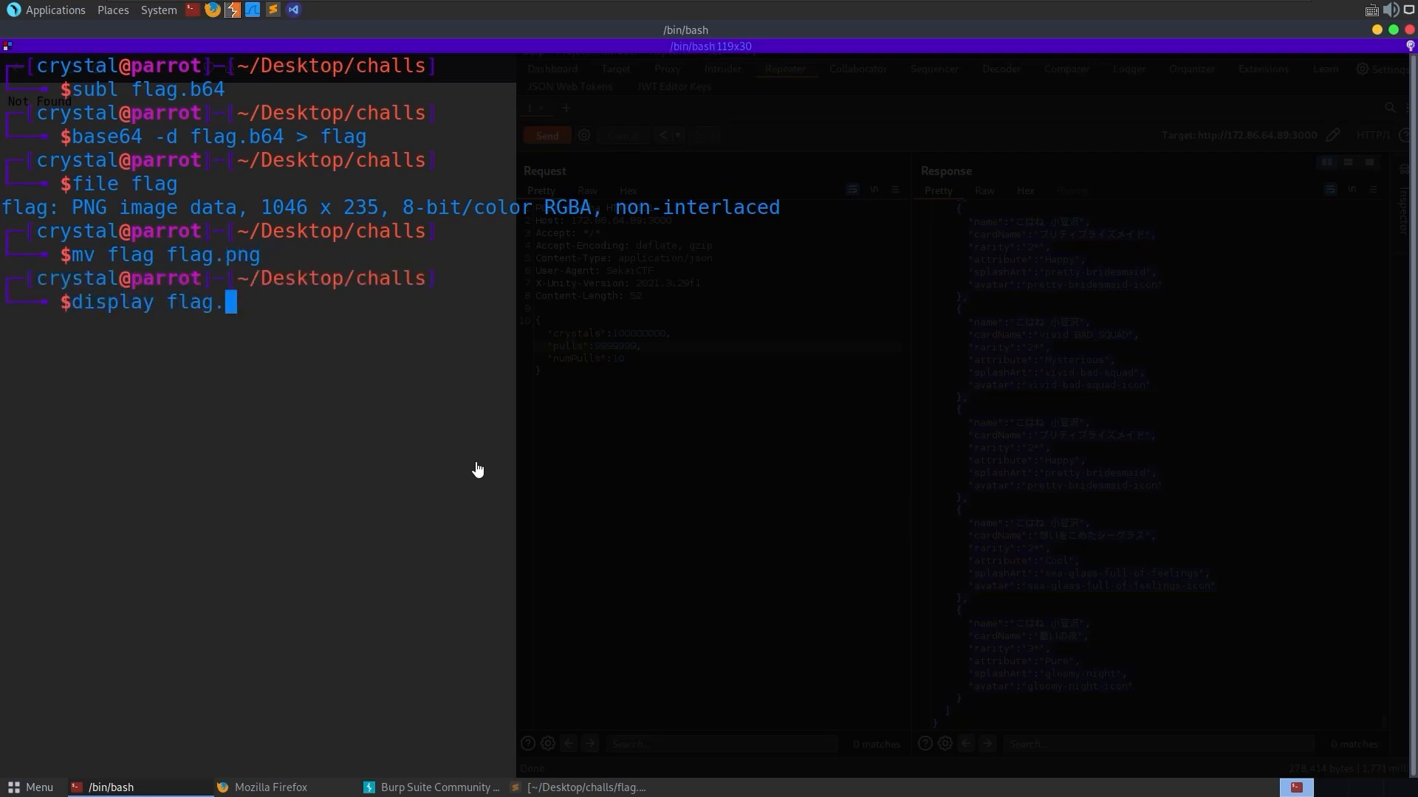
{"action": "key", "text": "Return"}
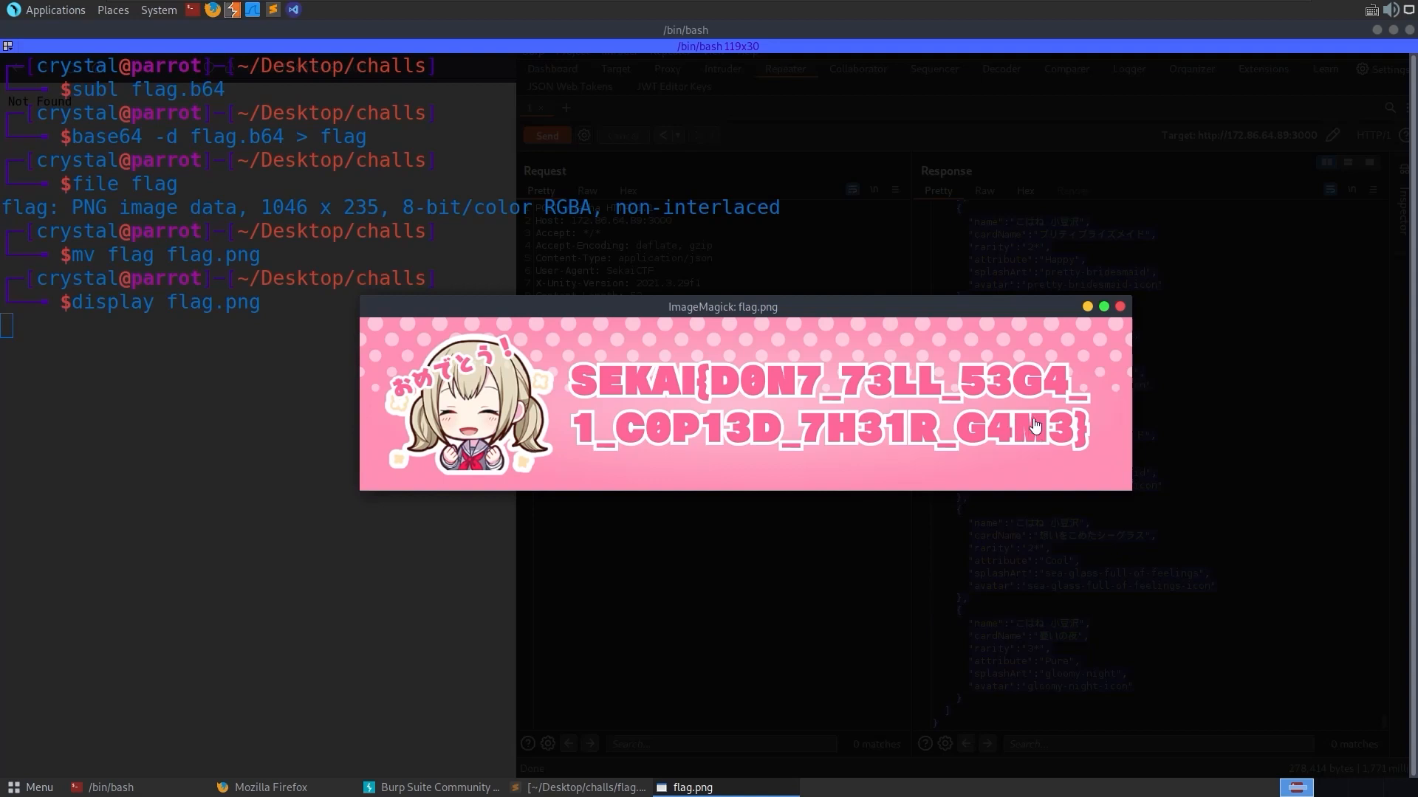
{"action": "mouse_move", "coordinate": [877, 360]}
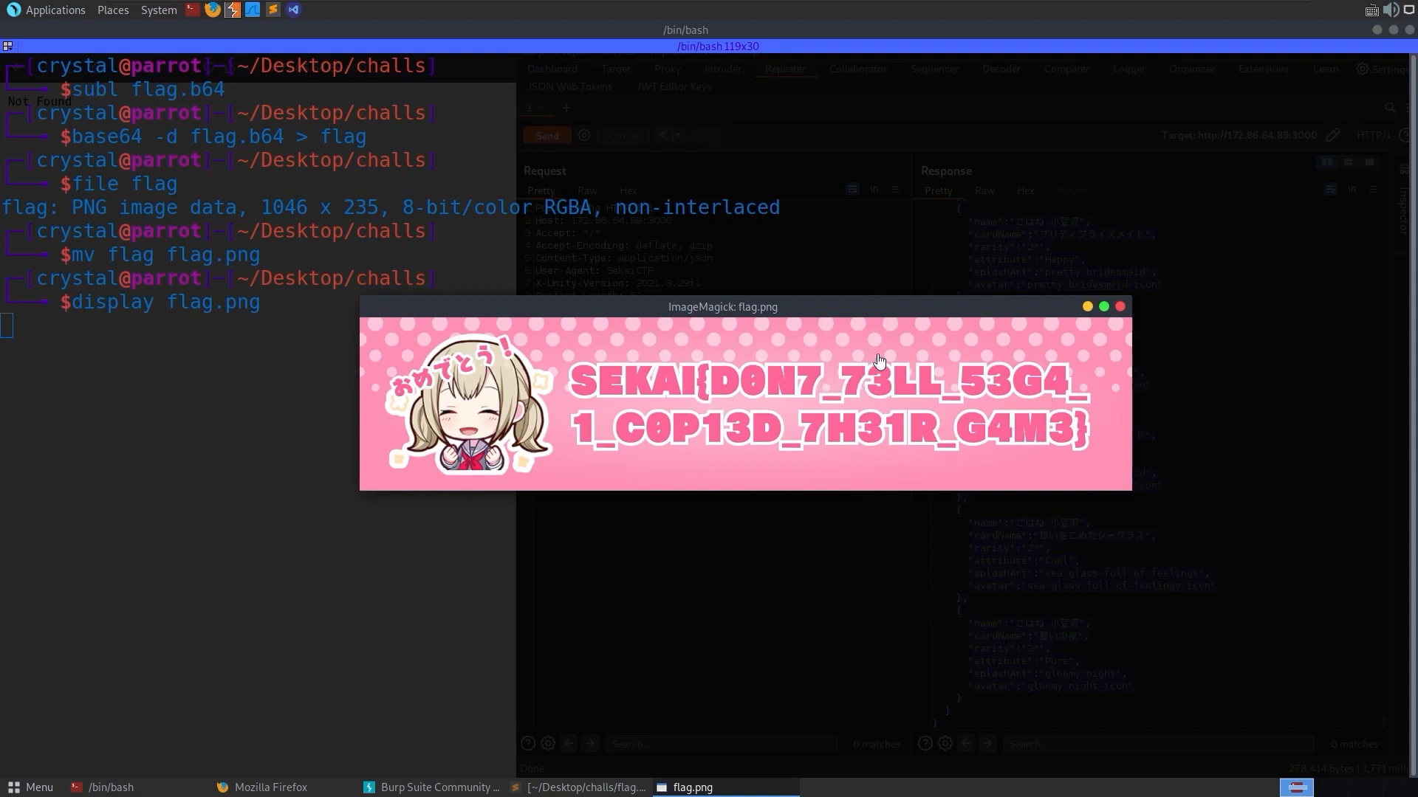
{"action": "mouse_move", "coordinate": [758, 409]}
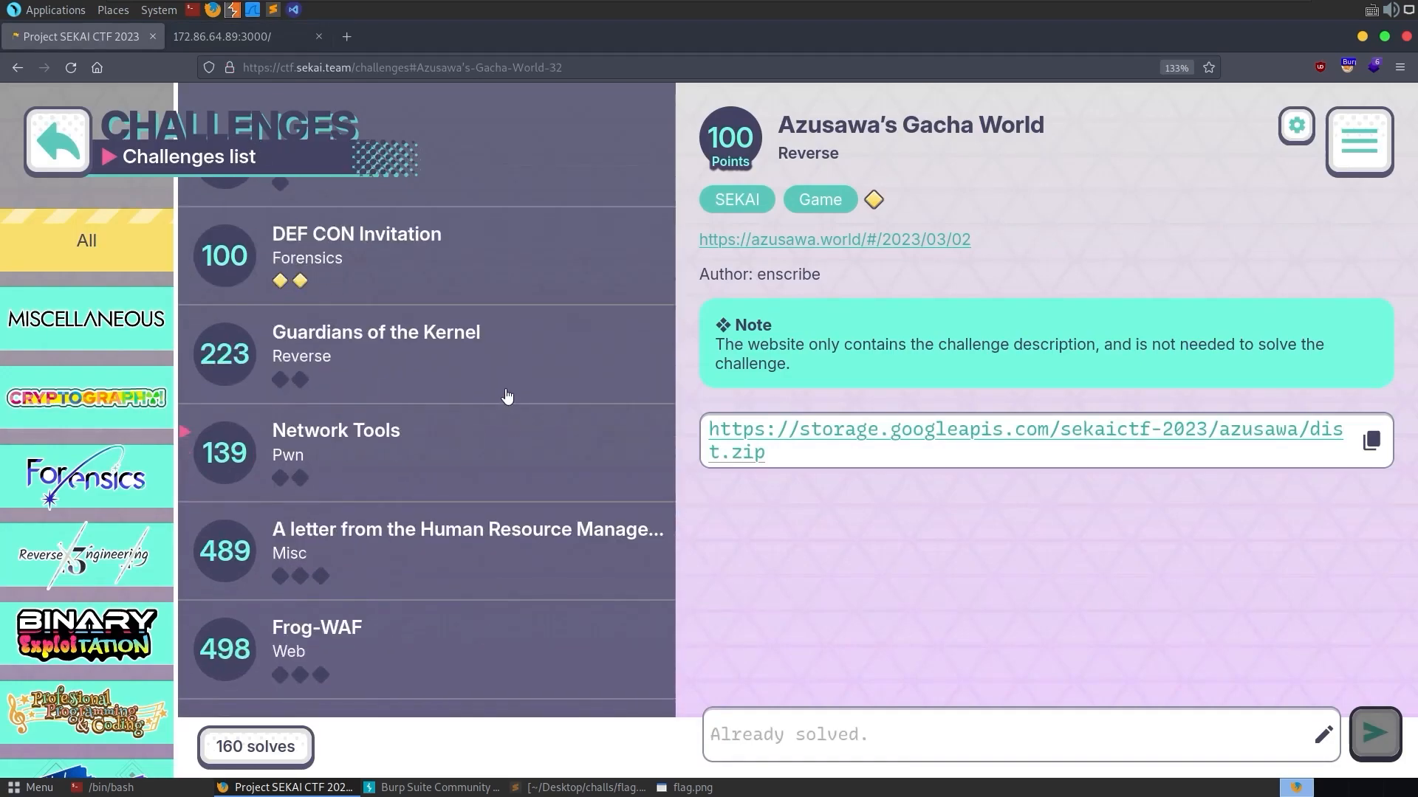
- Scroll down the ctf.sekai.team Challenges list toward the Hibana pwn challenge
{"action": "scroll", "scroll_direction": "down", "scroll_amount": 3}
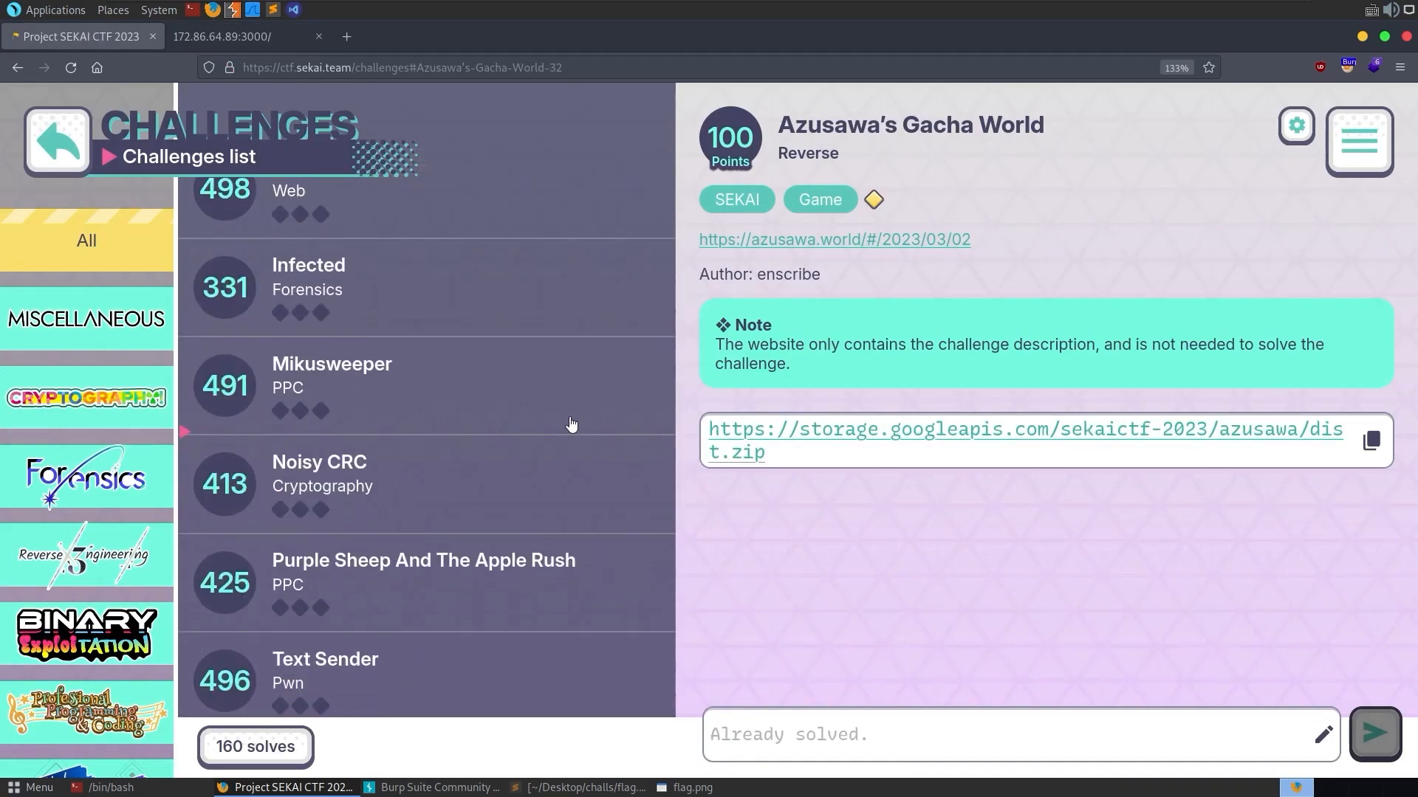
{"action": "scroll", "scroll_direction": "down", "scroll_amount": 3}
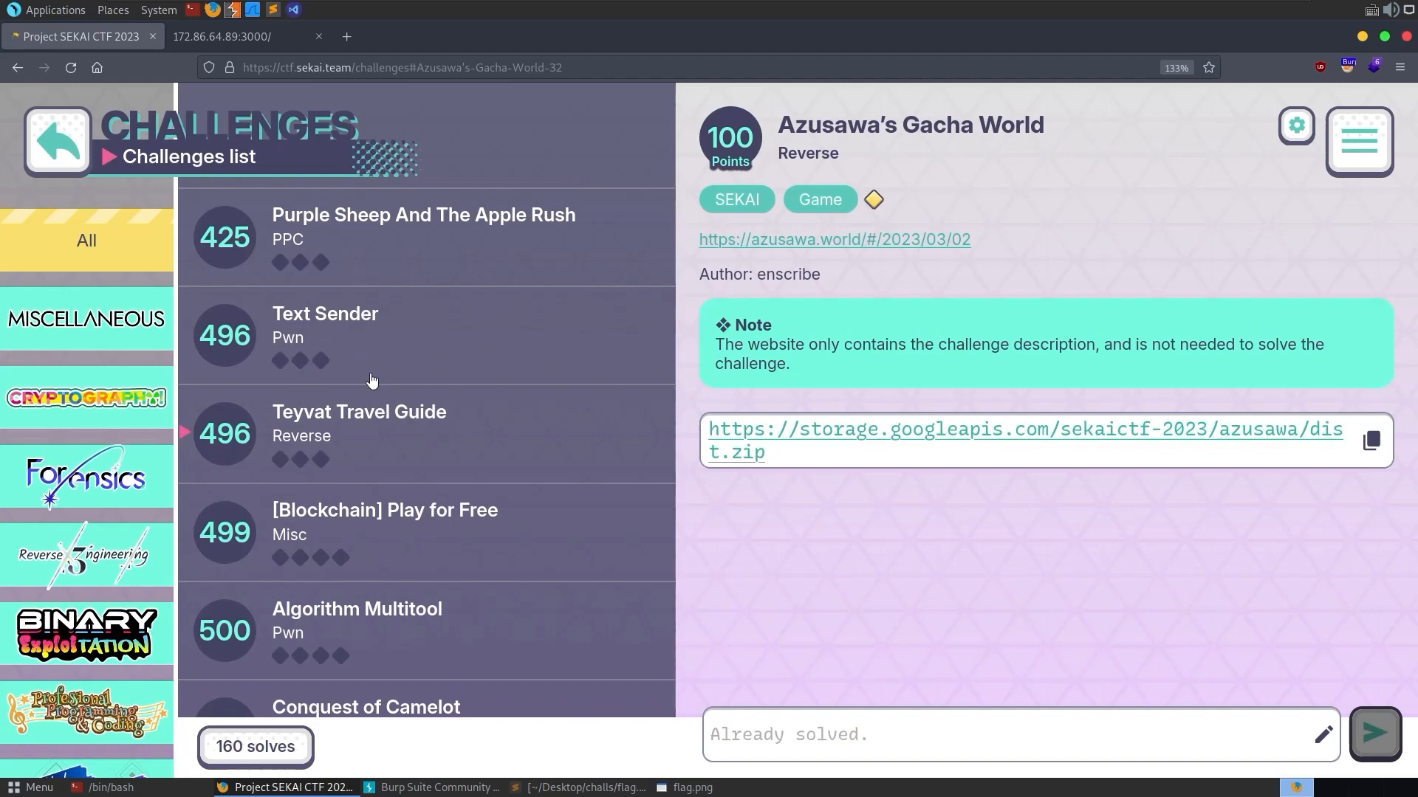
{"action": "scroll", "scroll_direction": "down", "scroll_amount": 3}
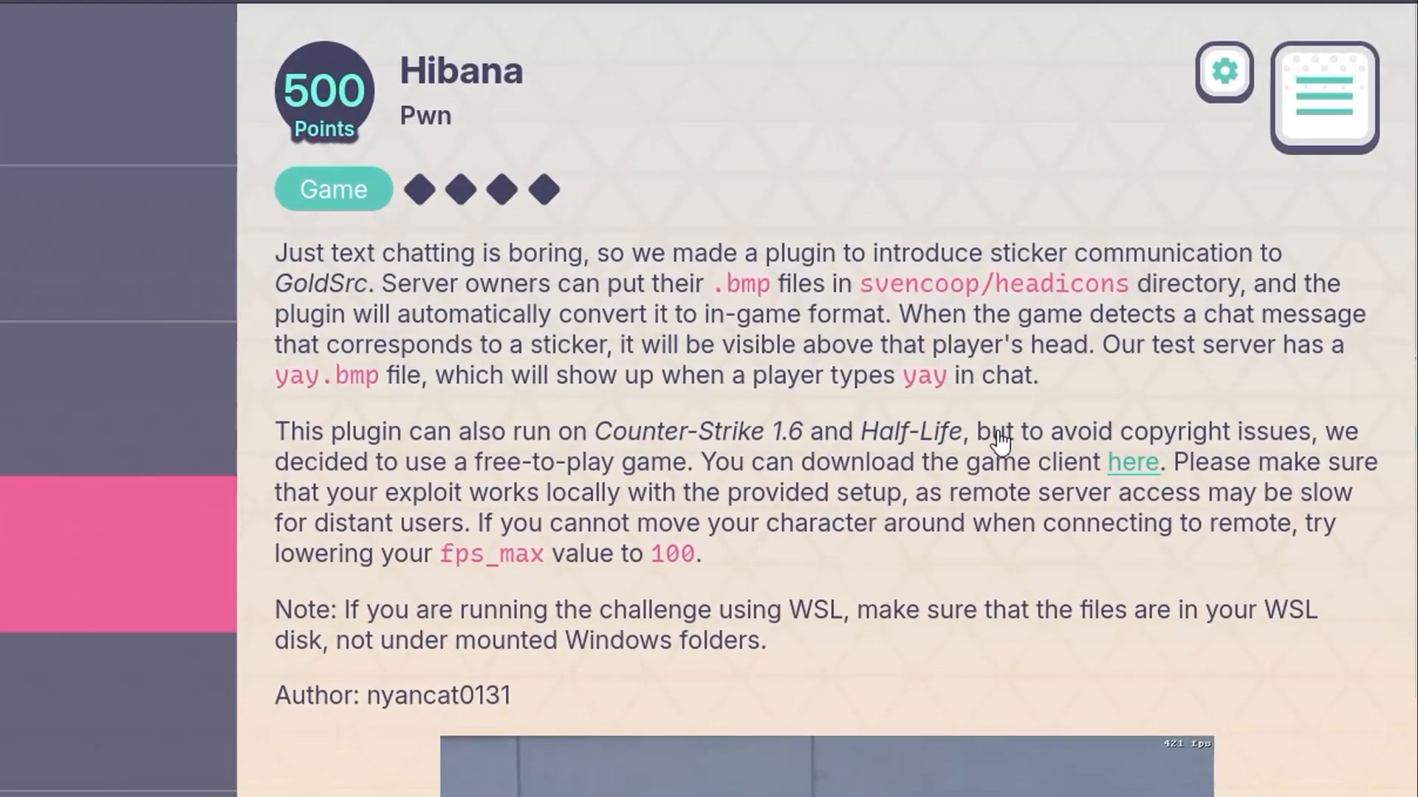
{"action": "mouse_move", "coordinate": [972, 307]}
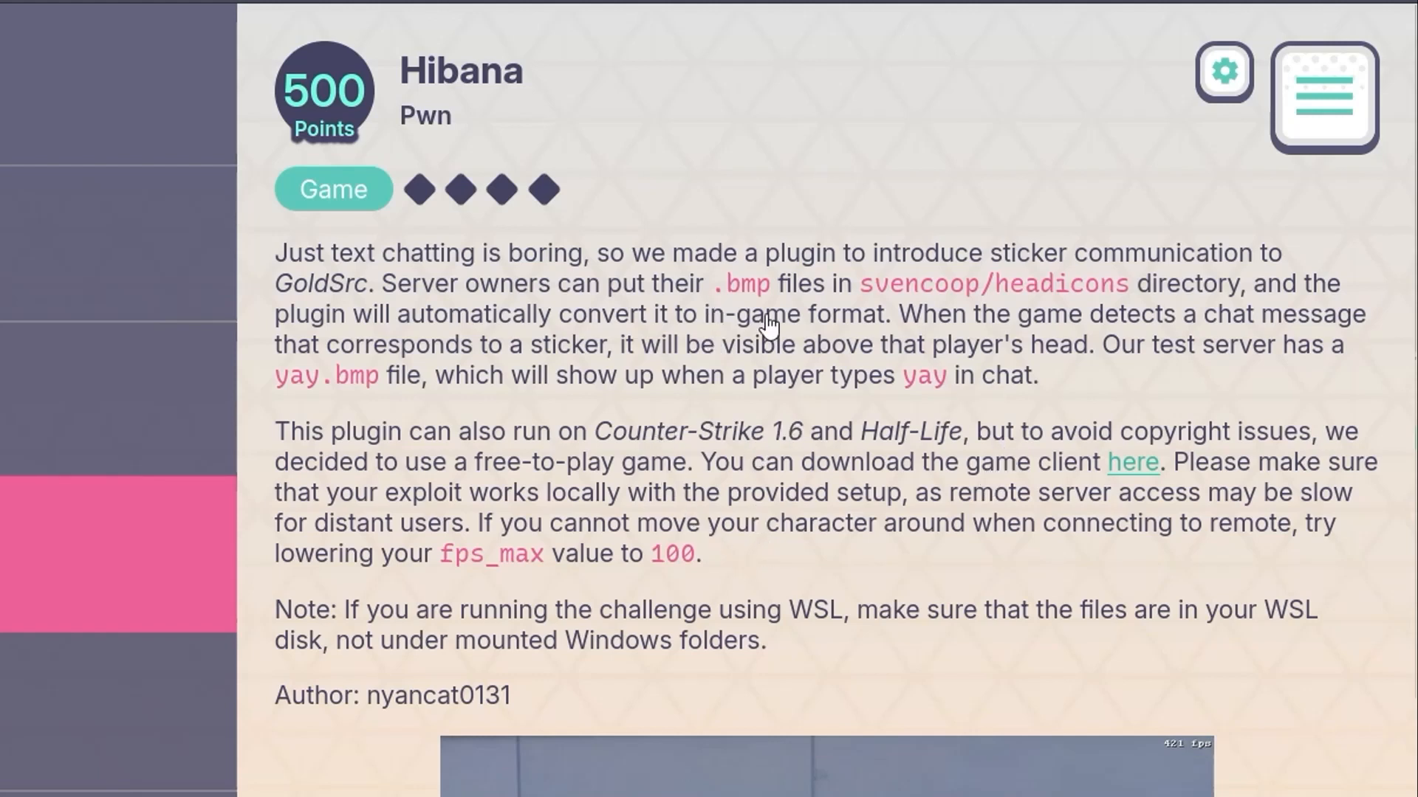
{"action": "mouse_move", "coordinate": [1036, 425]}
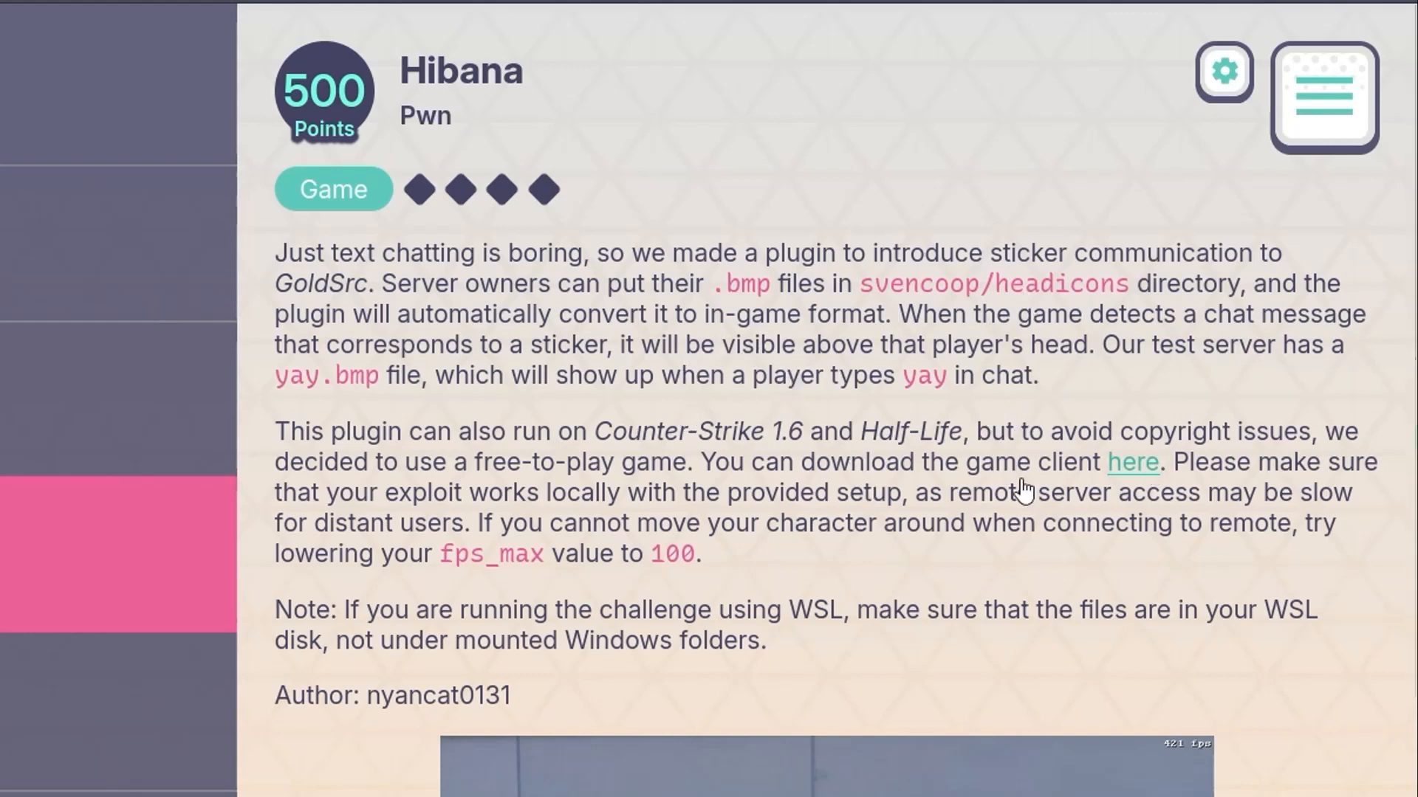
{"action": "mouse_move", "coordinate": [1129, 474]}
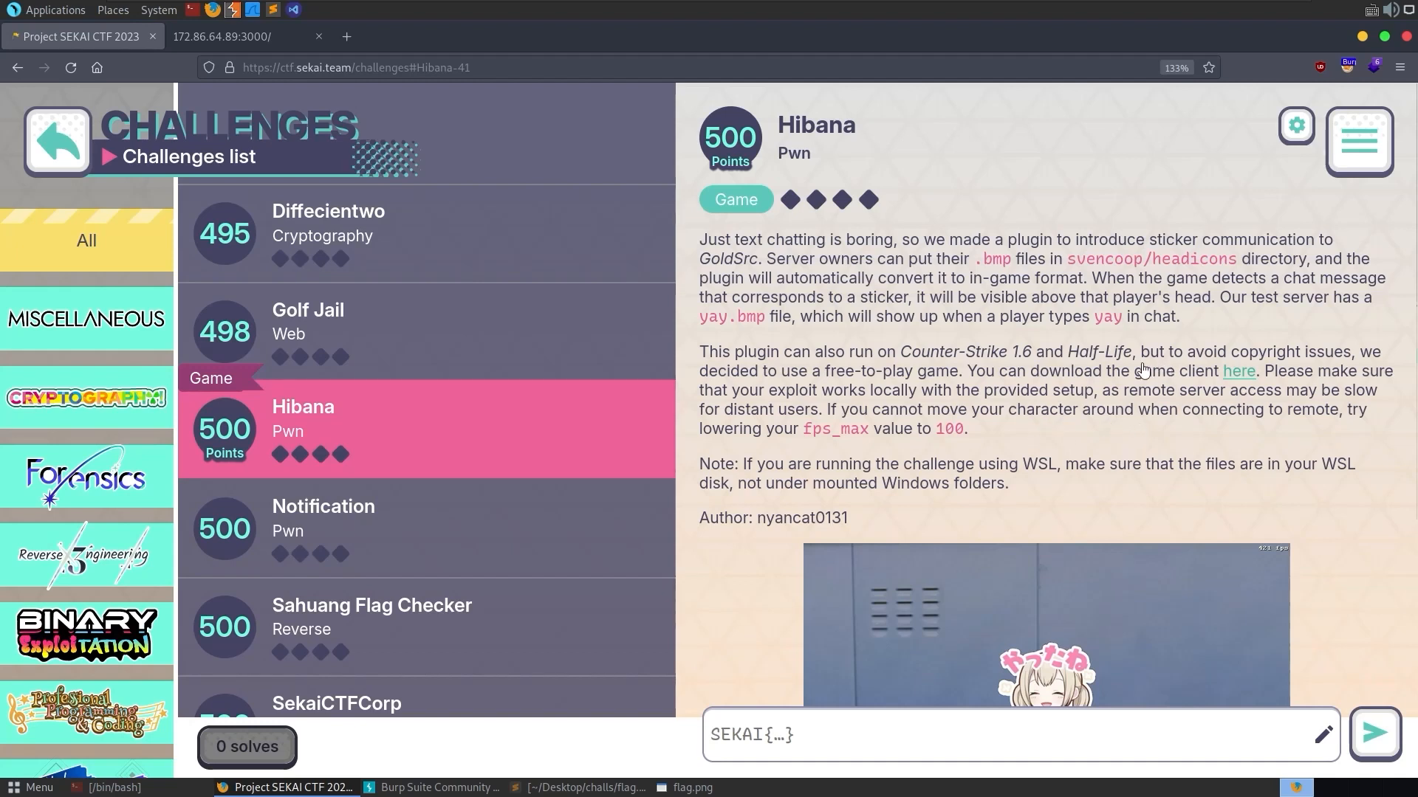
{"action": "mouse_move", "coordinate": [1197, 377]}
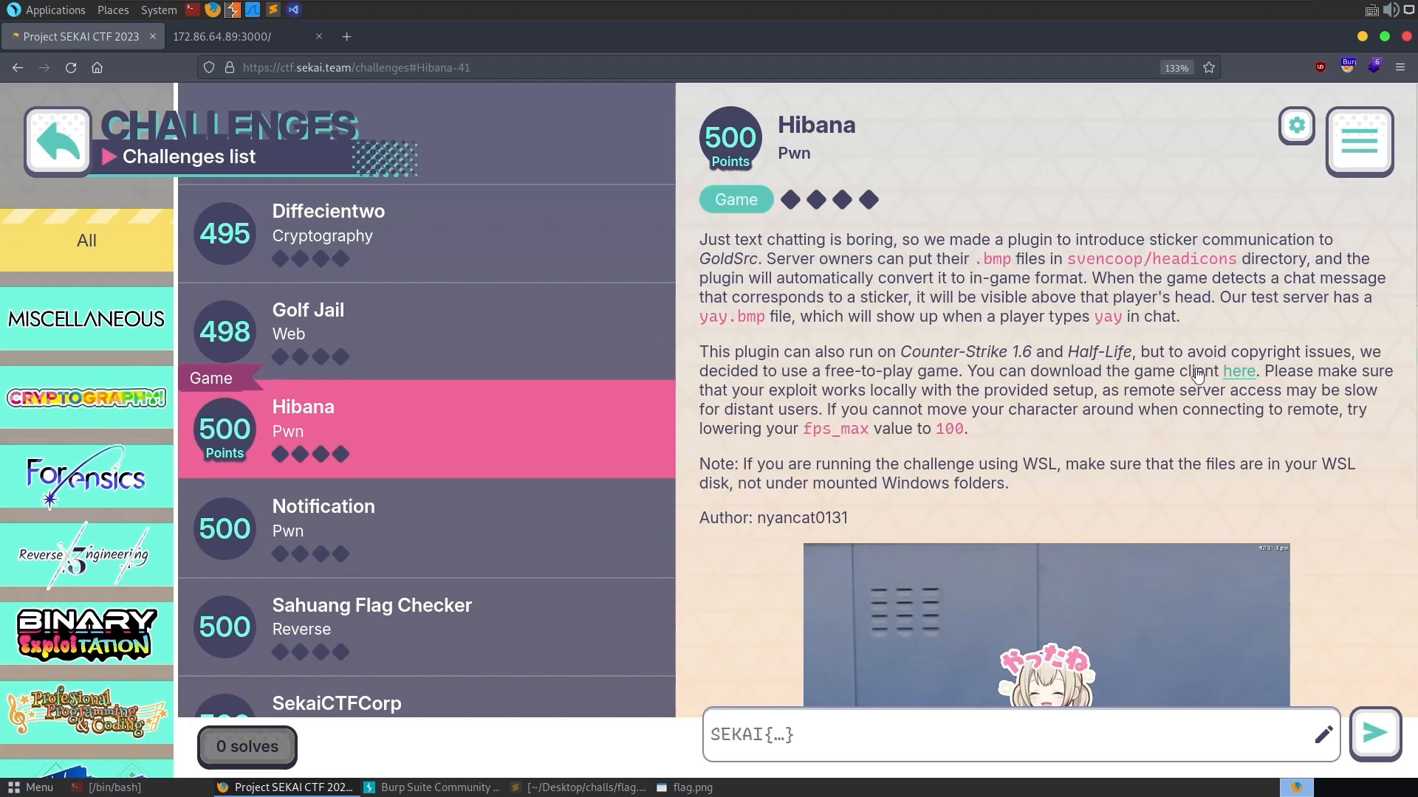
{"action": "mouse_move", "coordinate": [1238, 371]}
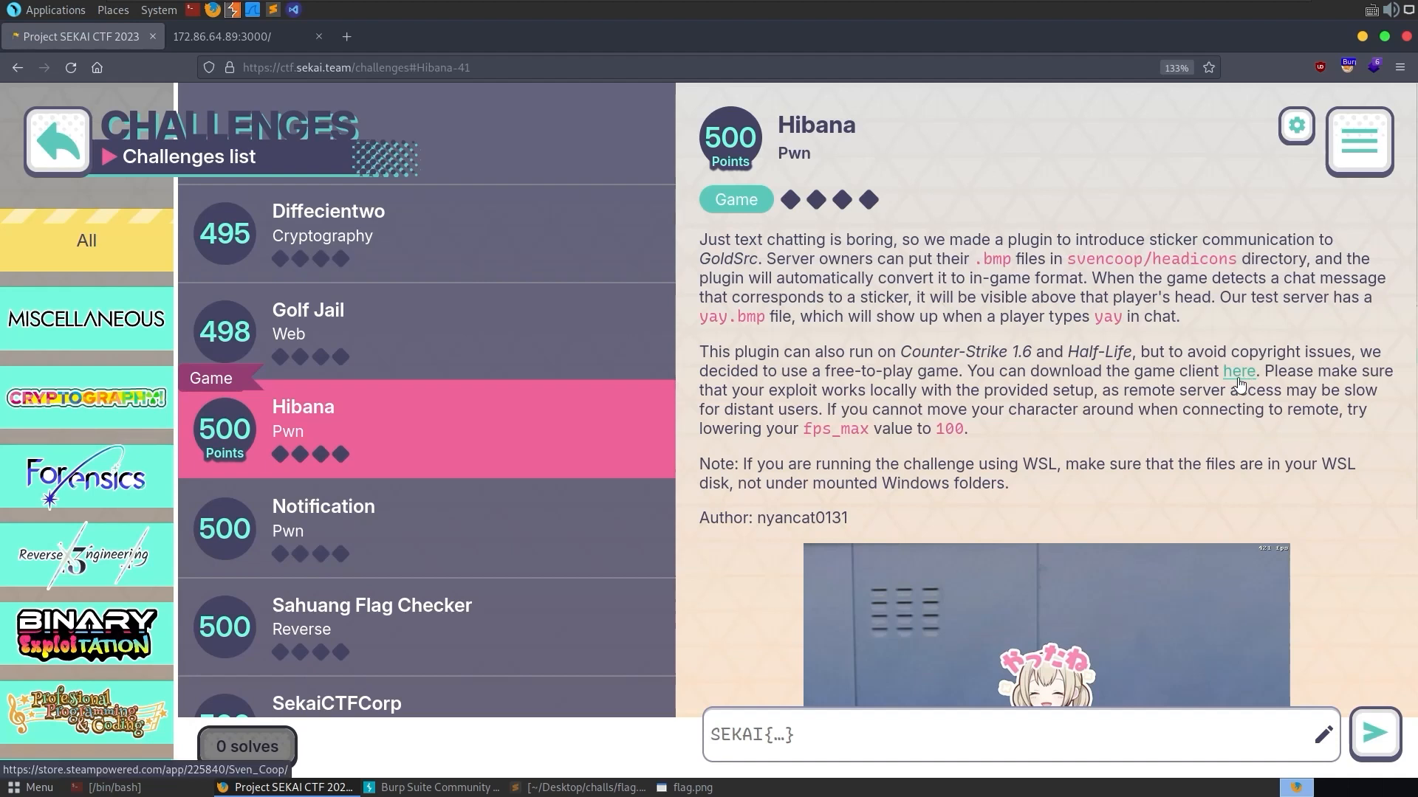
{"action": "mouse_move", "coordinate": [1093, 288]}
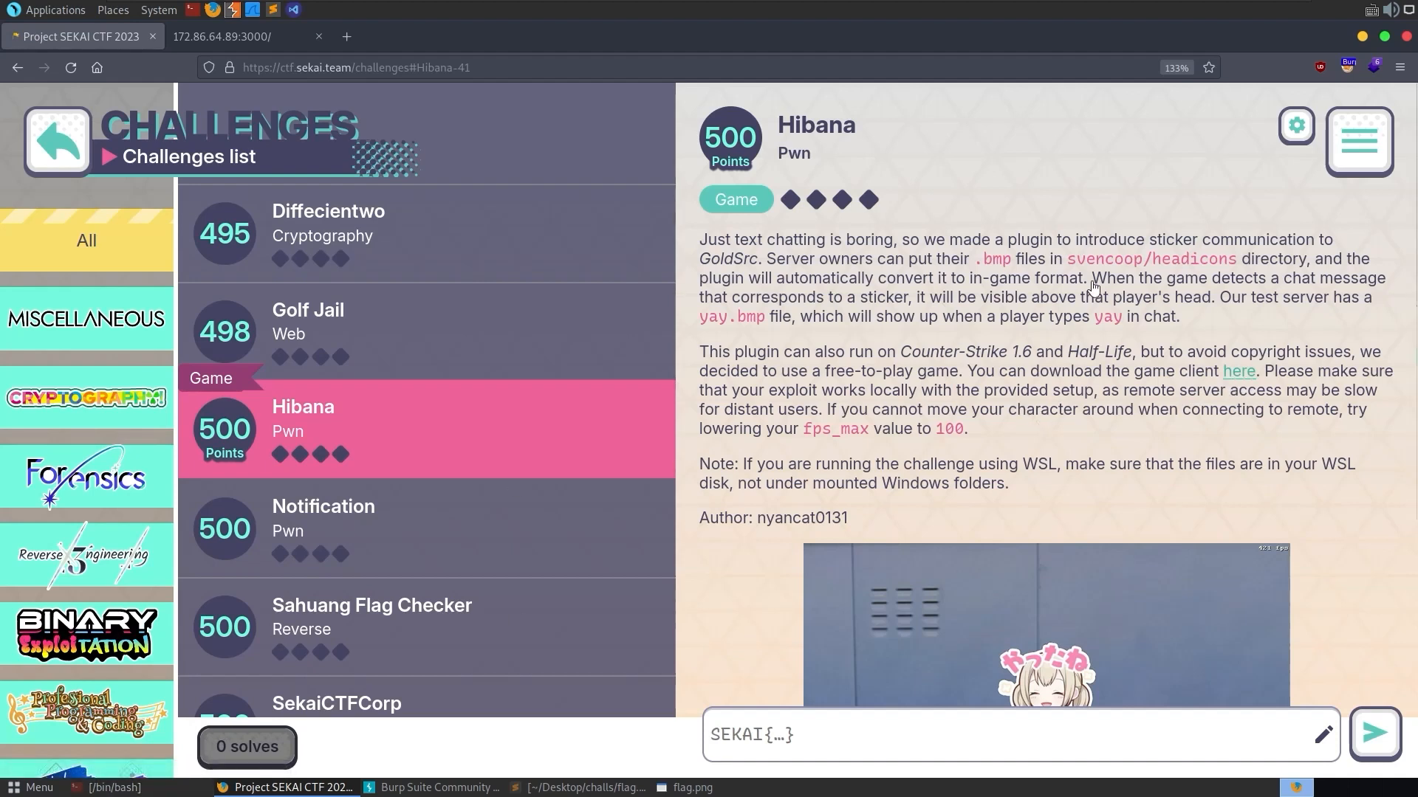
{"action": "mouse_move", "coordinate": [932, 525]}
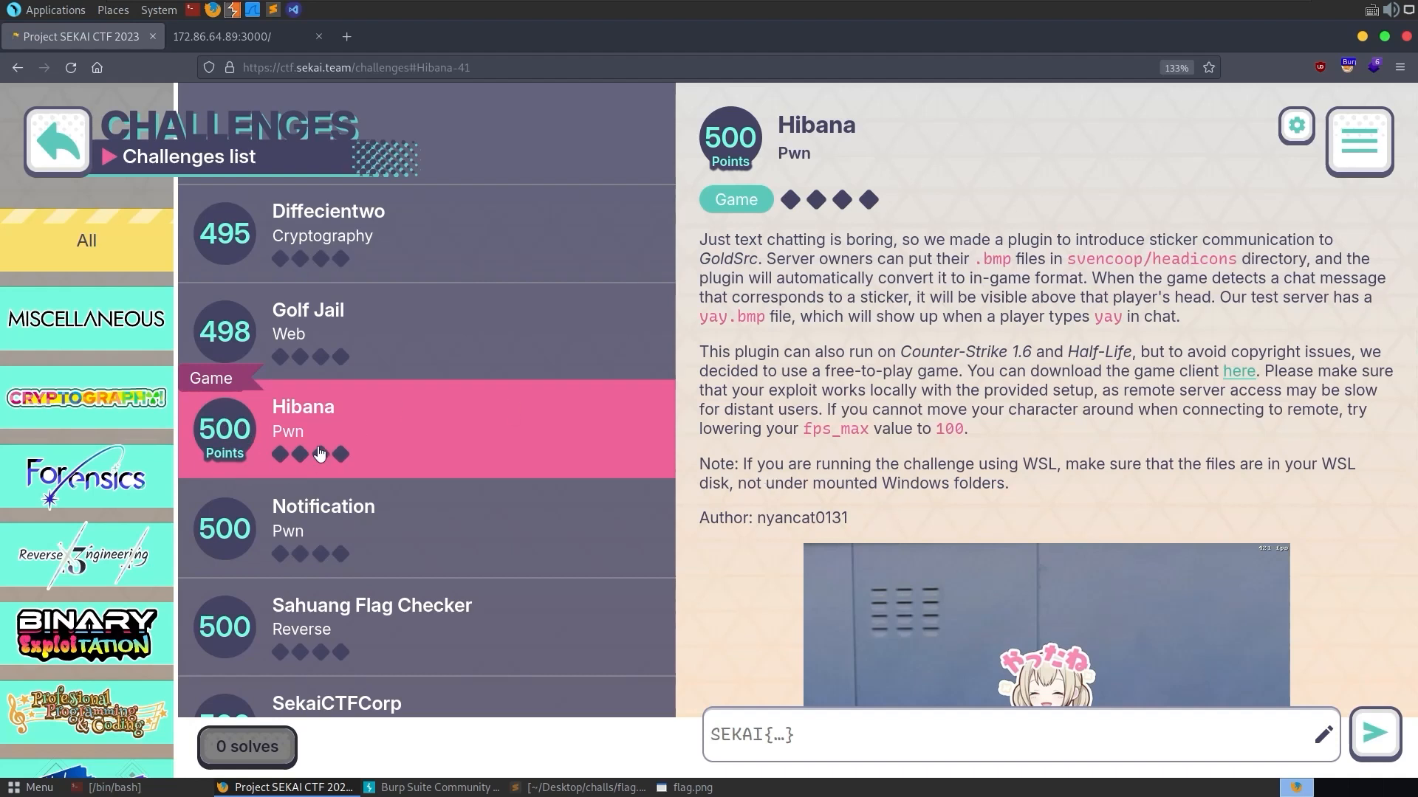
{"action": "mouse_move", "coordinate": [879, 280]}
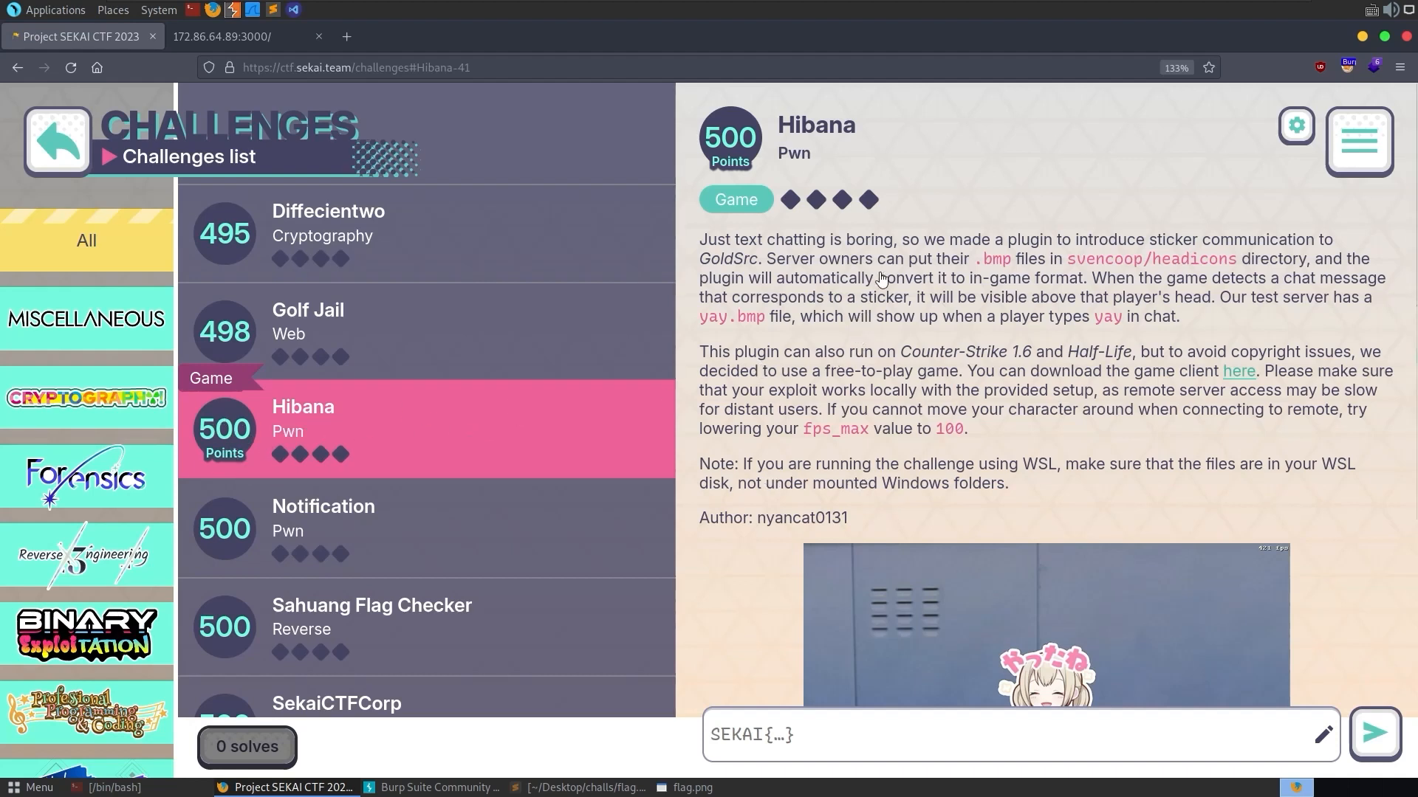
{"action": "mouse_move", "coordinate": [1275, 374]}
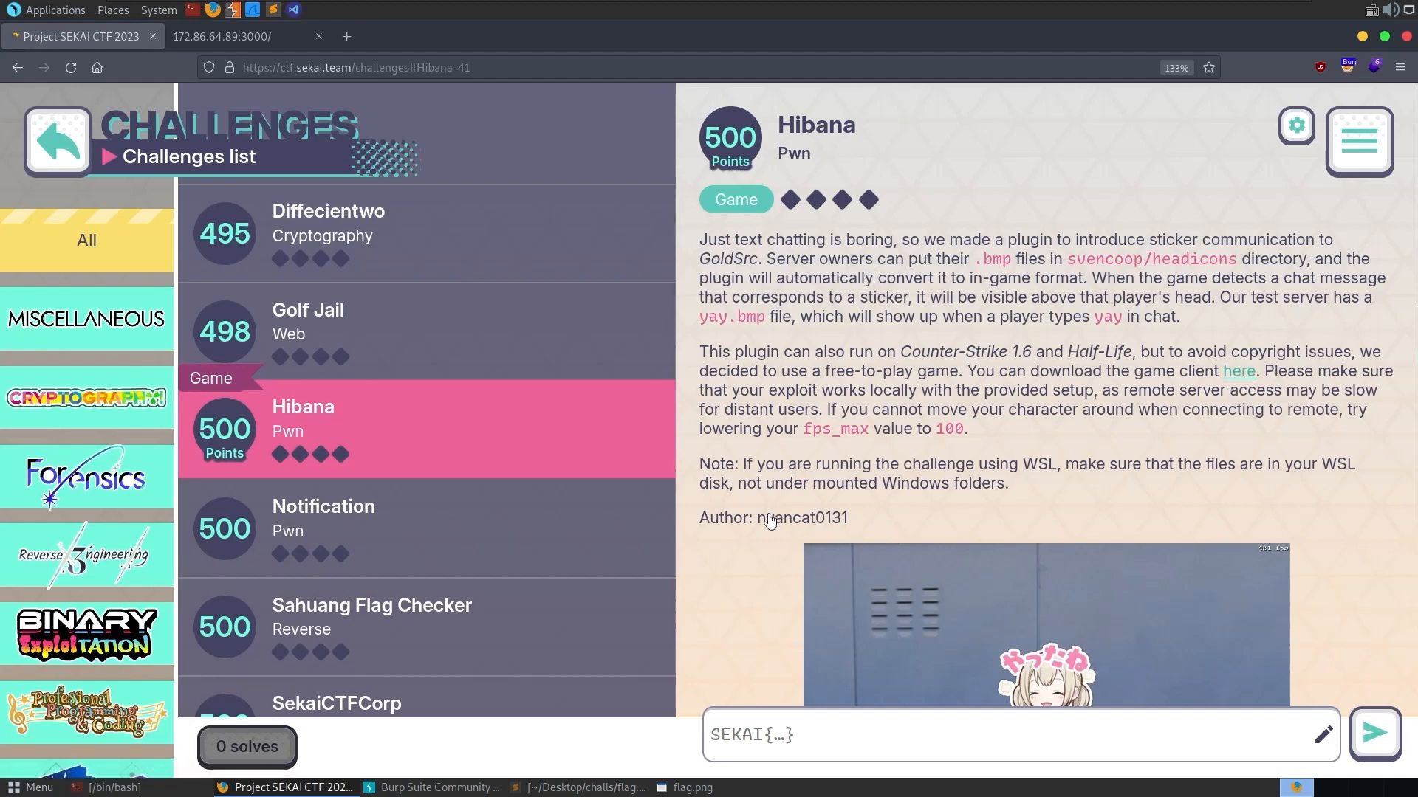
{"action": "double_click", "coordinate": [804, 517]}
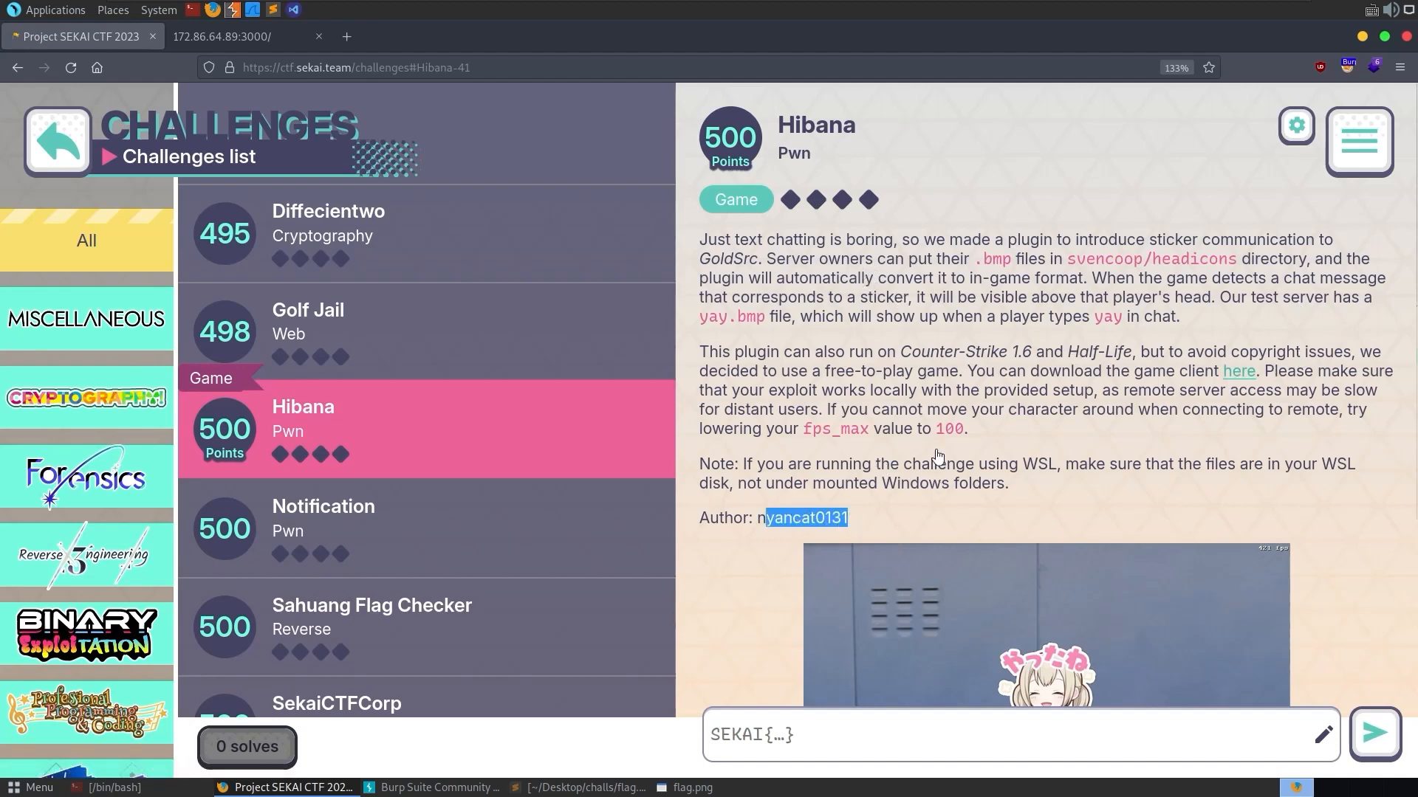
{"action": "scroll", "scroll_direction": "down", "scroll_amount": 3}
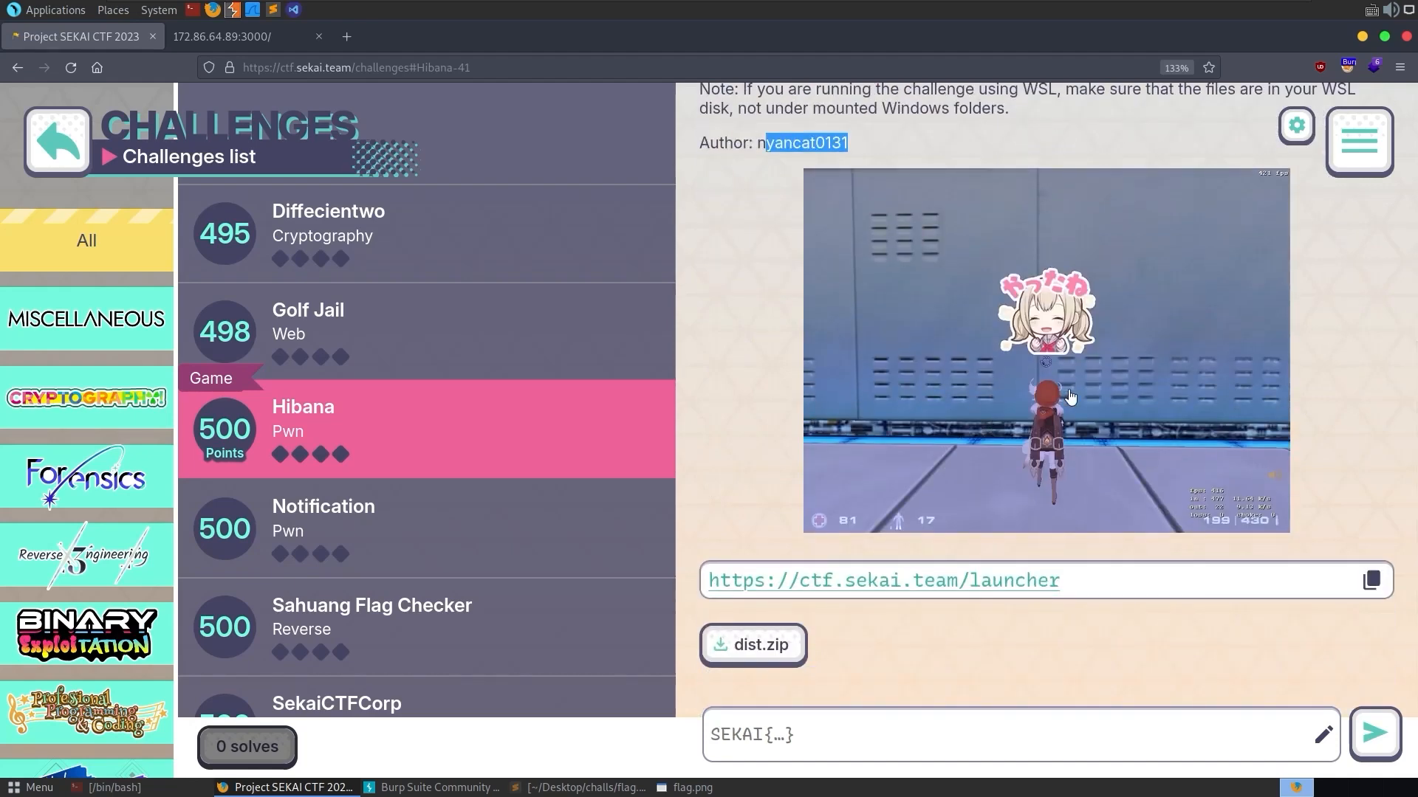
{"action": "mouse_move", "coordinate": [1070, 486]}
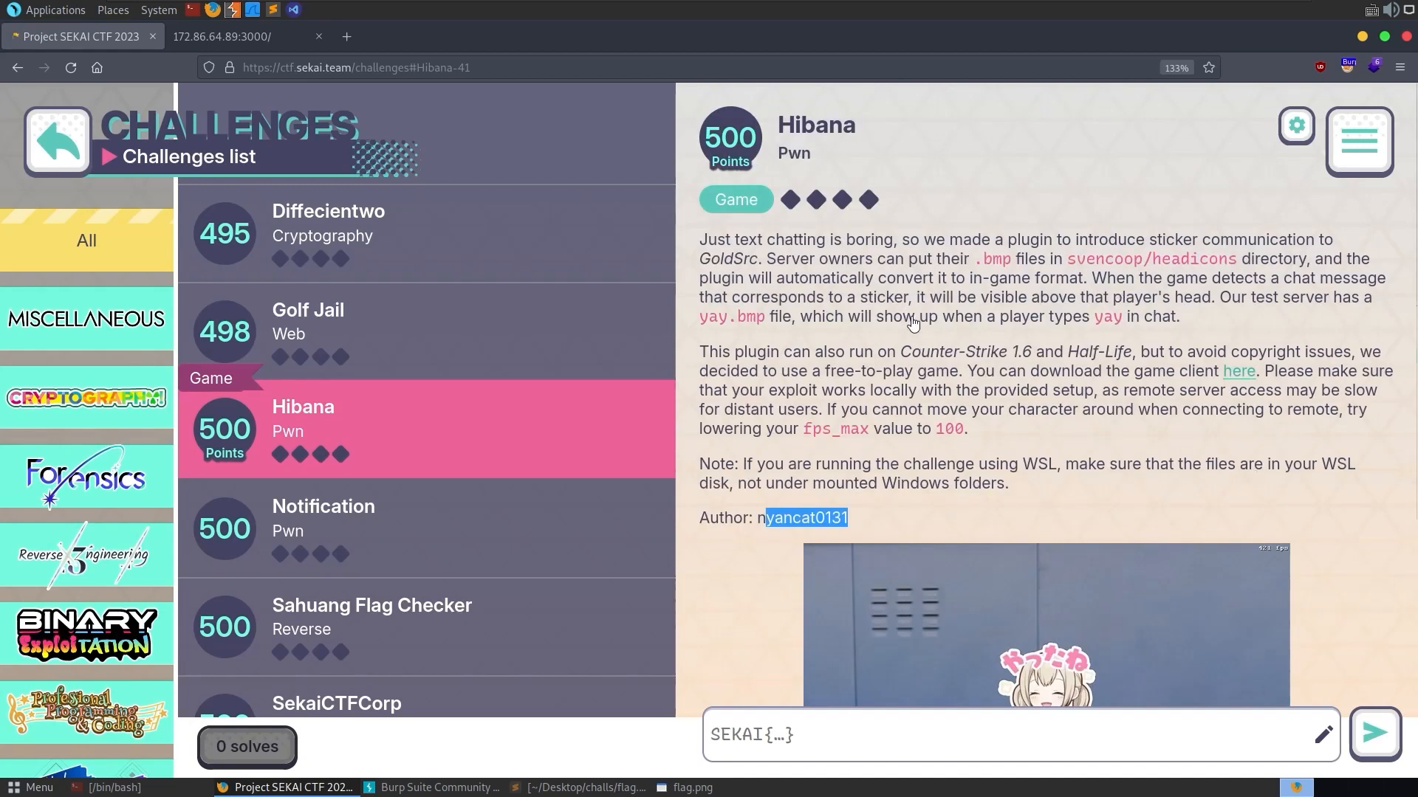
{"action": "mouse_move", "coordinate": [917, 588]}
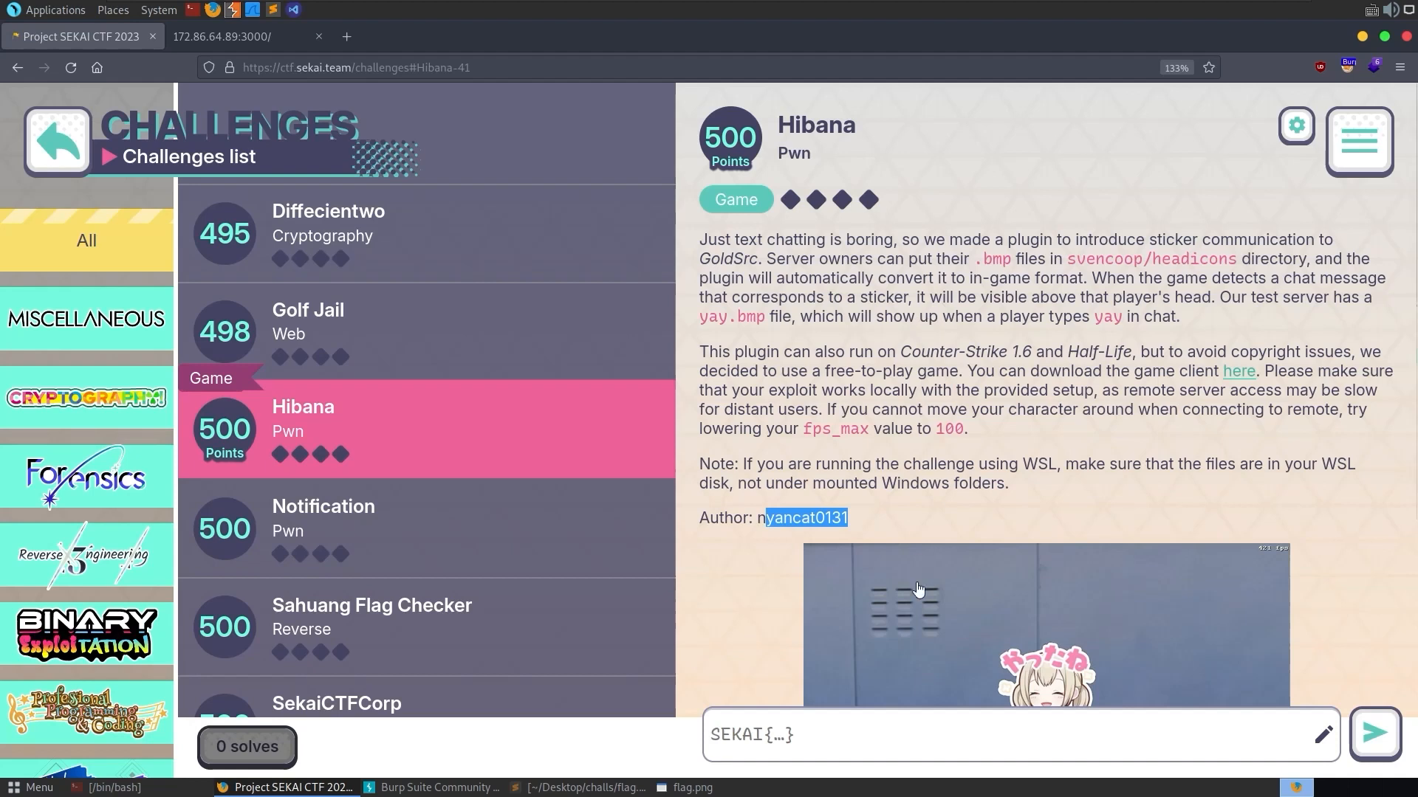